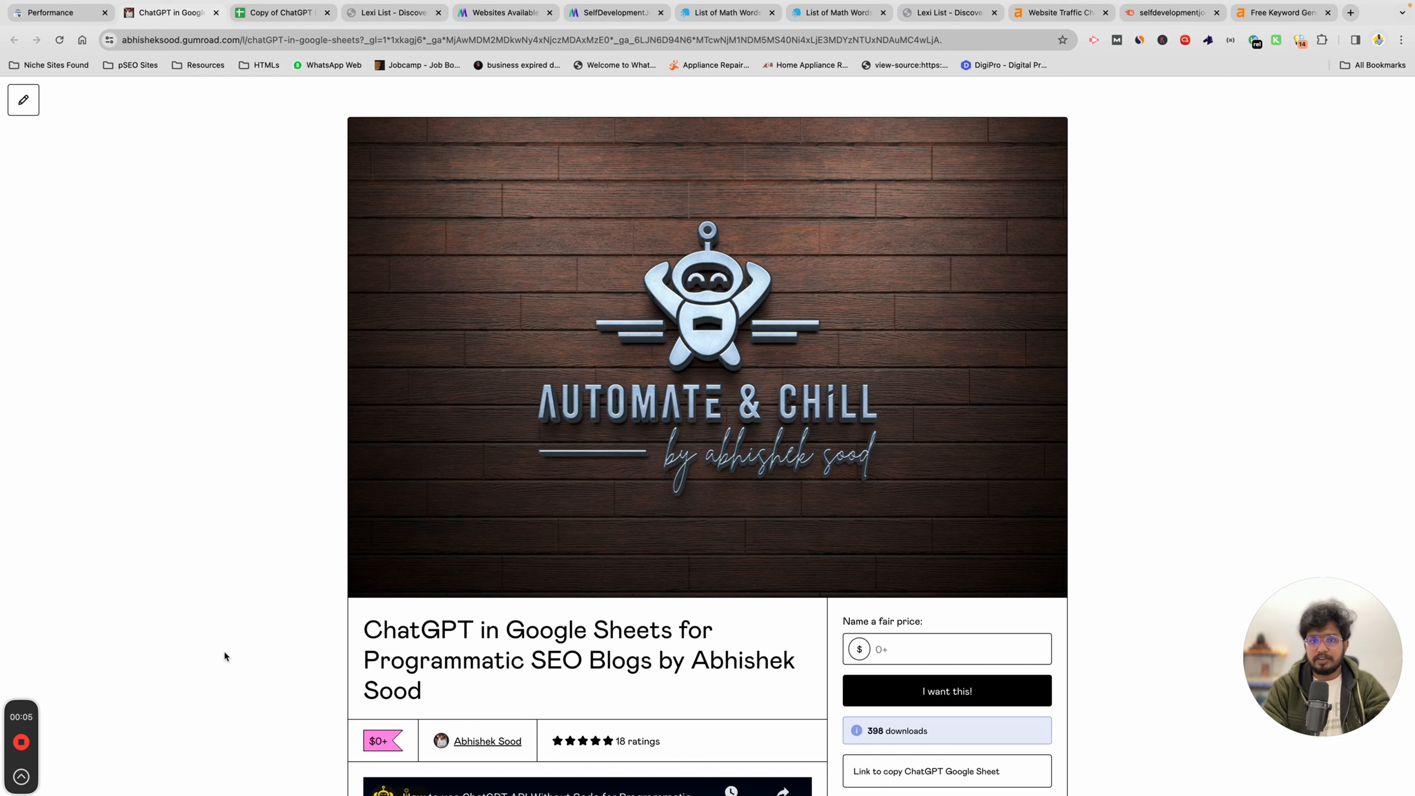
mouse_move(365, 637)
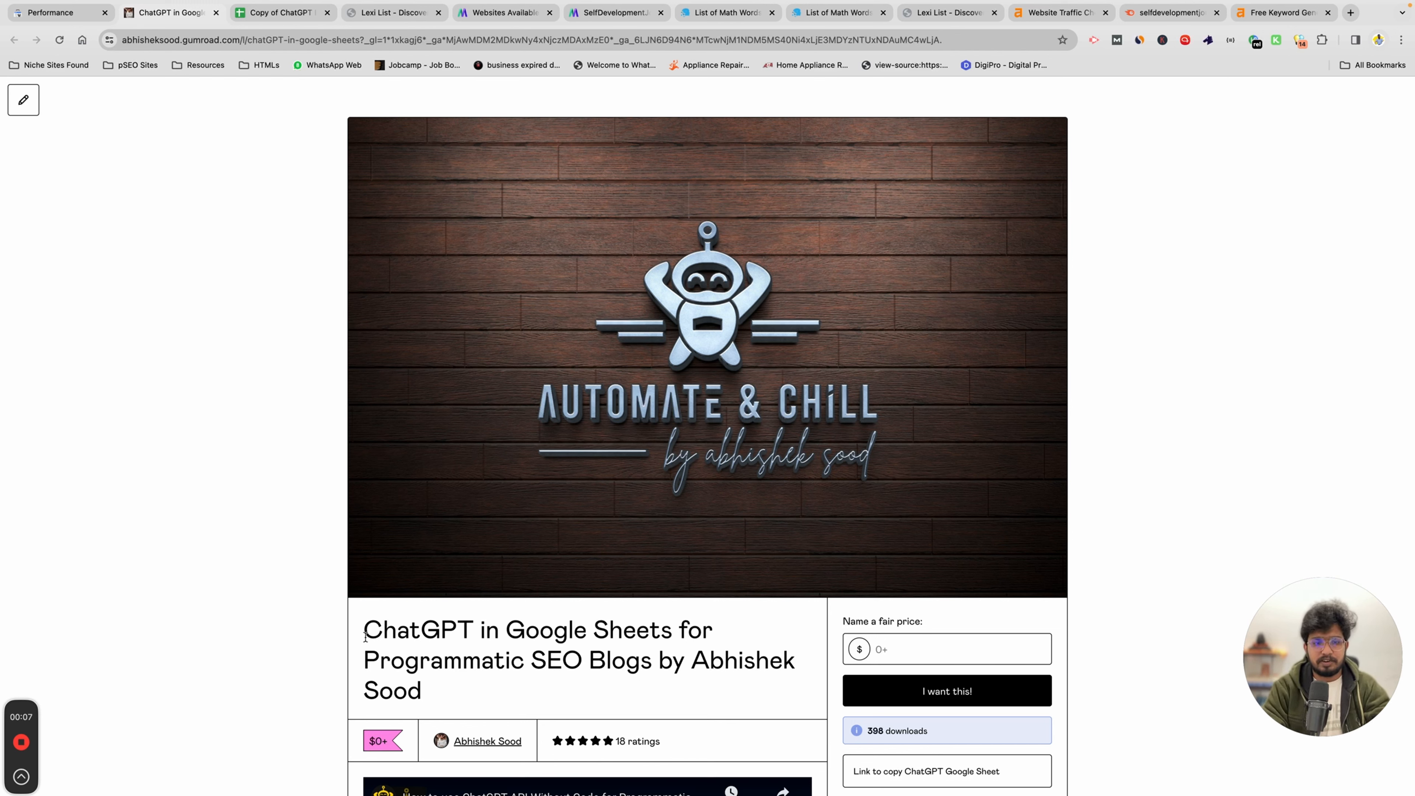
mouse_move(620, 112)
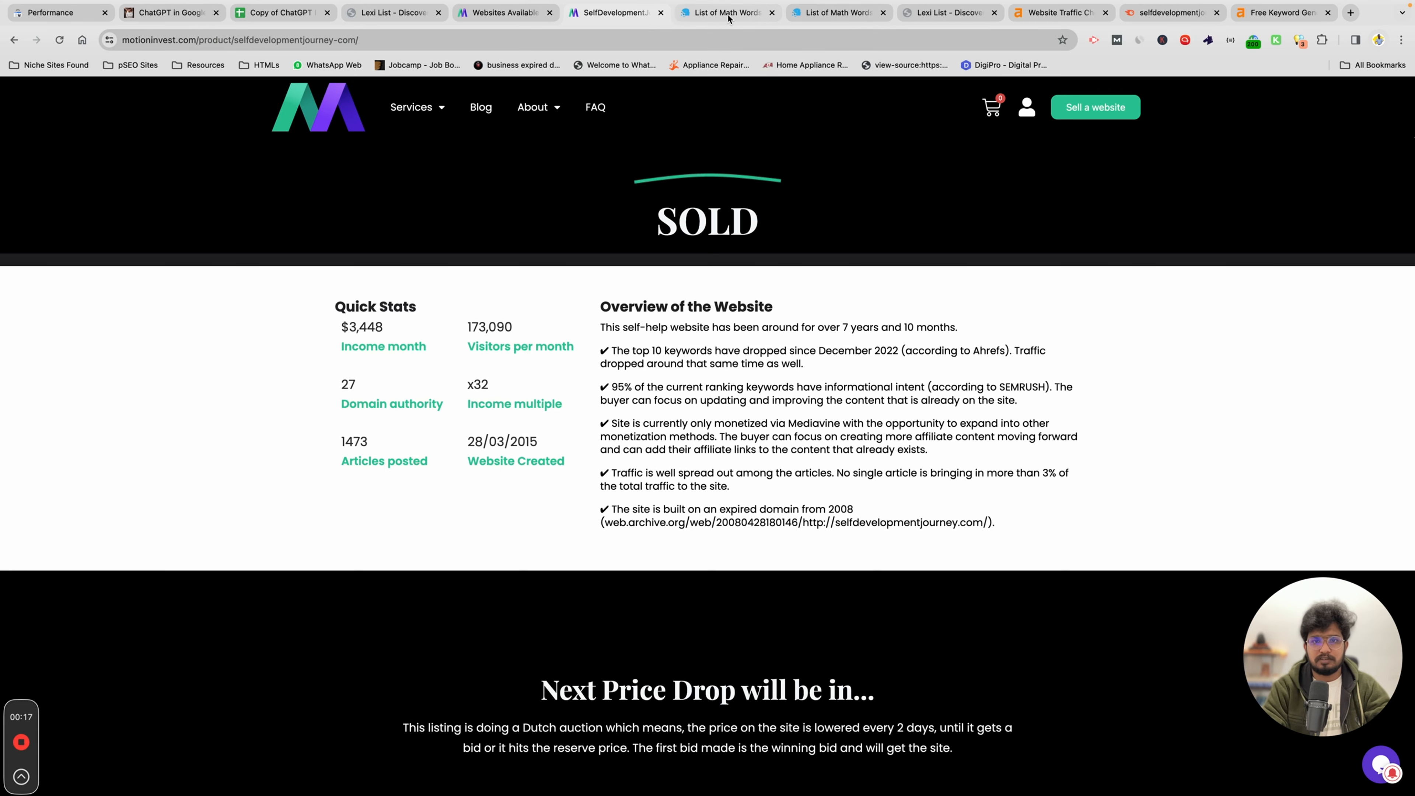
Browse selfdevelopmentjourney.com and open the 'Math Words That Start With B' article
left_click(726, 12)
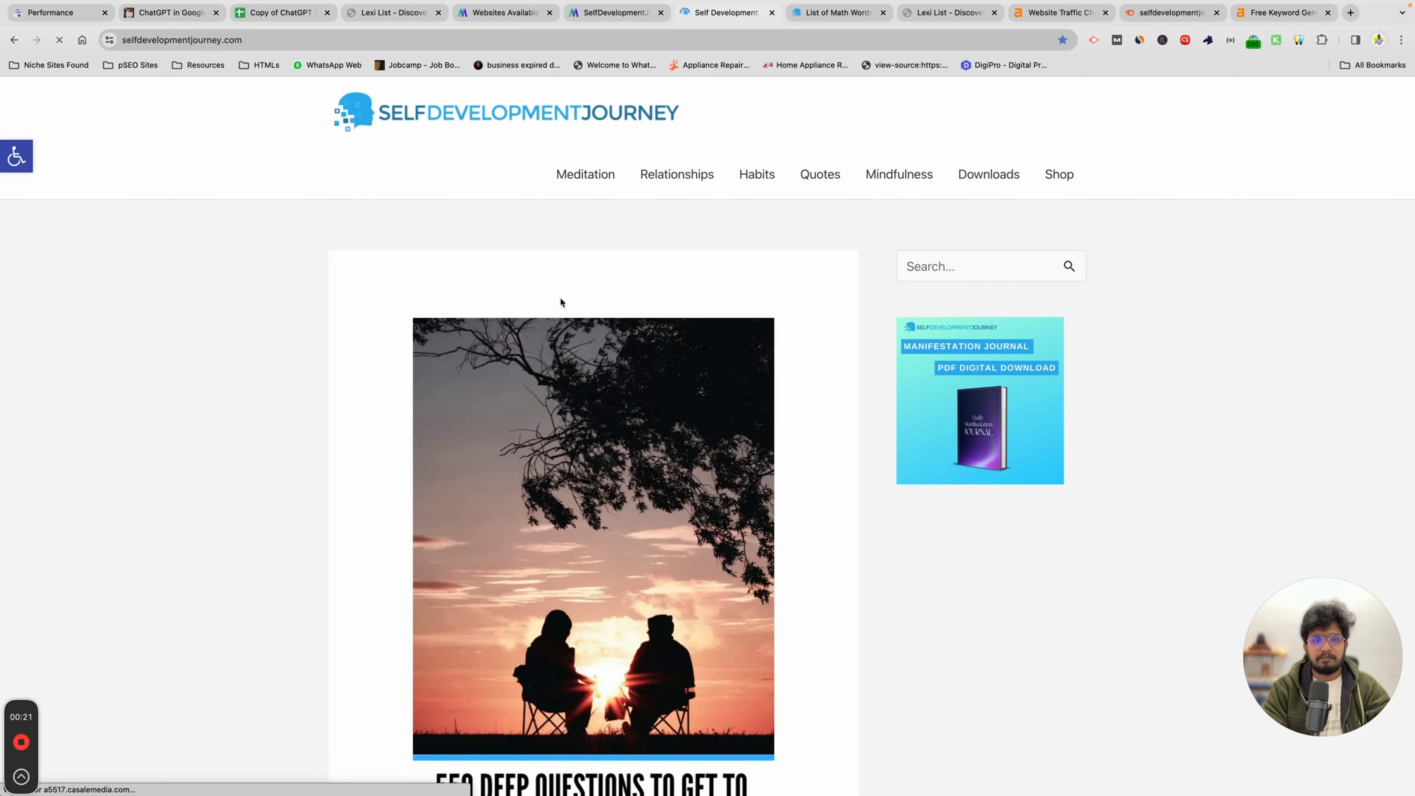
scroll("down", 3)
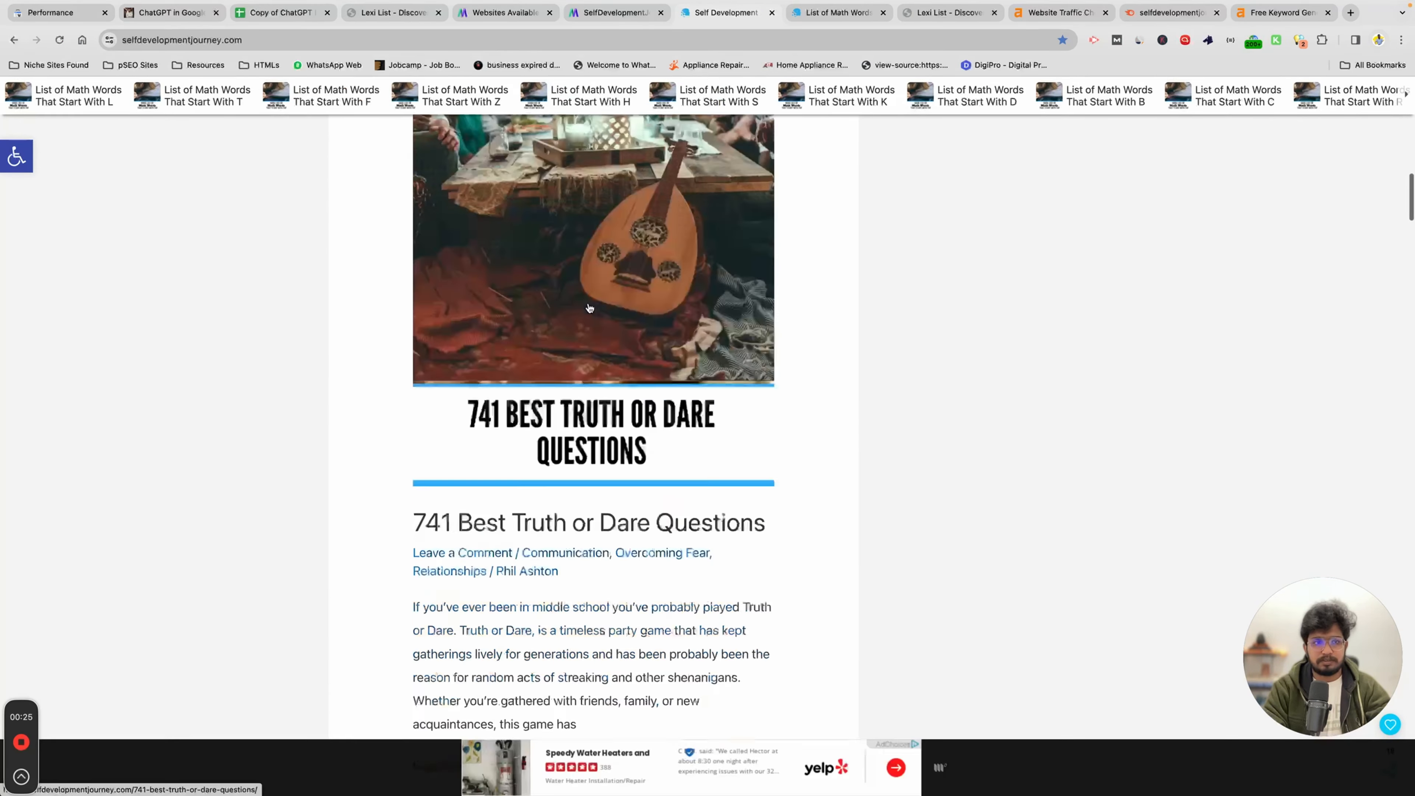
scroll("down", 3)
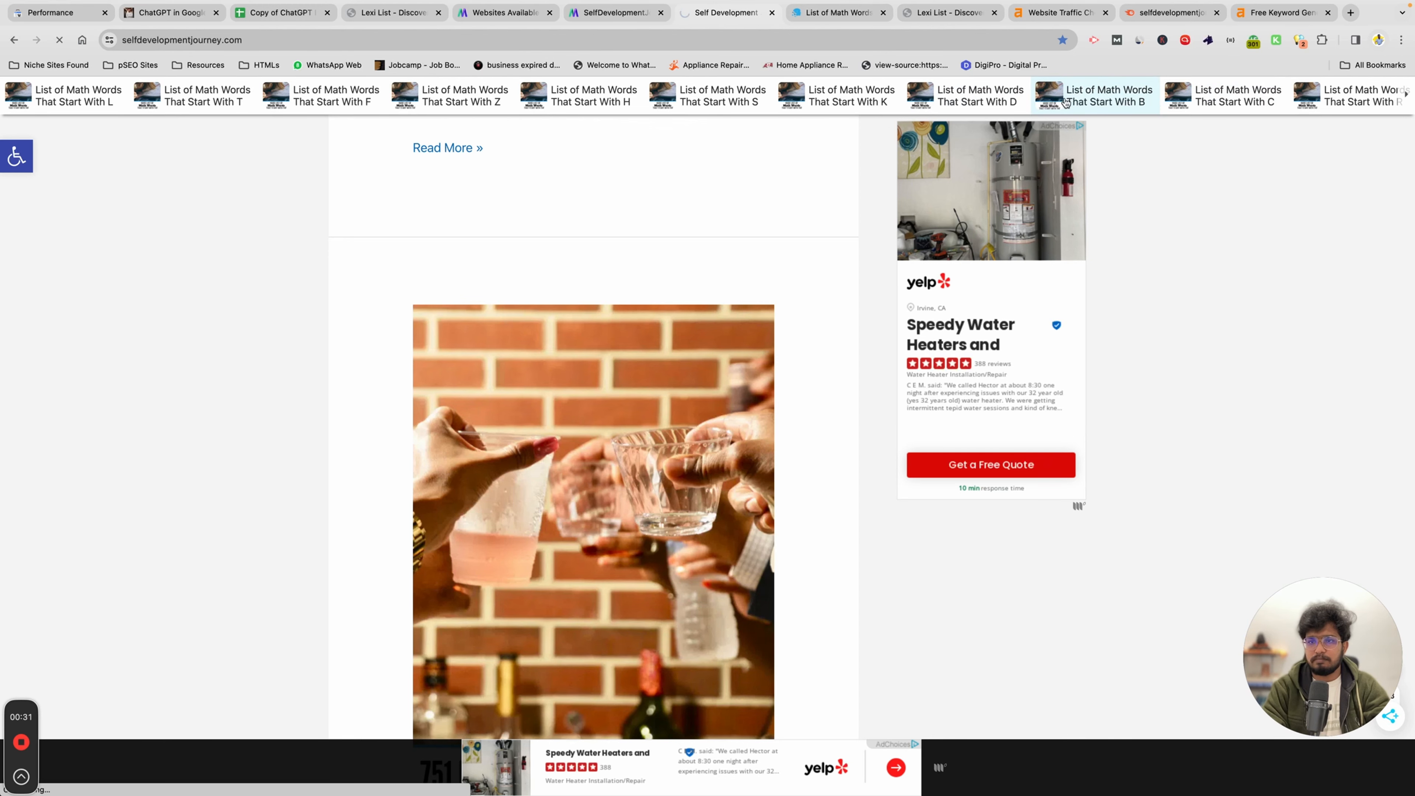
left_click(1092, 96)
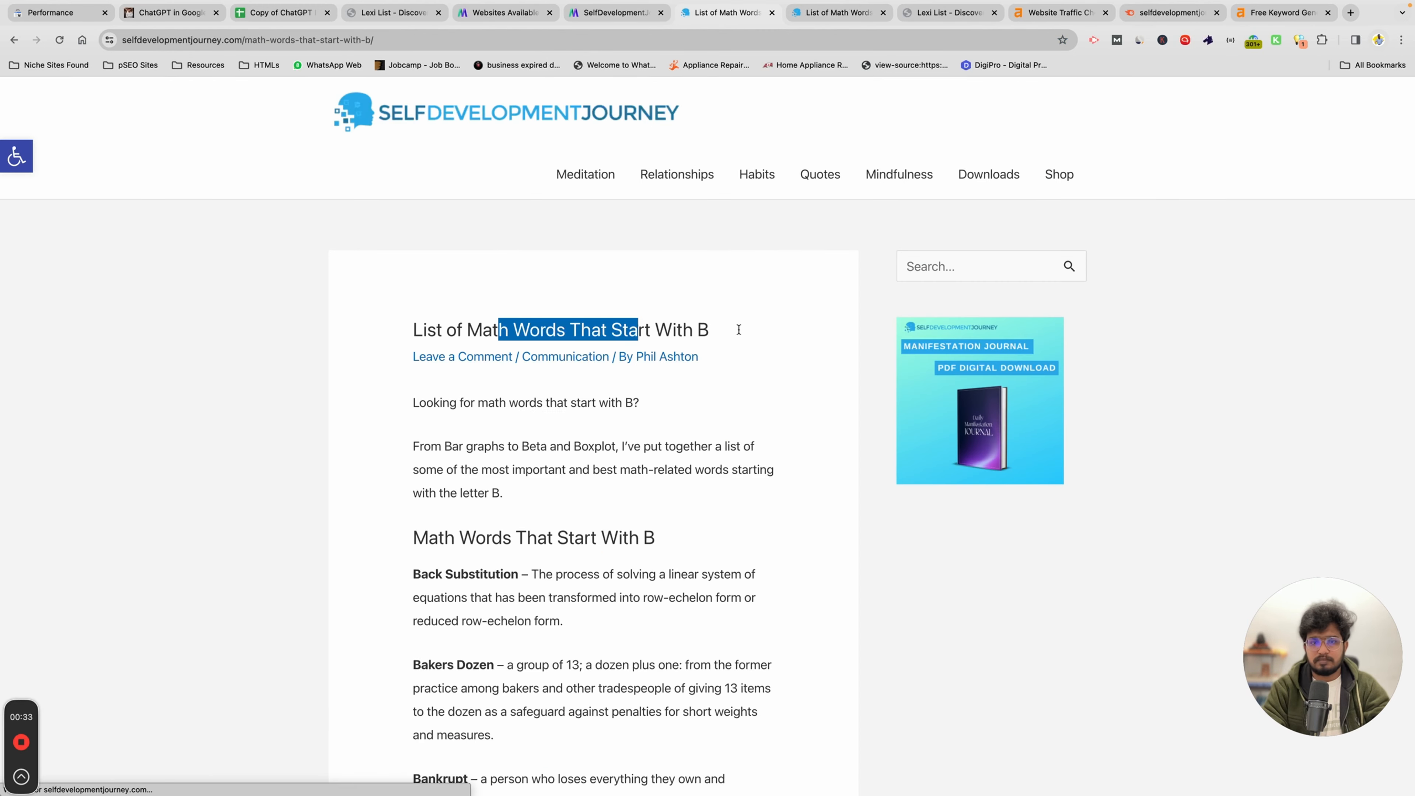
From the article's alphabet table, load the 'Math Words That Start With Z' list
scroll("down", 3)
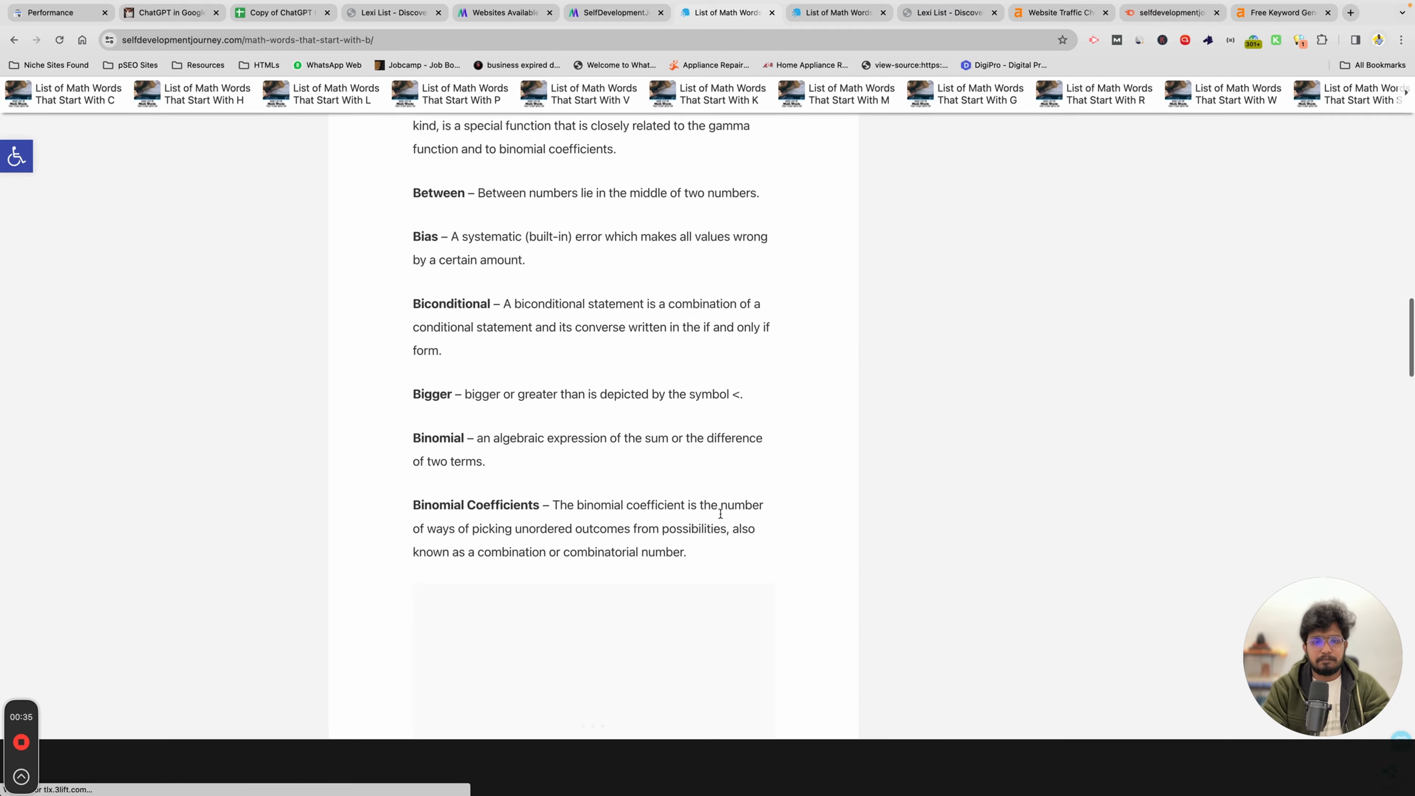
scroll("down", 3)
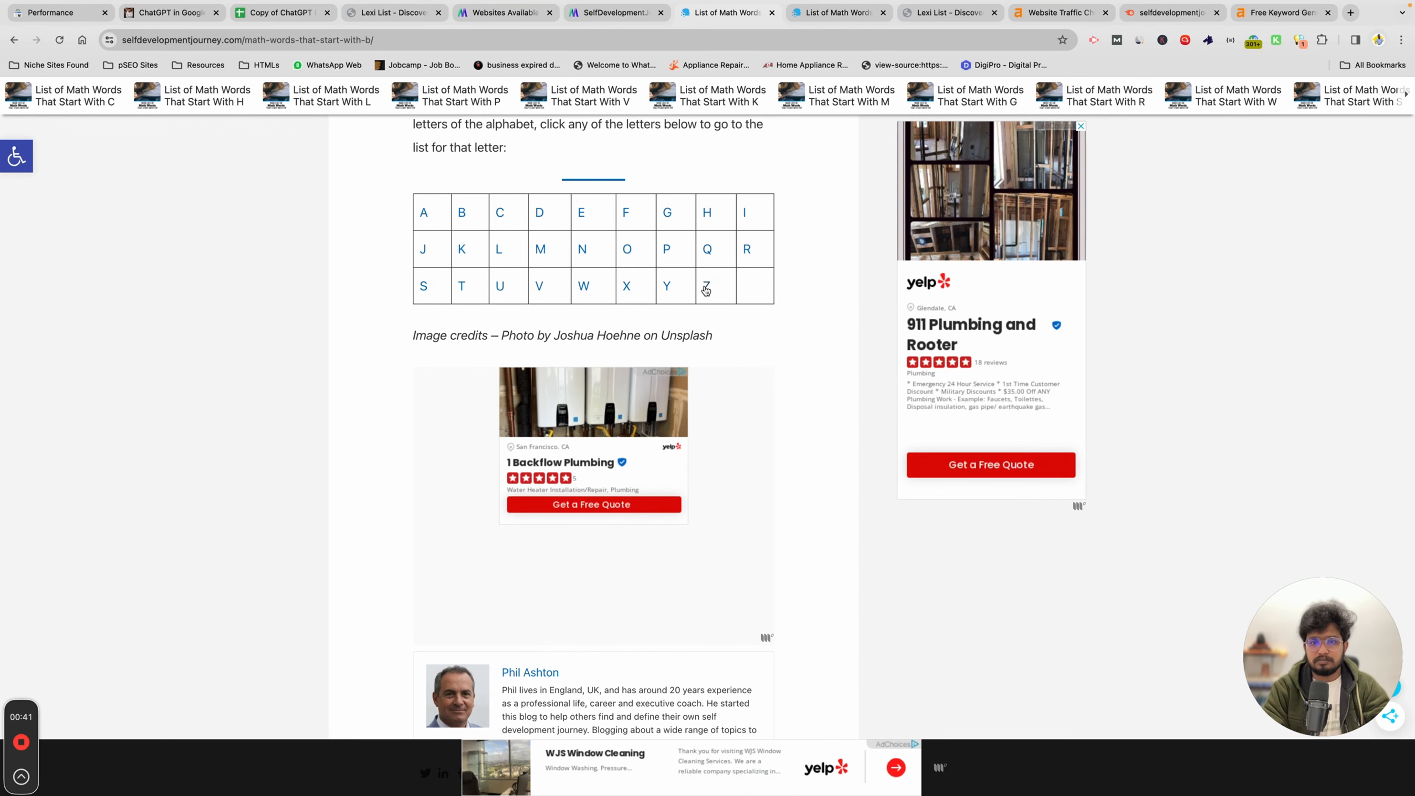
left_click(707, 286)
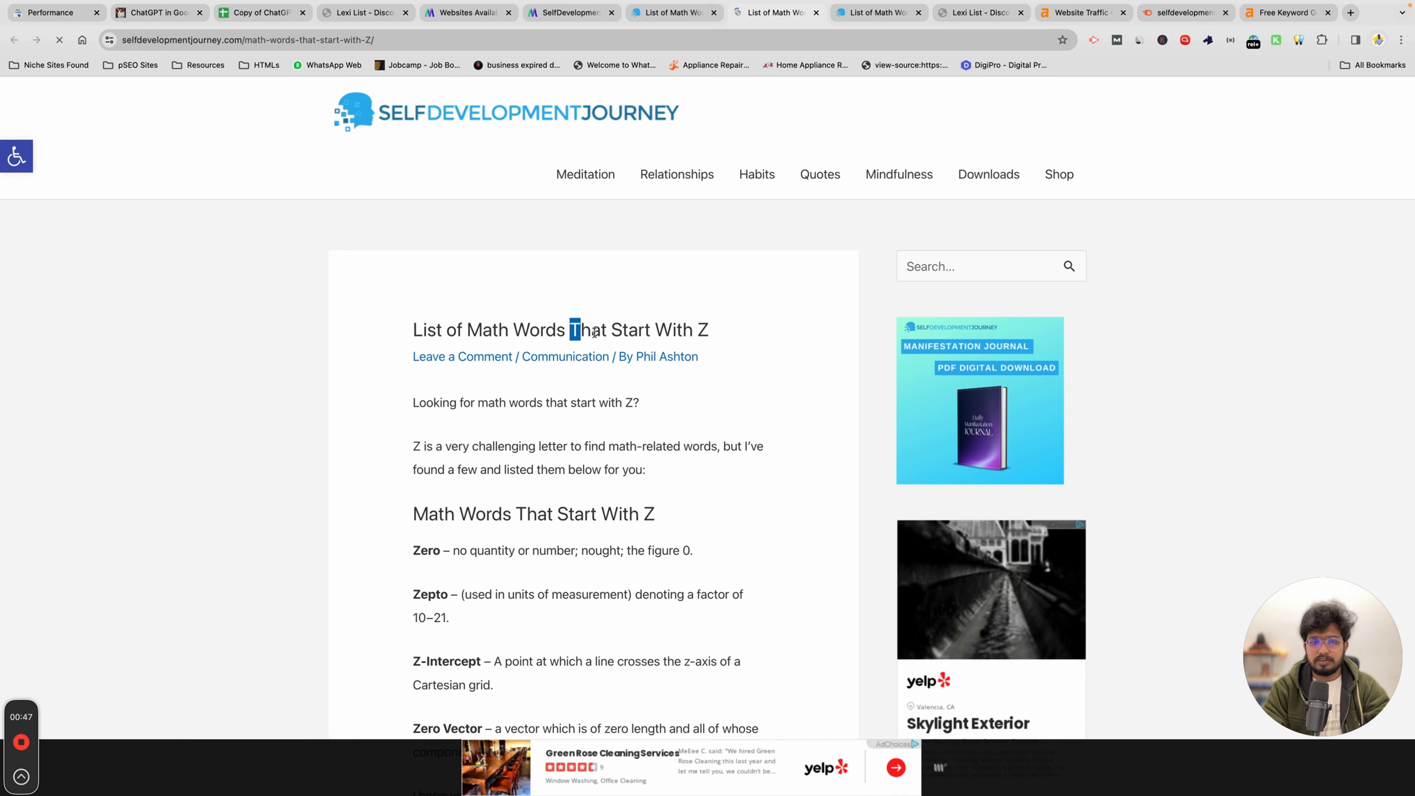
Sort Ahrefs 'That Start With A' keyword ideas by volume, then bring up the Lexi List blog
left_click(1282, 12)
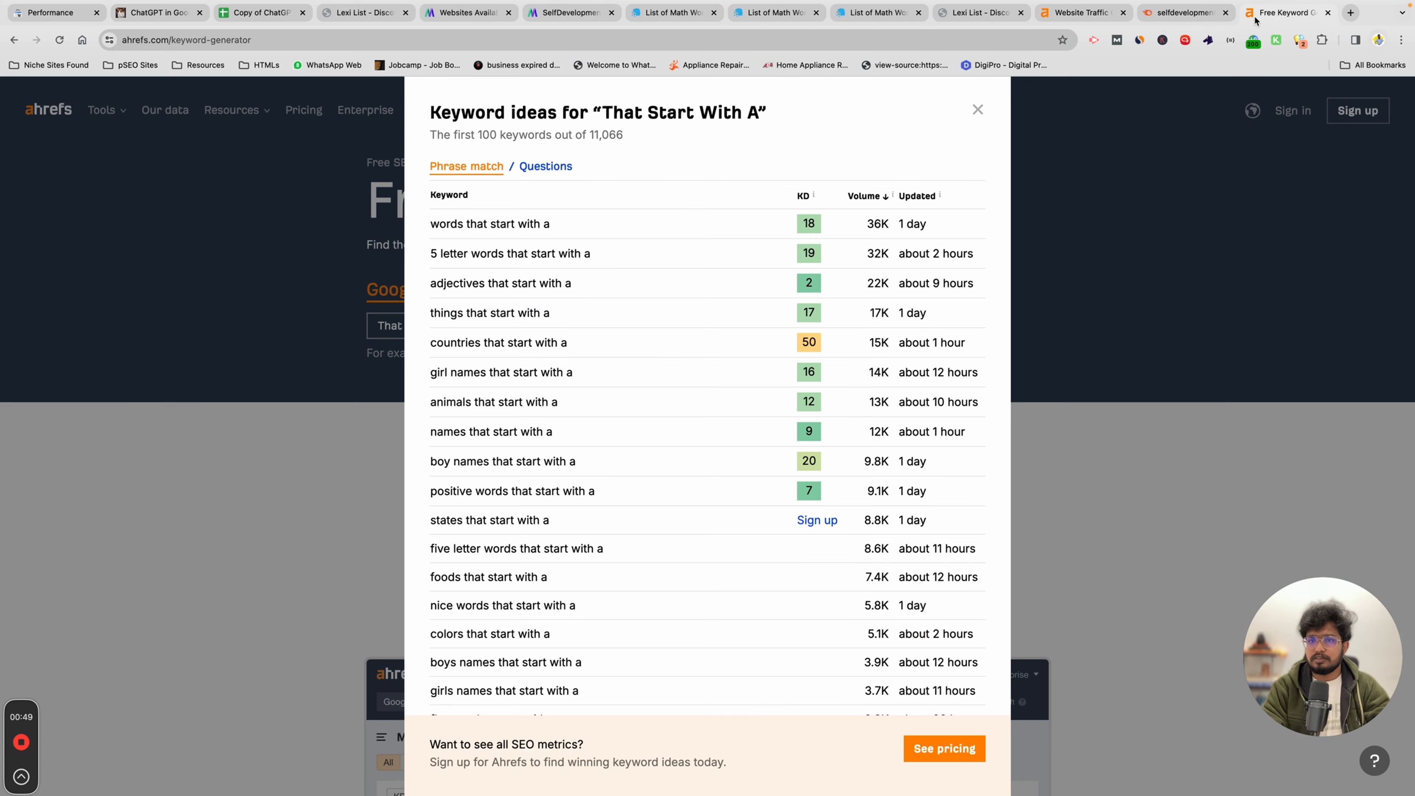
double_click(681, 112)
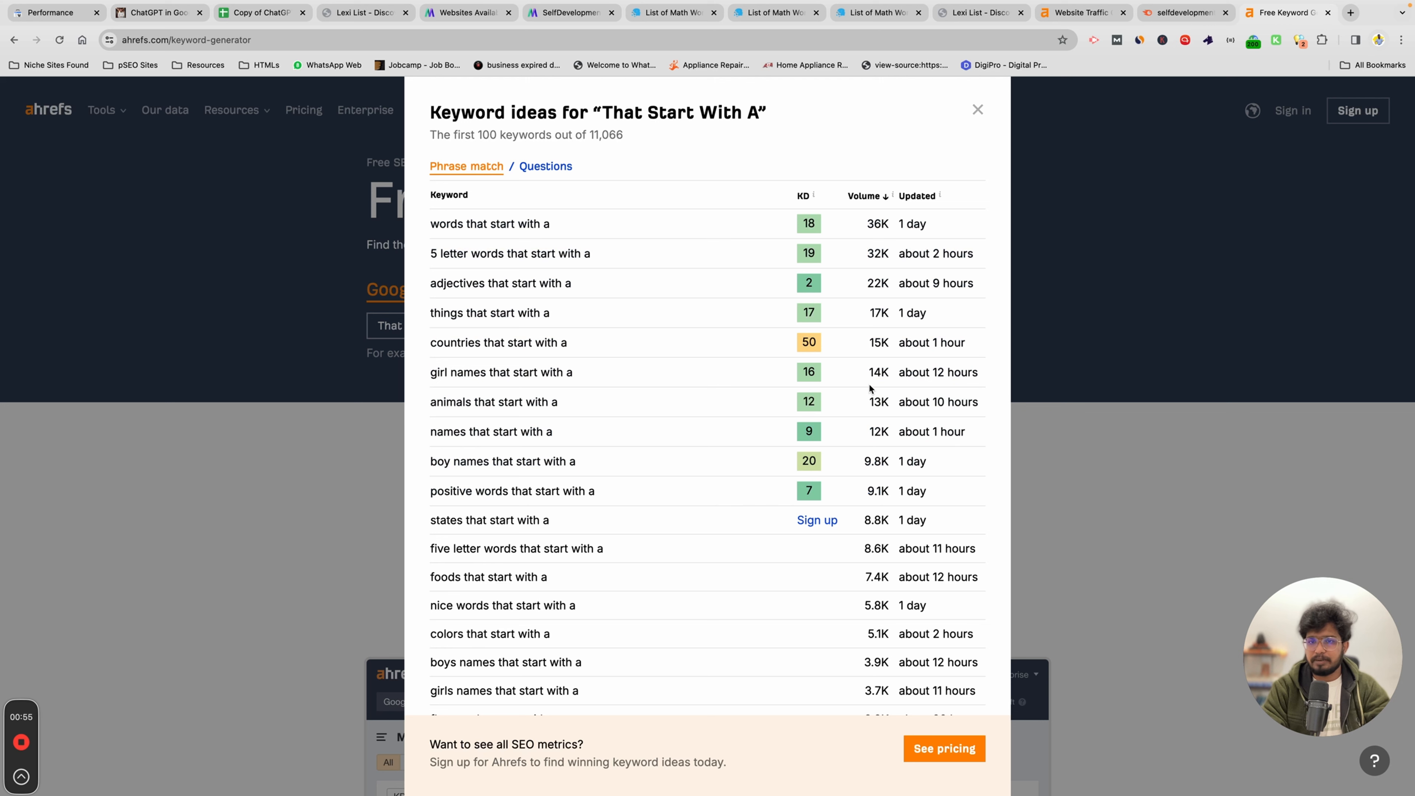
mouse_move(663, 421)
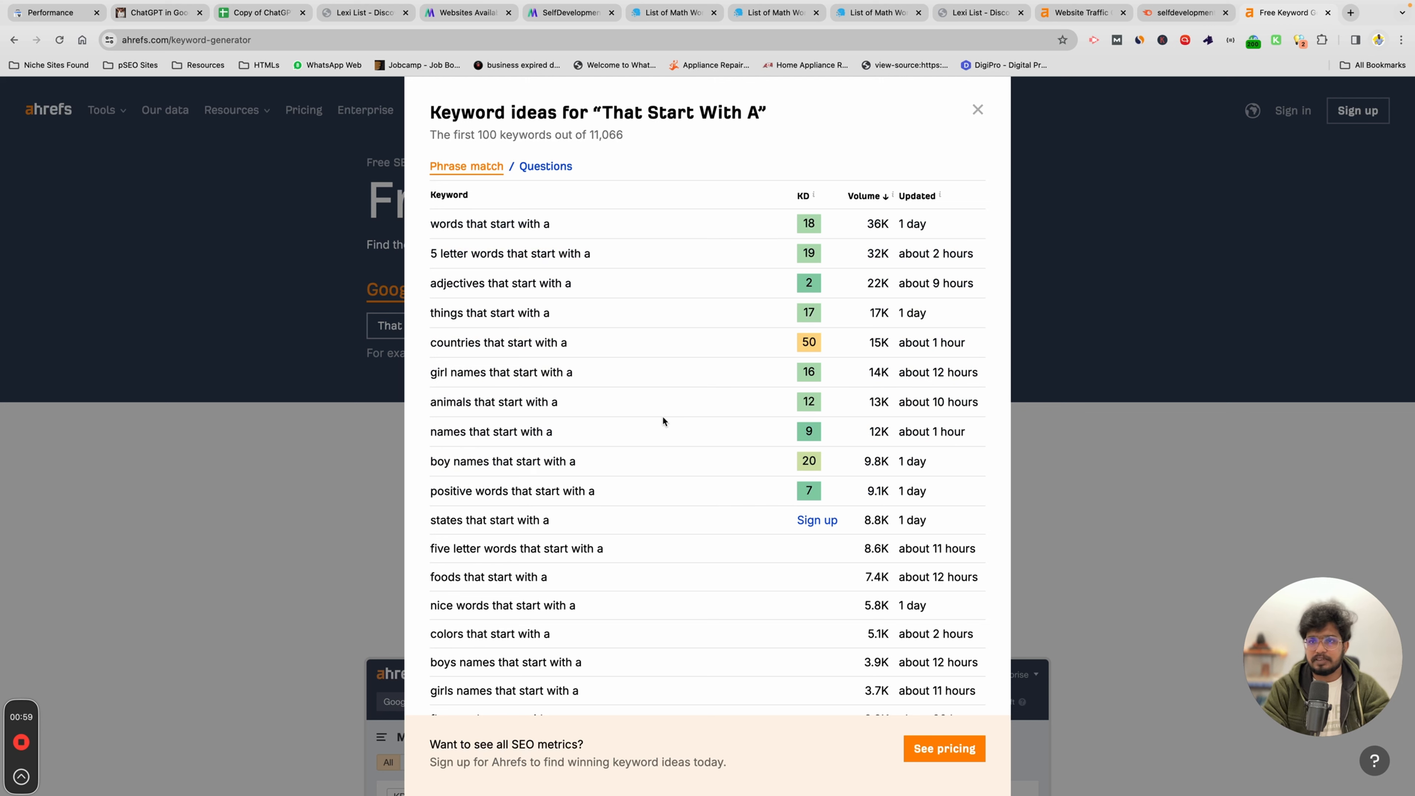
double_click(498, 341)
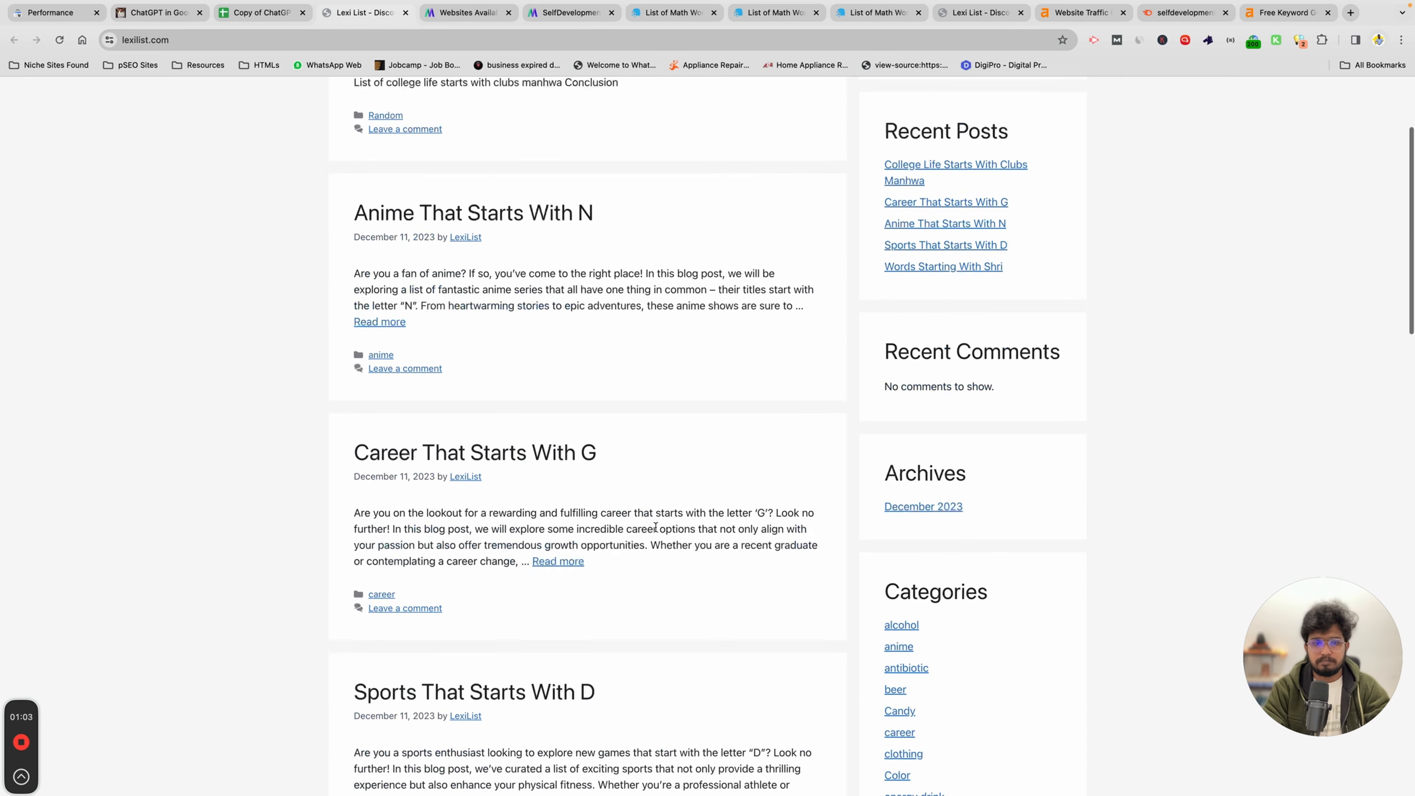
Show lexilist.com's 3-month search performance broken down to United States traffic
left_click(49, 11)
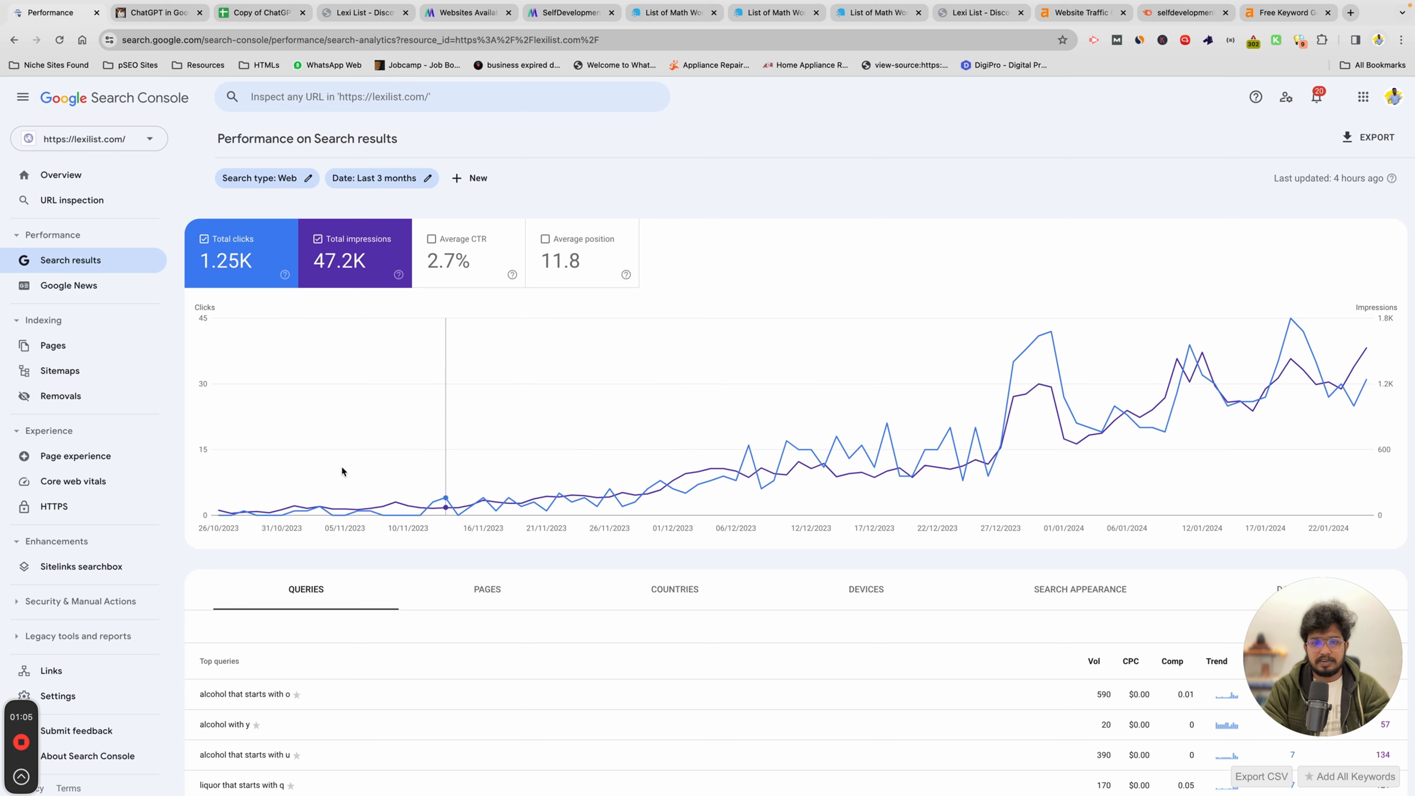
mouse_move(1027, 416)
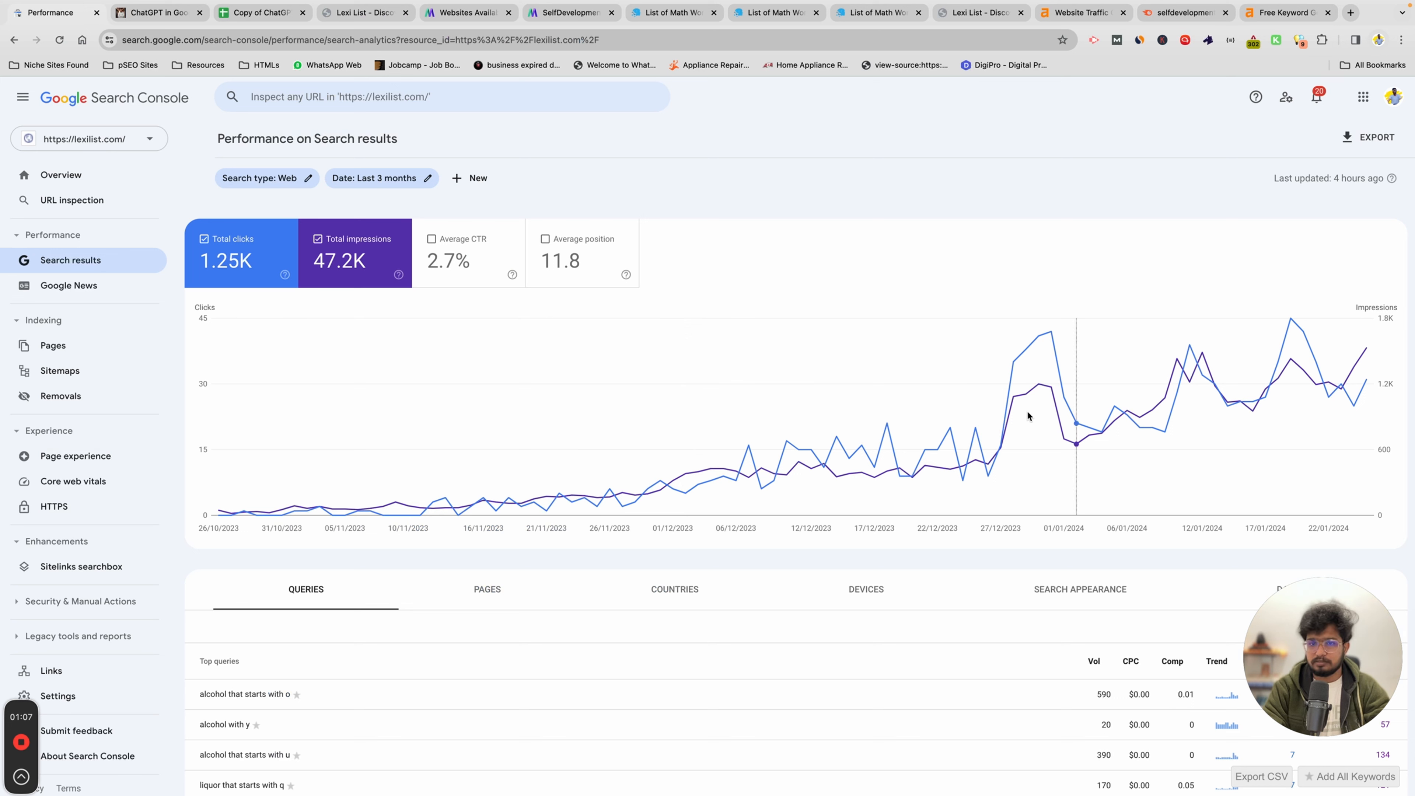
mouse_move(1365, 379)
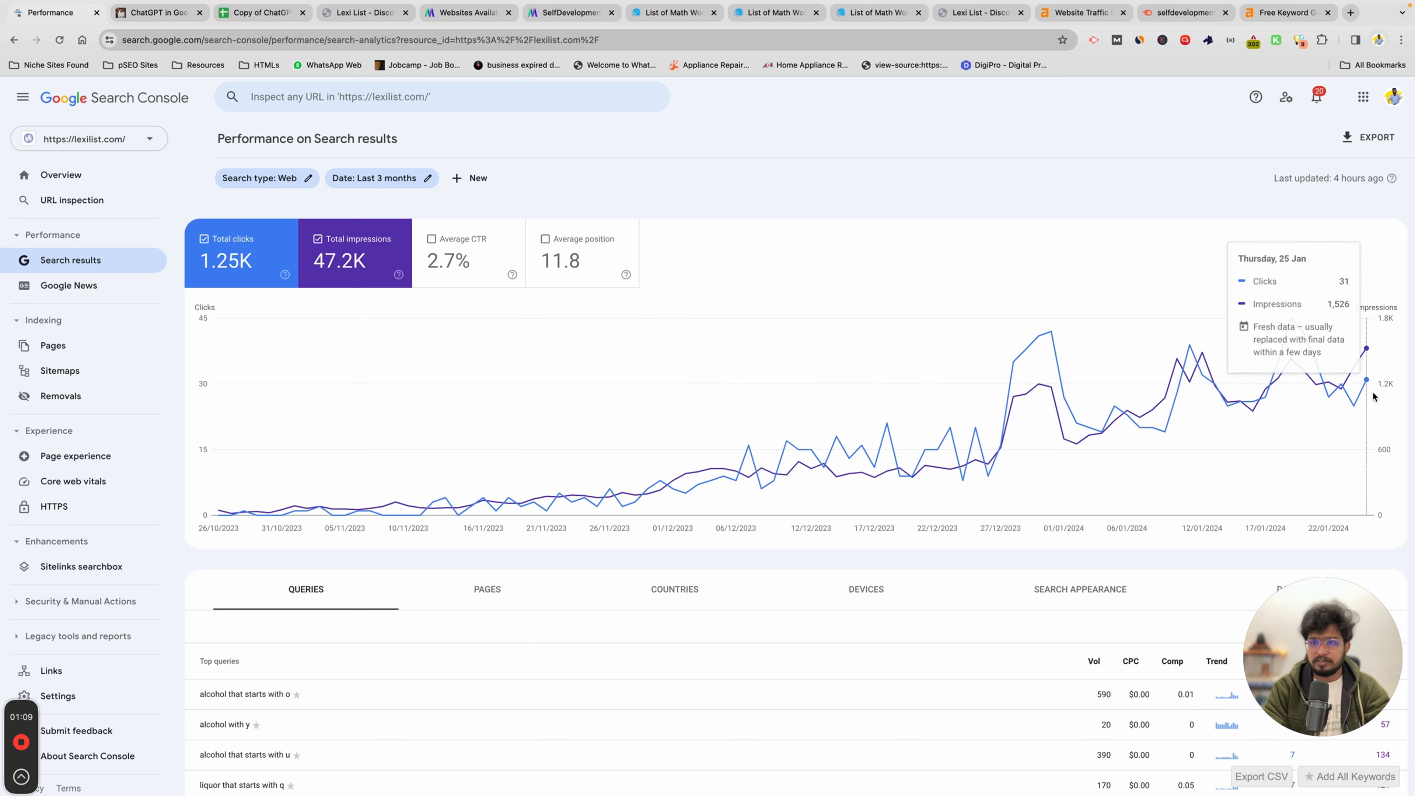
mouse_move(1366, 375)
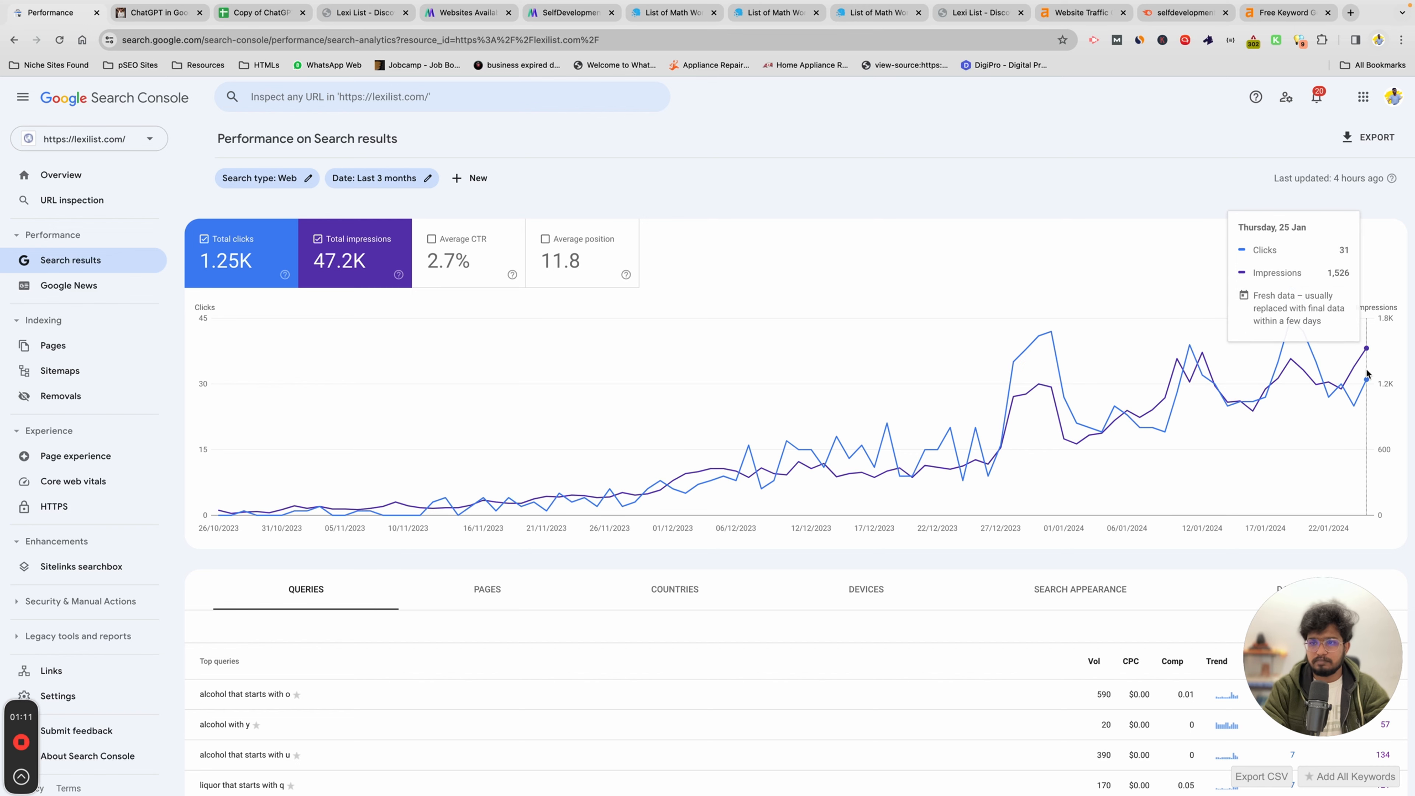
mouse_move(717, 599)
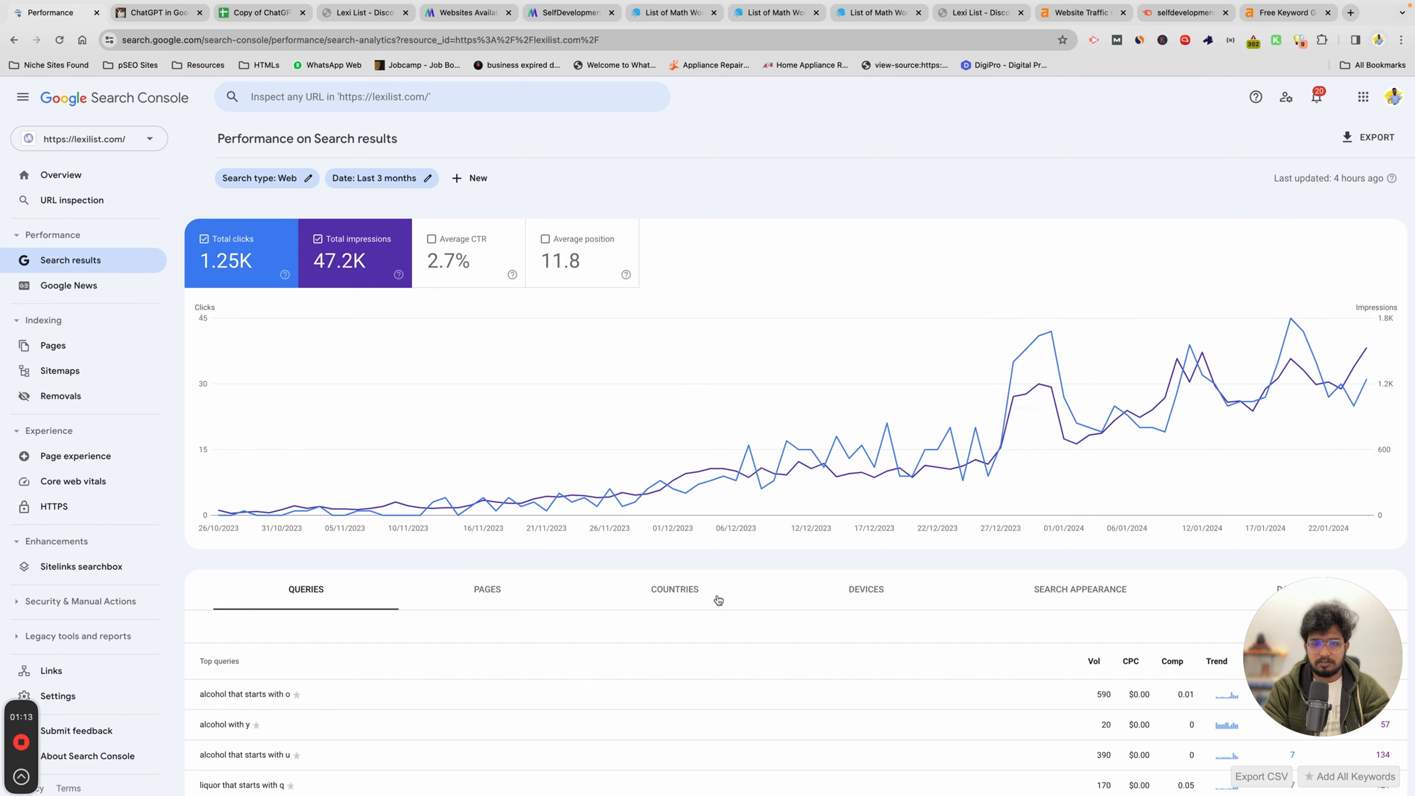
left_click(674, 588)
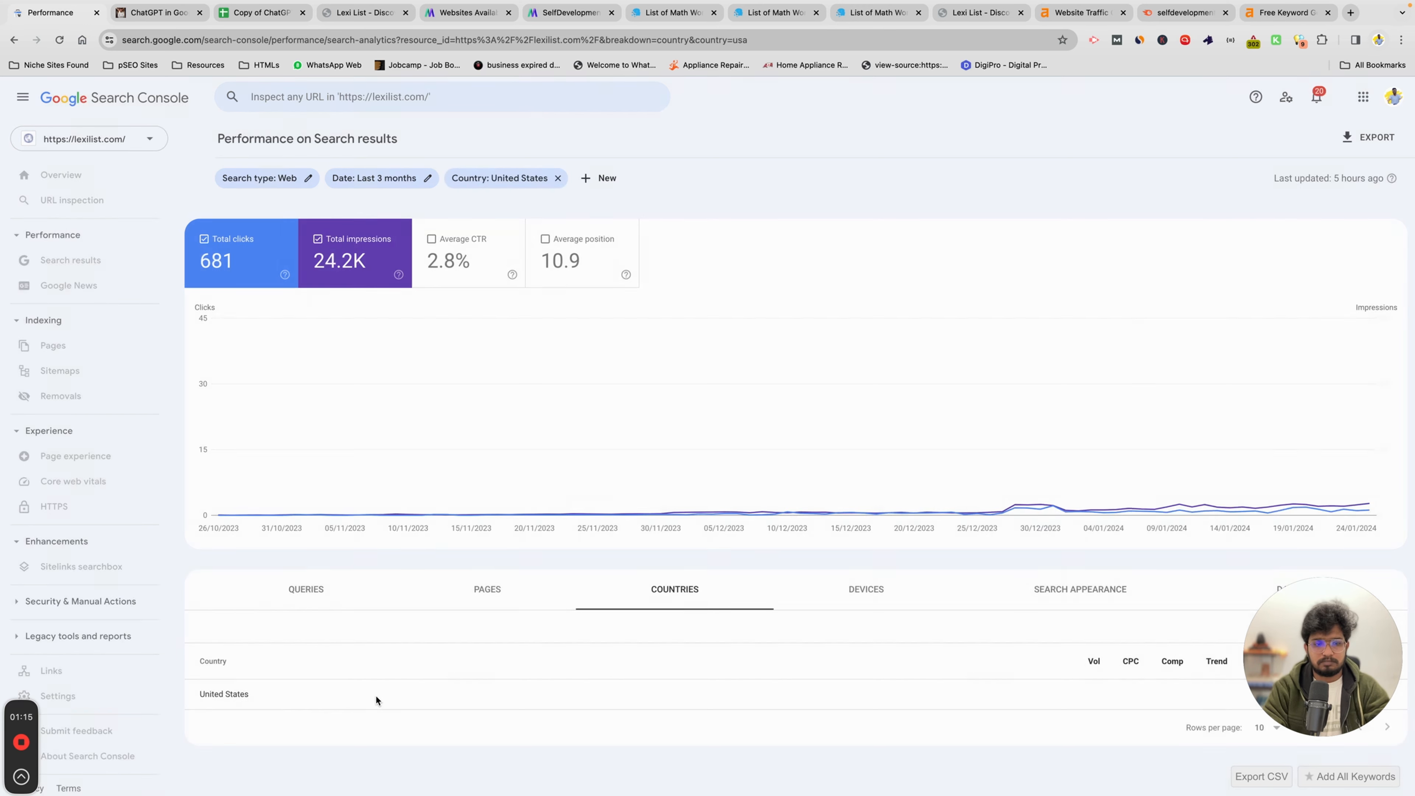
left_click(306, 588)
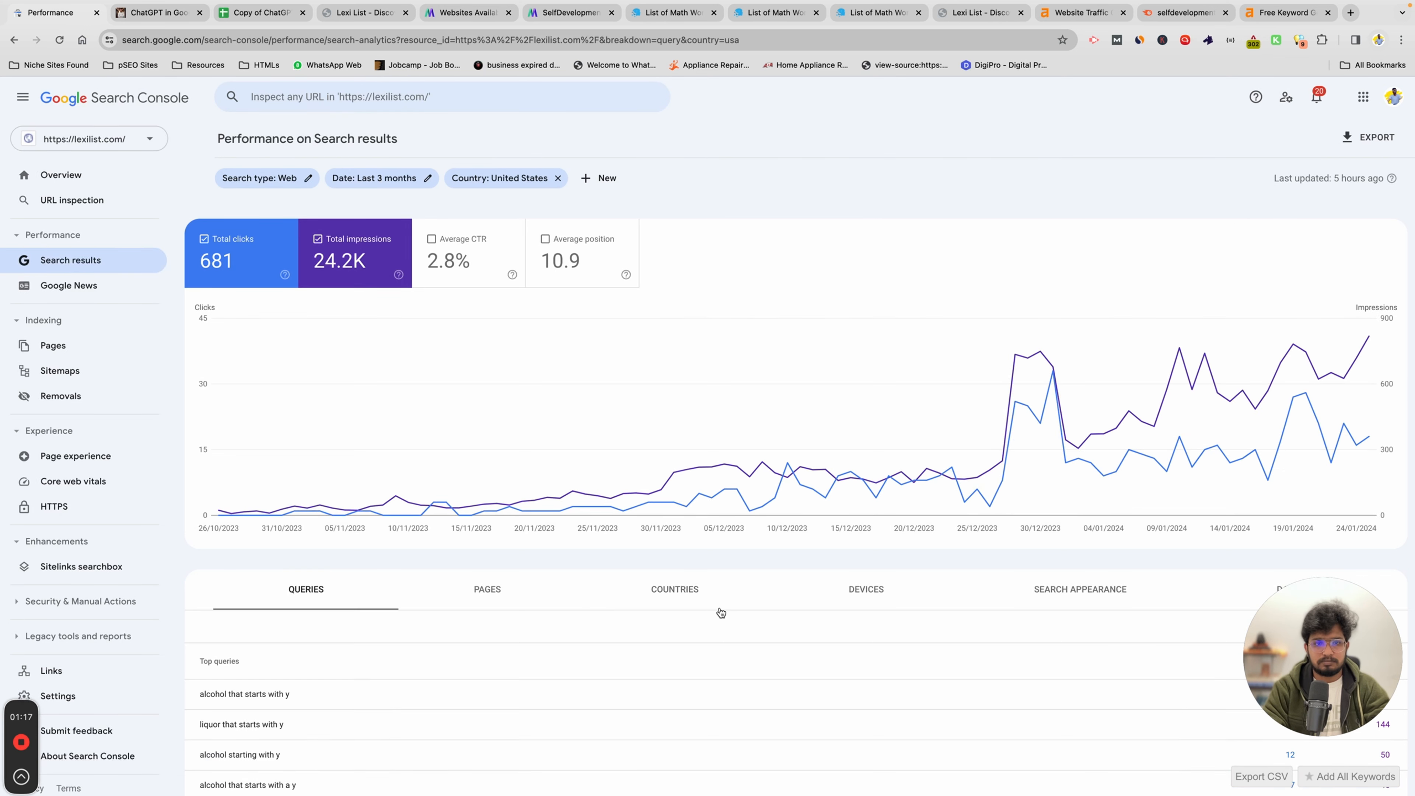
mouse_move(507, 469)
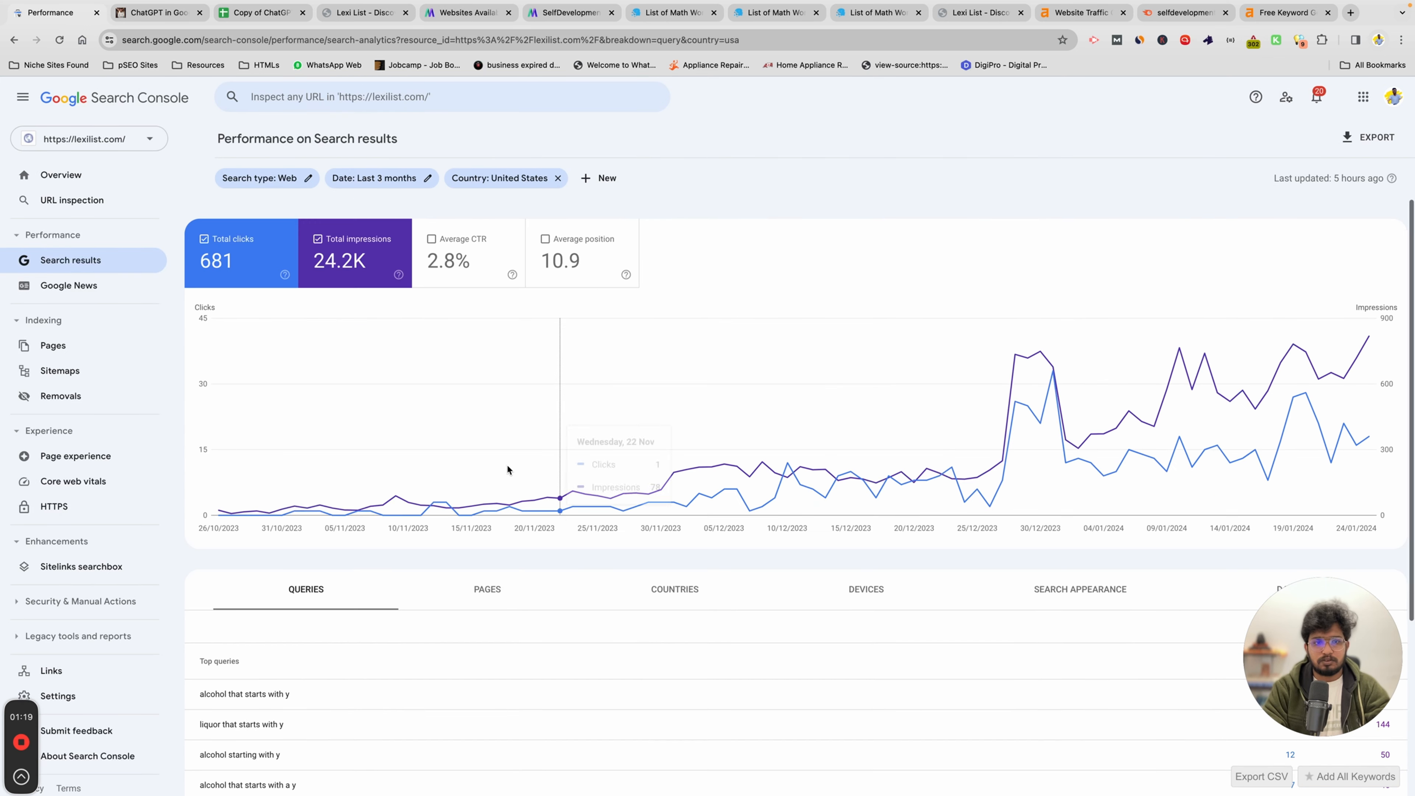
scroll("down", 3)
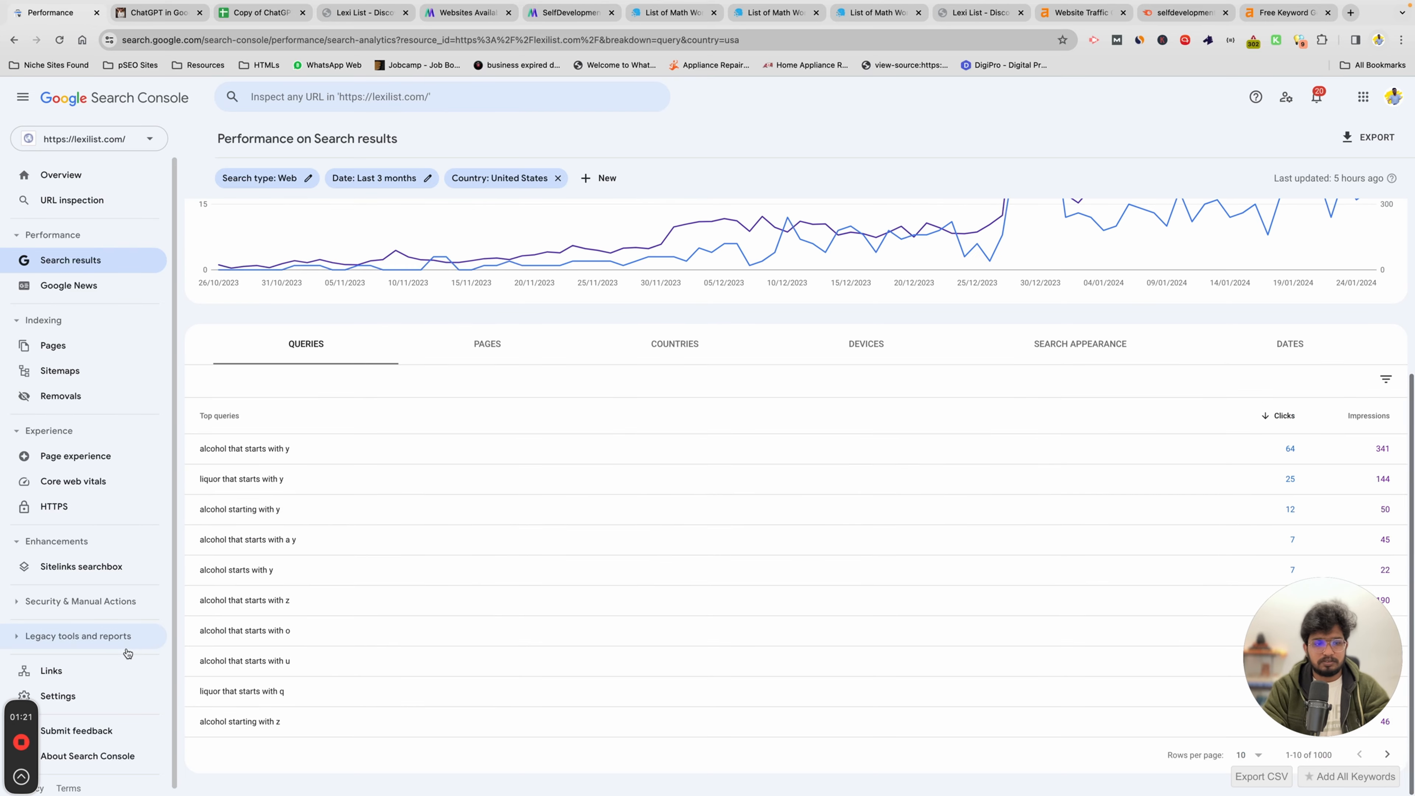
Review the Links report's top linking sites, then return to the all-country search results report
left_click(52, 662)
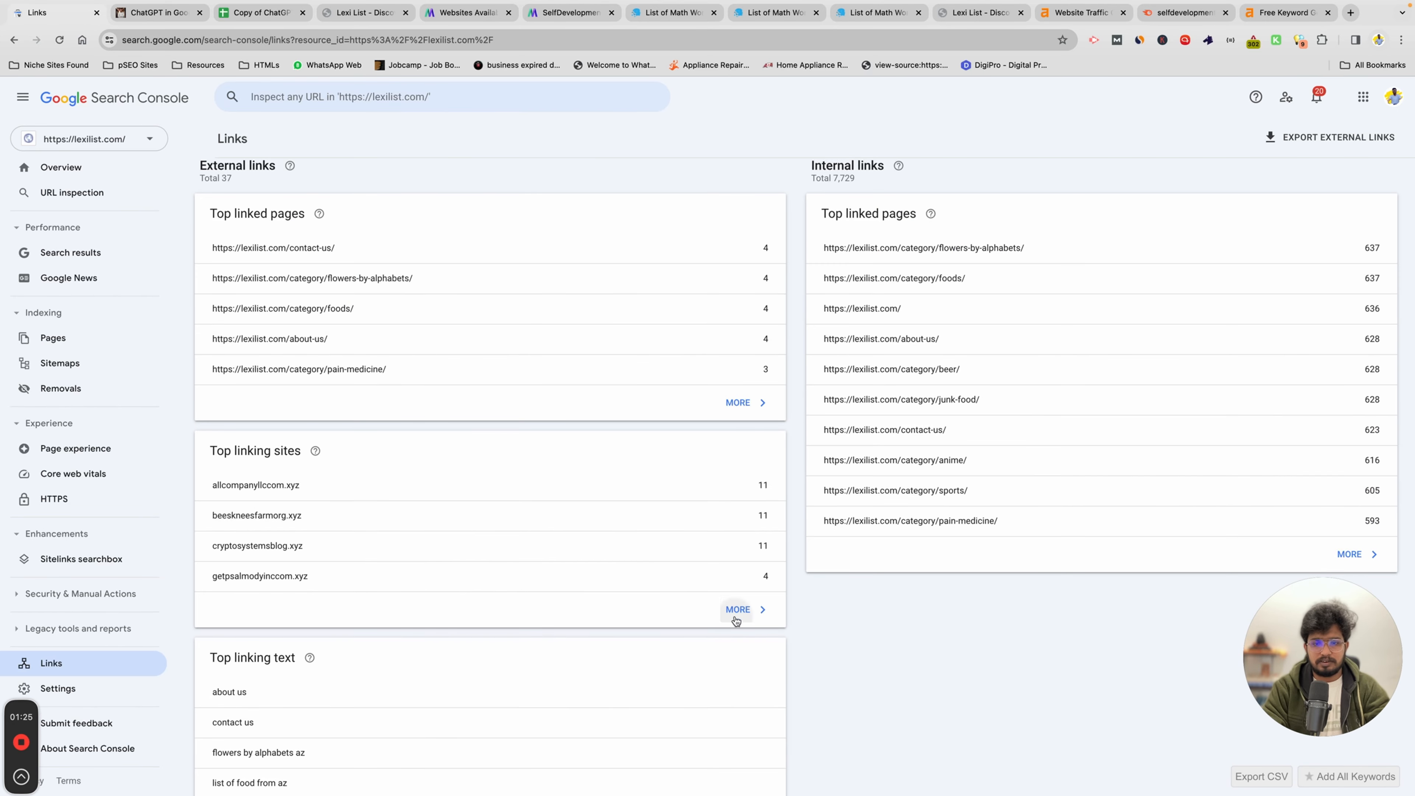
left_click(737, 609)
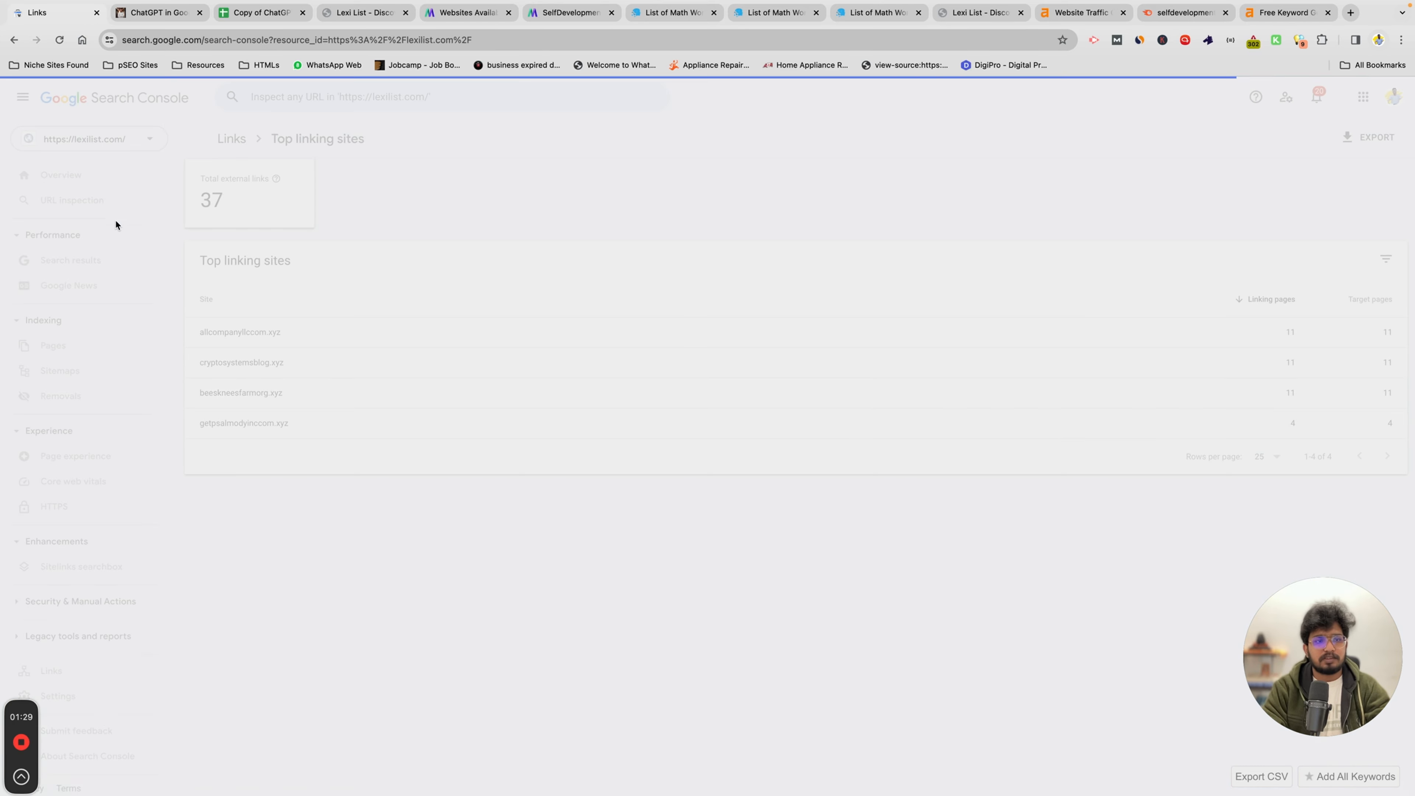
left_click(60, 173)
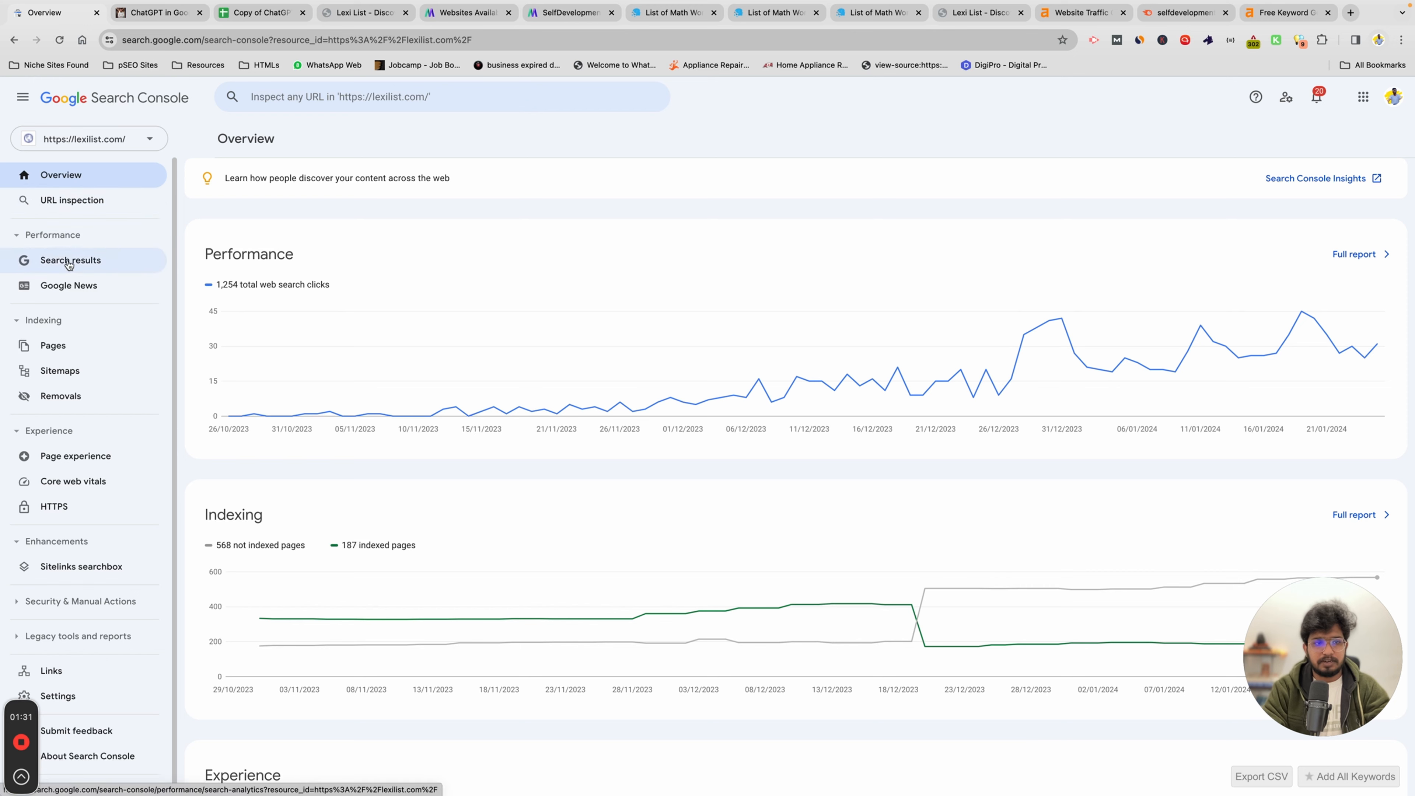
left_click(71, 261)
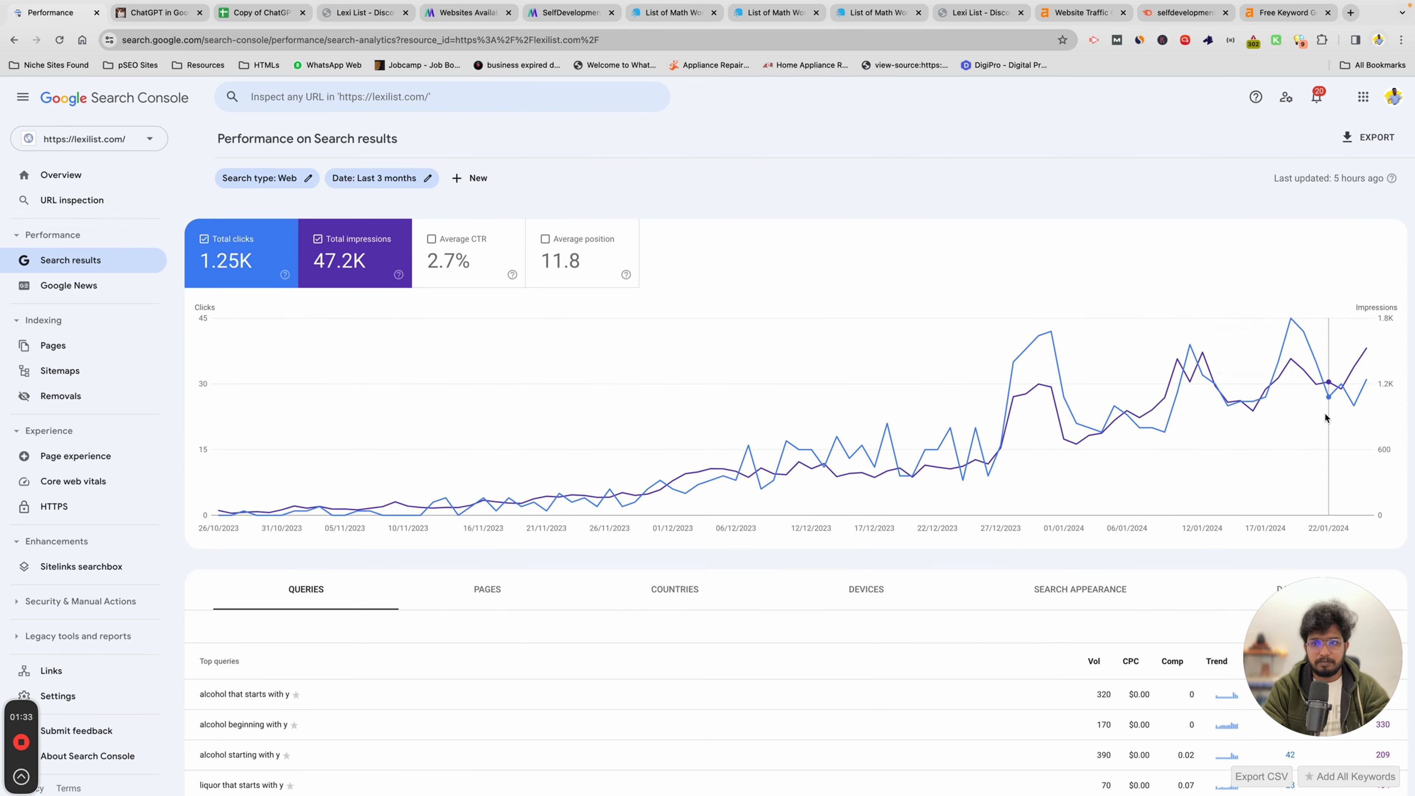
mouse_move(692, 185)
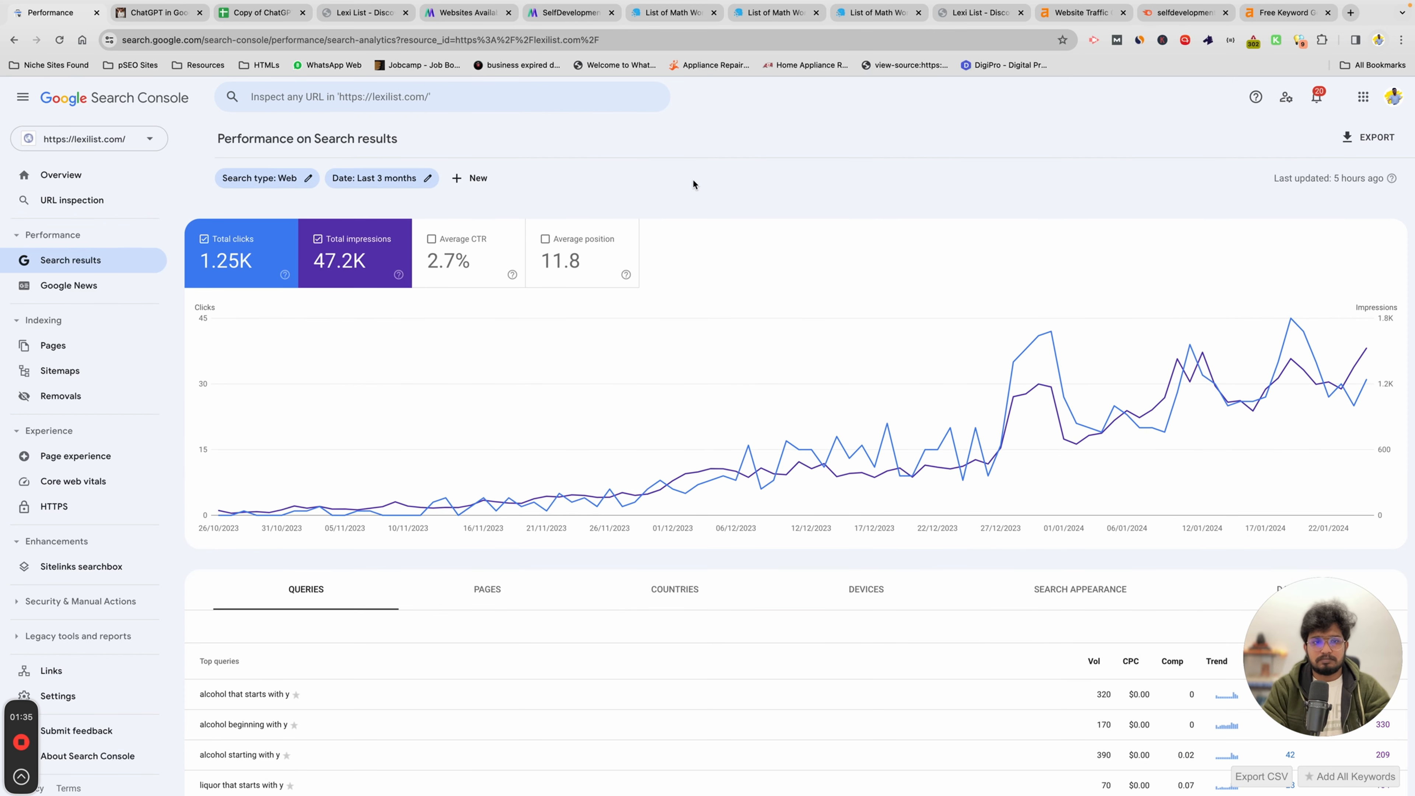
mouse_move(896, 380)
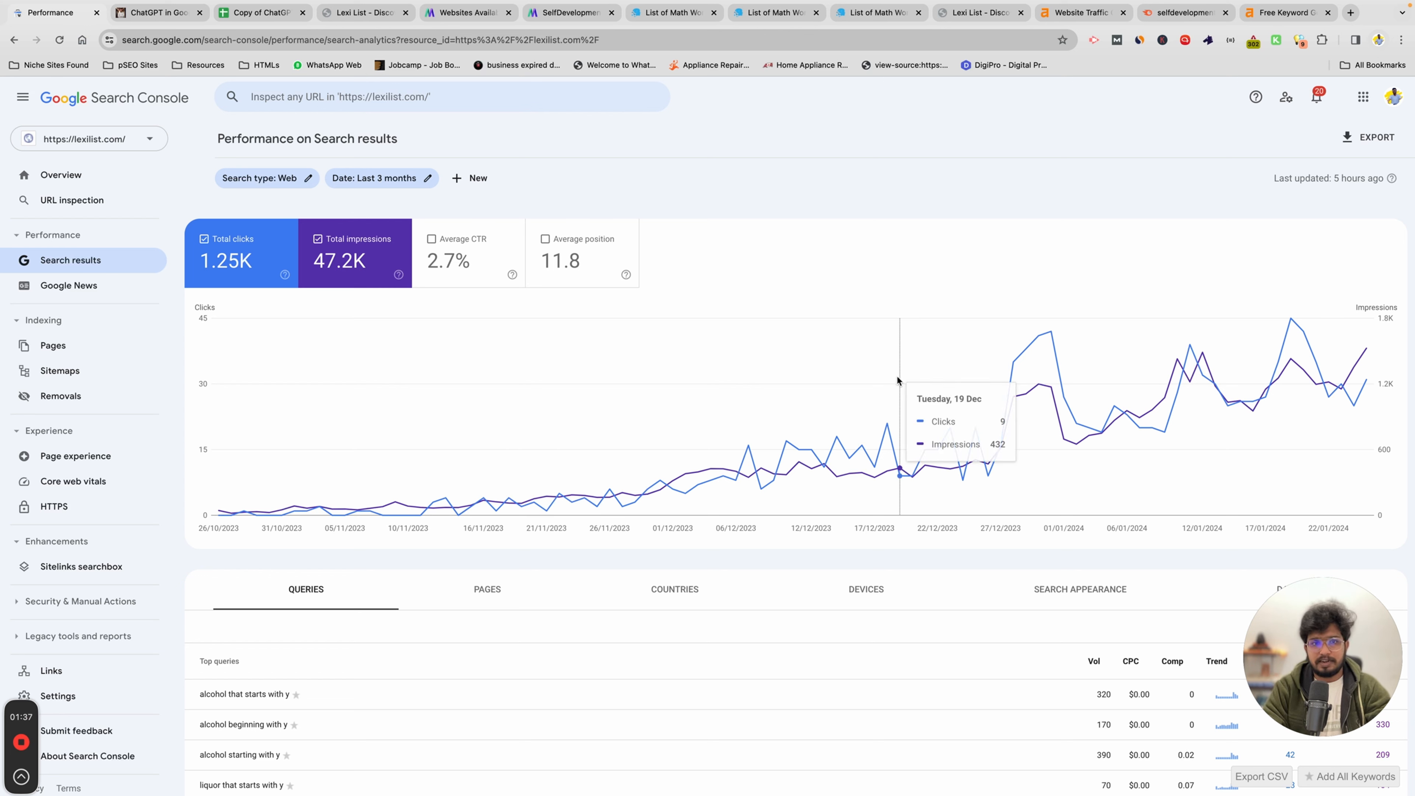
mouse_move(1044, 439)
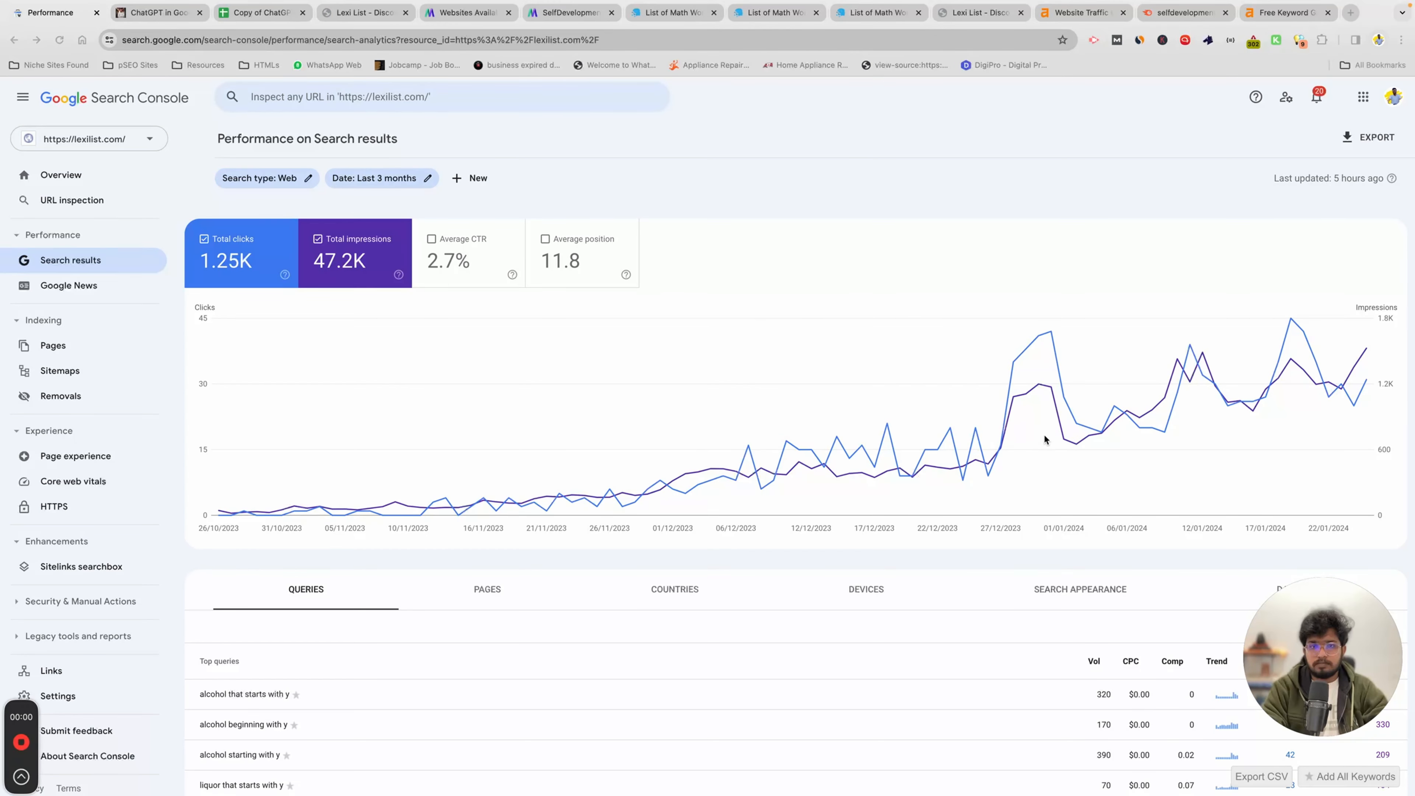
mouse_move(885, 200)
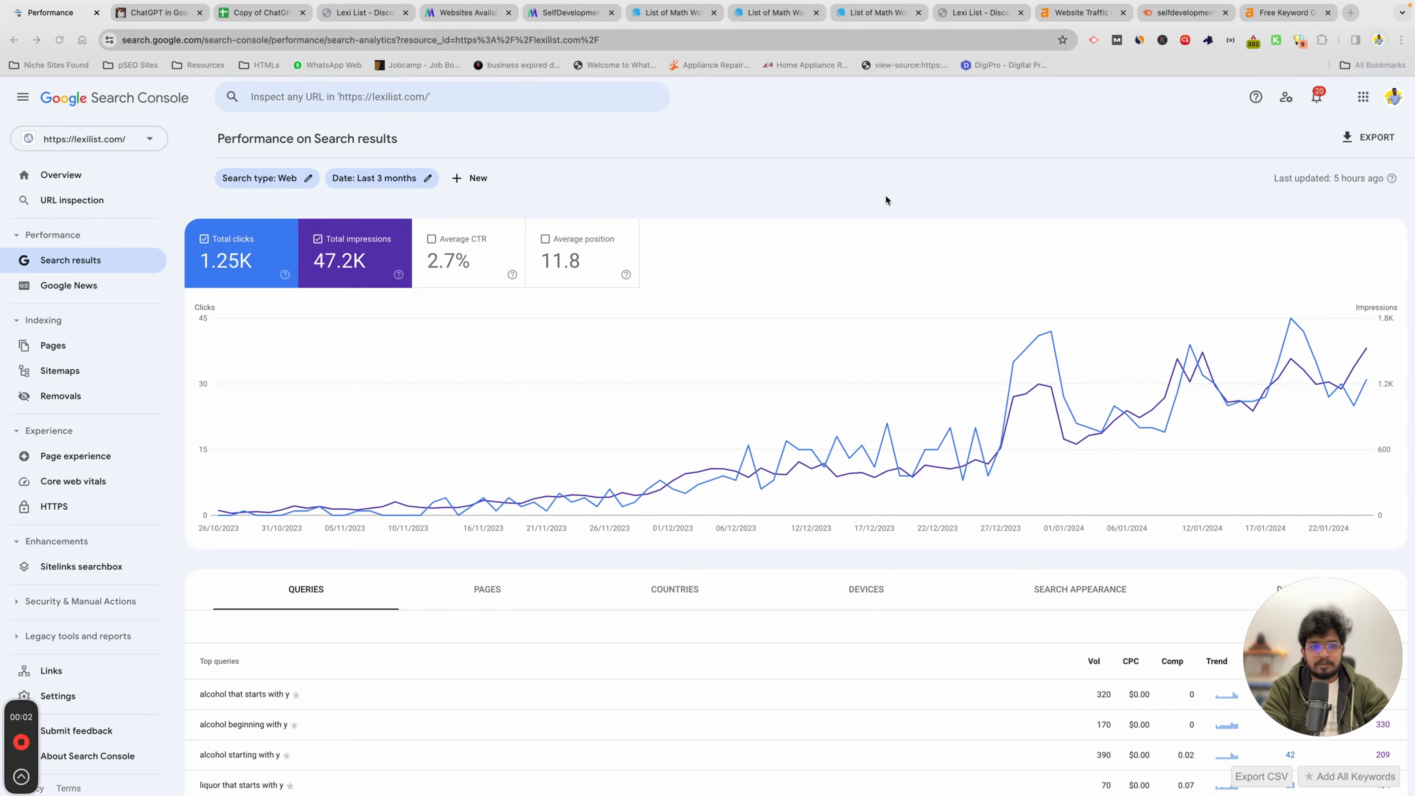
Revisit the Gumroad ChatGPT Sheets product and point out the copied sheet's List and Prompt columns
left_click(157, 11)
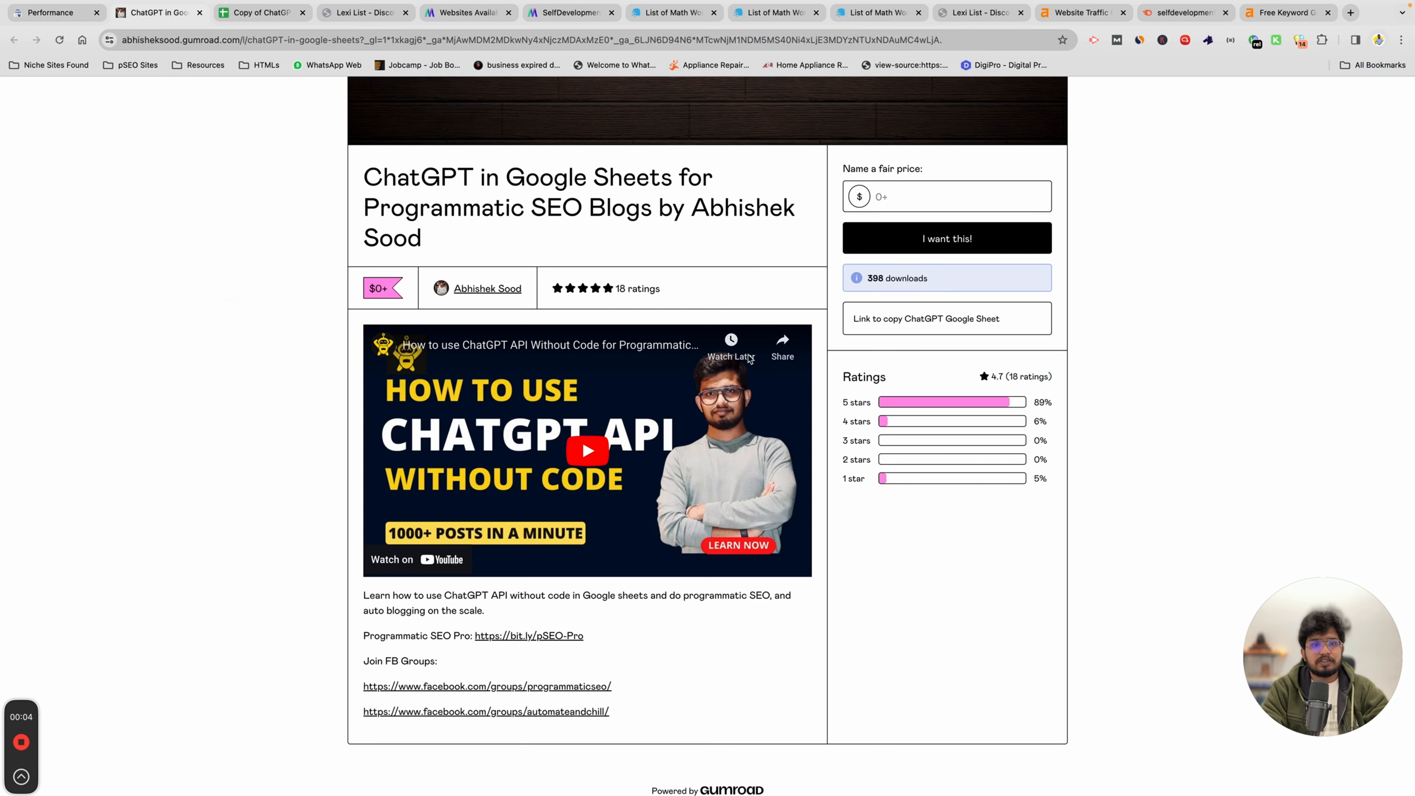
mouse_move(1078, 397)
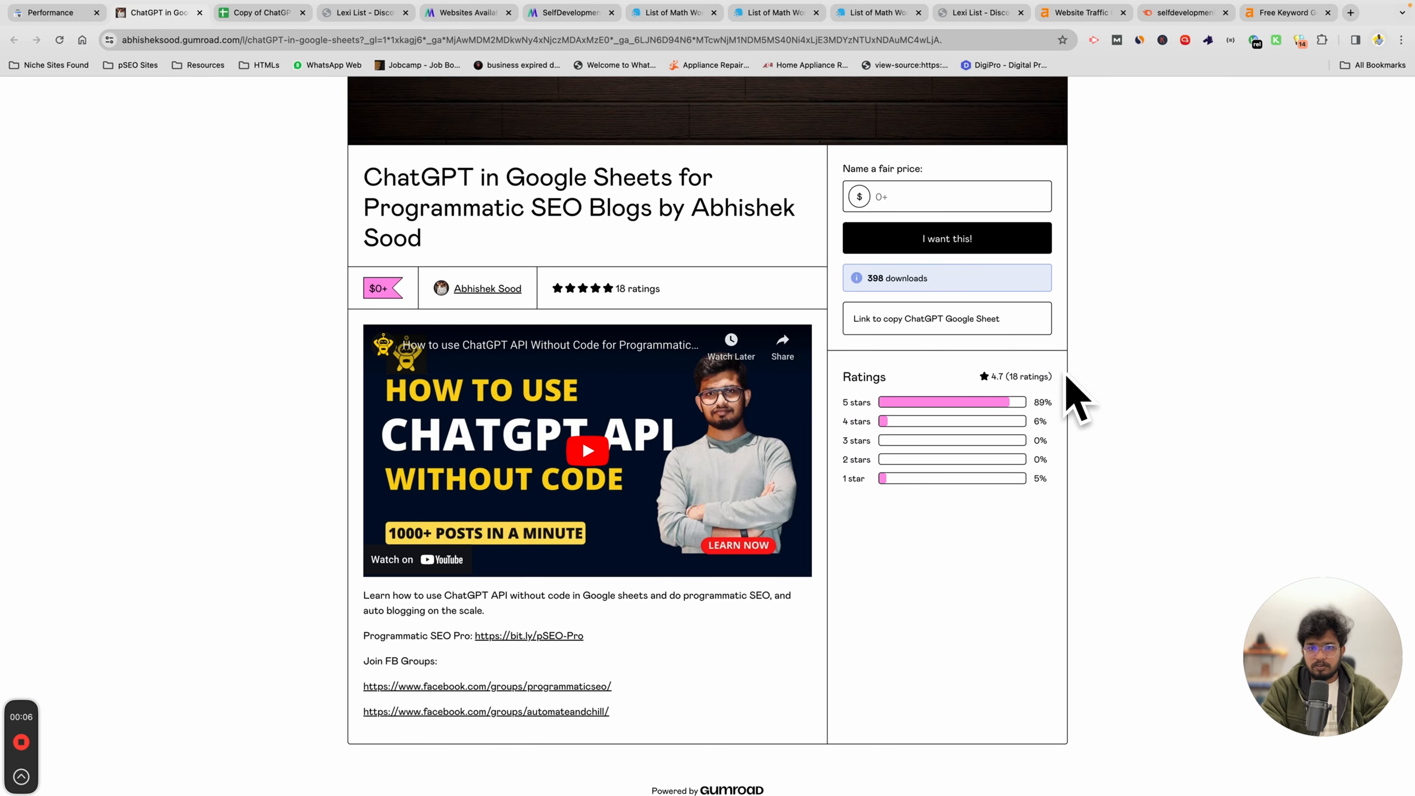
mouse_move(518, 397)
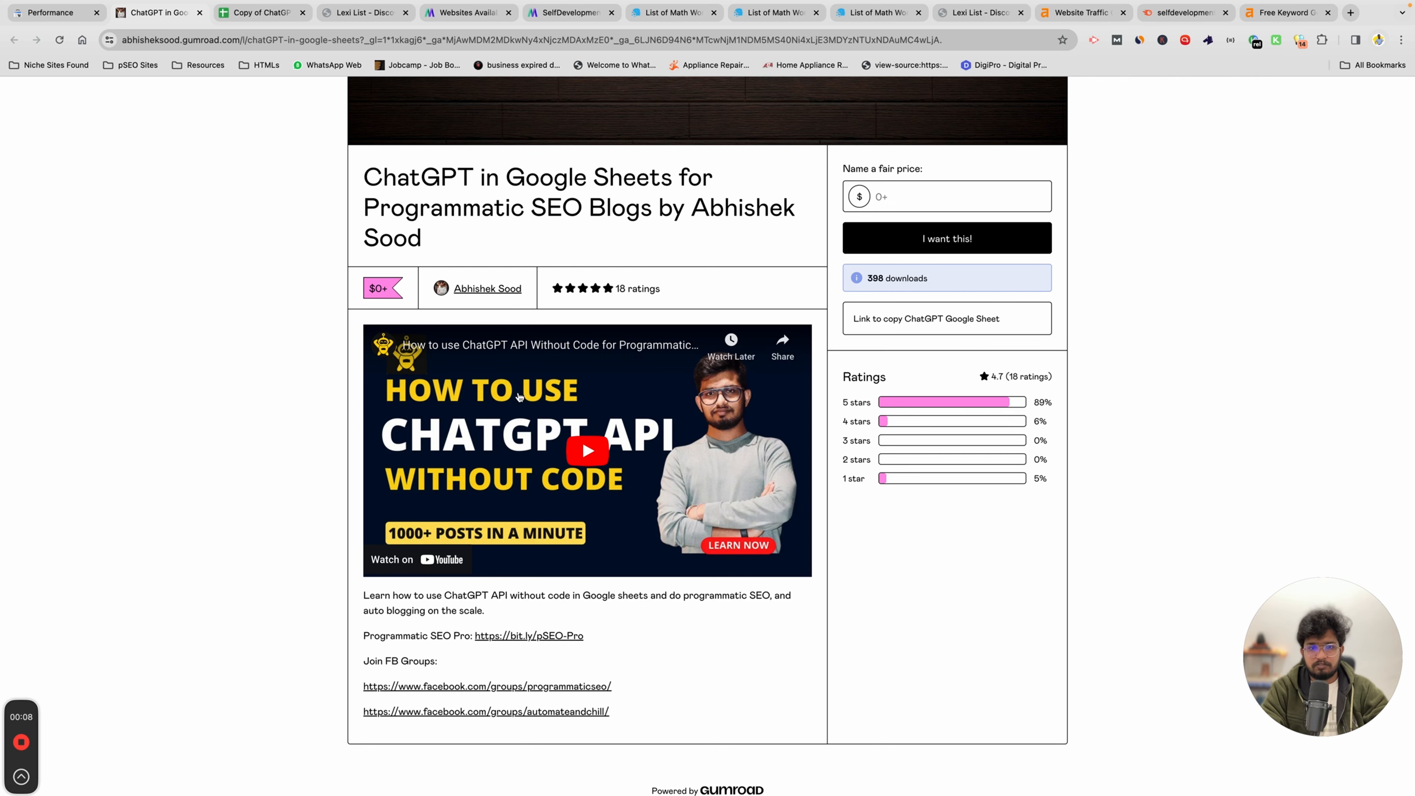
left_click(261, 12)
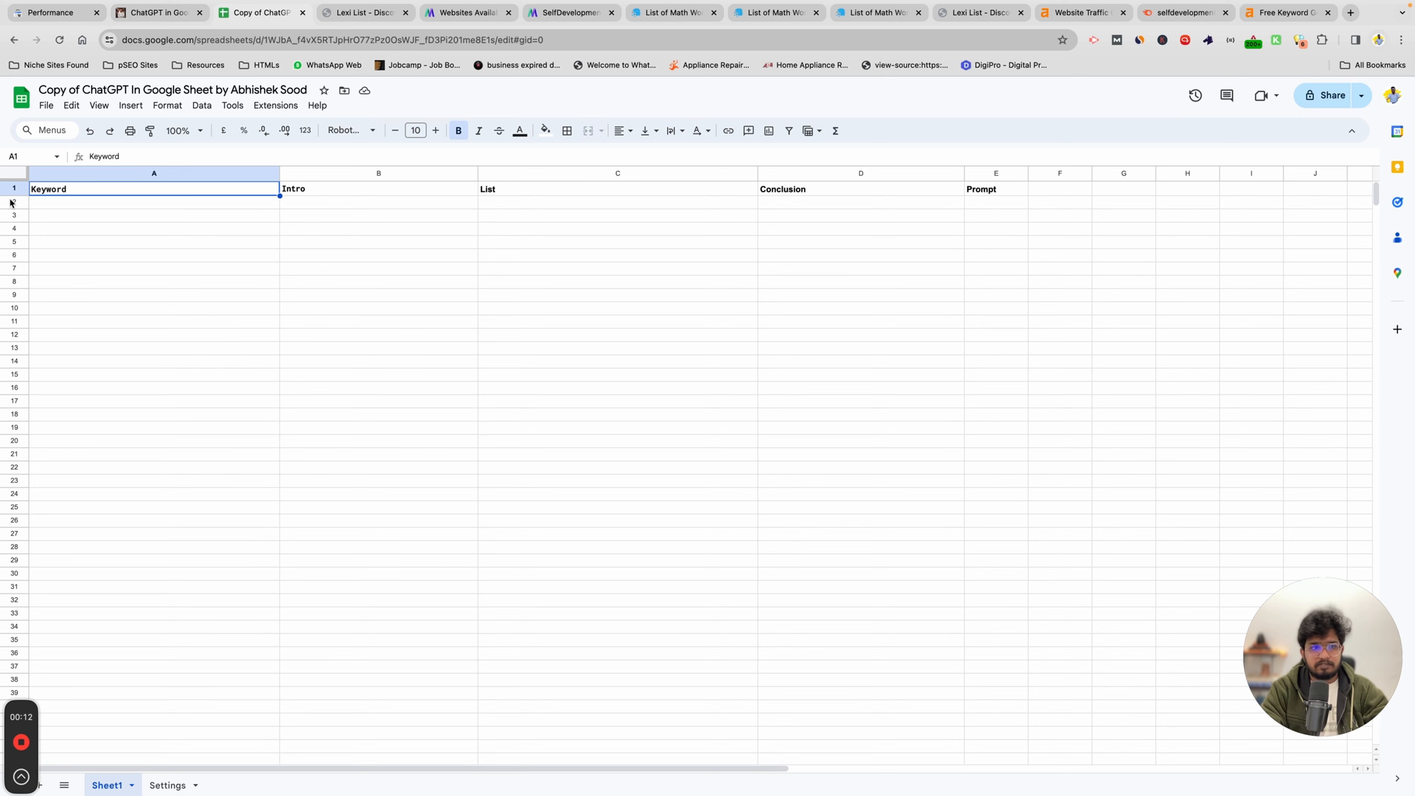
left_click(618, 189)
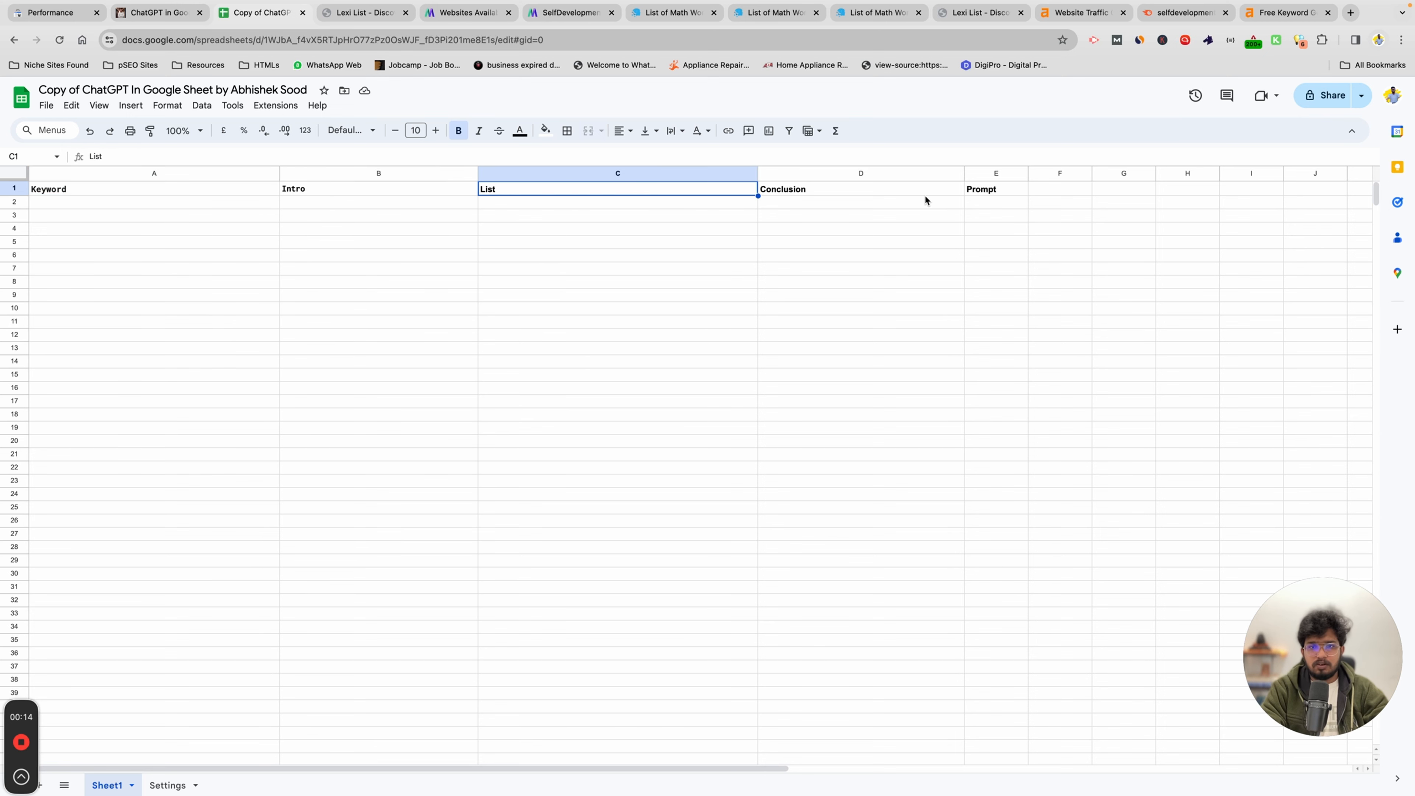
left_click(996, 189)
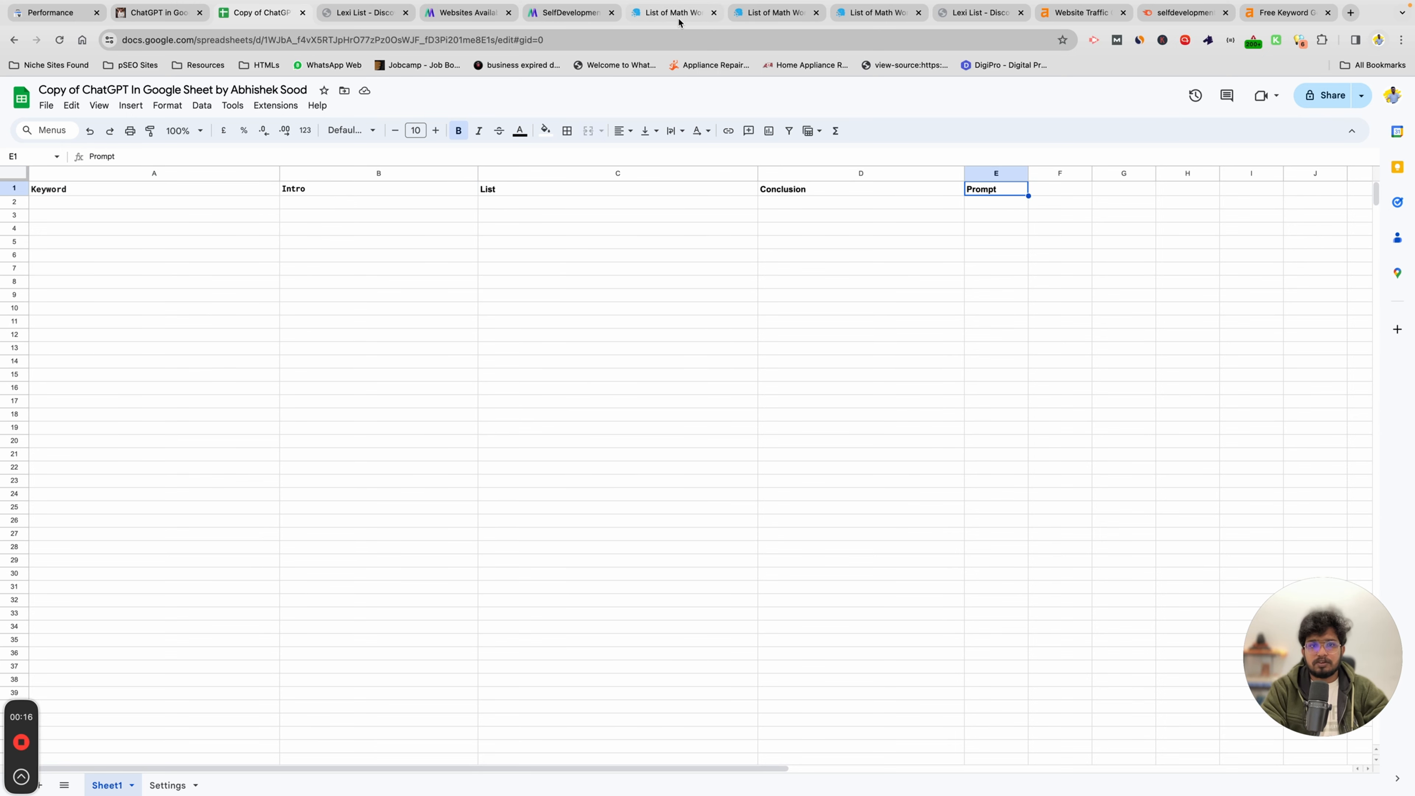
Read through the 'Math Words That Start With B' example post's word entries
left_click(672, 12)
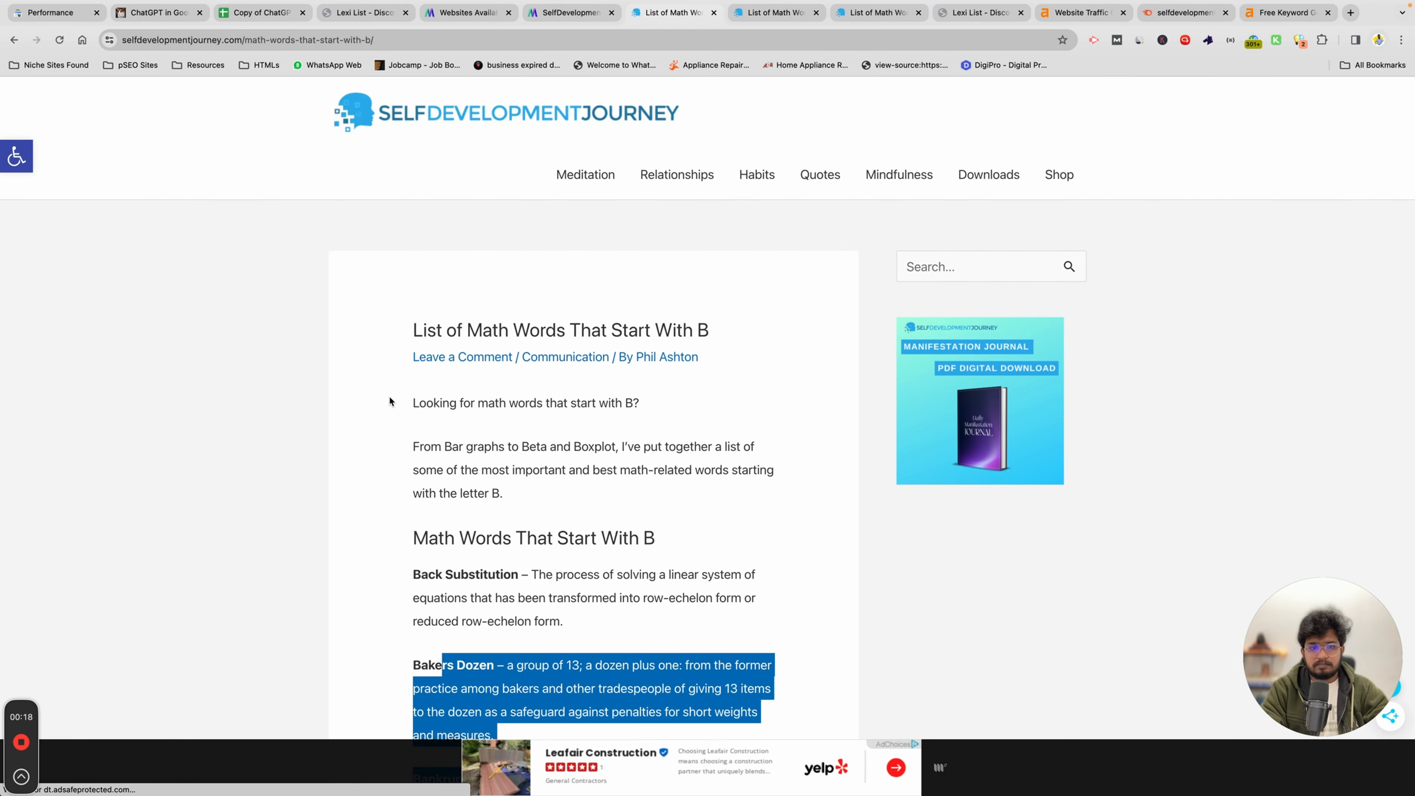
scroll("down", 3)
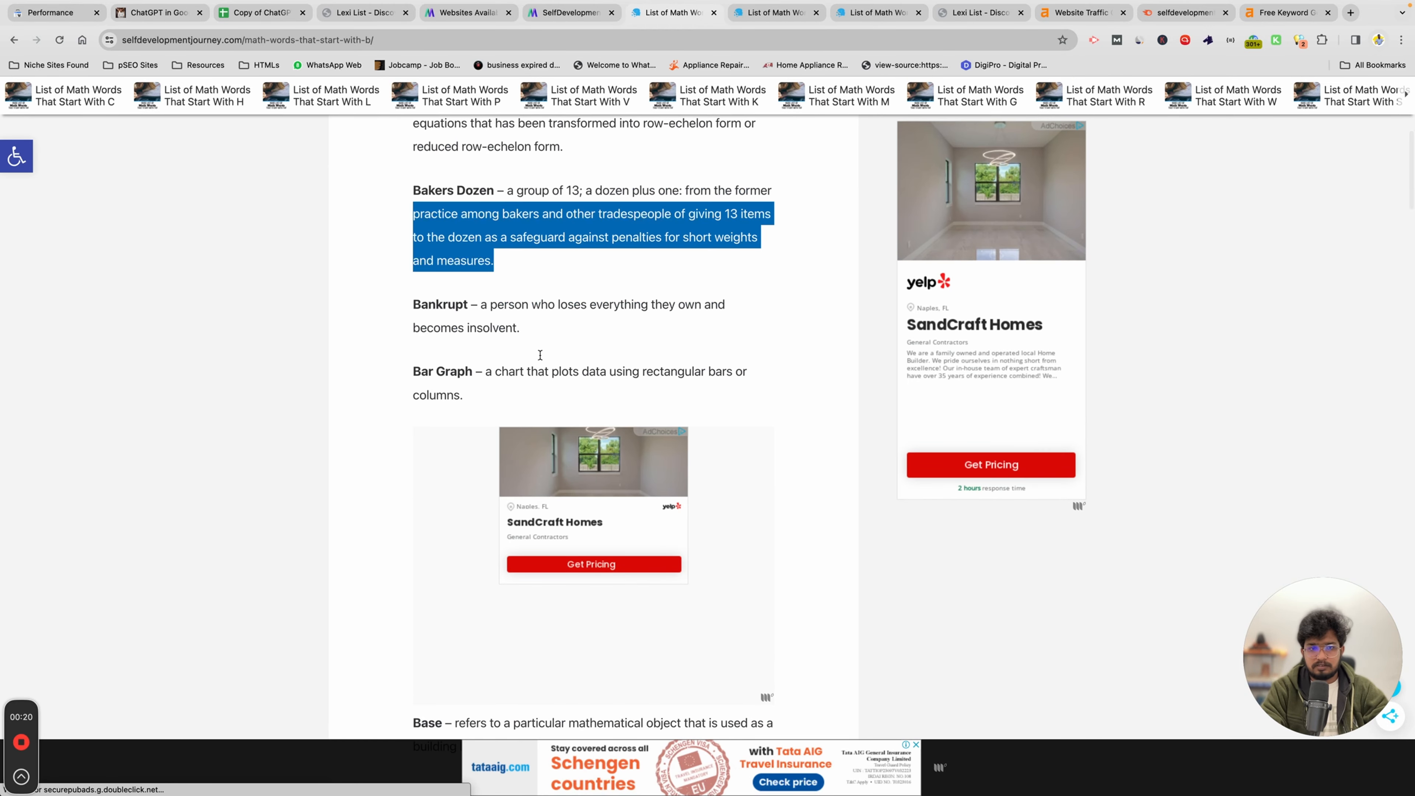
scroll("down", 3)
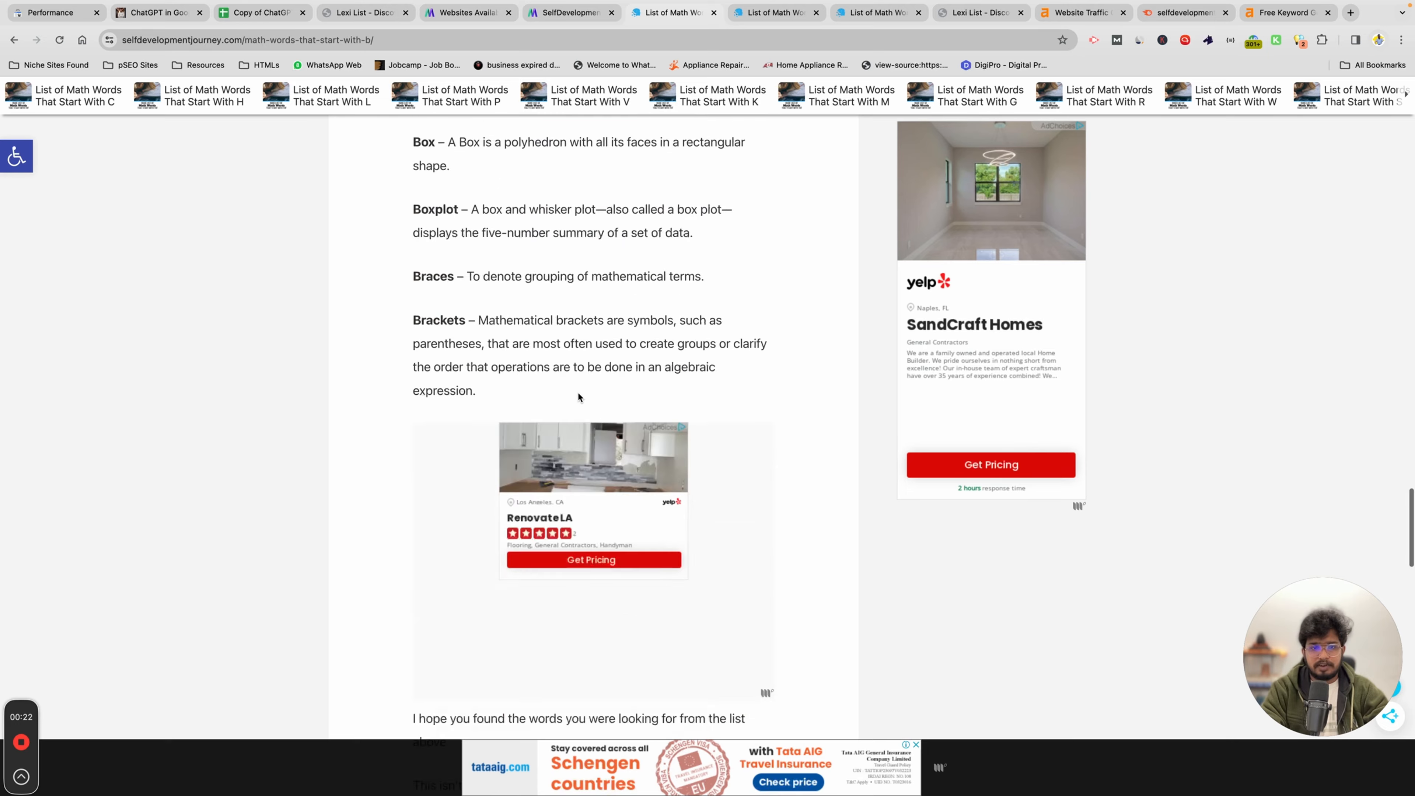
scroll("down", 3)
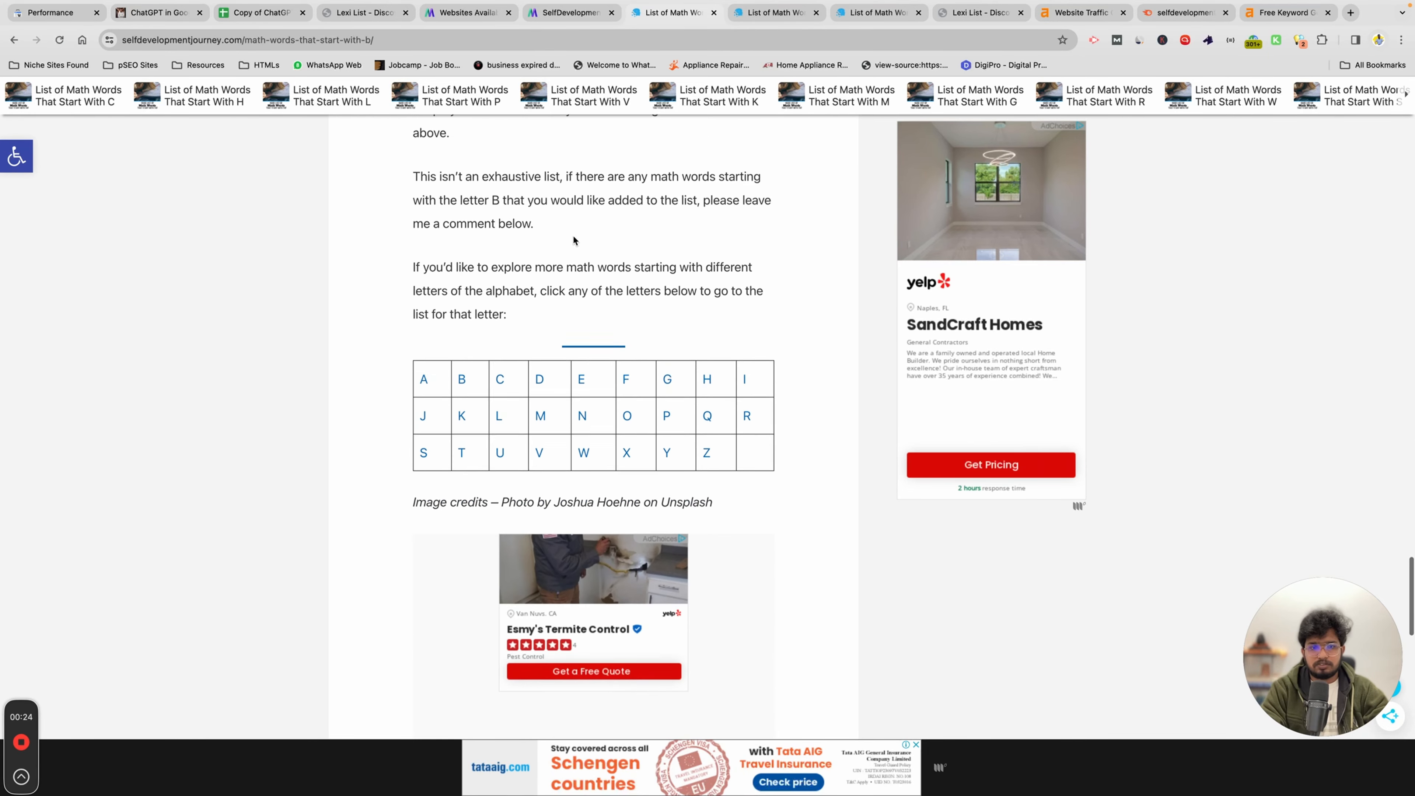
scroll("up", 3)
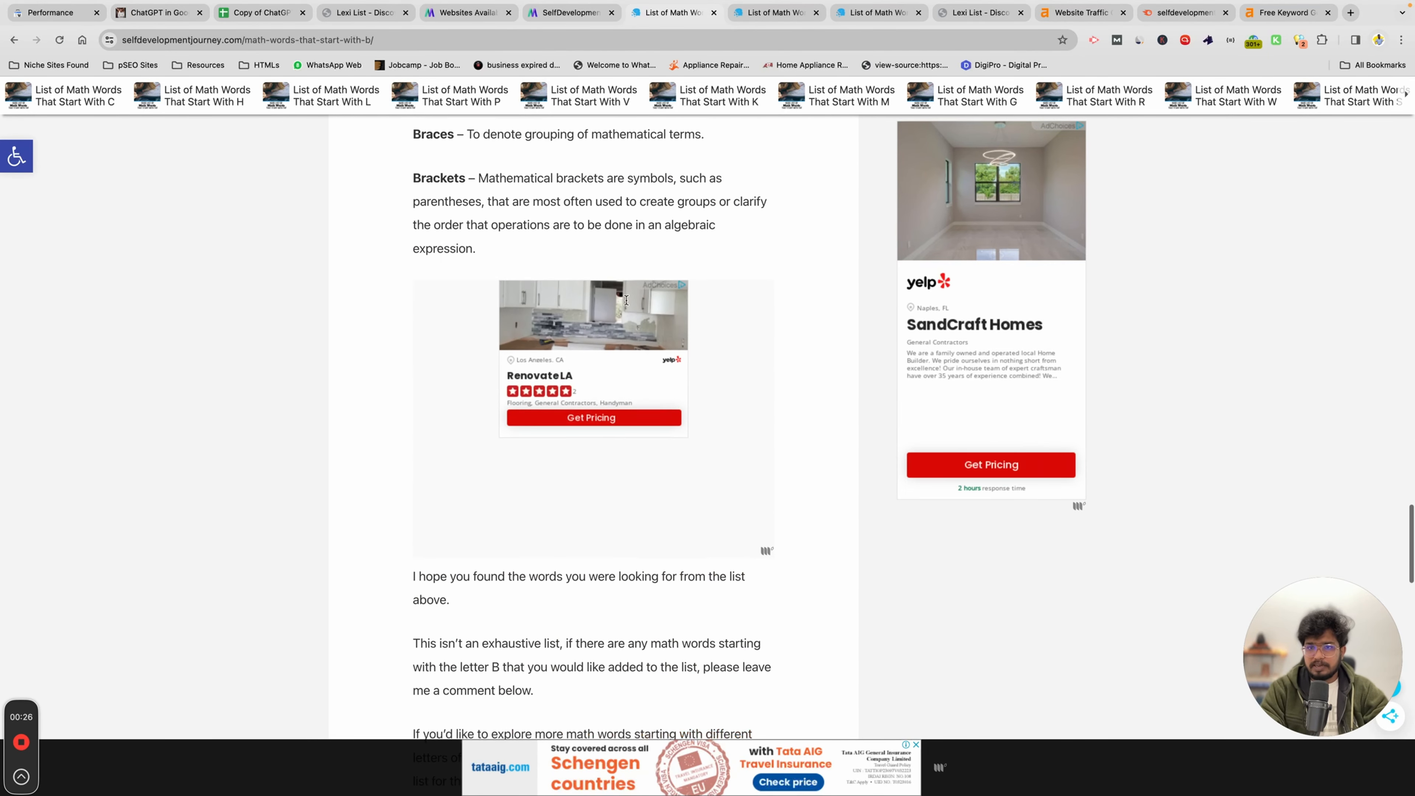
scroll("up", 3)
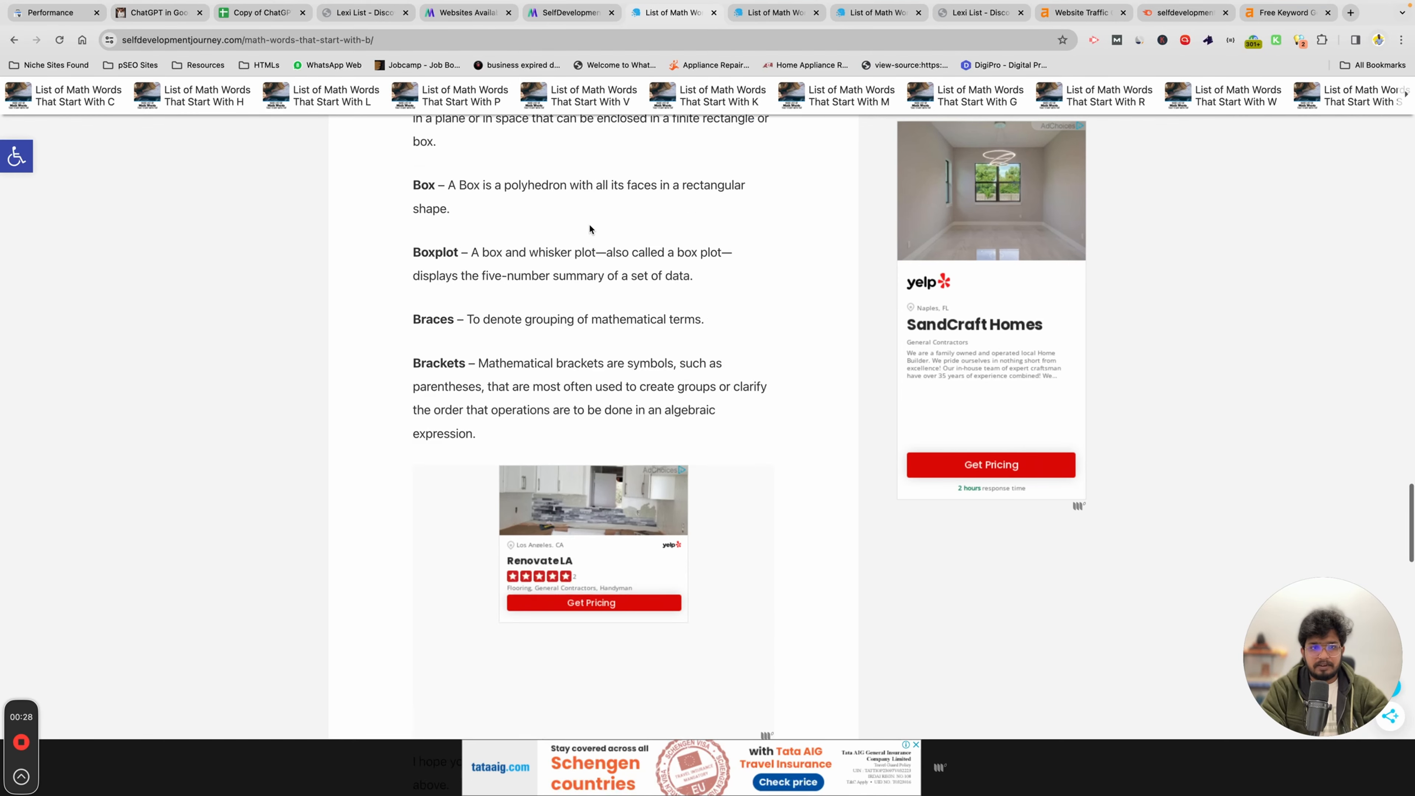
Widen the Prompt column and select its first empty cell, then bring up the Ahrefs keyword results
left_click(262, 12)
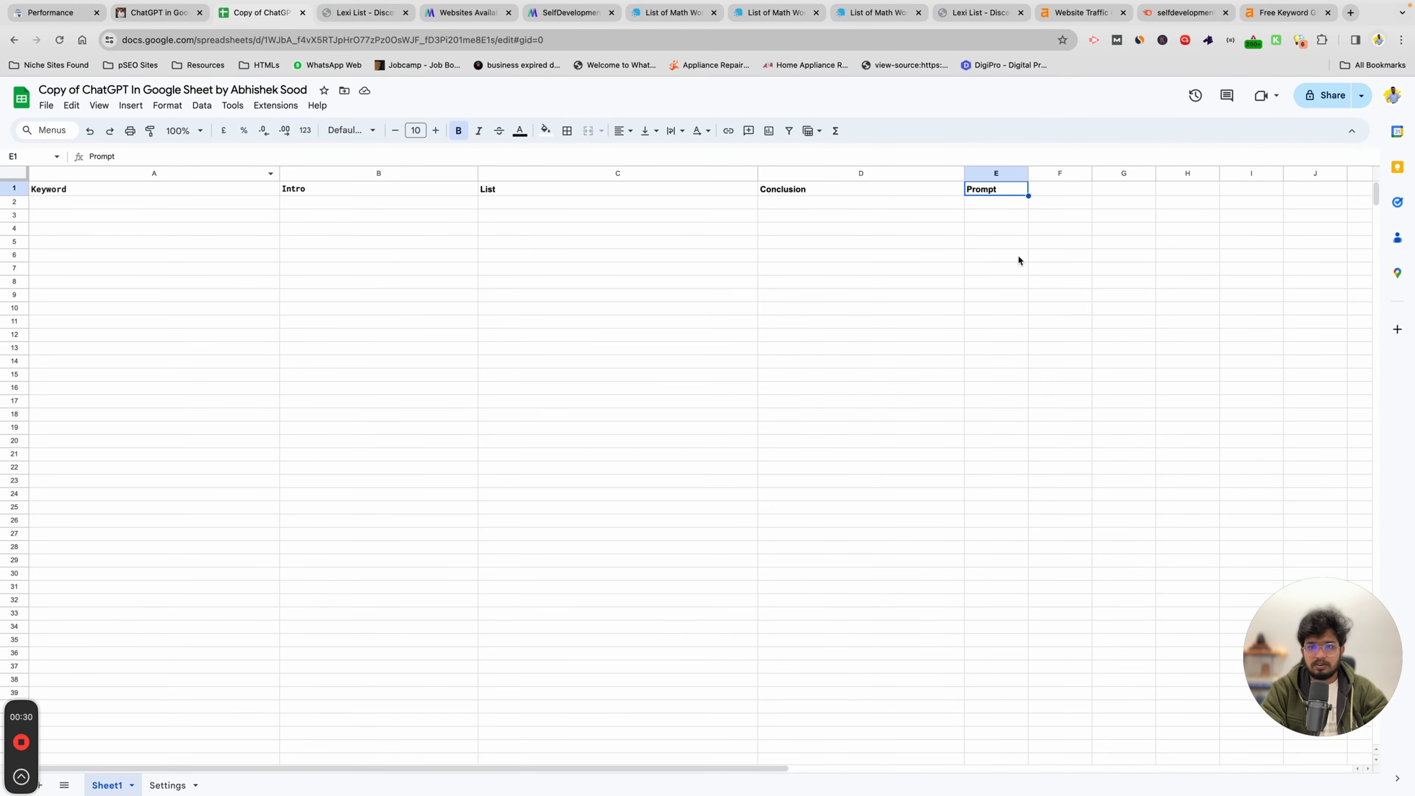
mouse_move(1028, 173)
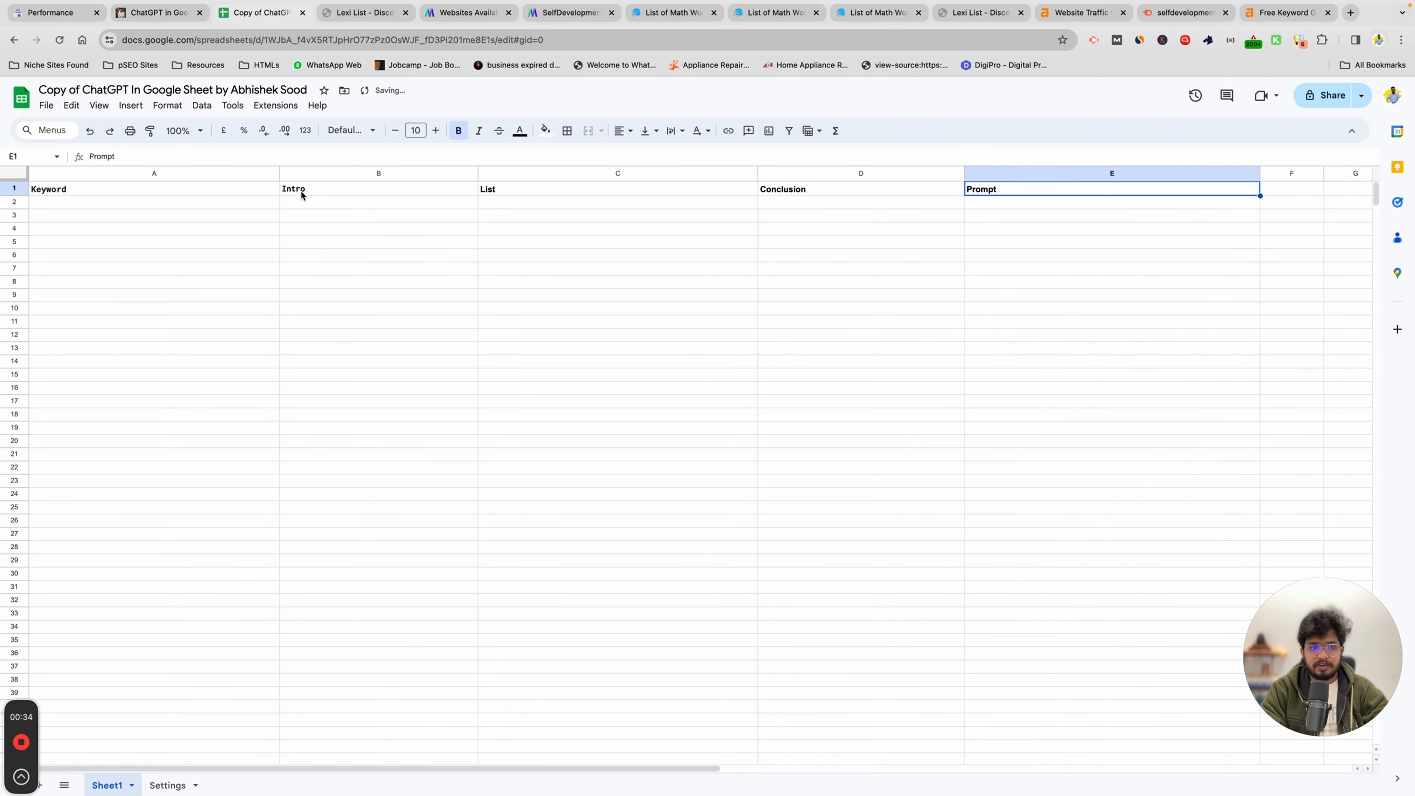
left_click(378, 200)
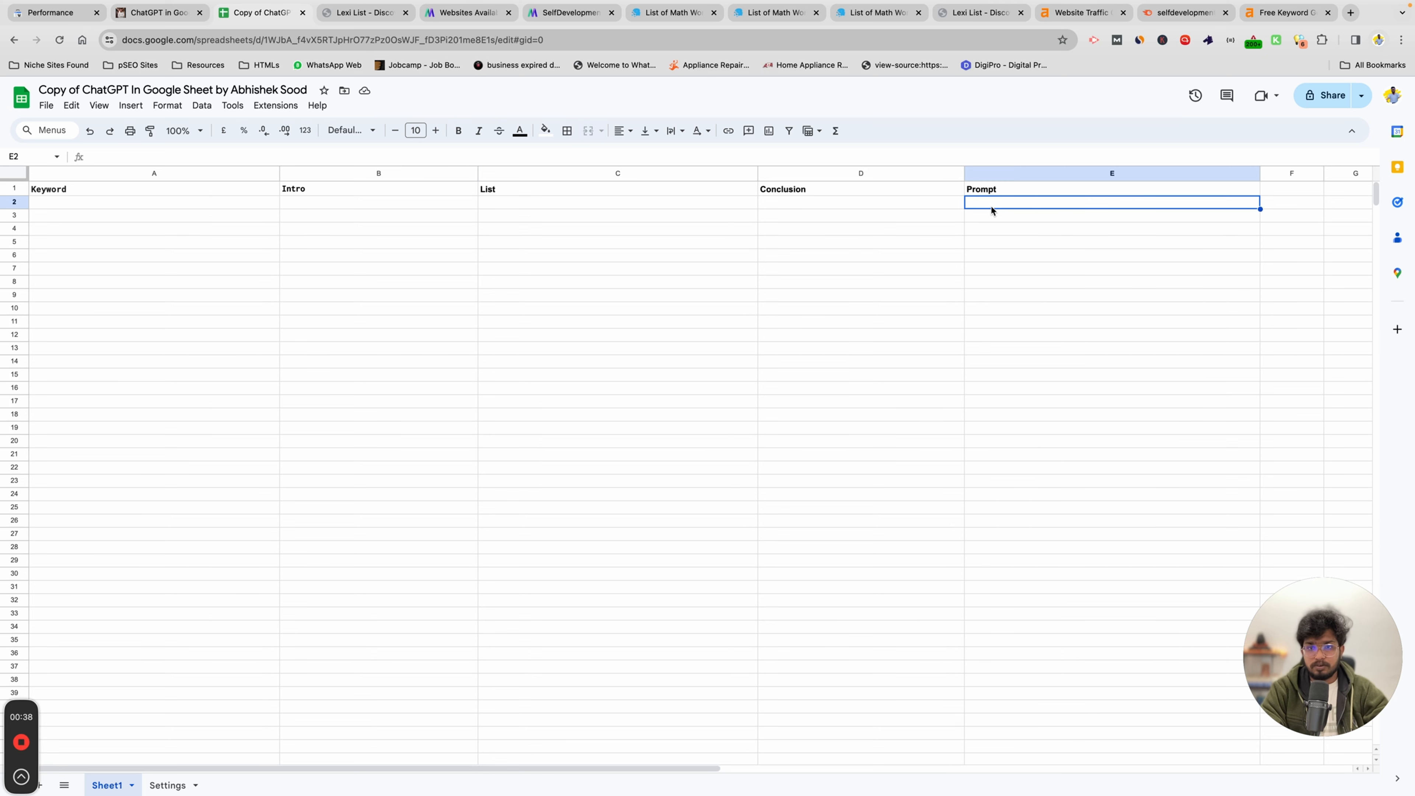
left_click(153, 201)
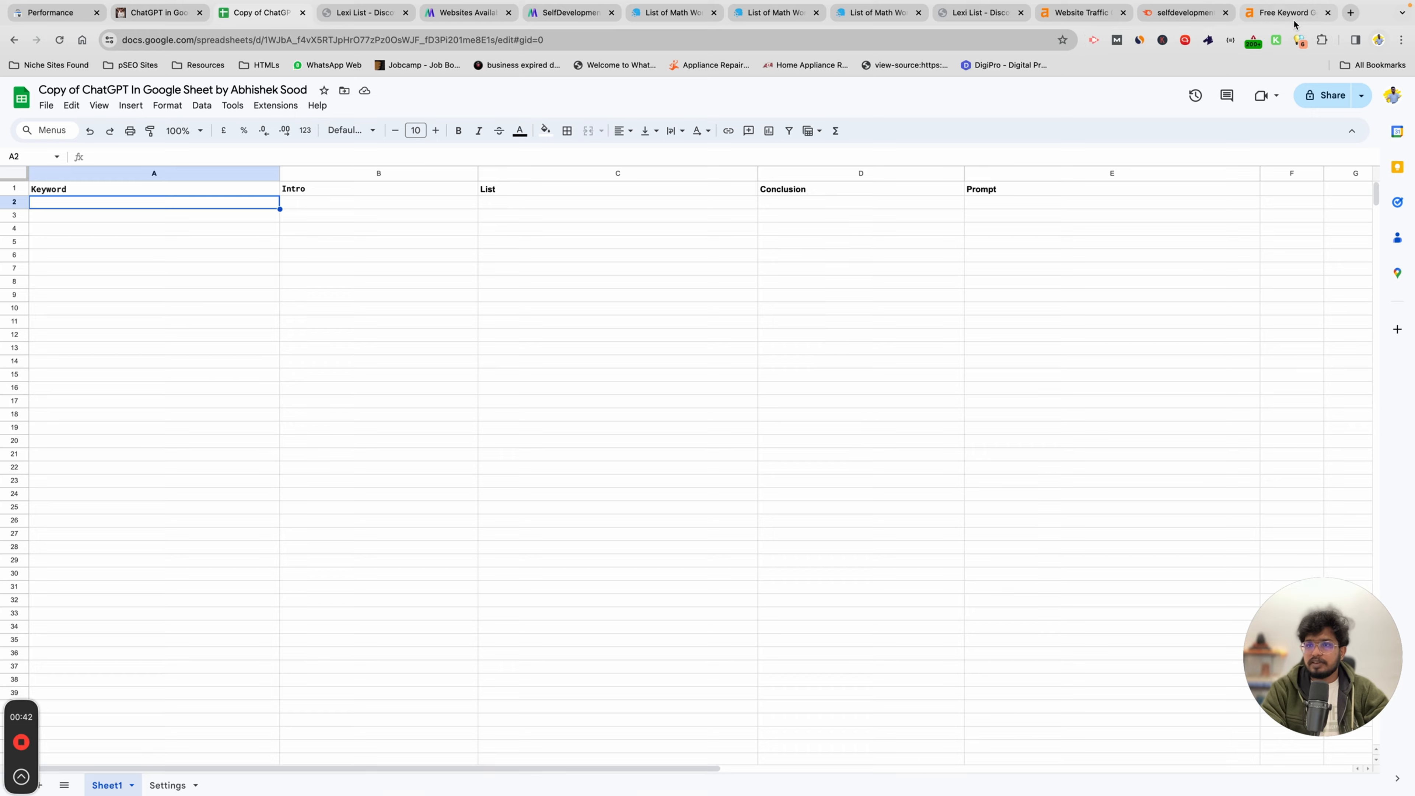
left_click(1285, 12)
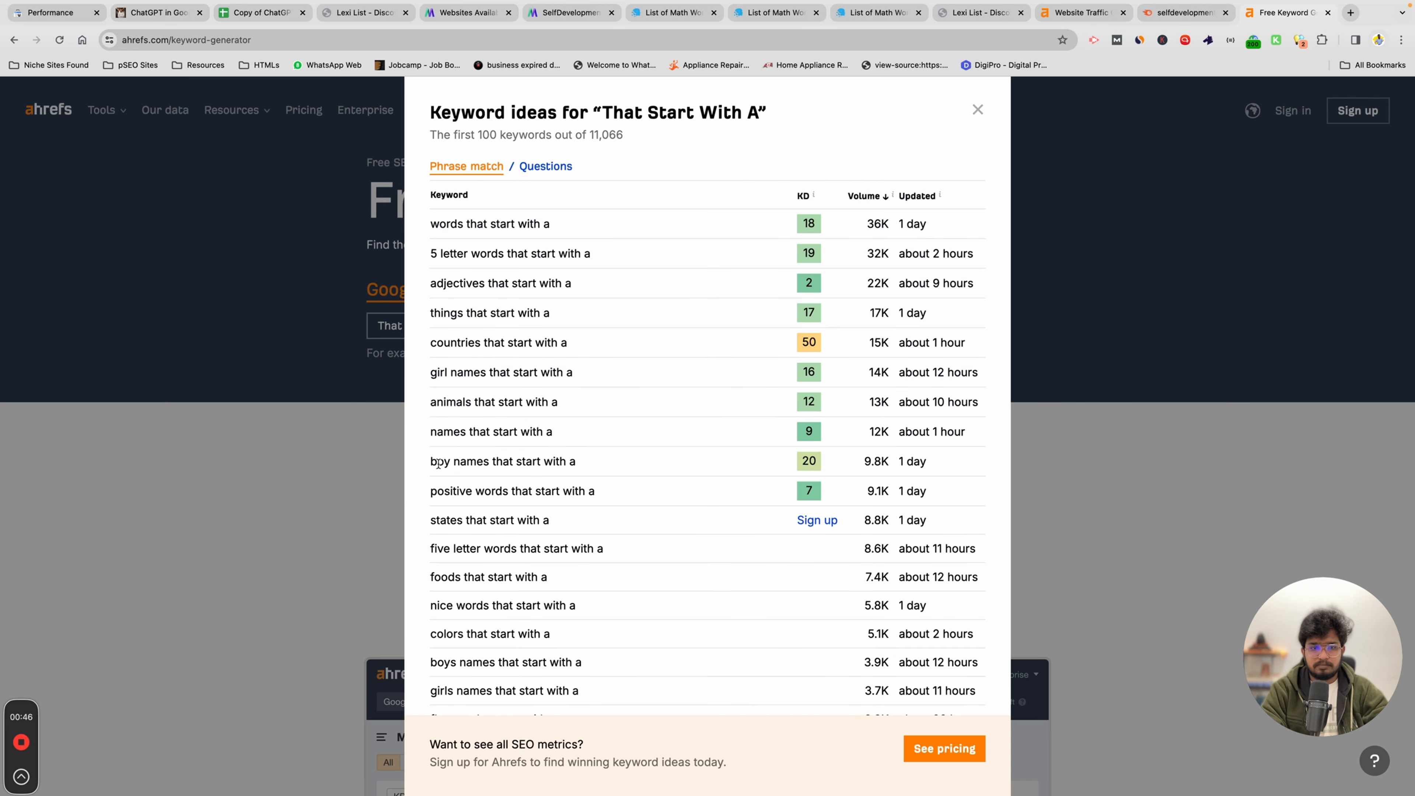
Select the 'boy names that start with a' keyword and Google 'a to z copy paste'
double_click(502, 461)
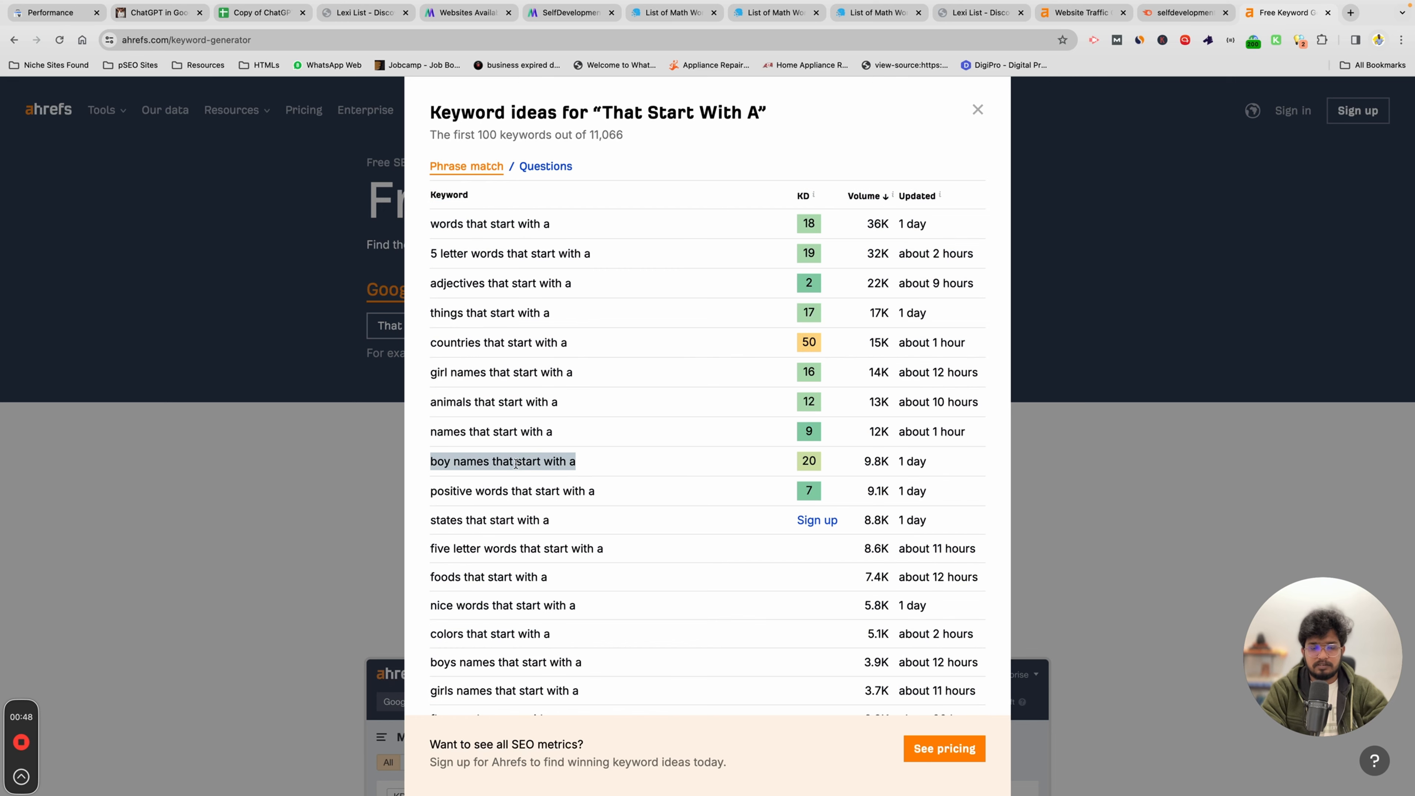
mouse_move(539, 611)
type("z")
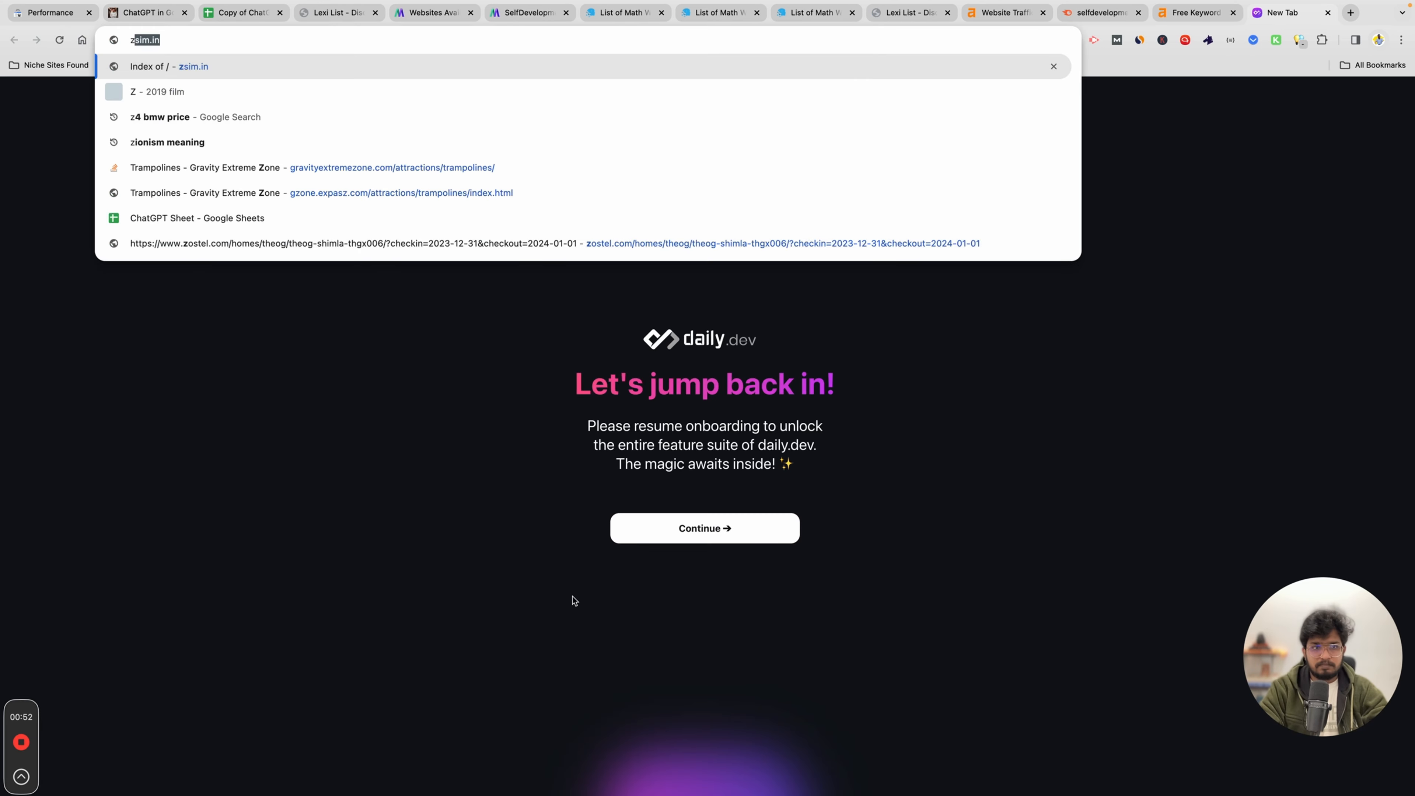
type("a to z copy paste")
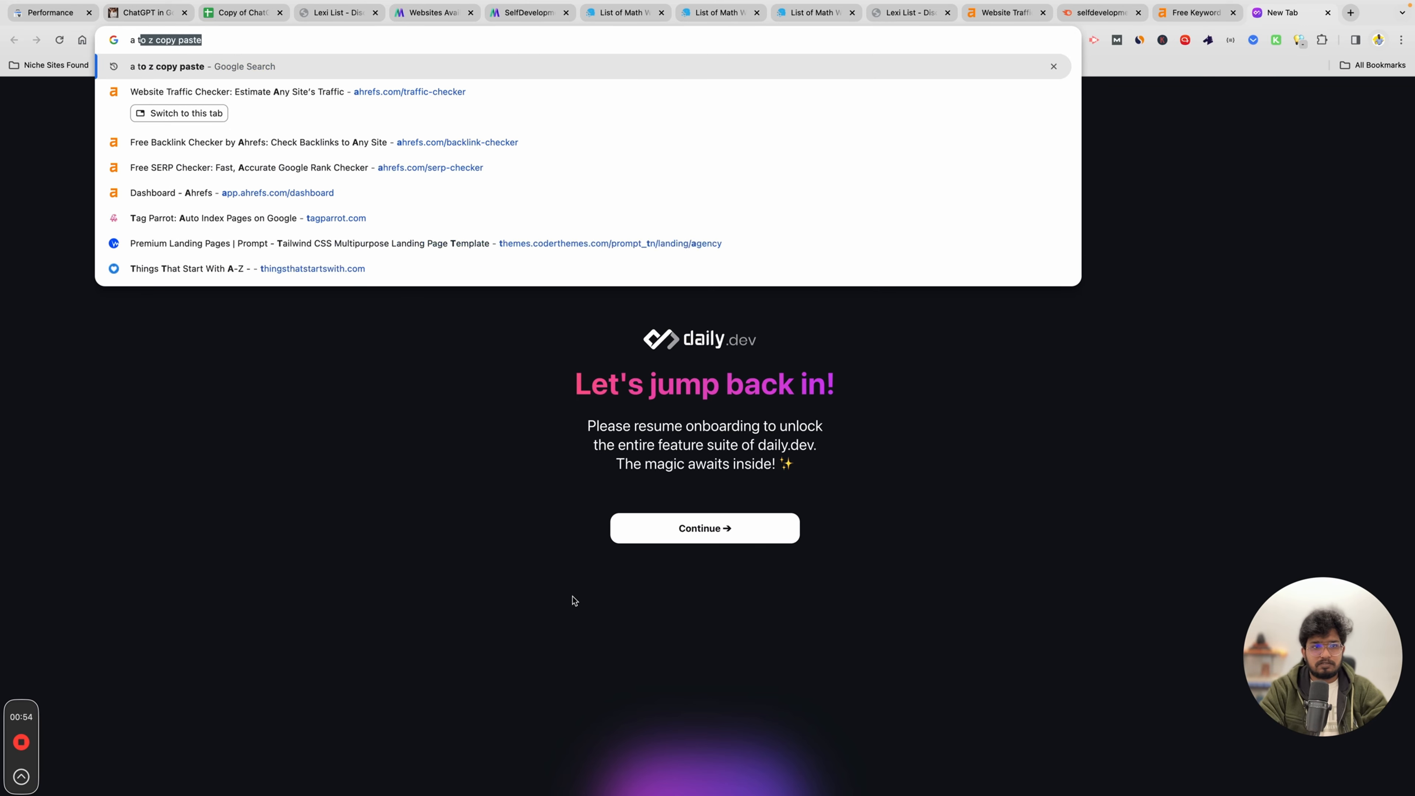
key("Return")
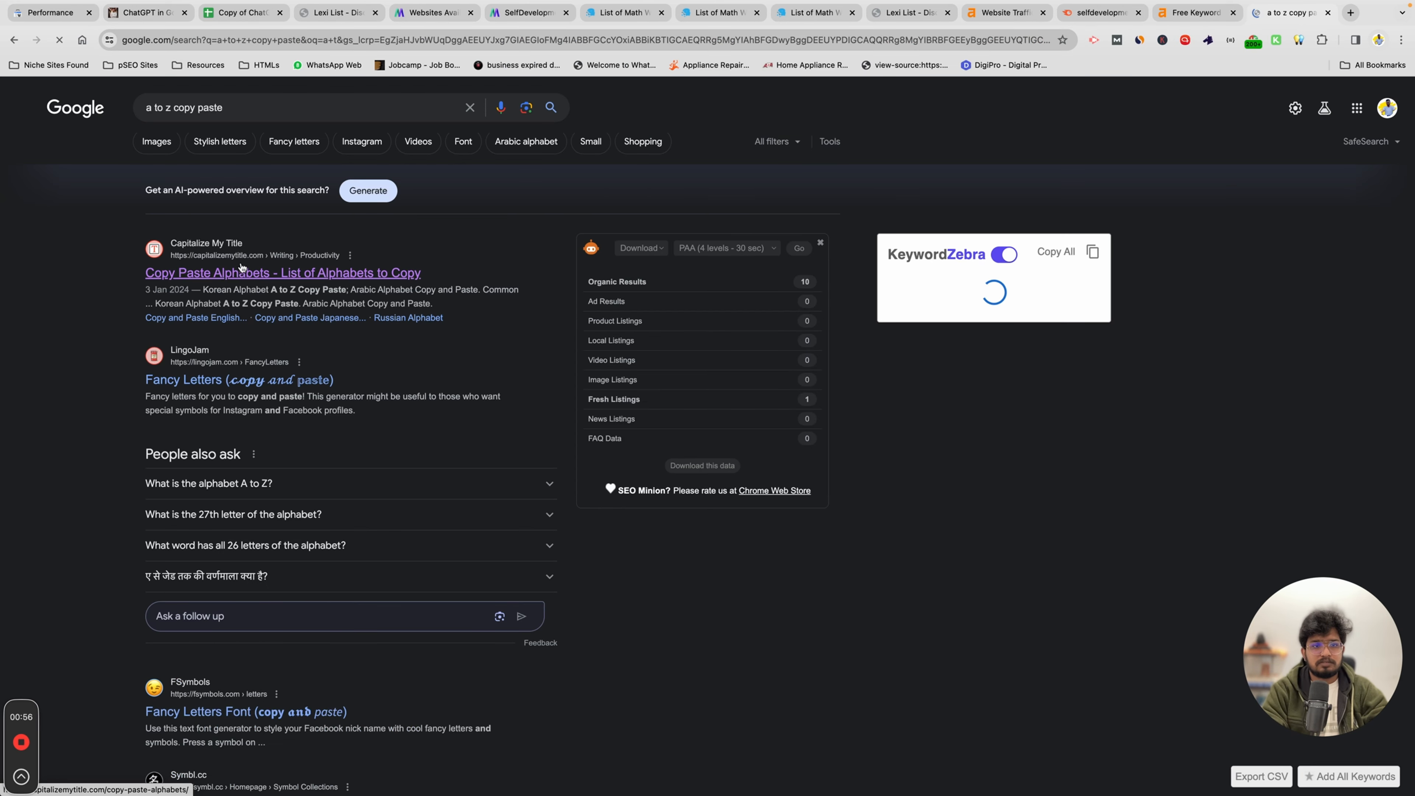
With multi-cursors in Sublime Text, prefix all 26 letters with 'Boy name that starts with ' and copy them
left_click(281, 272)
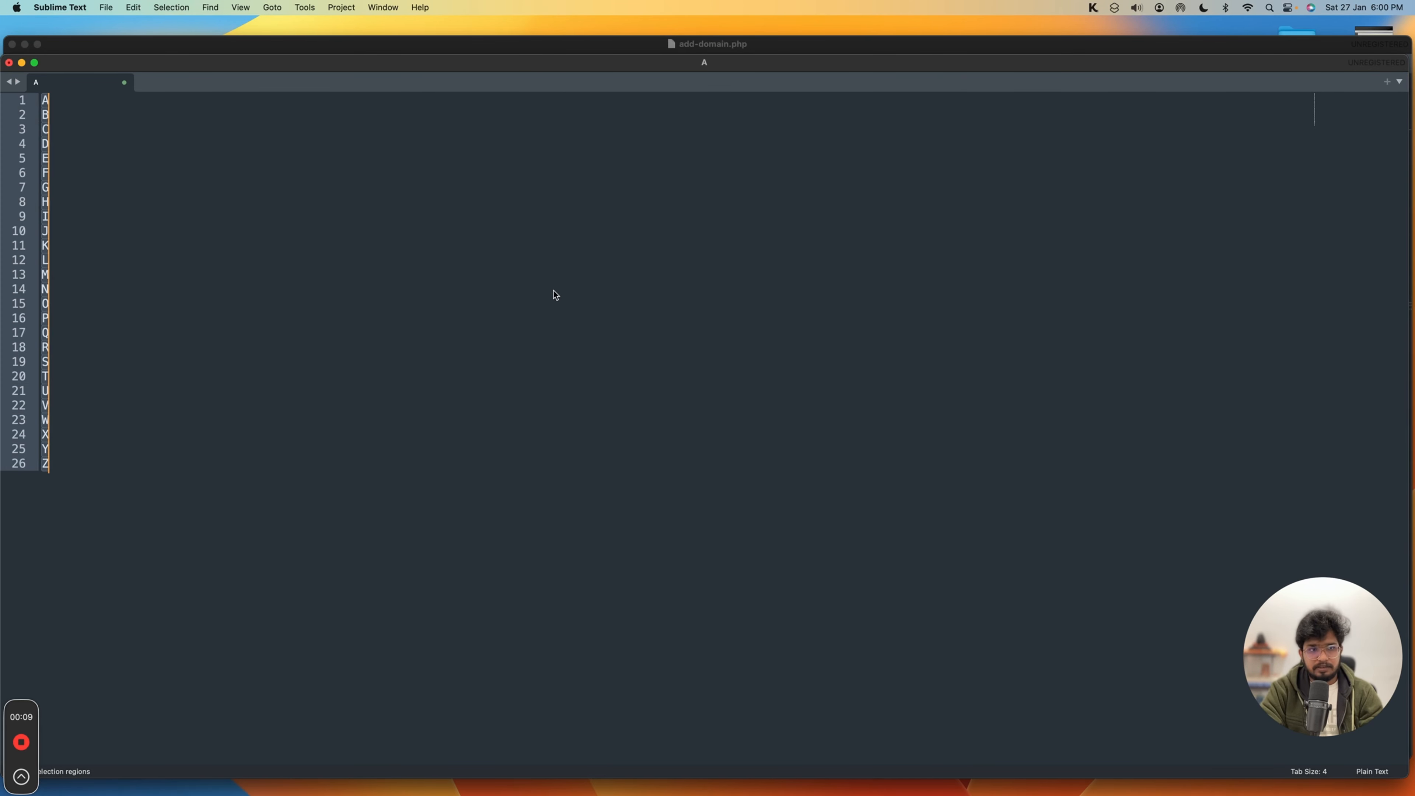
key("cmd+shift+l")
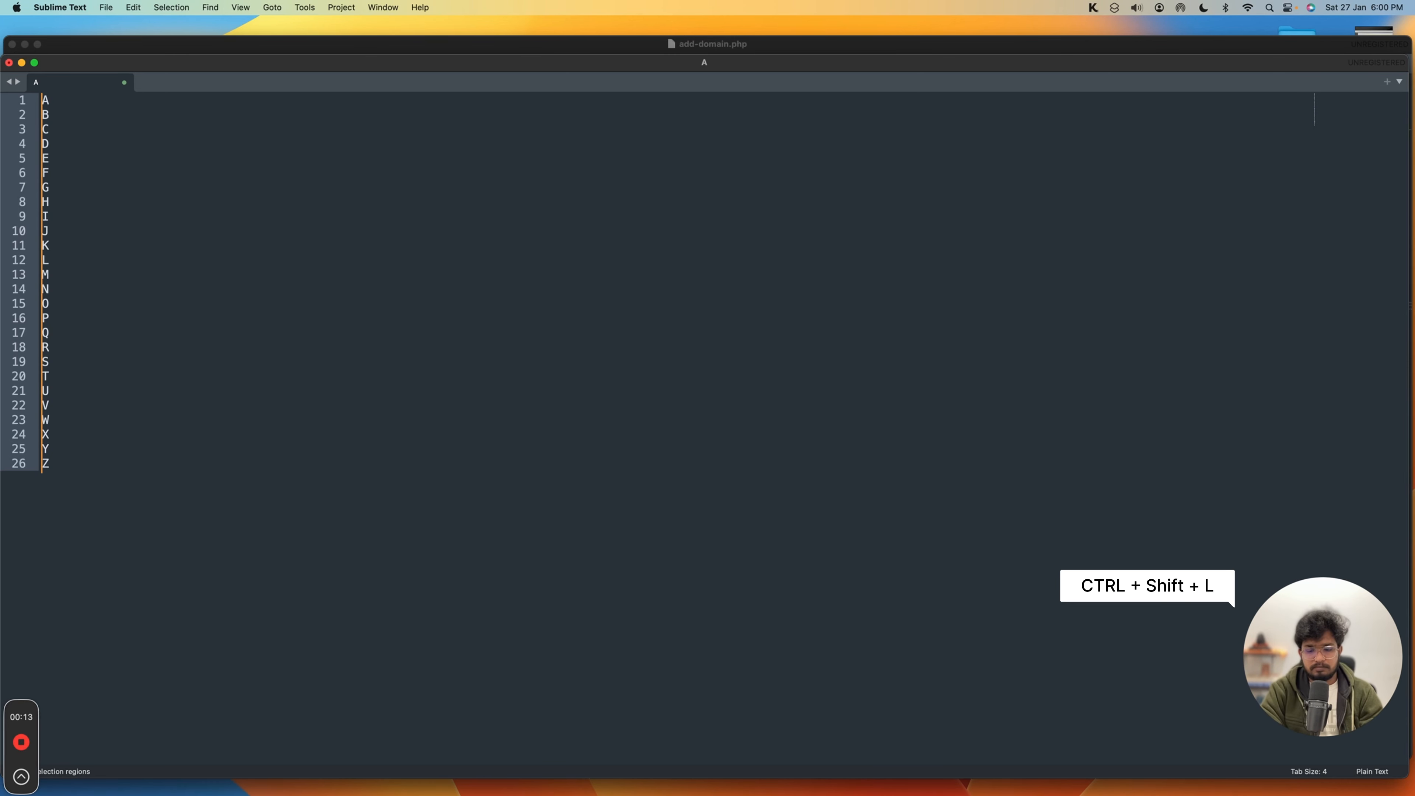
key("ctrl+shift+l")
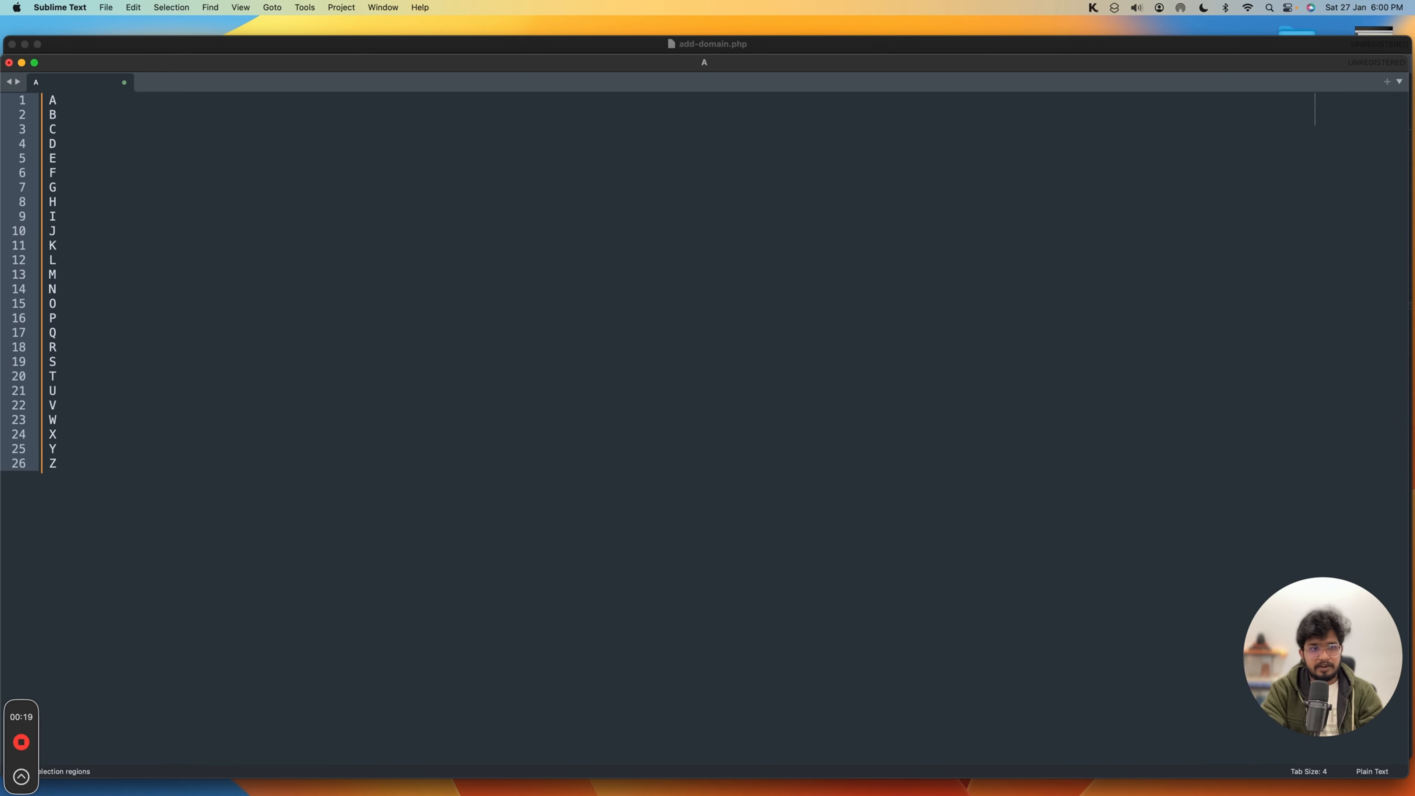
type("Boy")
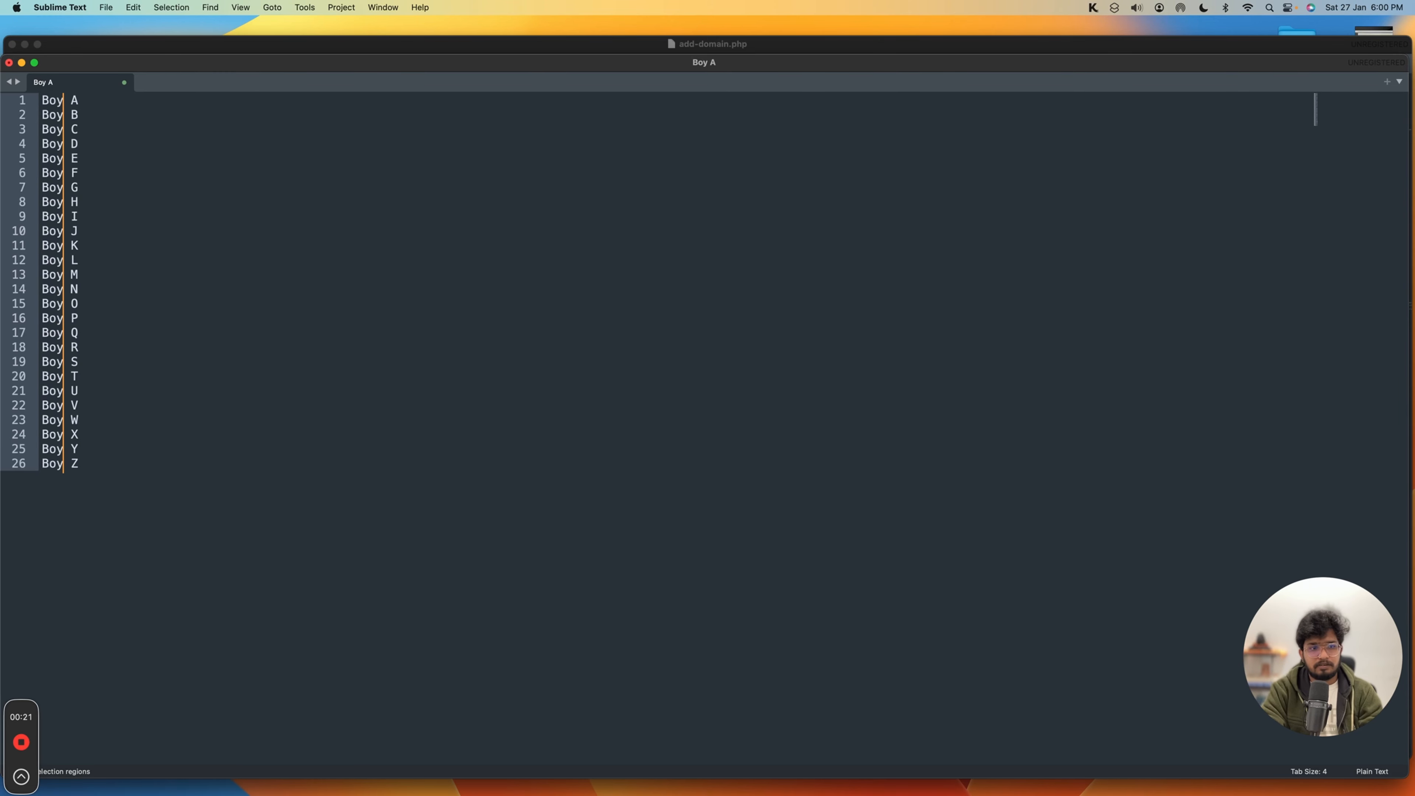
type("name that starts with")
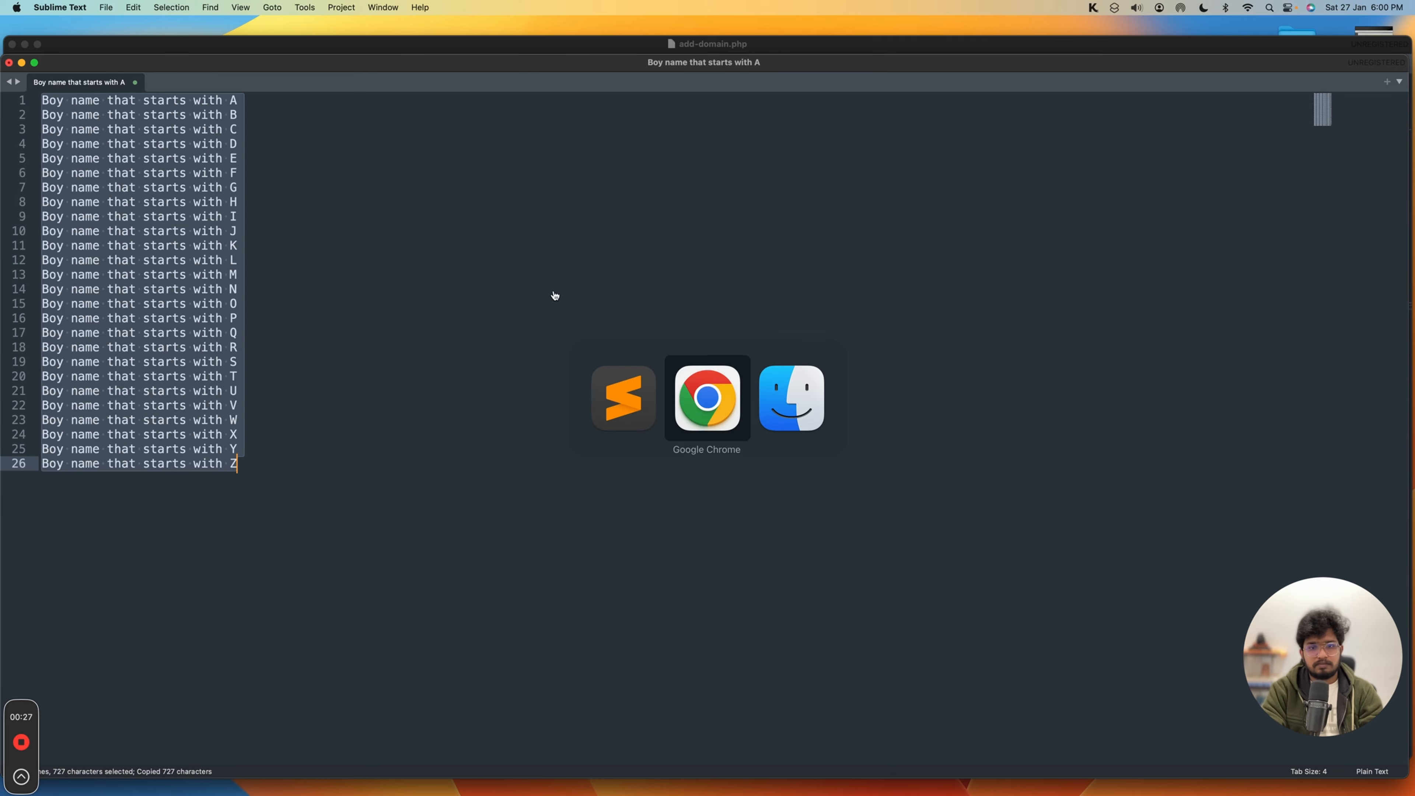
left_click(706, 398)
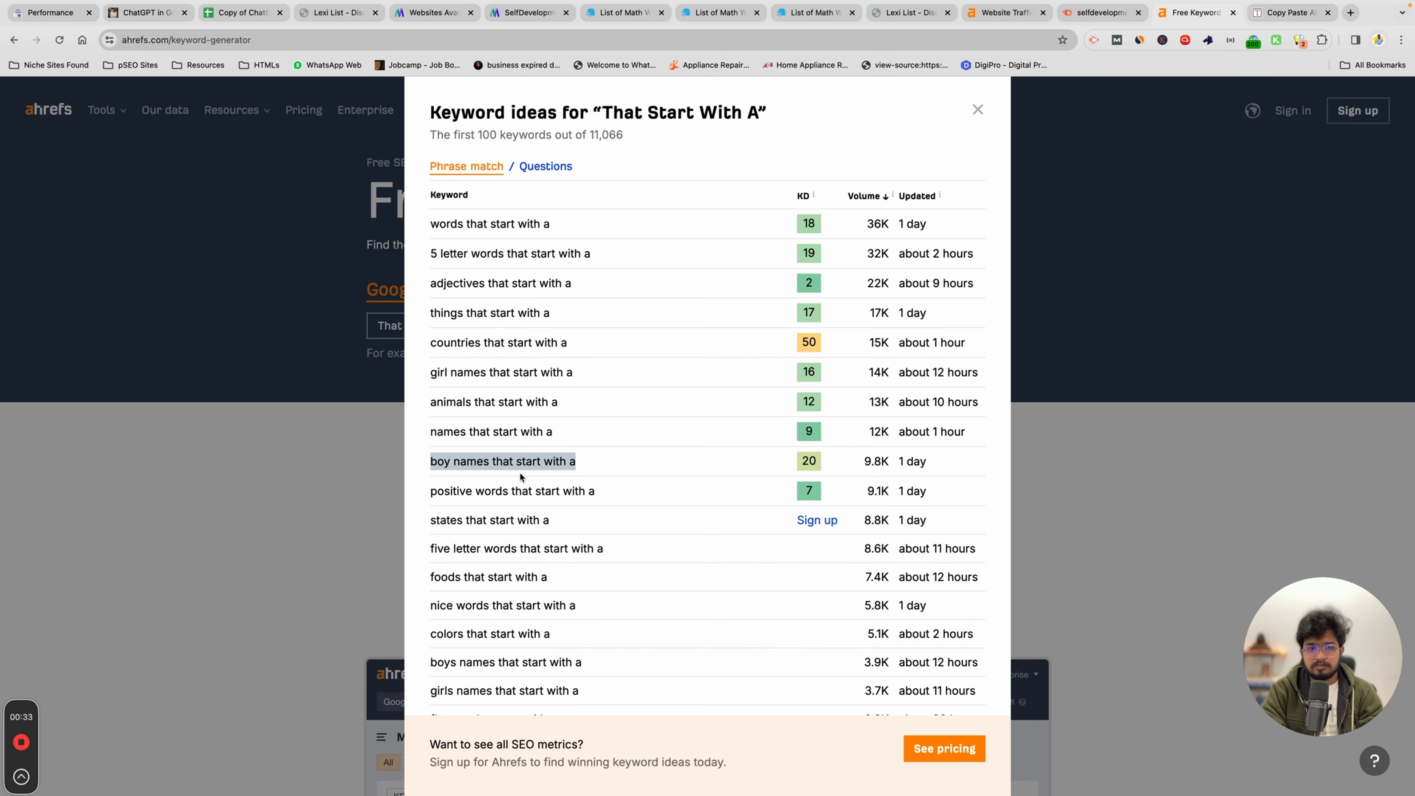
Enter ="Create short blog post introduction for title: "&A2 in E2 and auto-fill it down to row 27
left_click(238, 12)
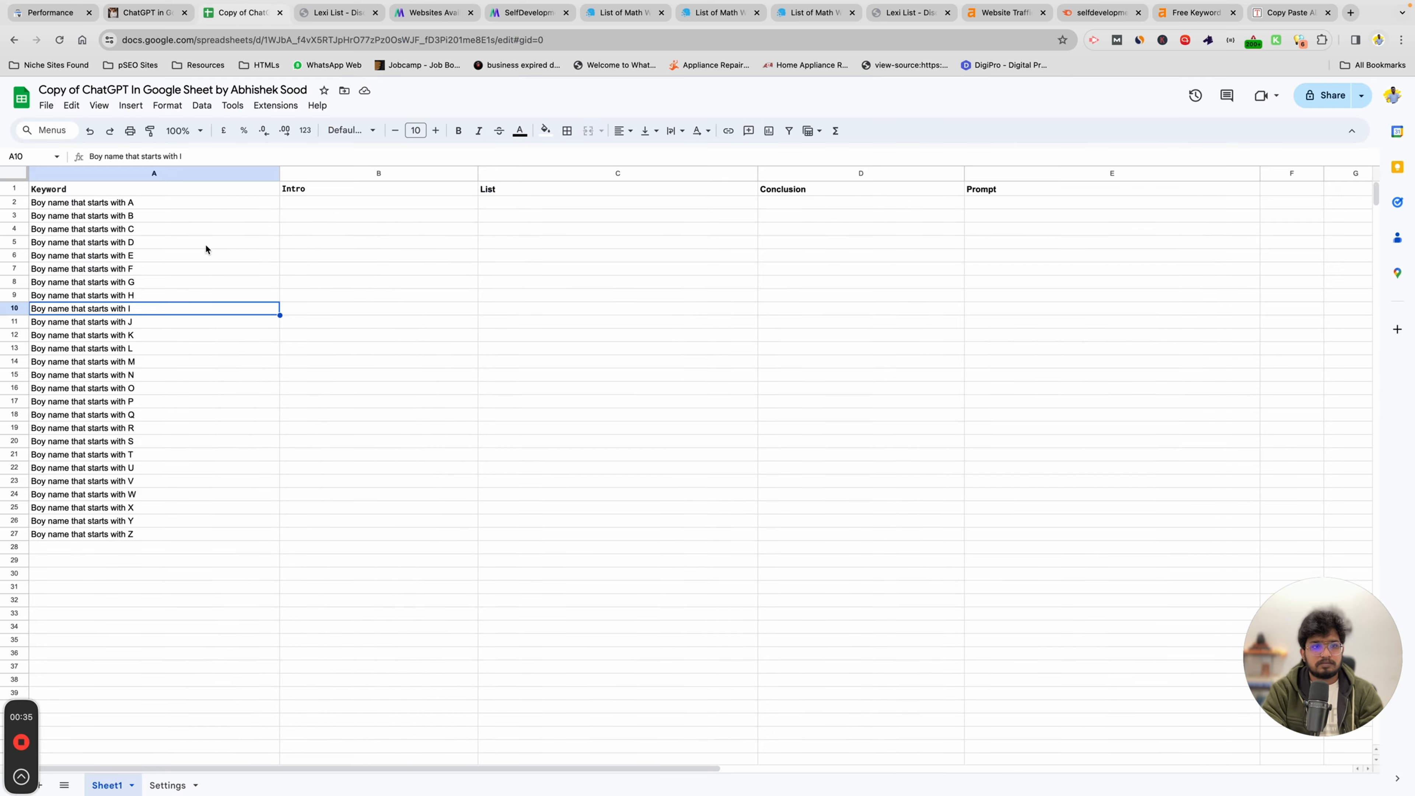
mouse_move(347, 530)
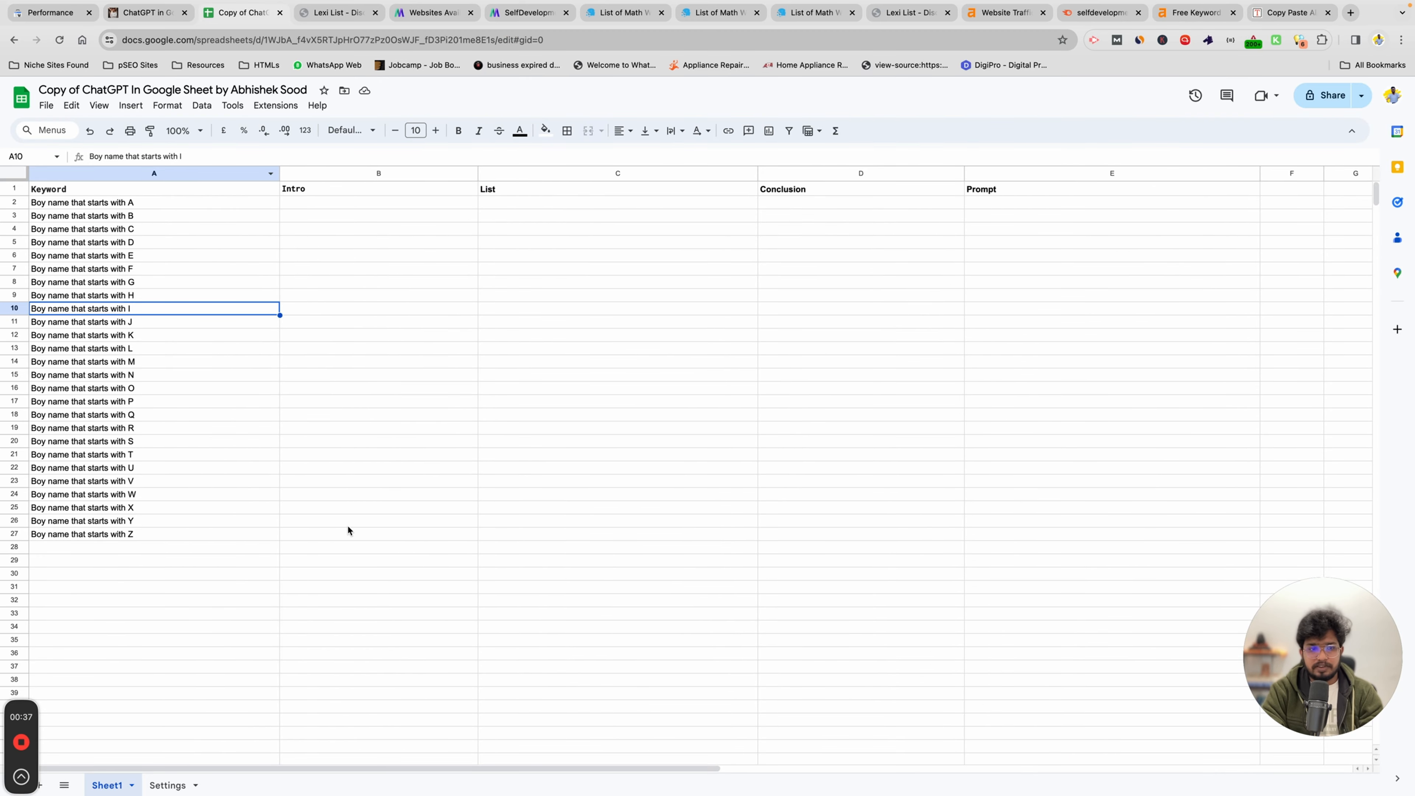
left_click(378, 202)
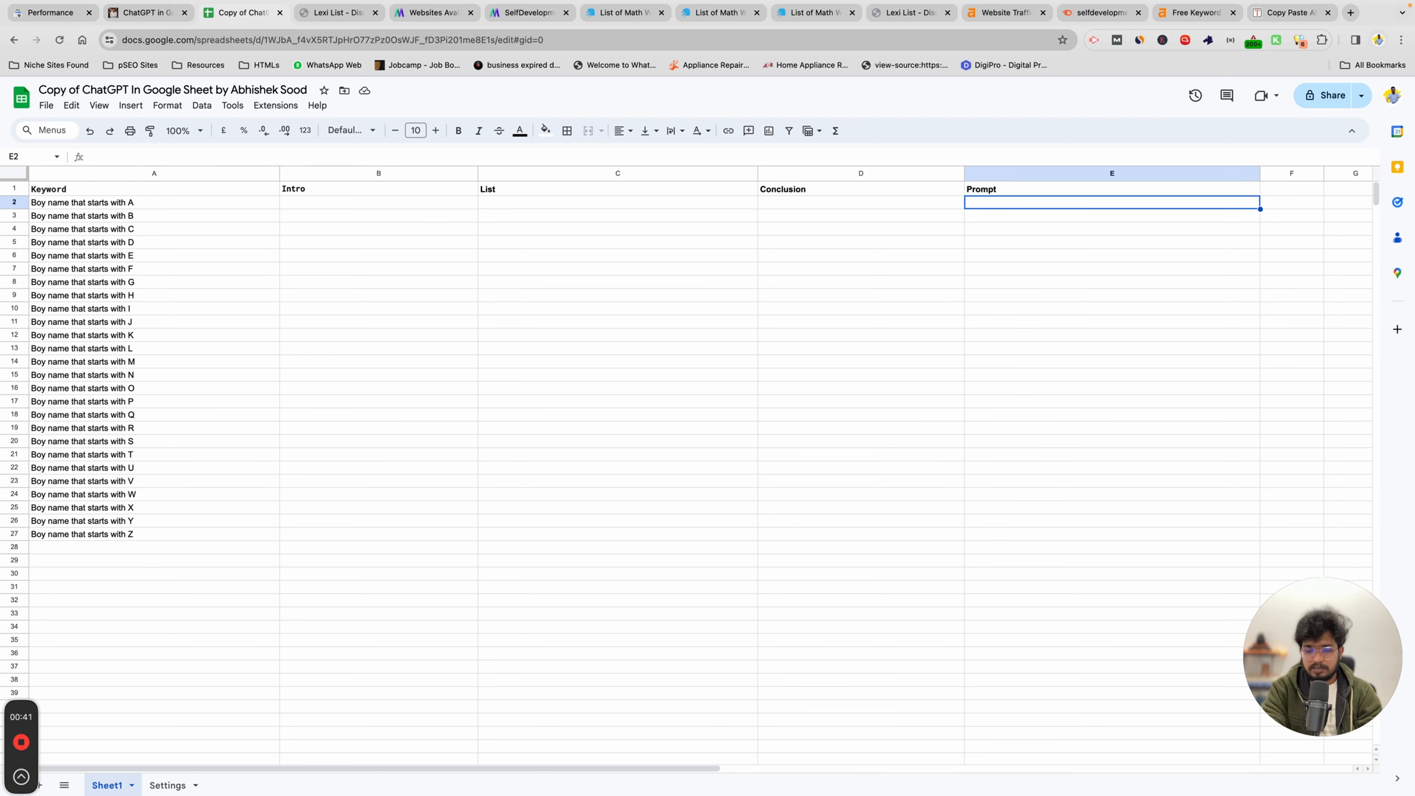
type("=")
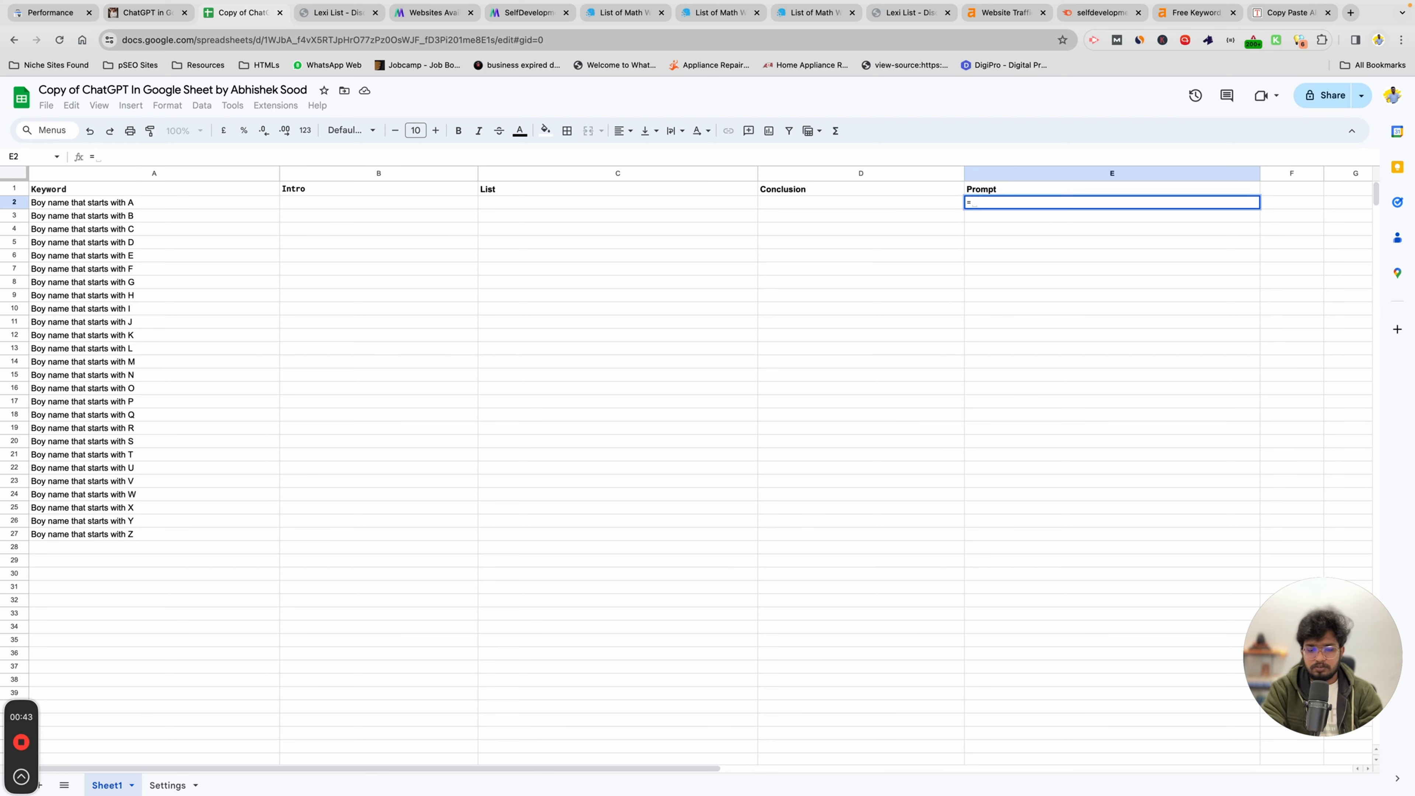
mouse_move(1025, 226)
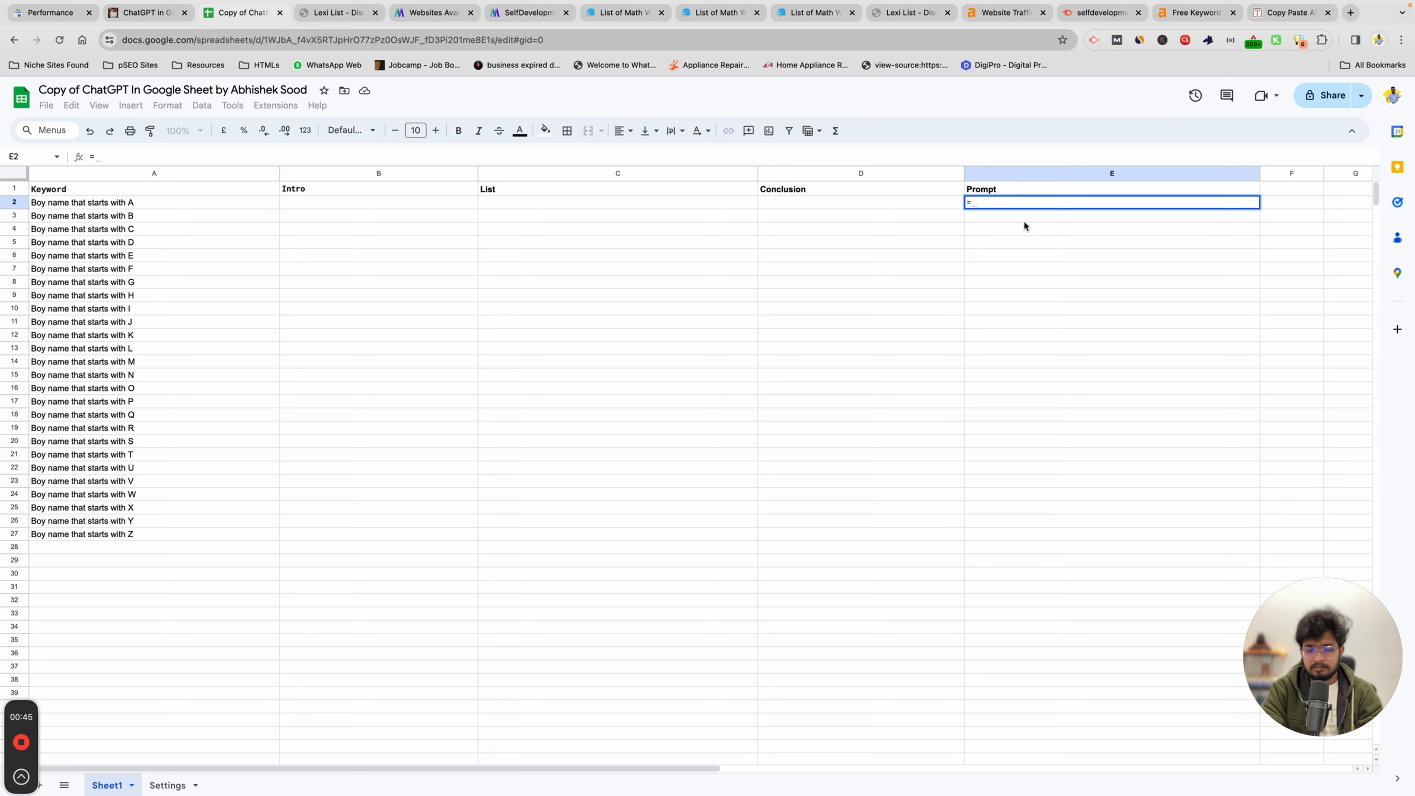
type("\"\"")
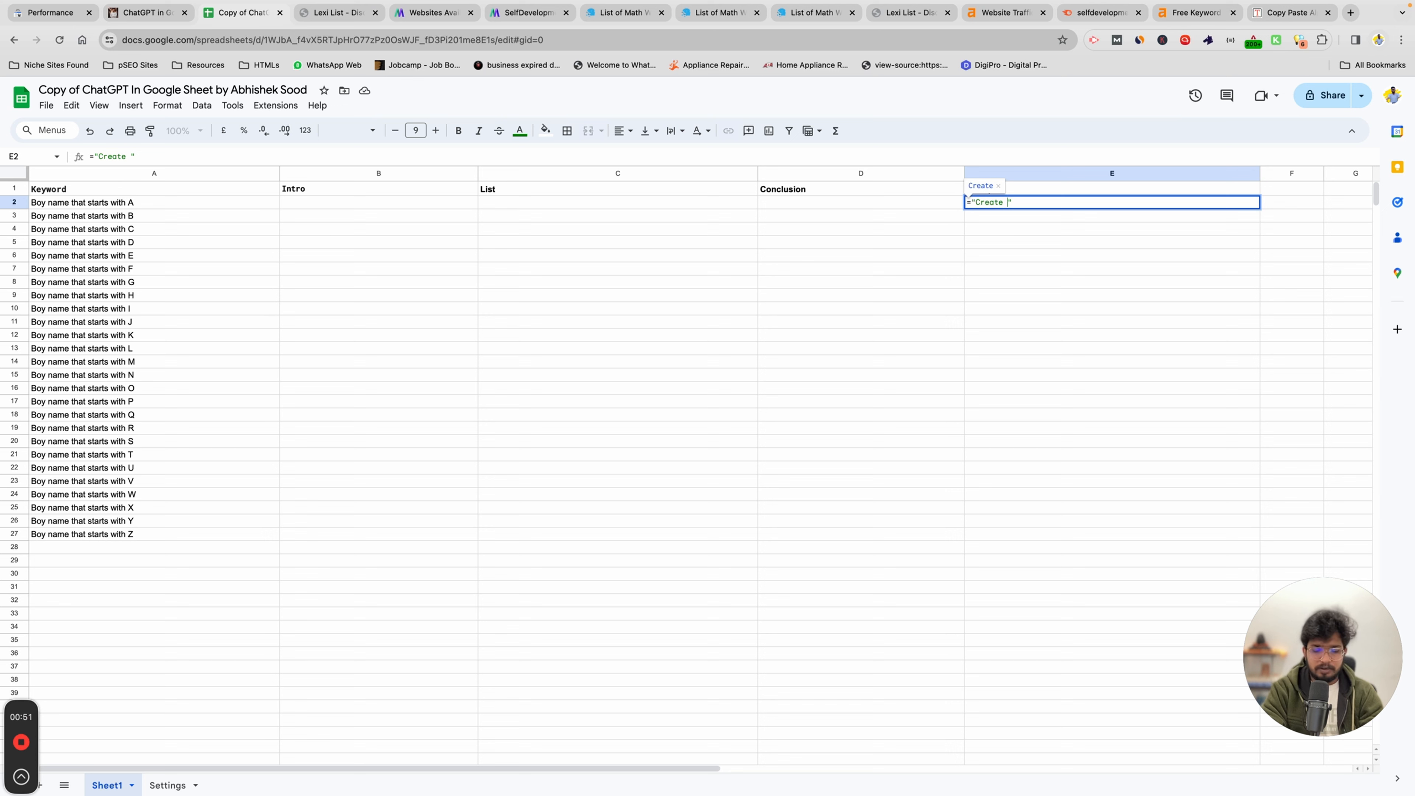
type("blog")
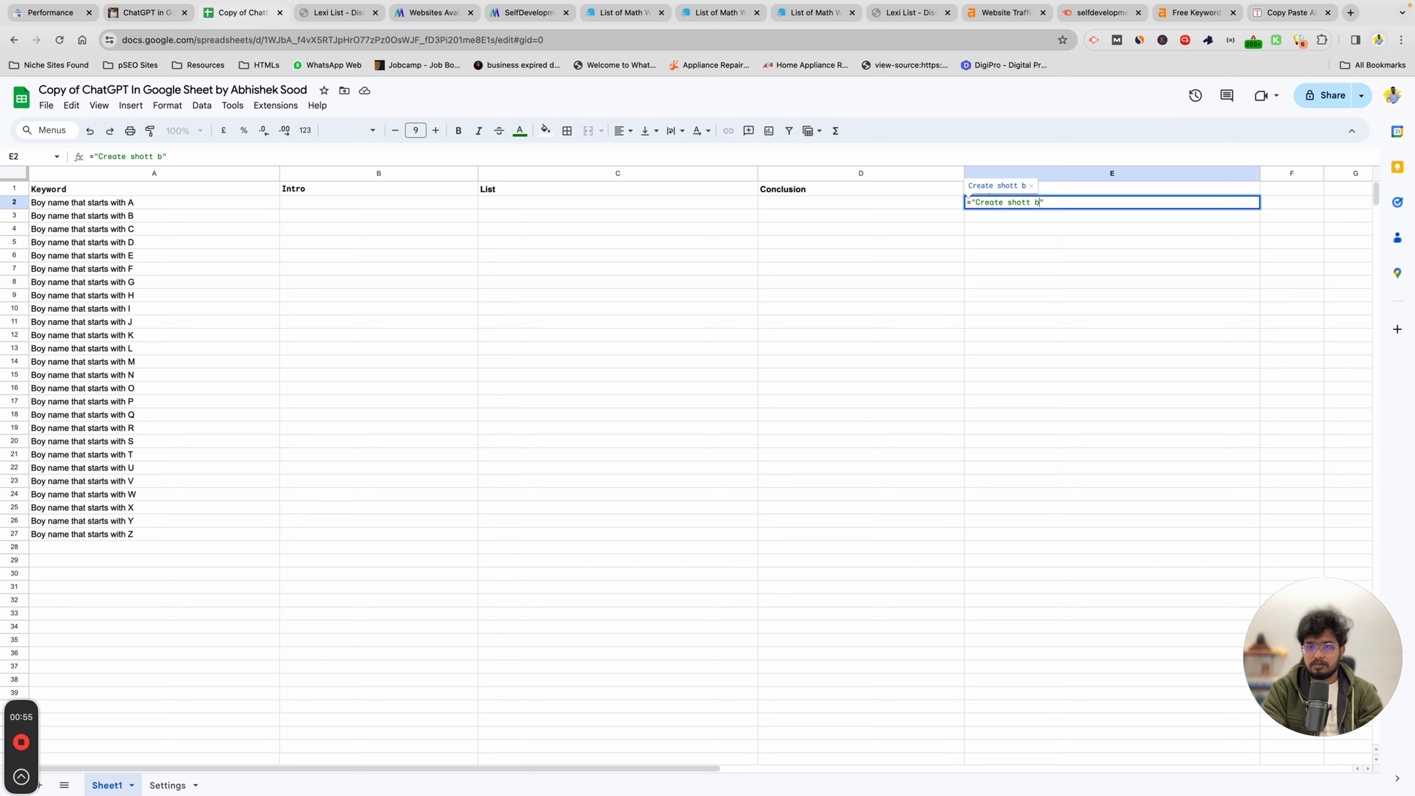
type("short")
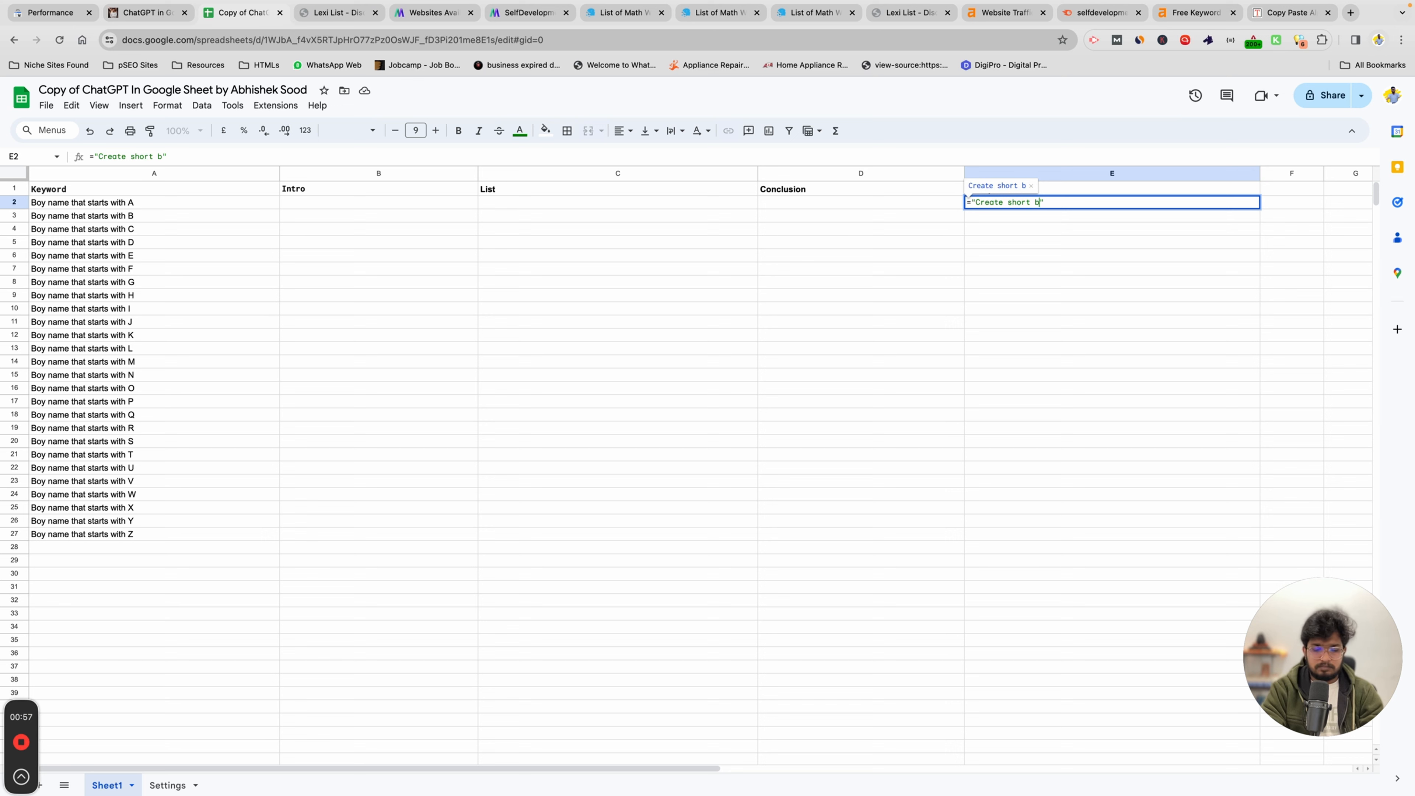
type("log post intro")
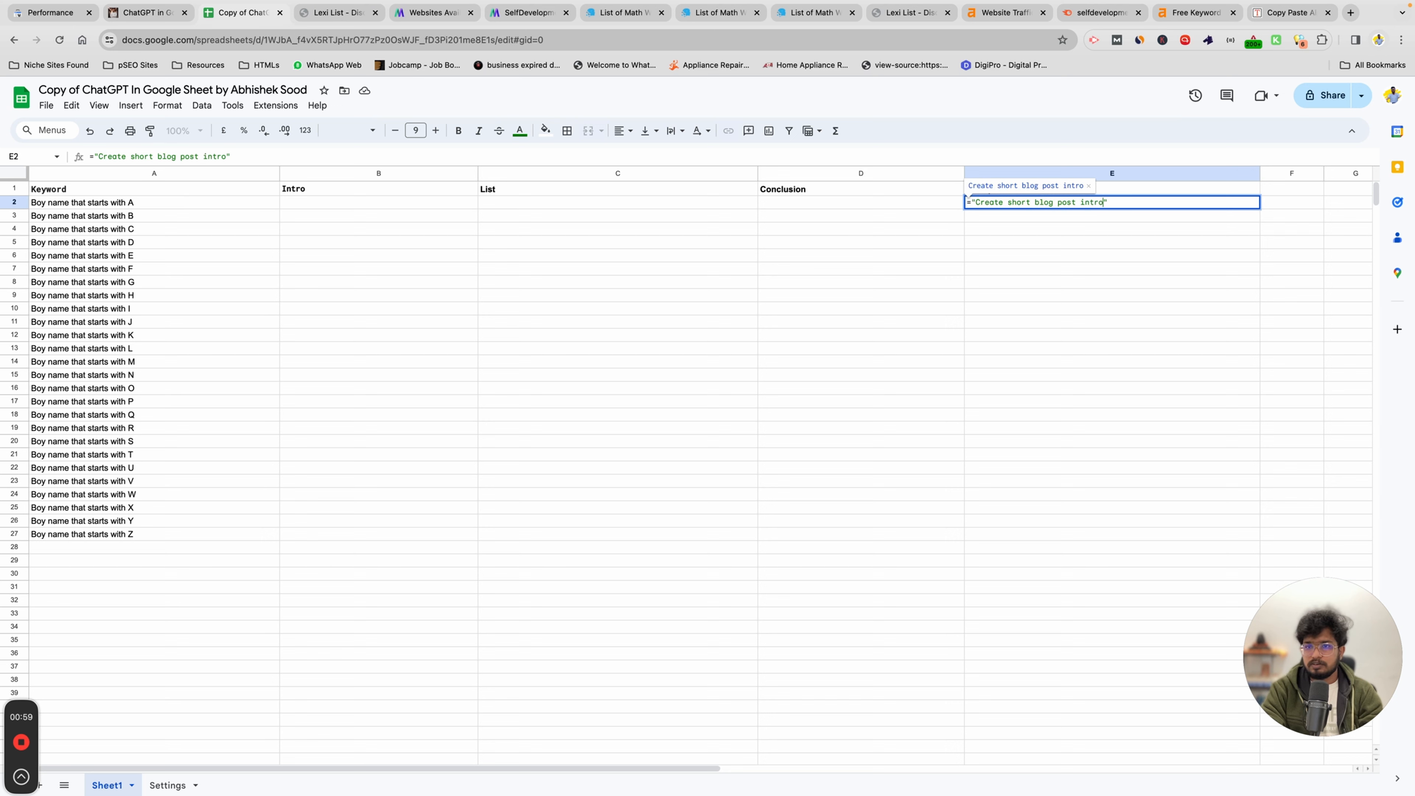
type("duction for titke")
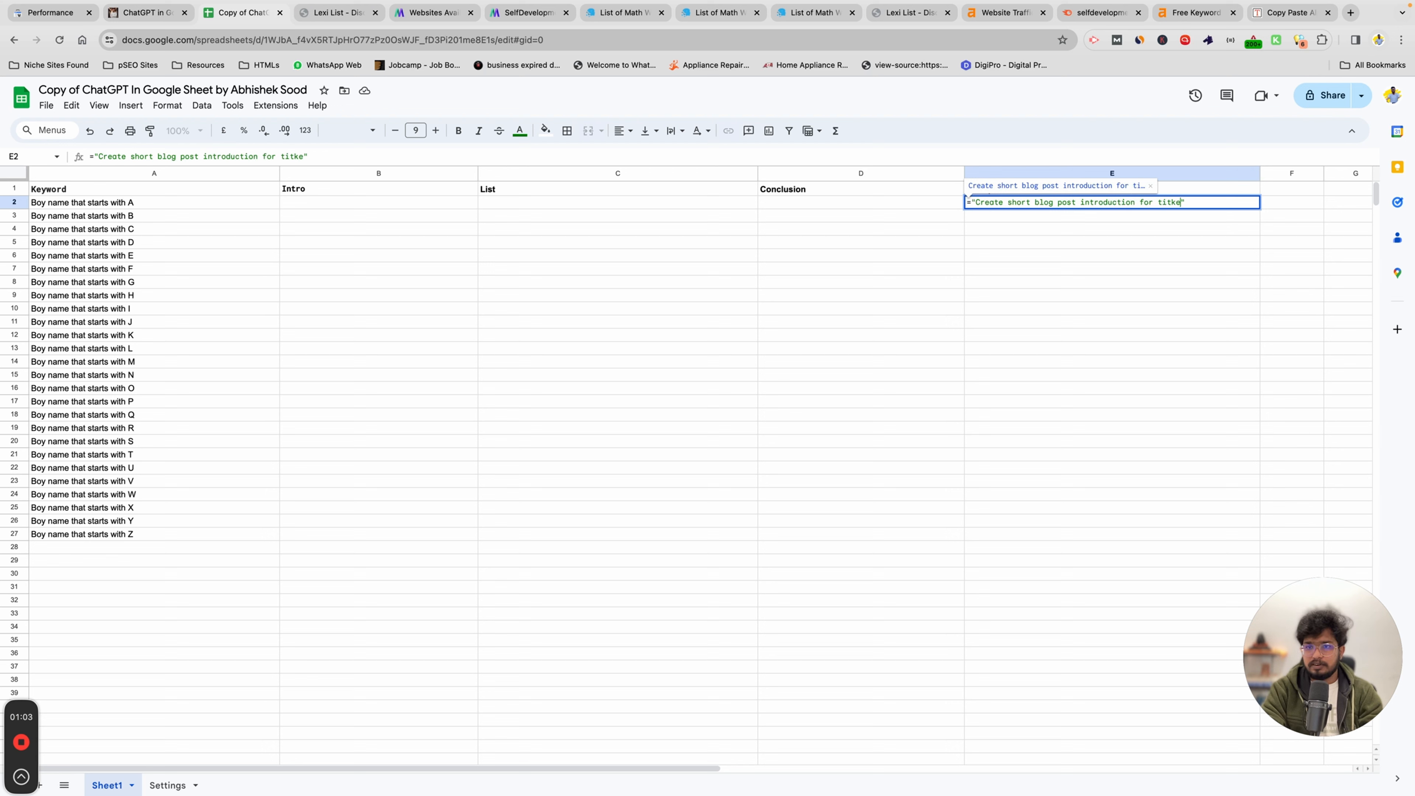
type("title:")
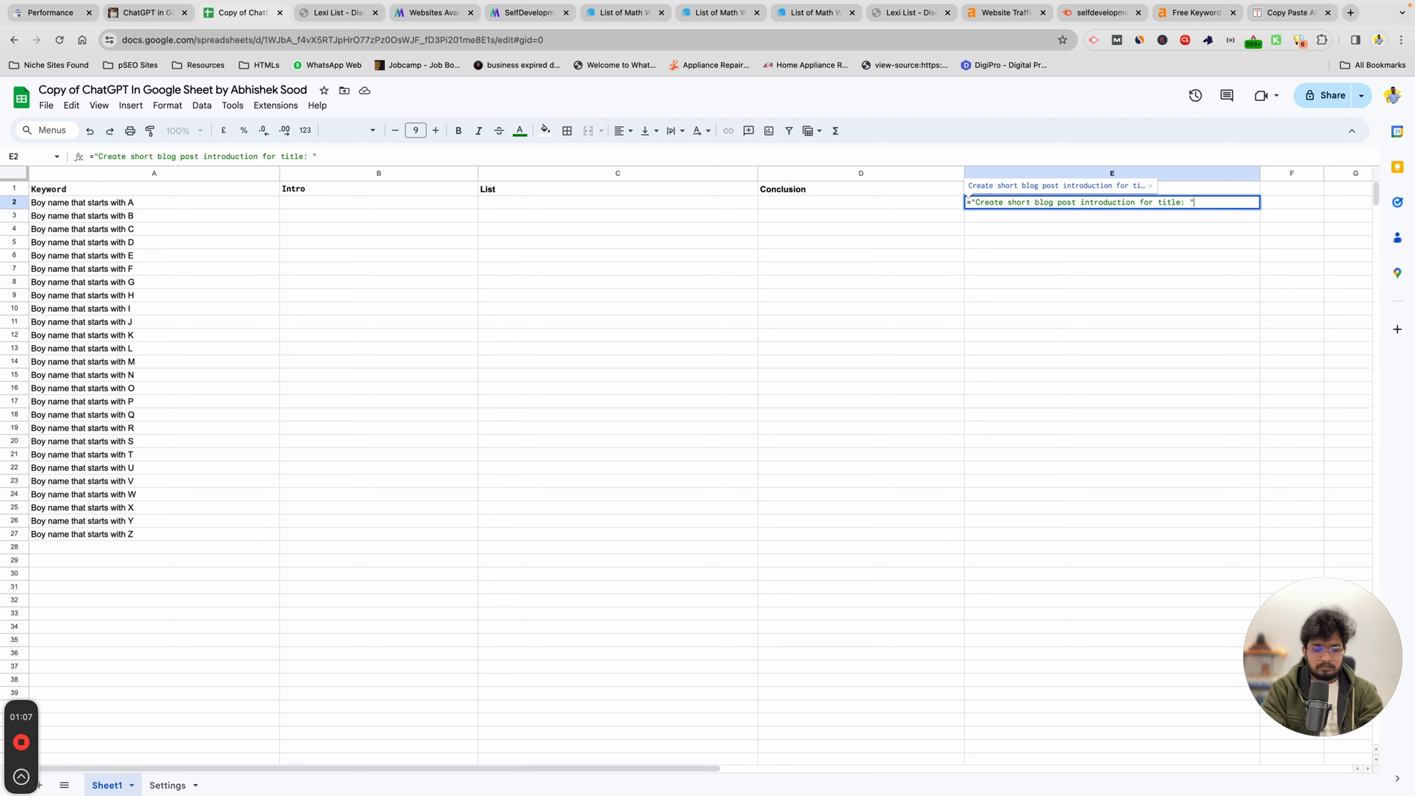
type("&")
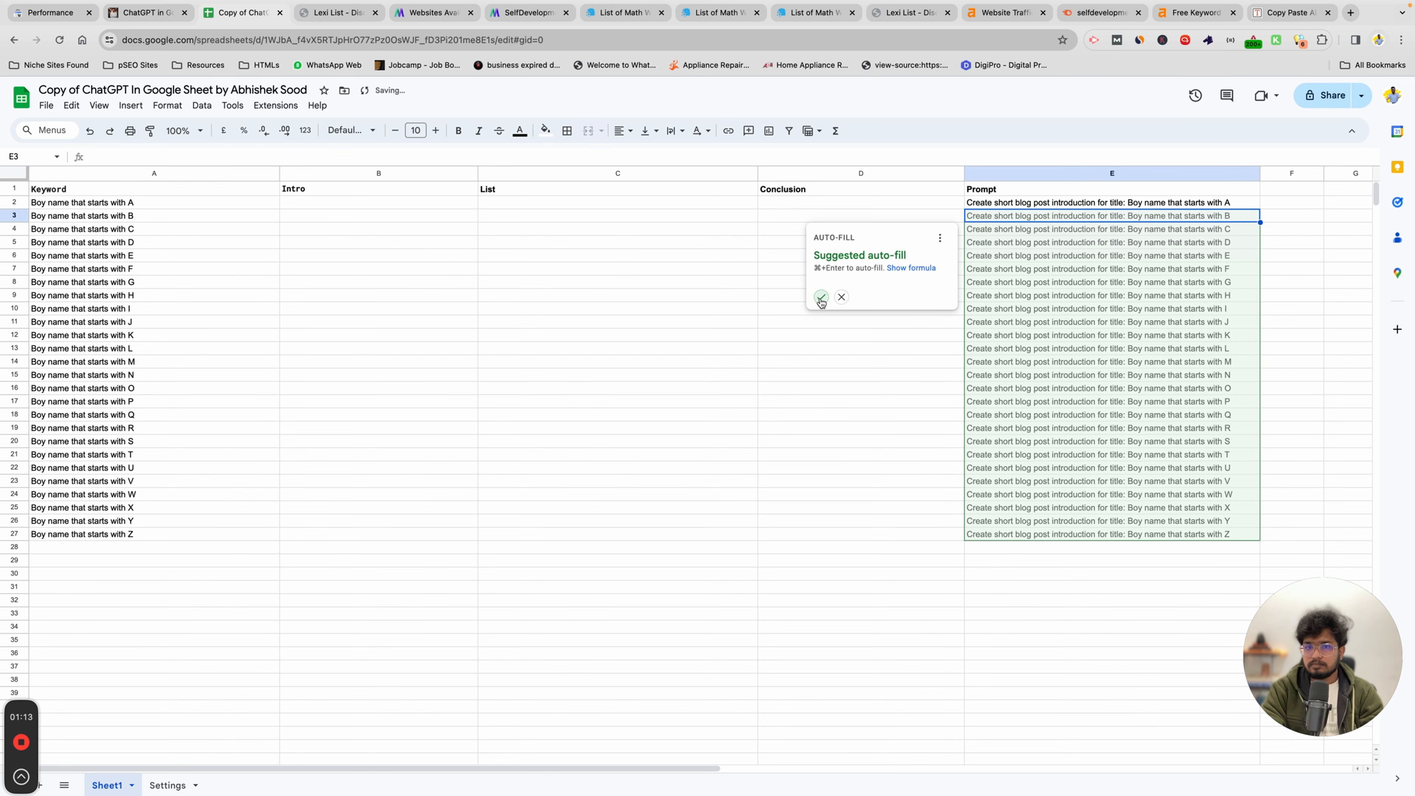
left_click(820, 298)
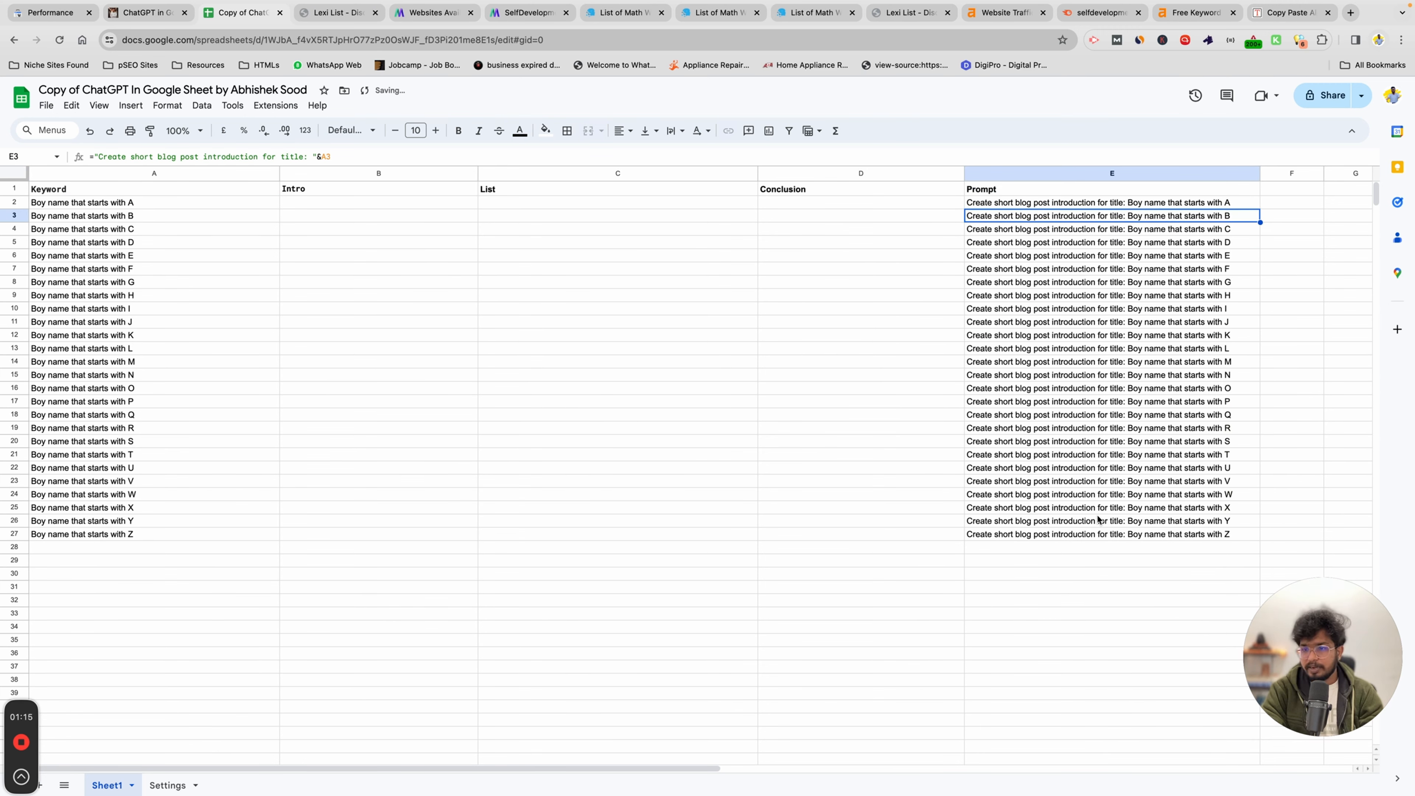
Run =chatGPT(E2) in B2 to generate the first blog introduction
left_click(378, 202)
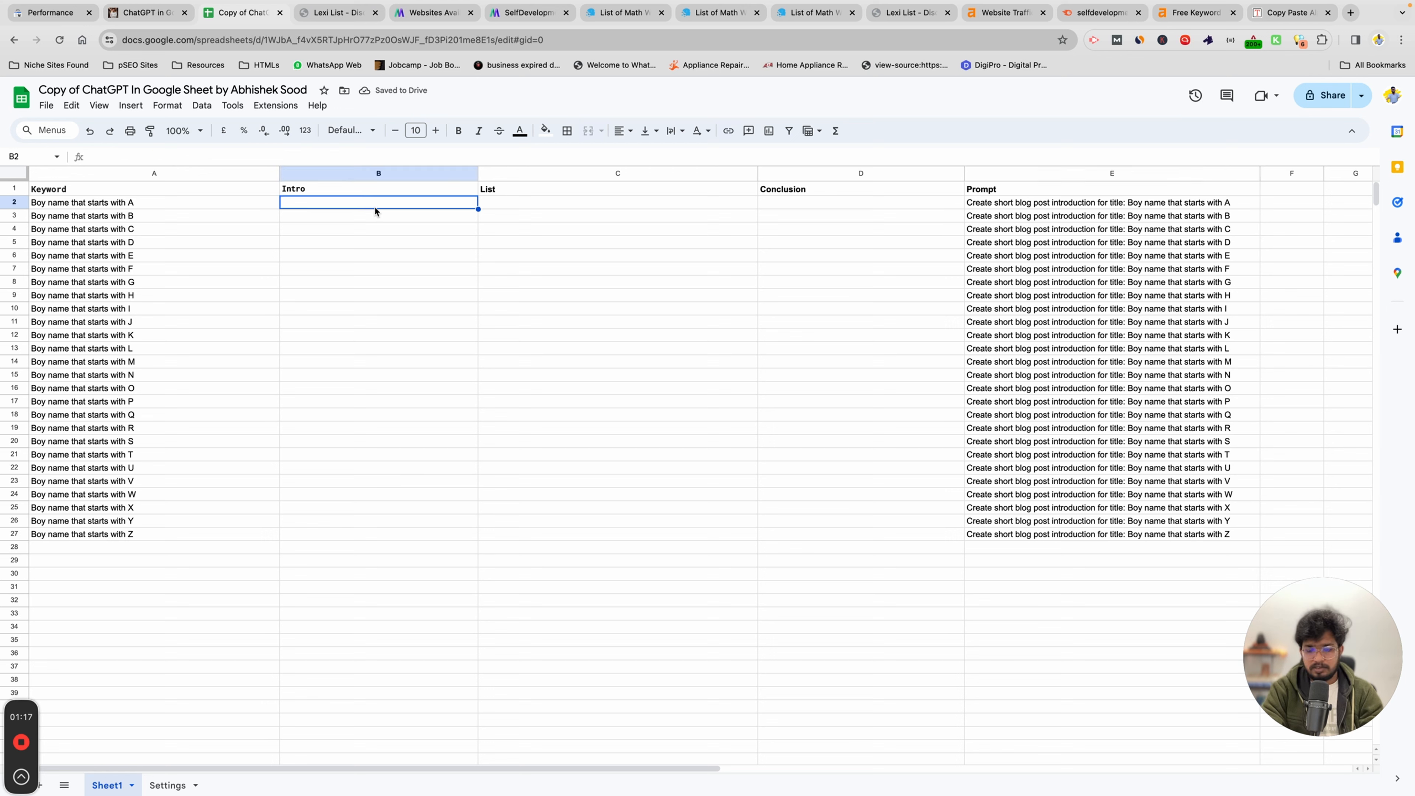
type("=cha")
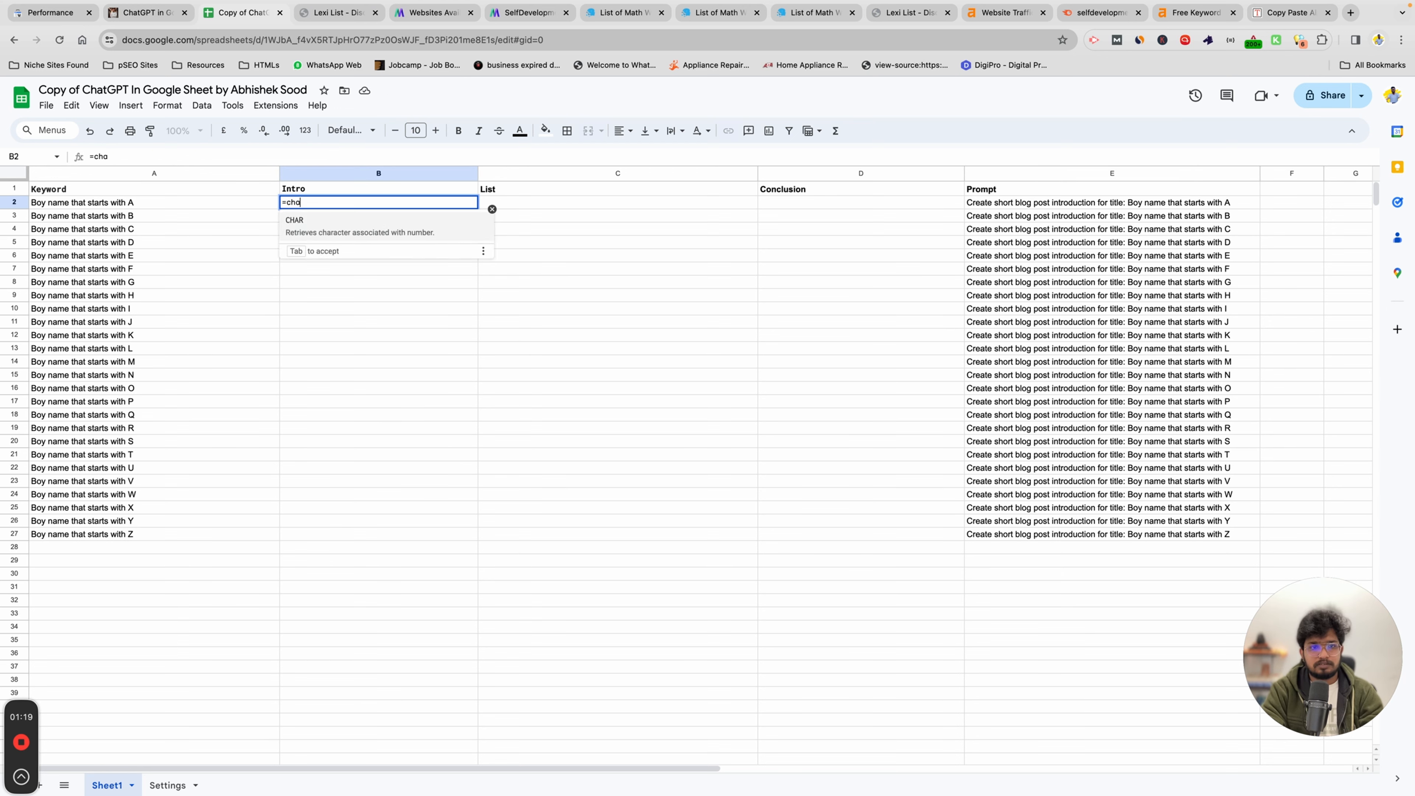
type("tGPT(")
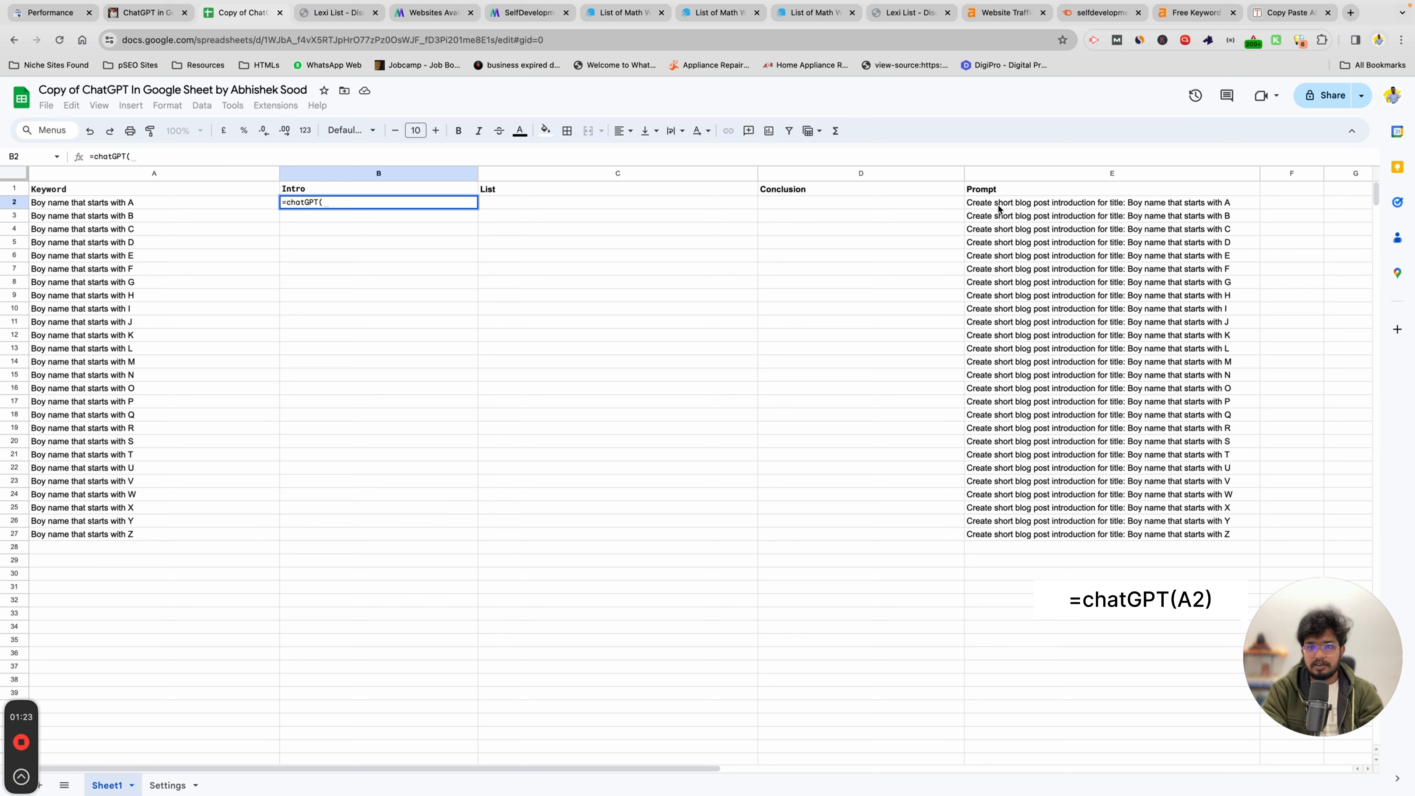
key("Return")
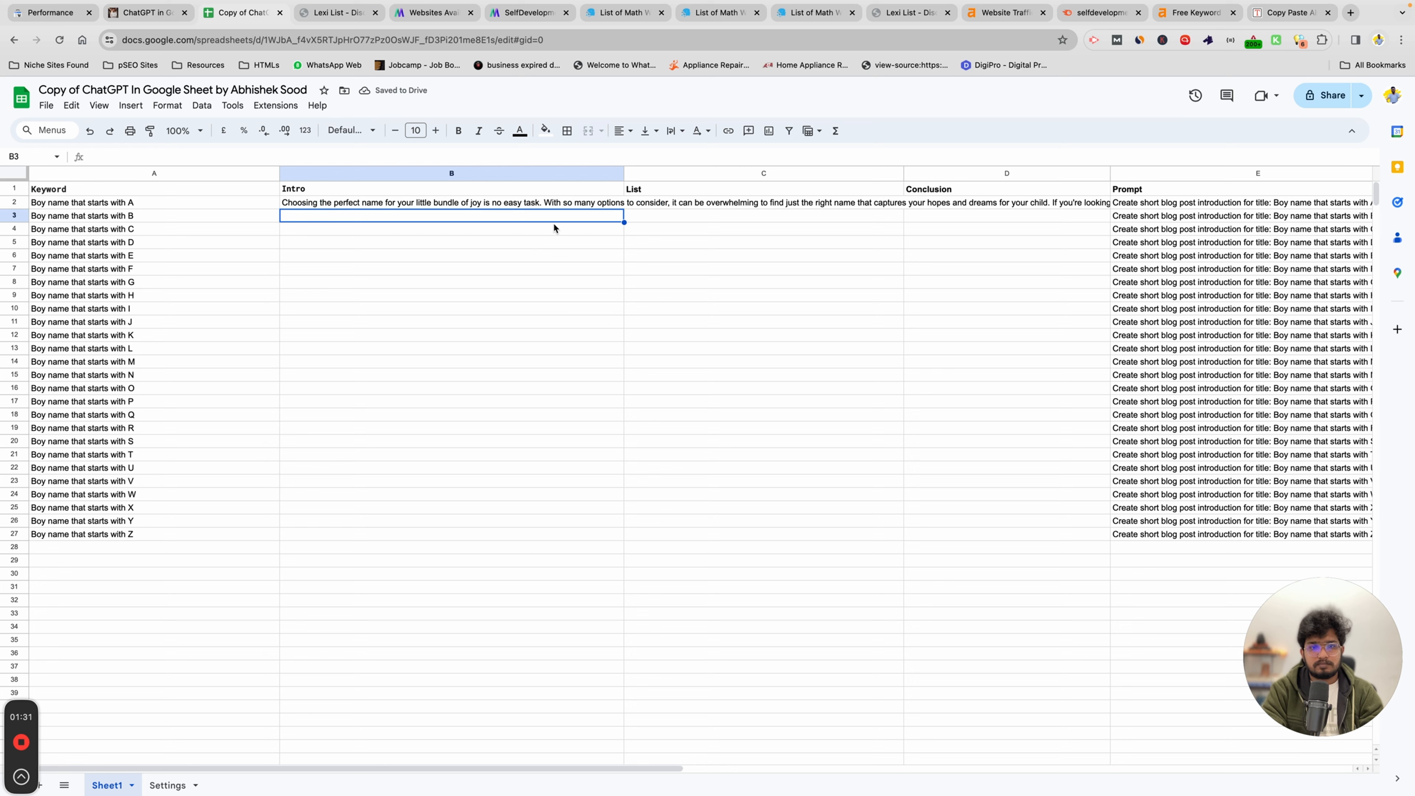
Extend the chatGPT formula down B2:B27 and review the generated introductions
left_click(451, 202)
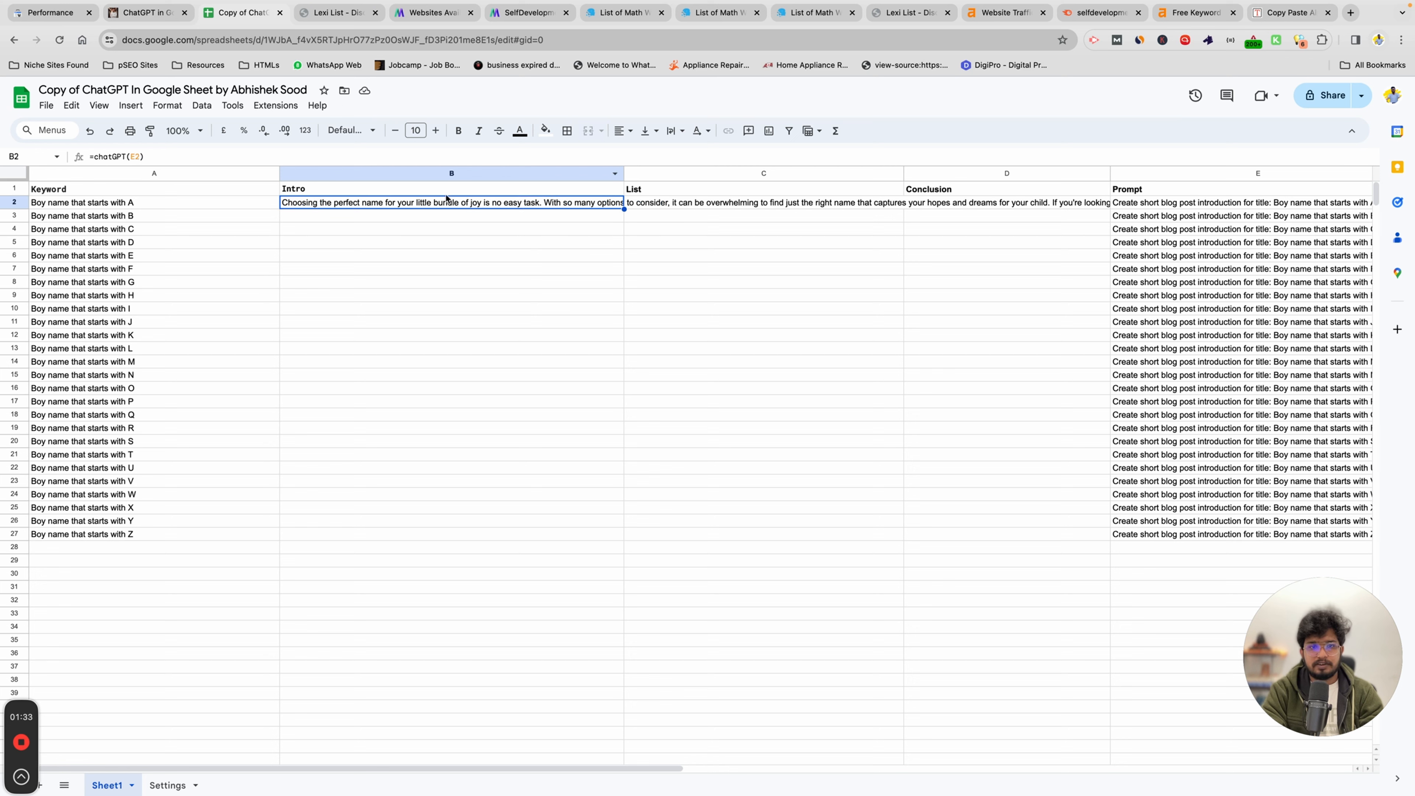
left_click(450, 173)
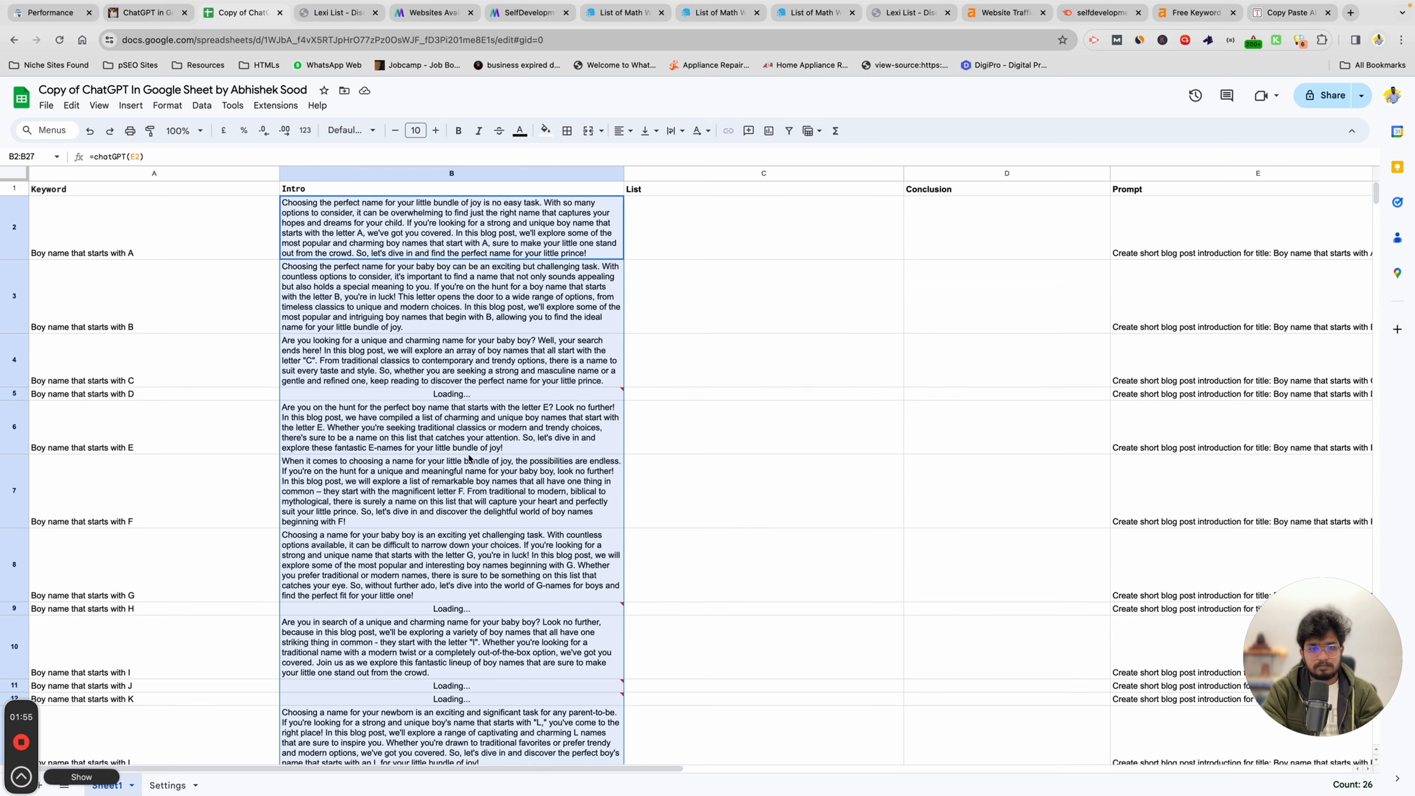
scroll("down", 3)
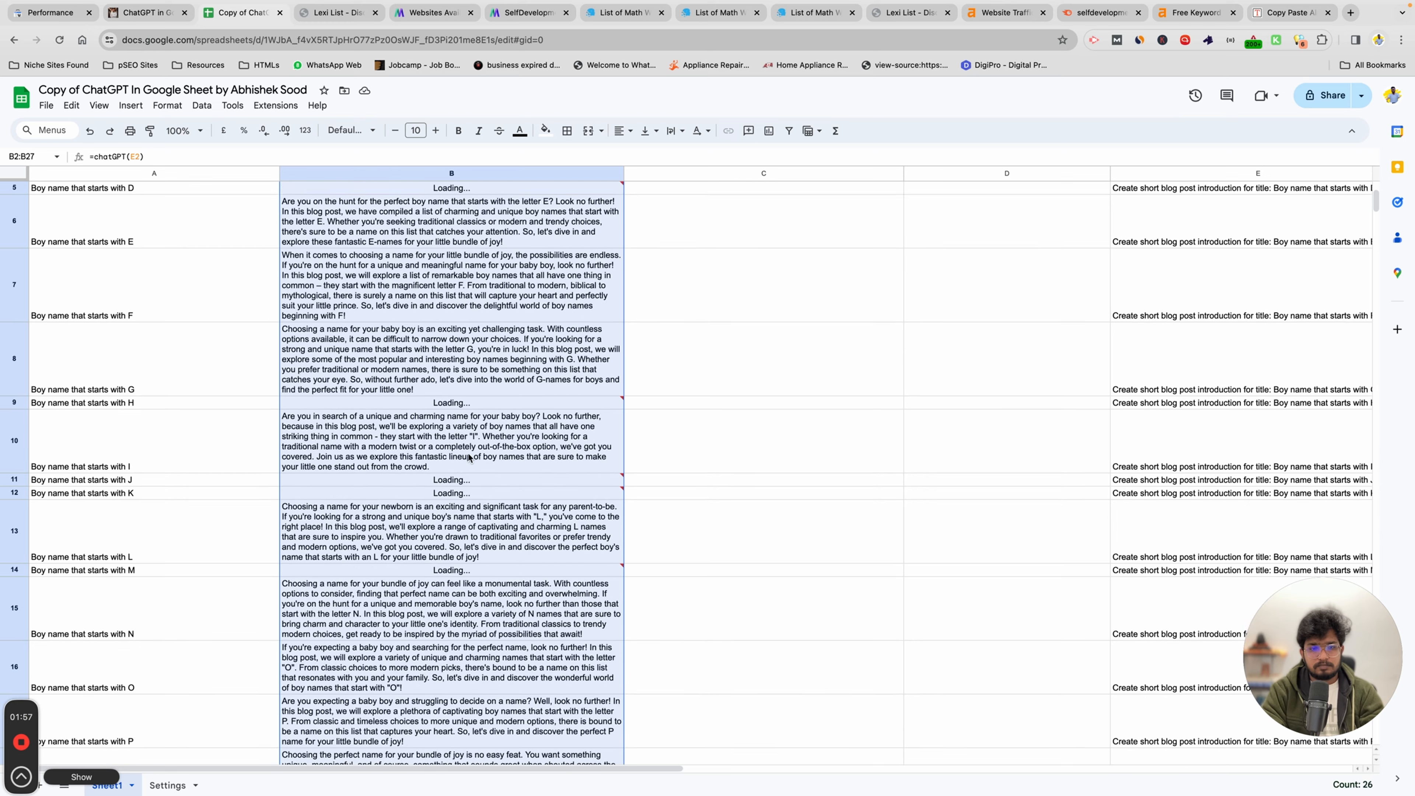
scroll("down", 3)
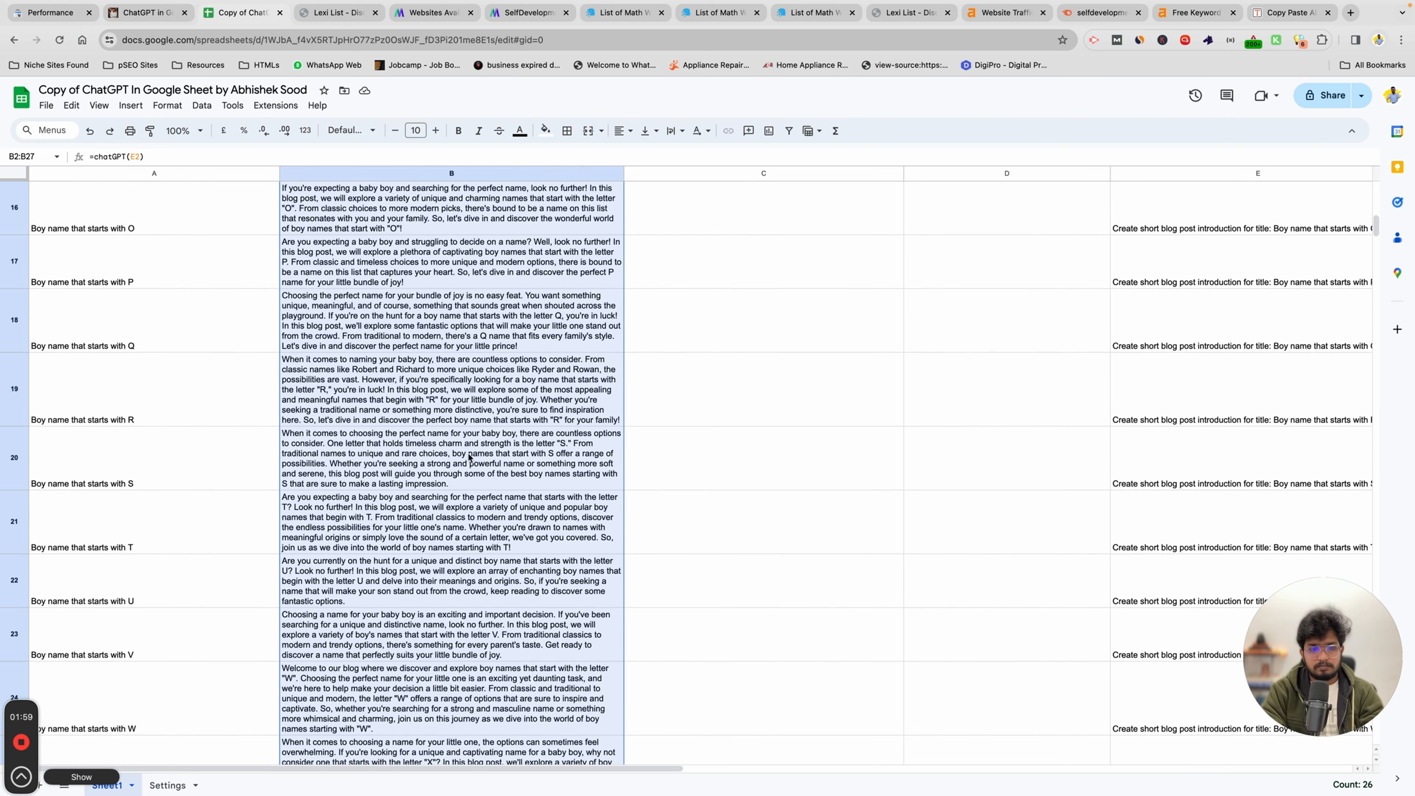
scroll("up", 3)
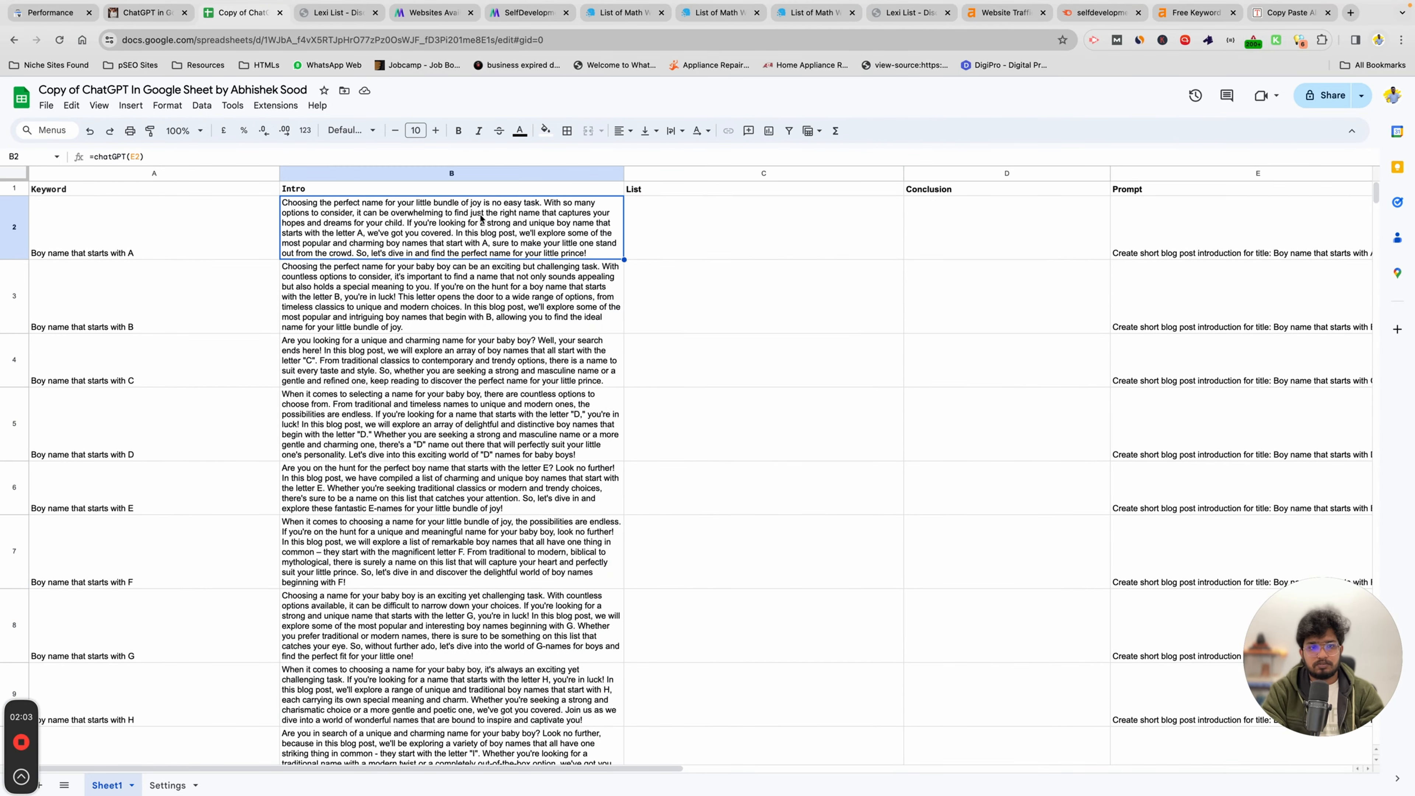
Paste the Intro column B1:B27 back as values only so the intros become static text
left_click(450, 173)
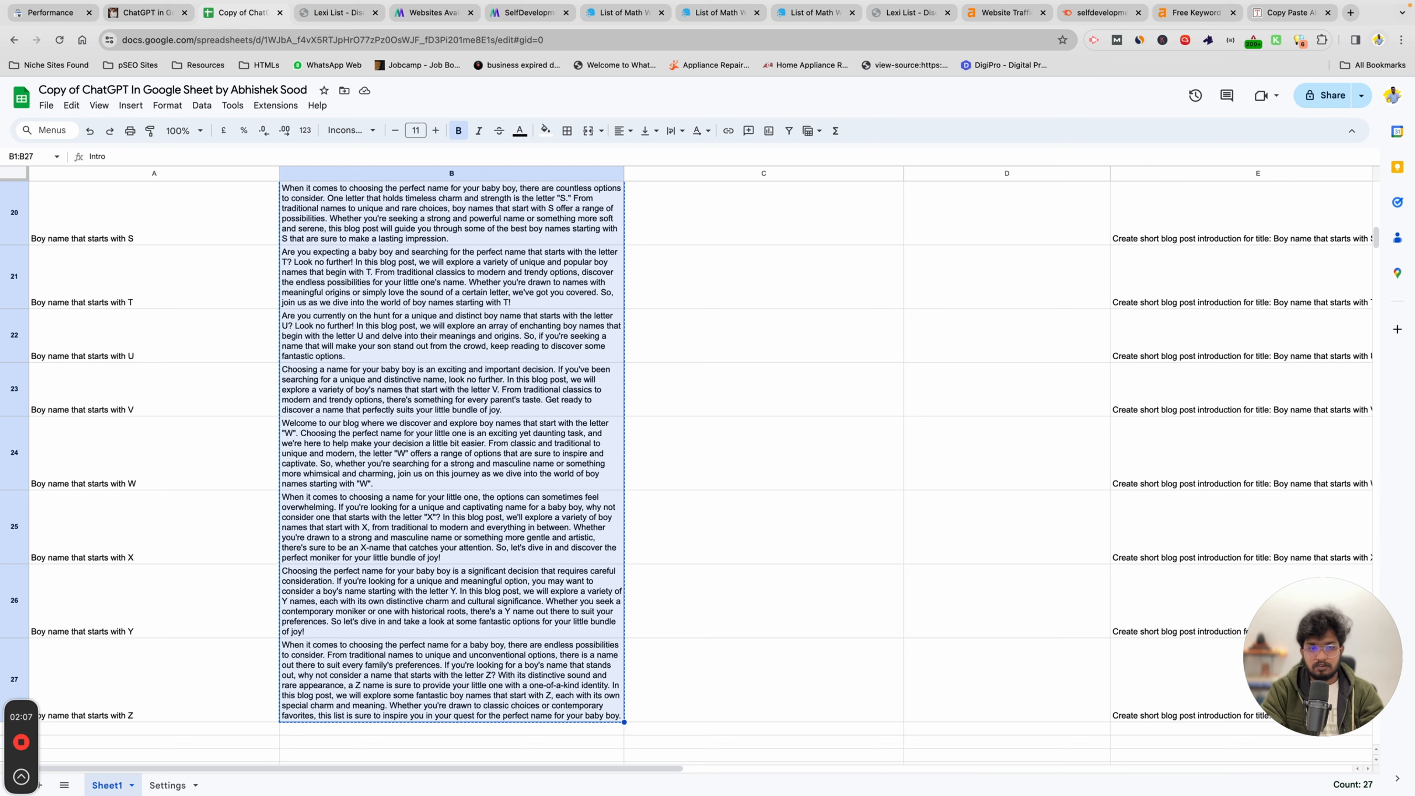
key("ctrl+v")
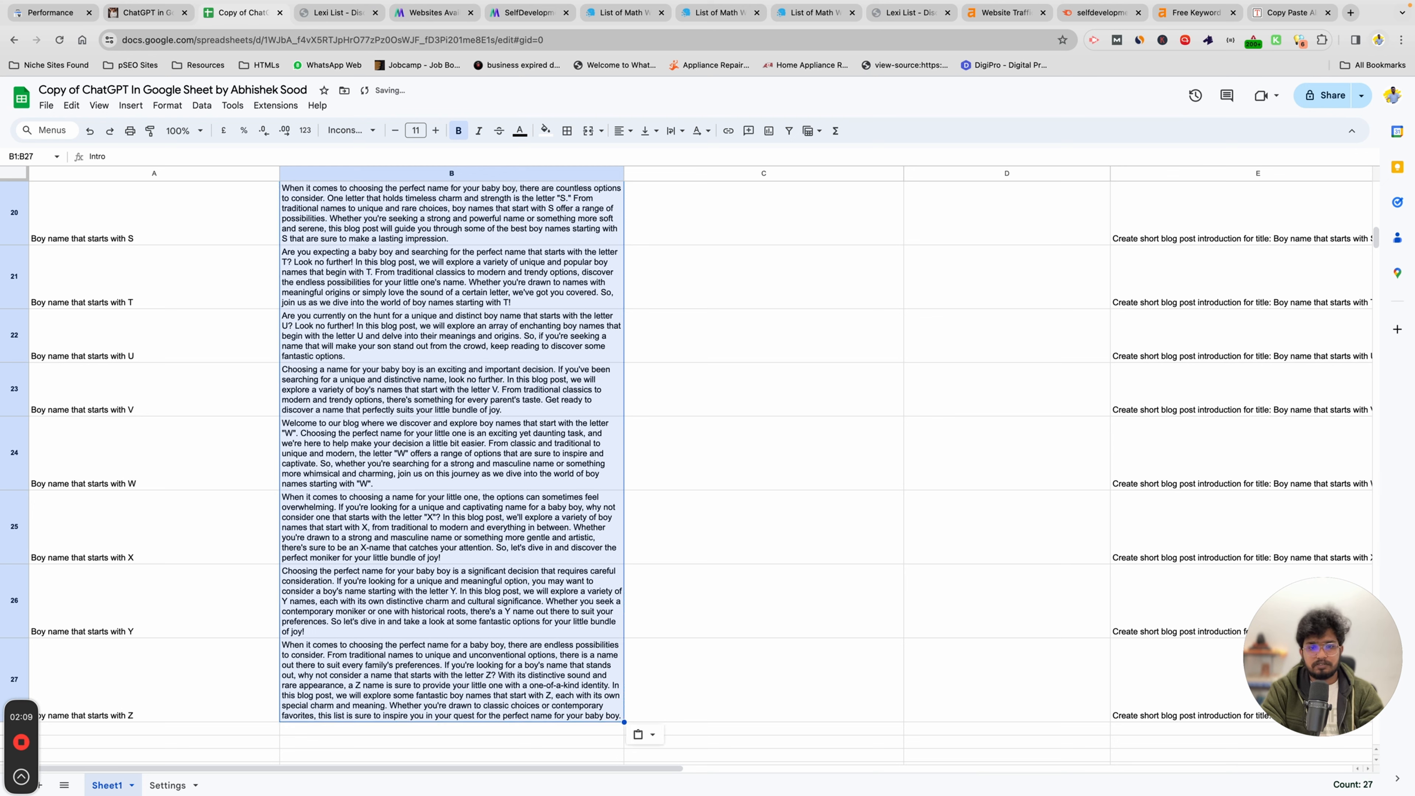
left_click(451, 275)
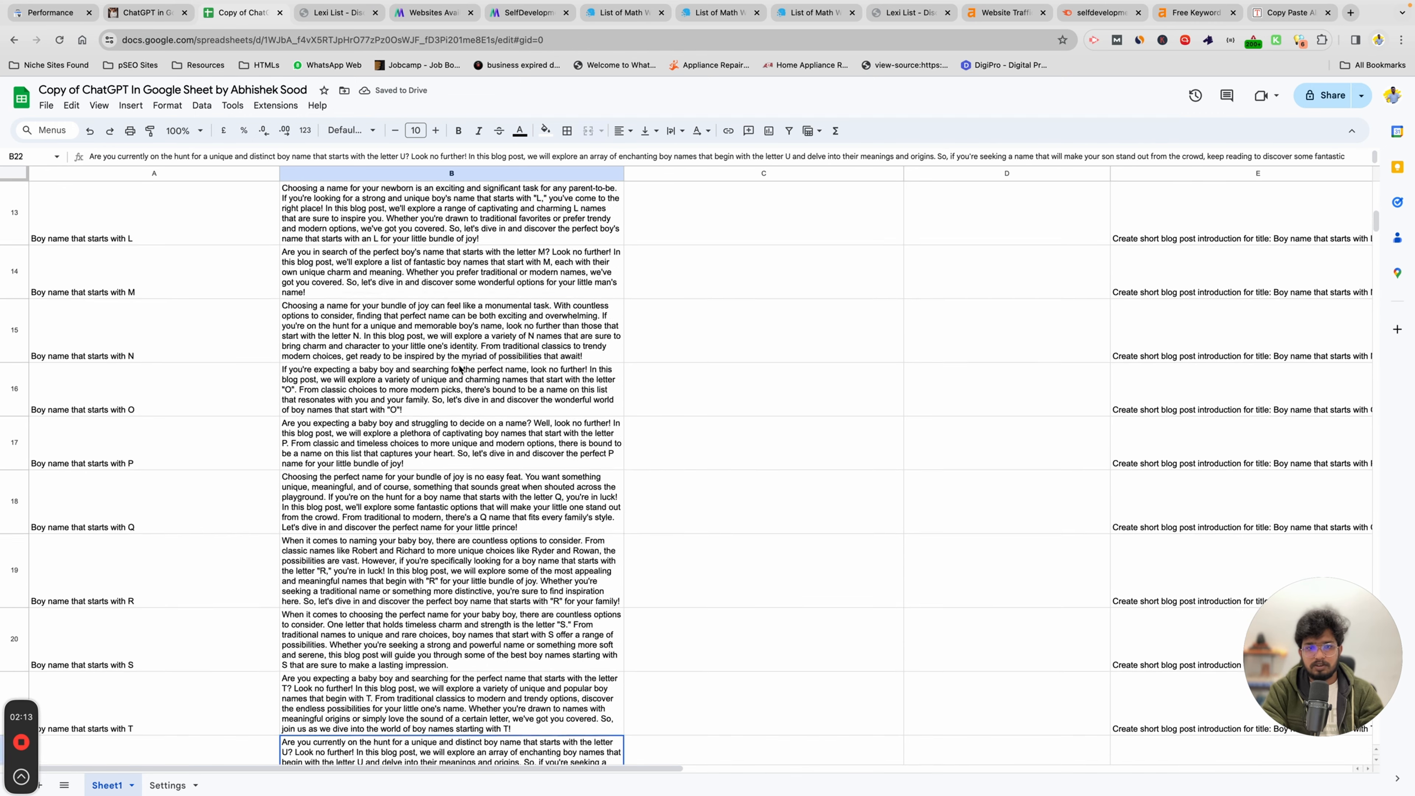
scroll("up", 3)
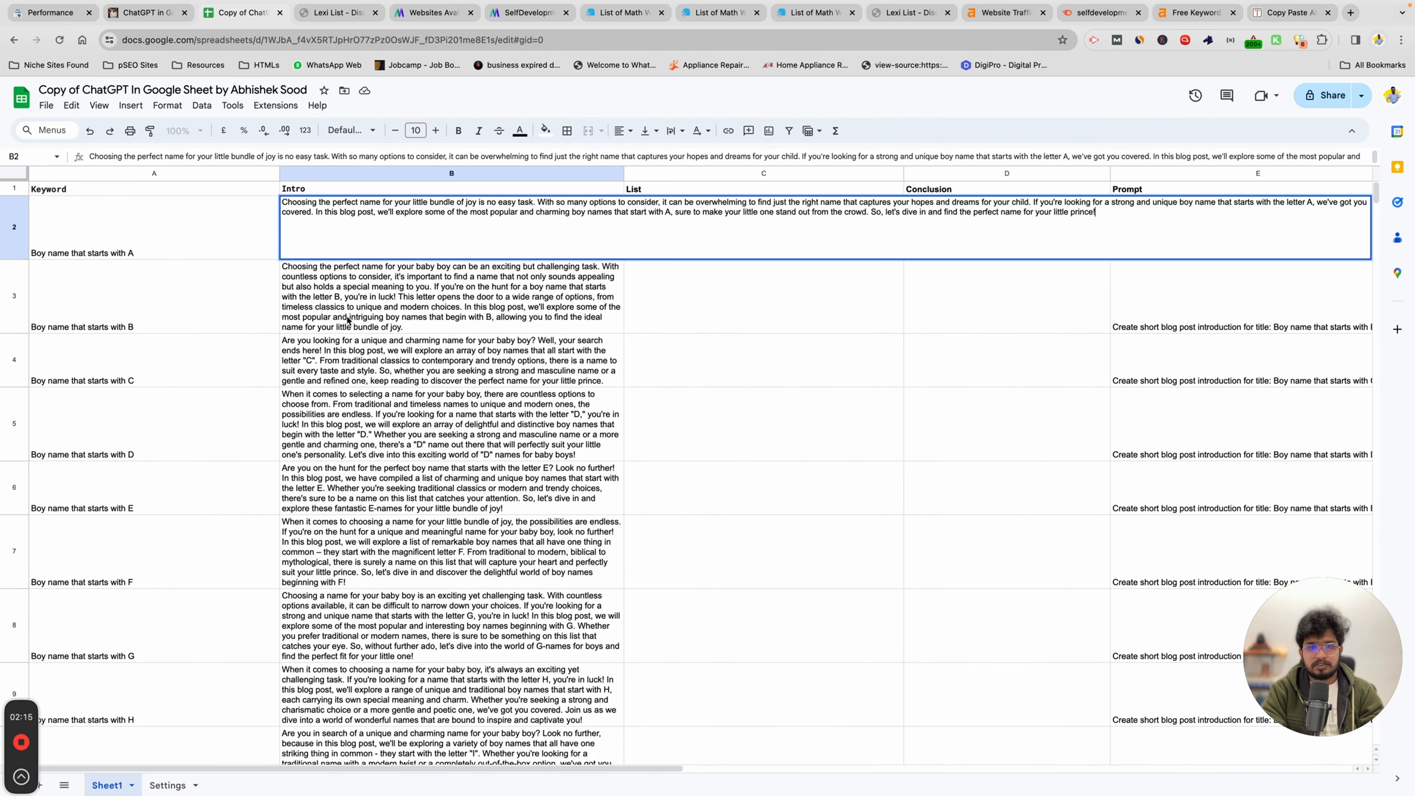
left_click(763, 228)
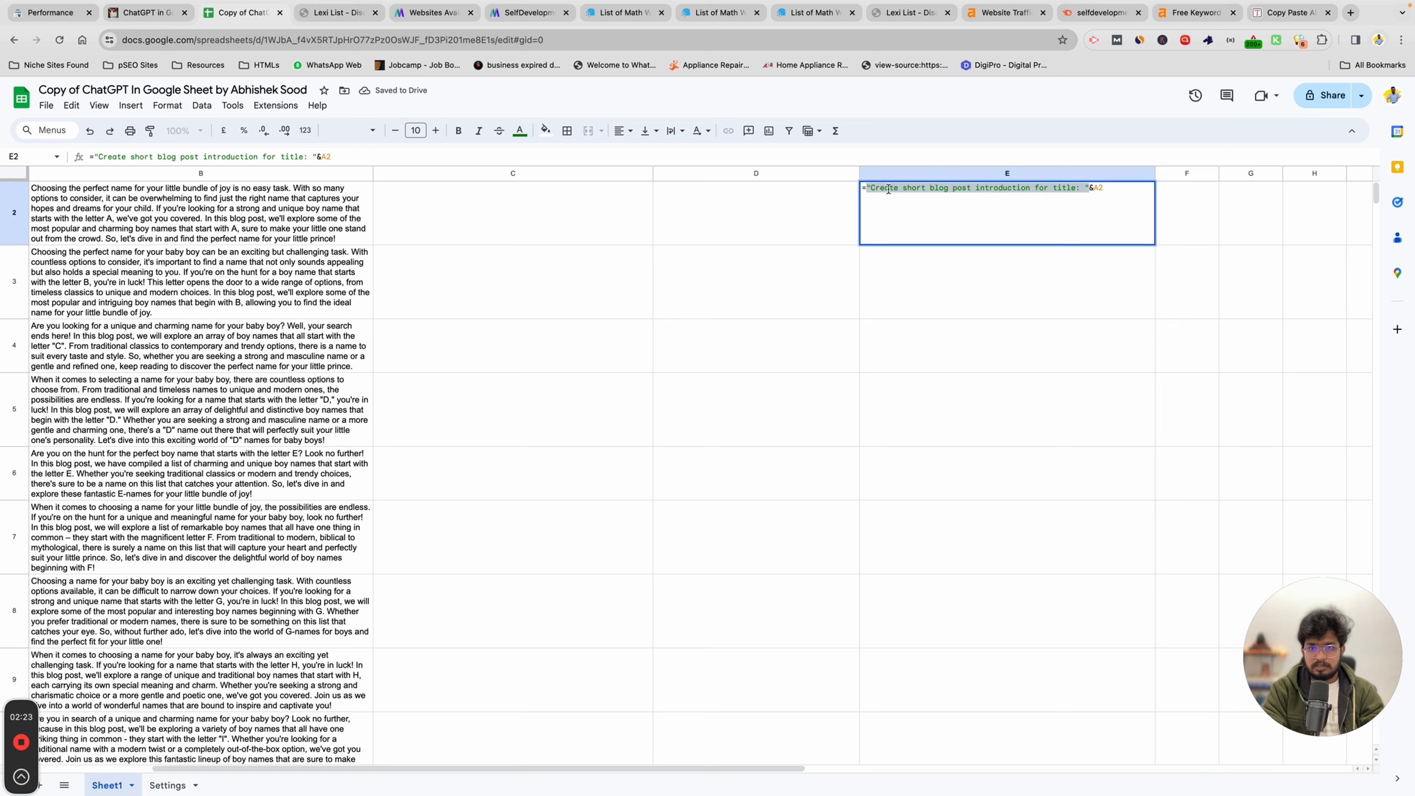
Rewrite the E2 prompt as "Generate list of "&A1&"." referencing the keyword cell
key("Delete")
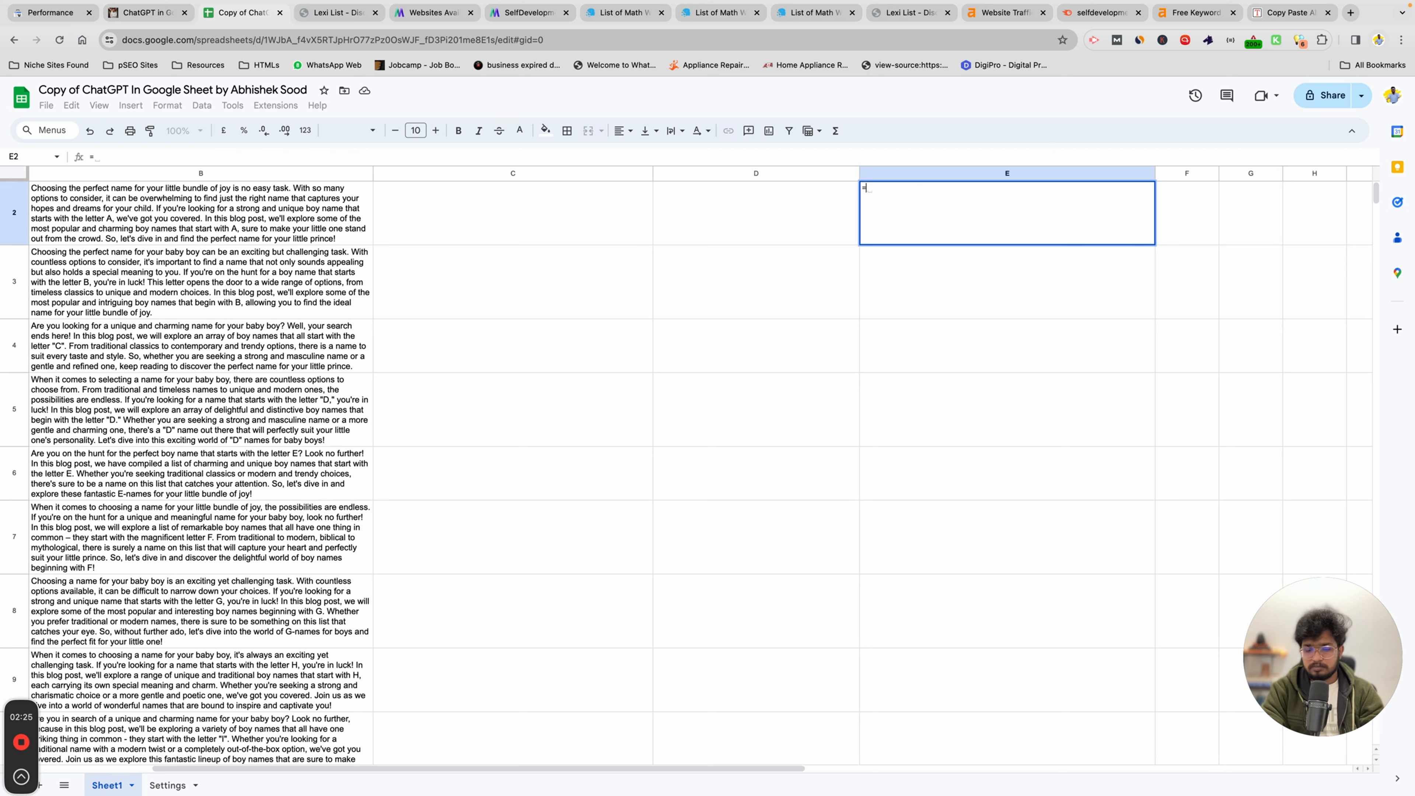
type("\"Generate \"")
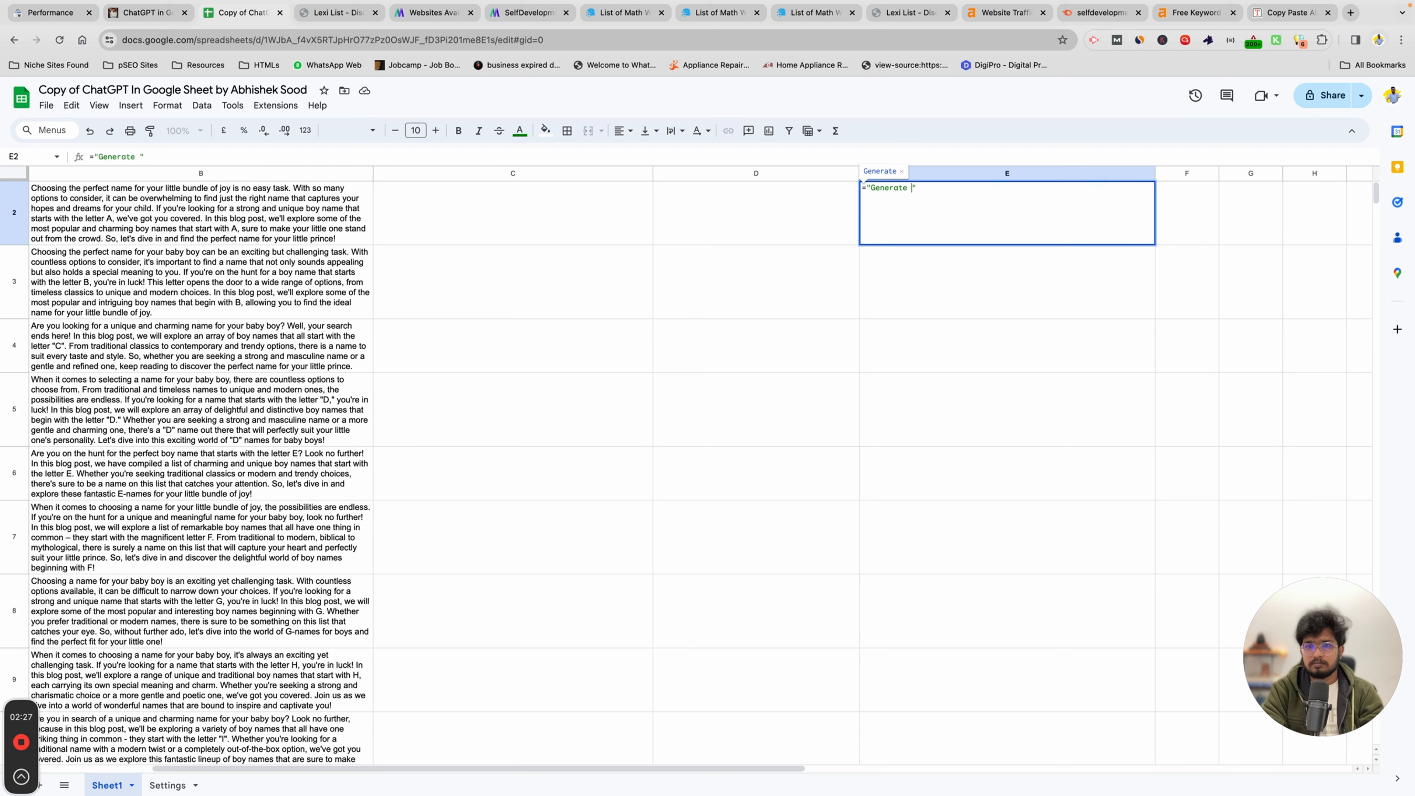
type("lu")
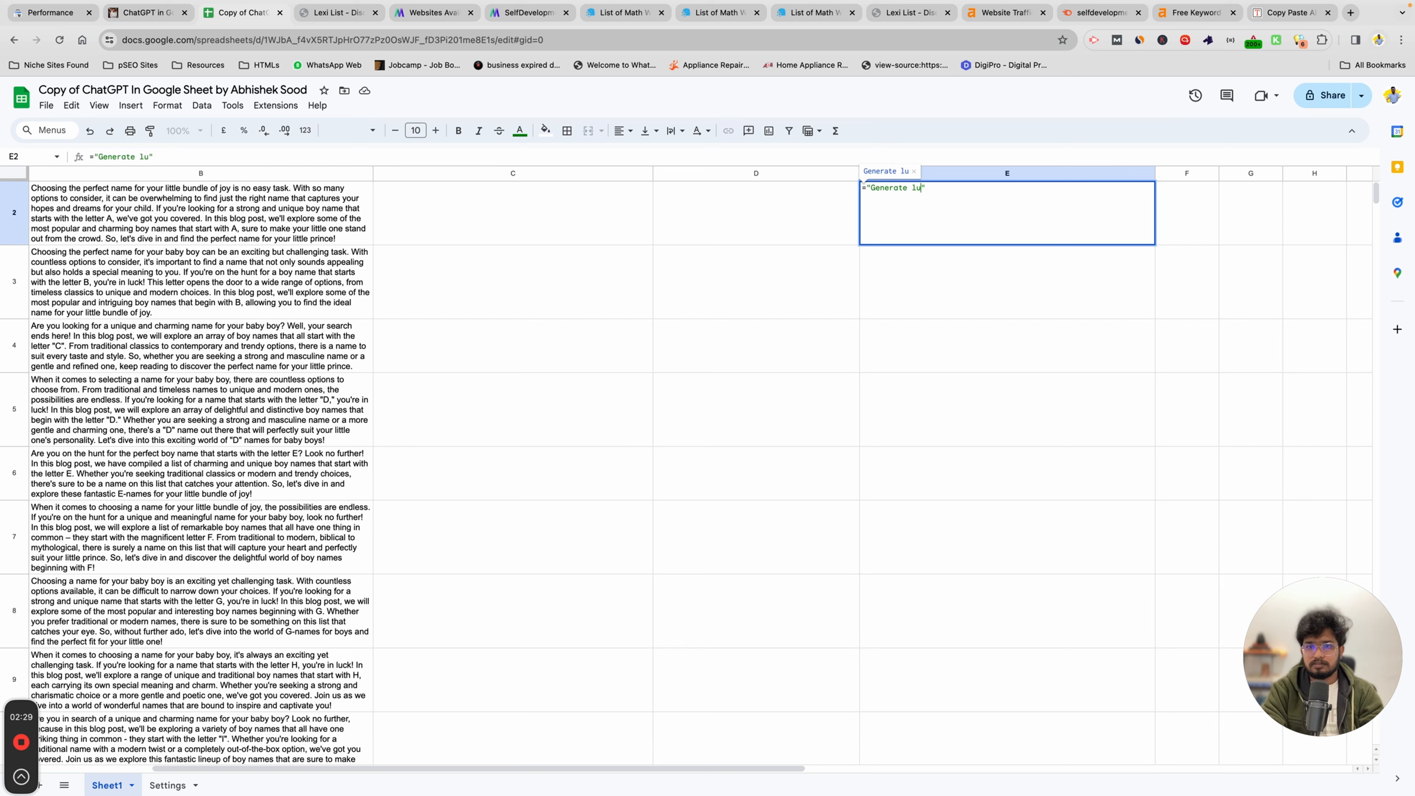
type("list of wor")
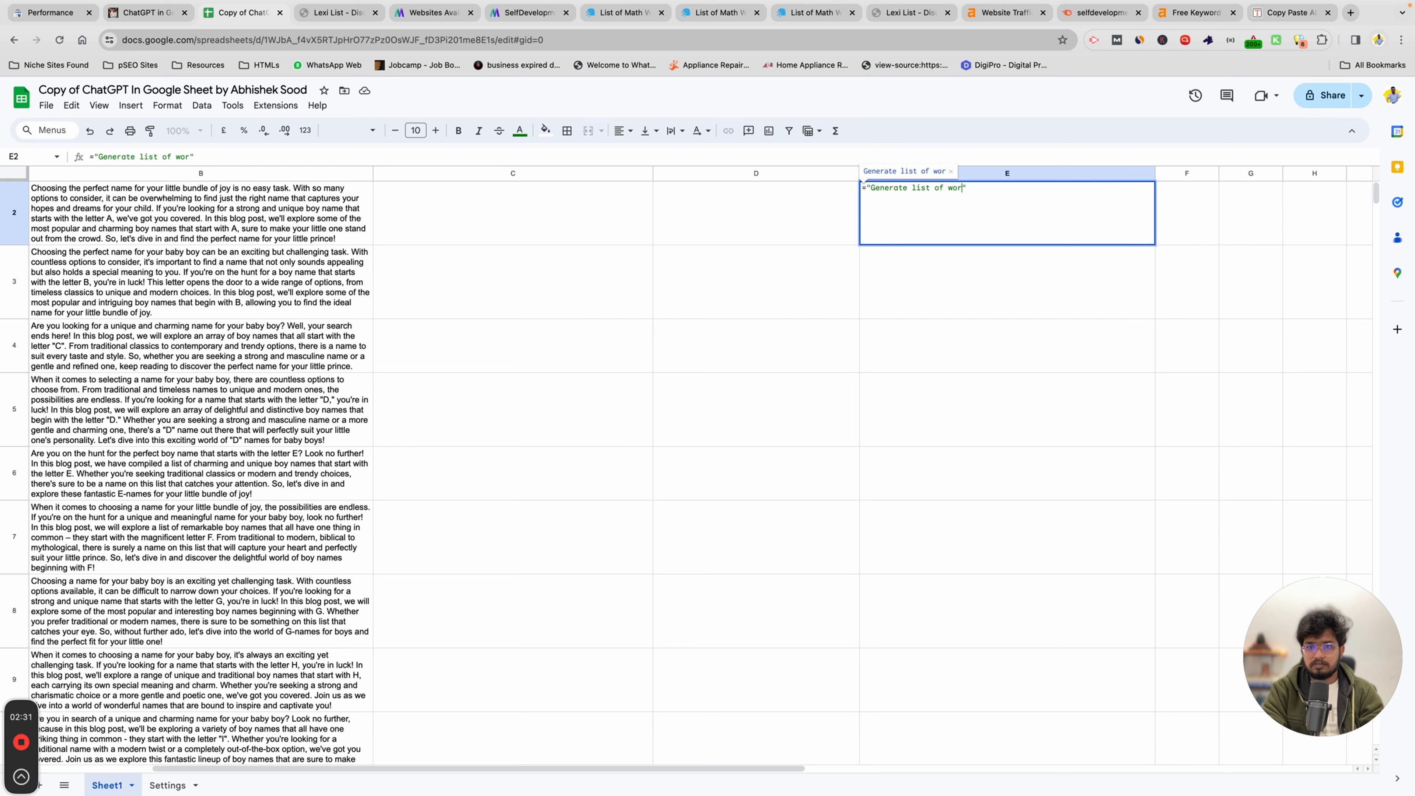
key("BackSpace")
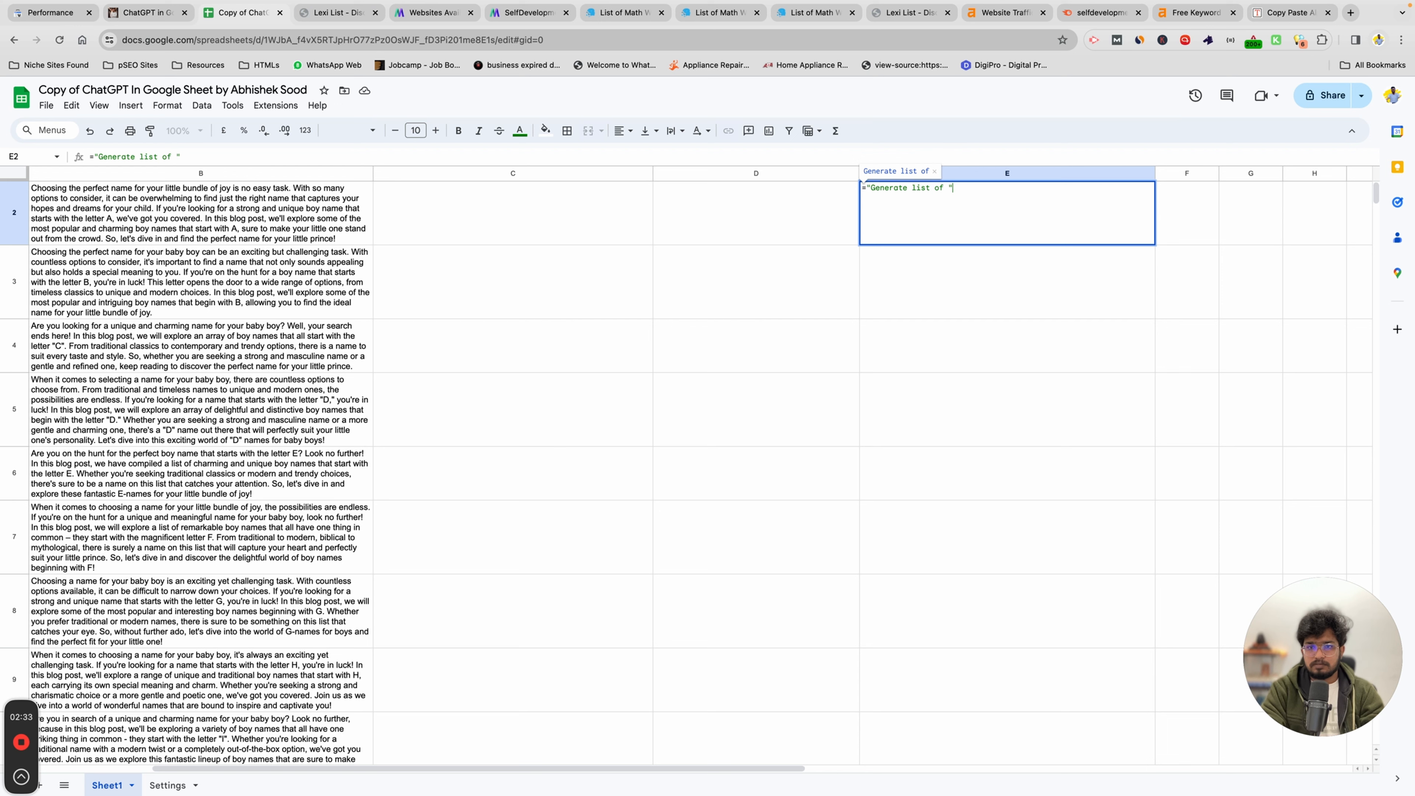
type("&")
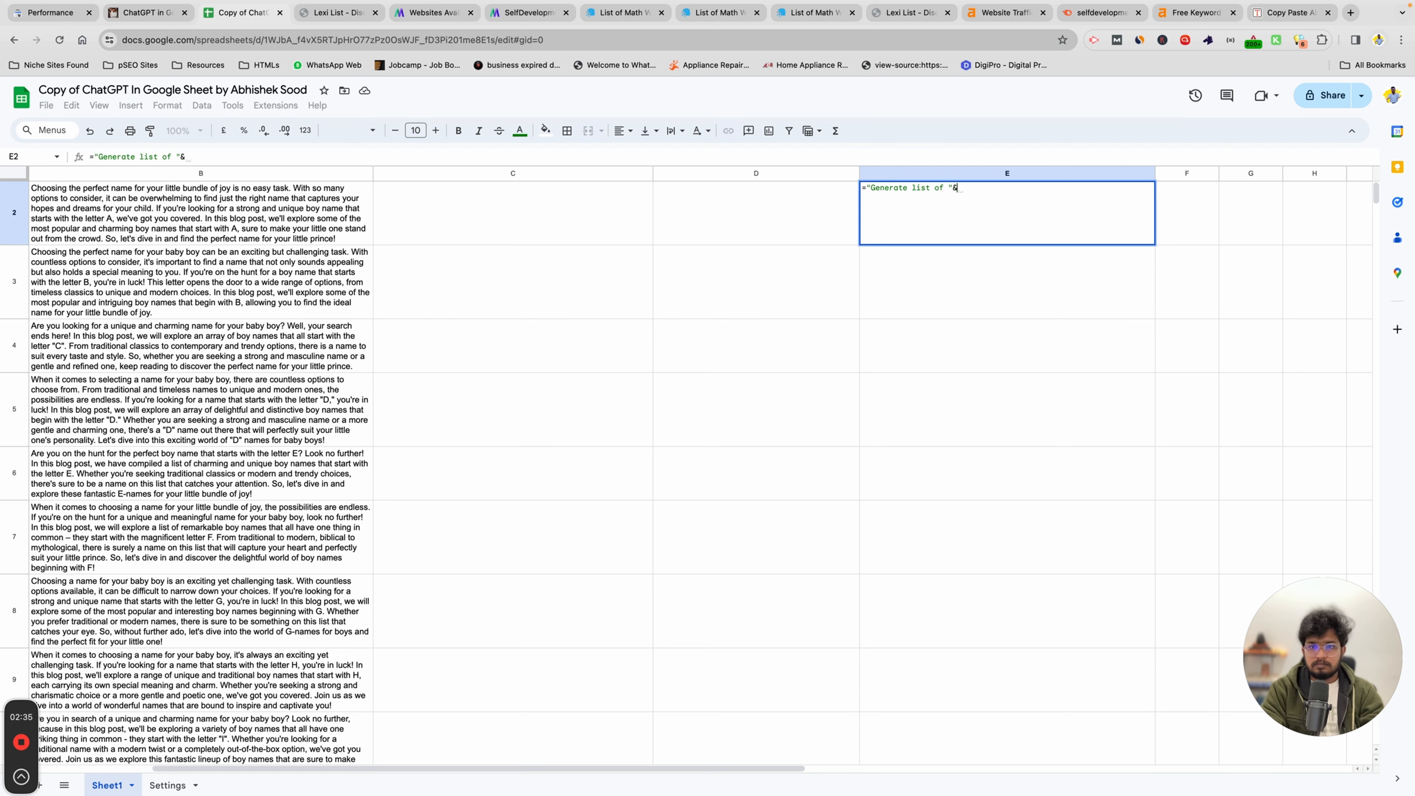
type("A1&")
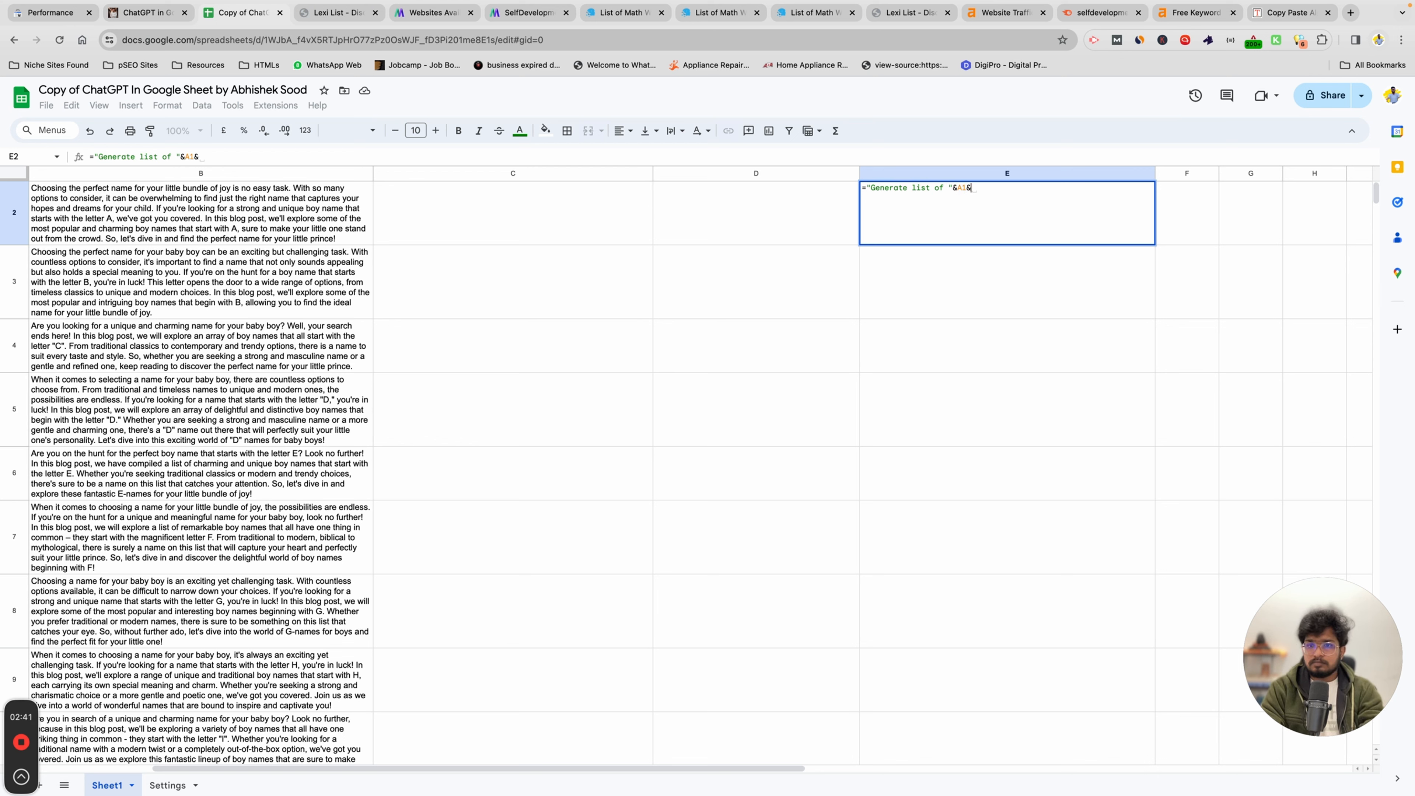
type(".\"")
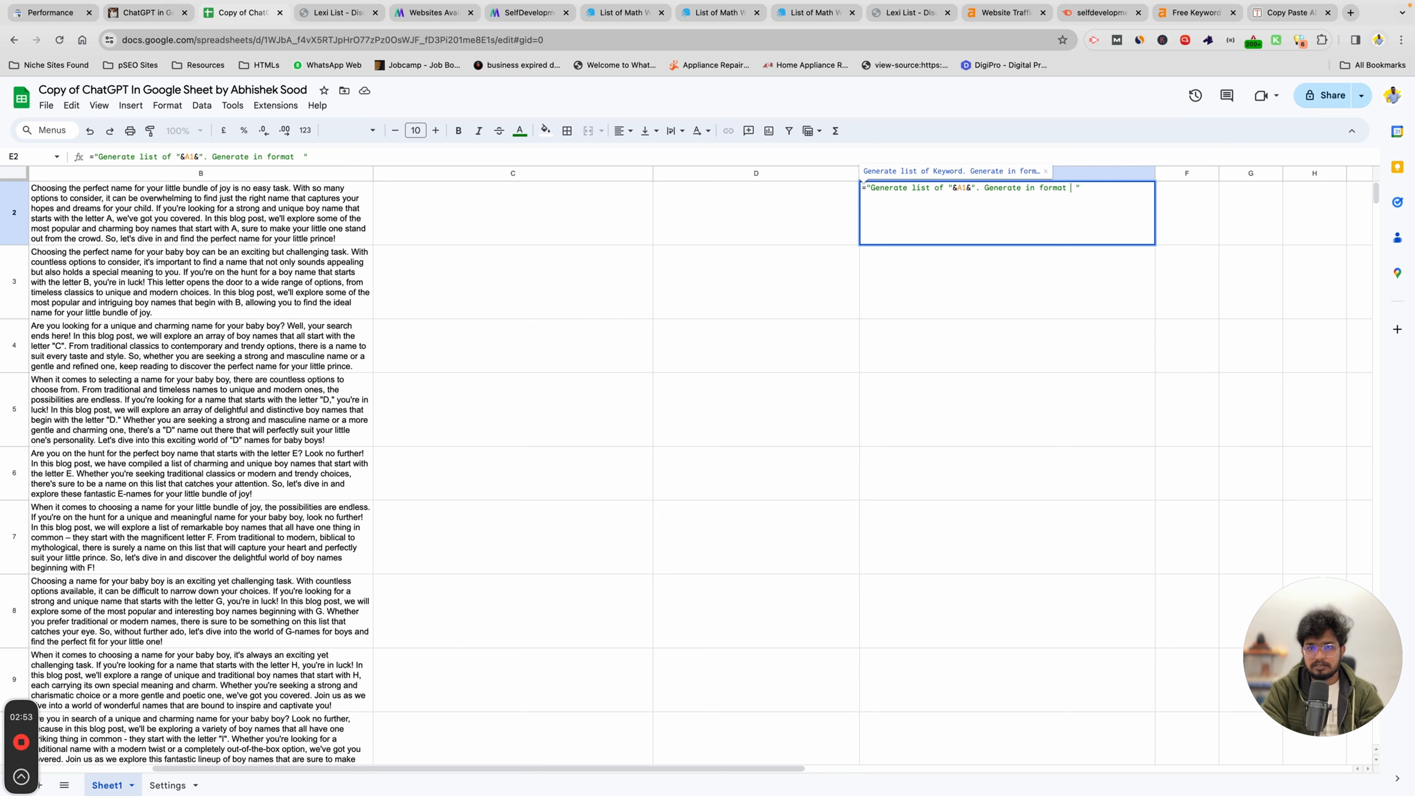
mouse_move(1189, 273)
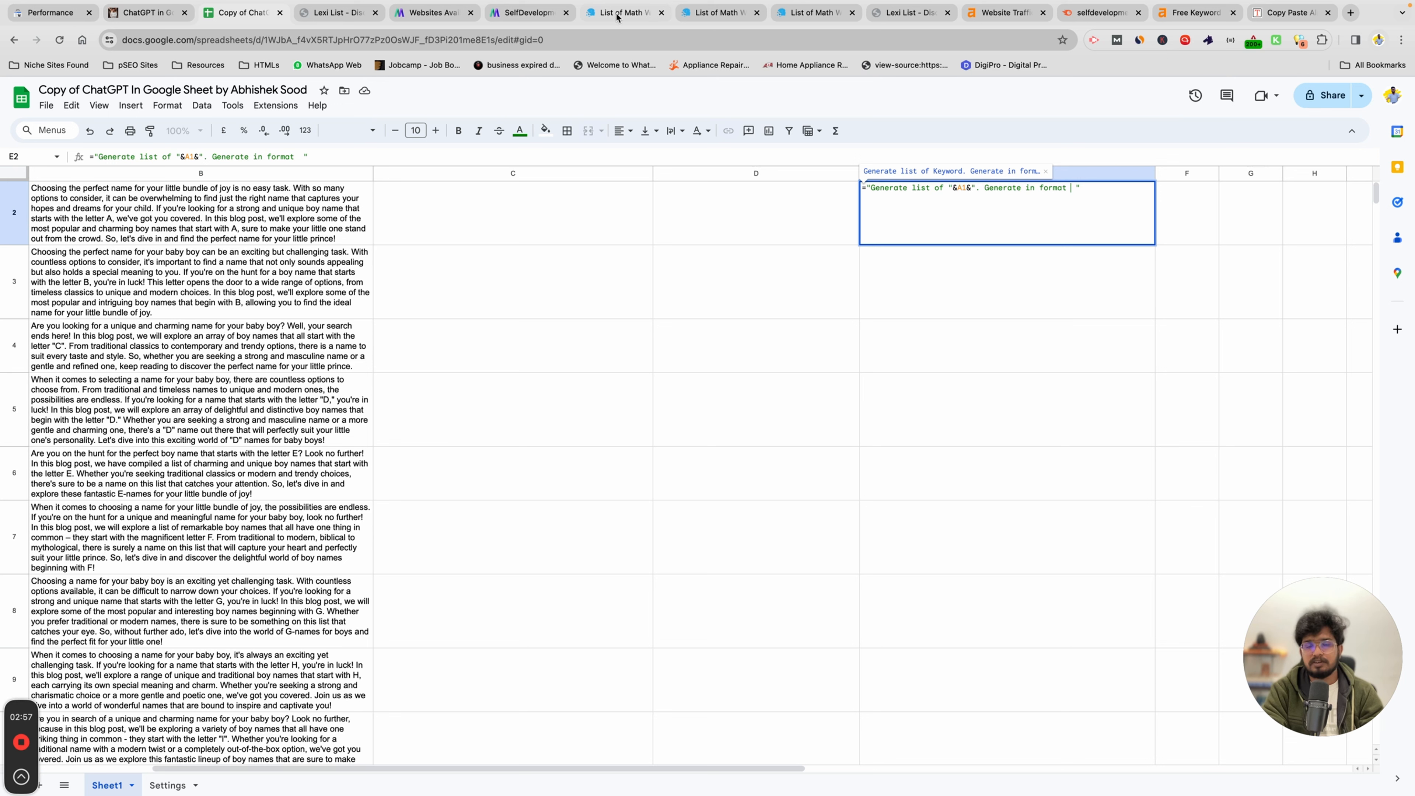
mouse_move(619, 12)
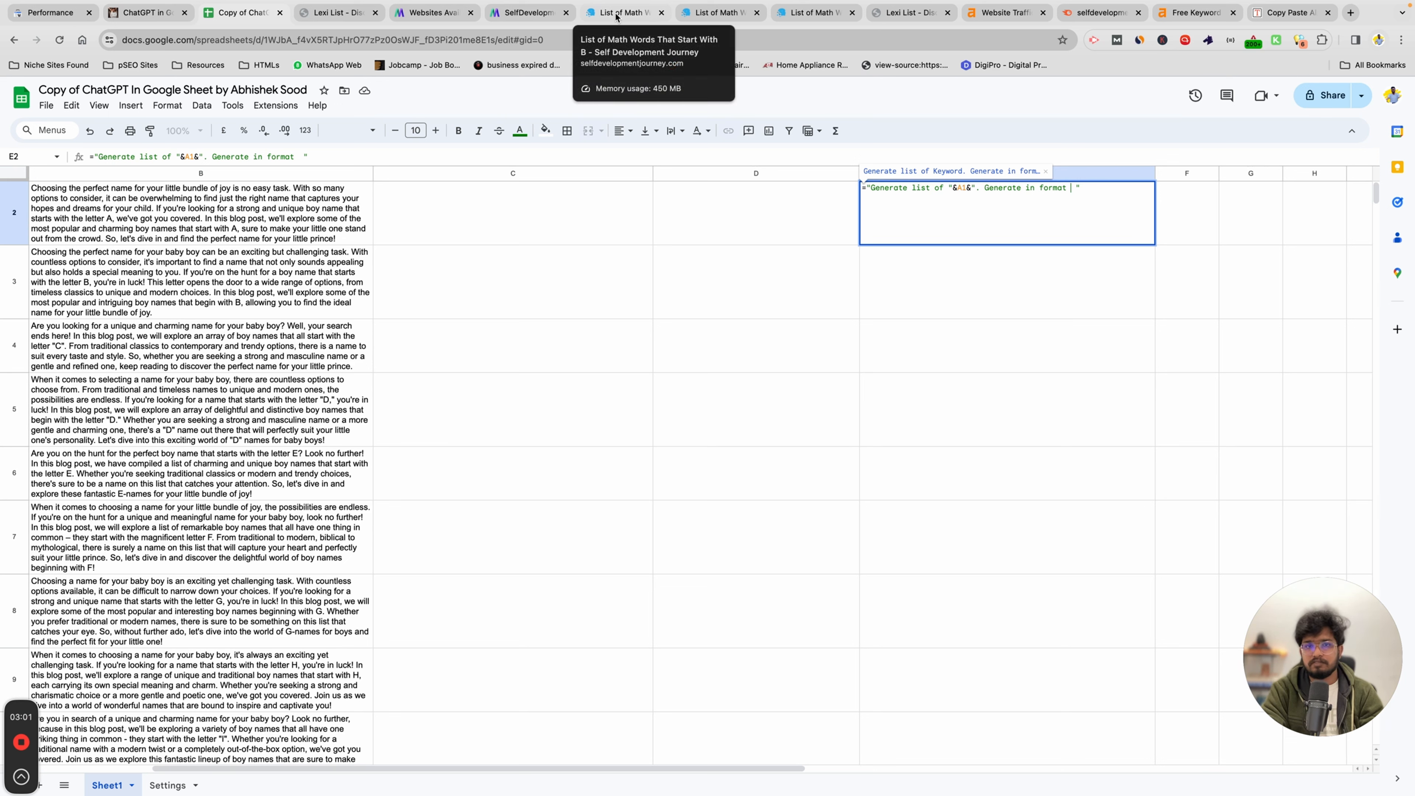
mouse_move(1200, 234)
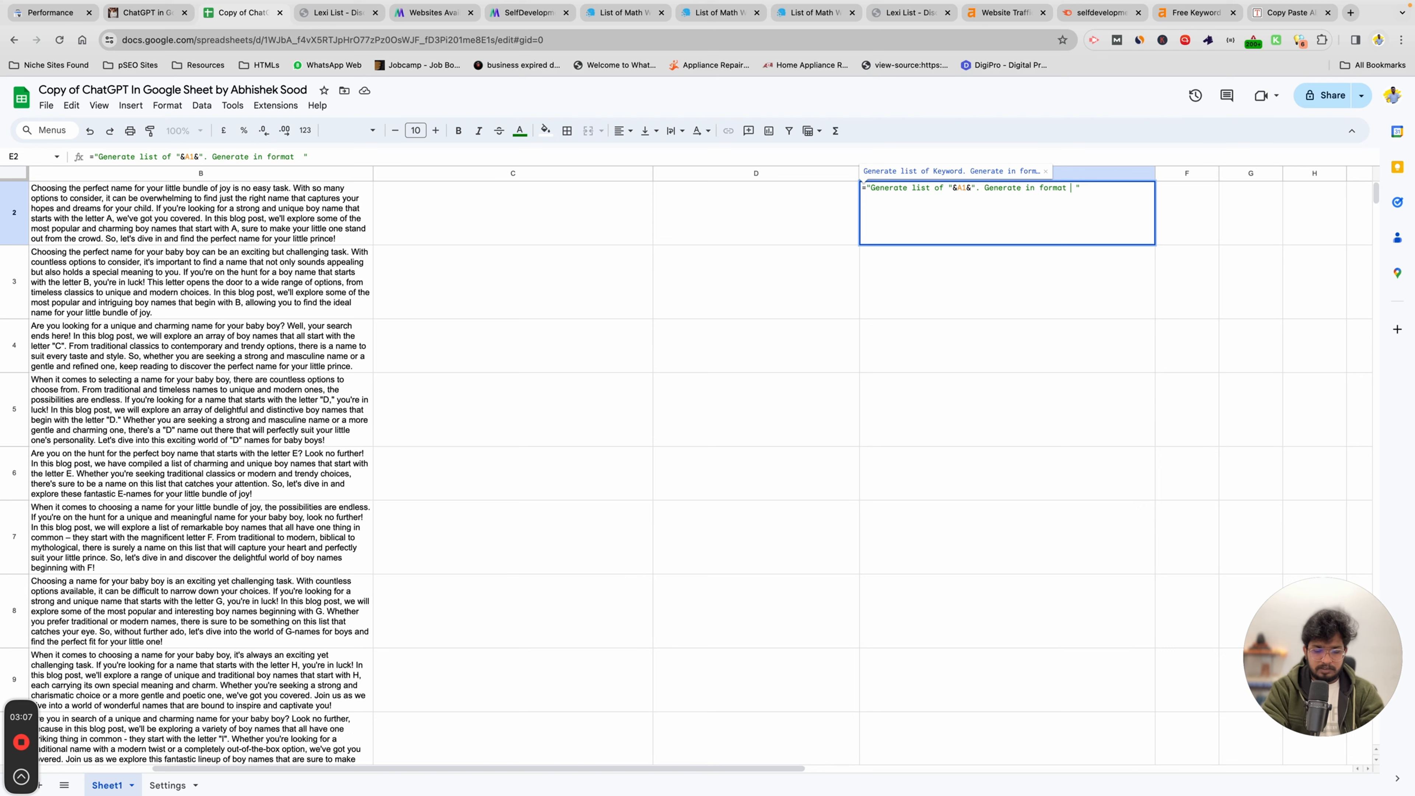
Extend the prompt to ask for each word in bold then a short description in 50 words
type("like word in bold")
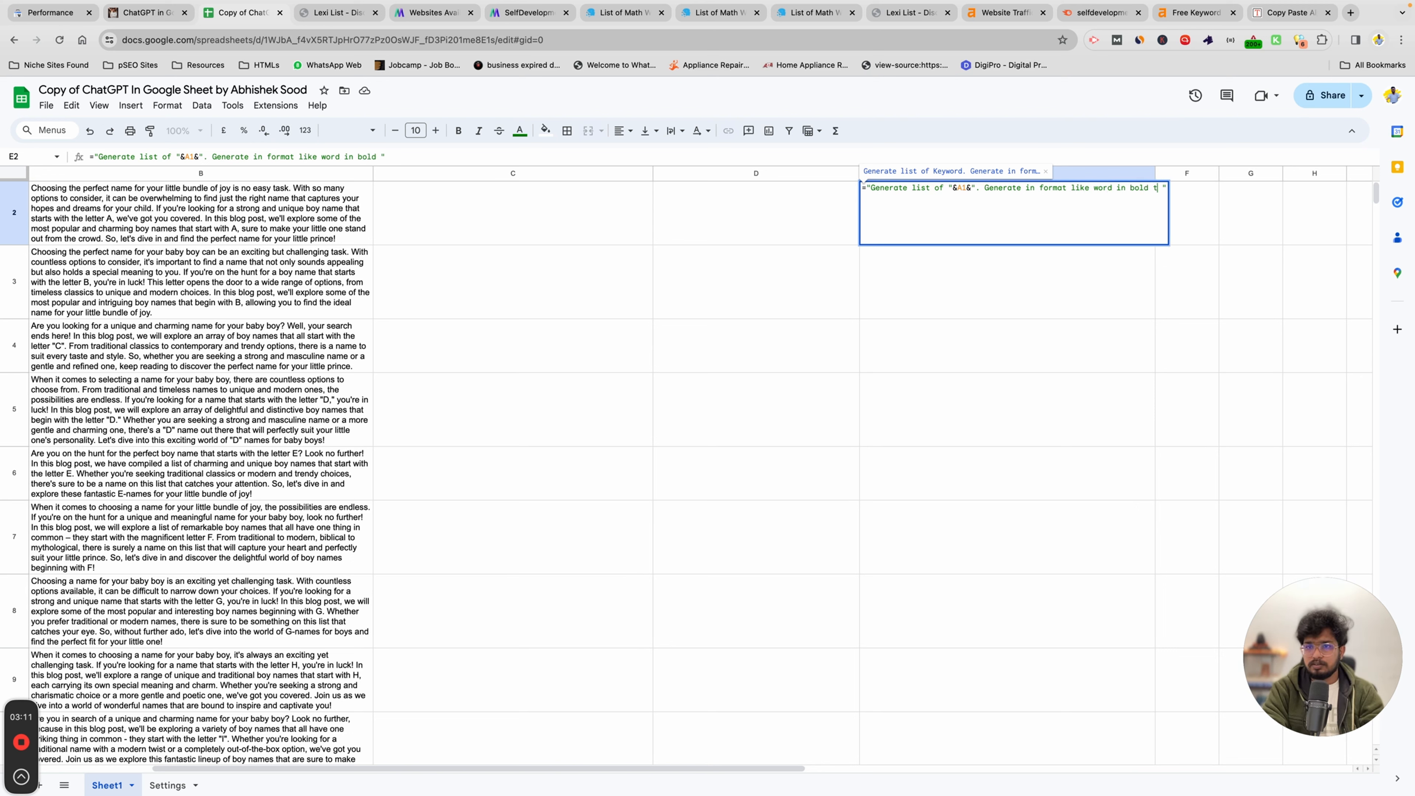
type("then short desc")
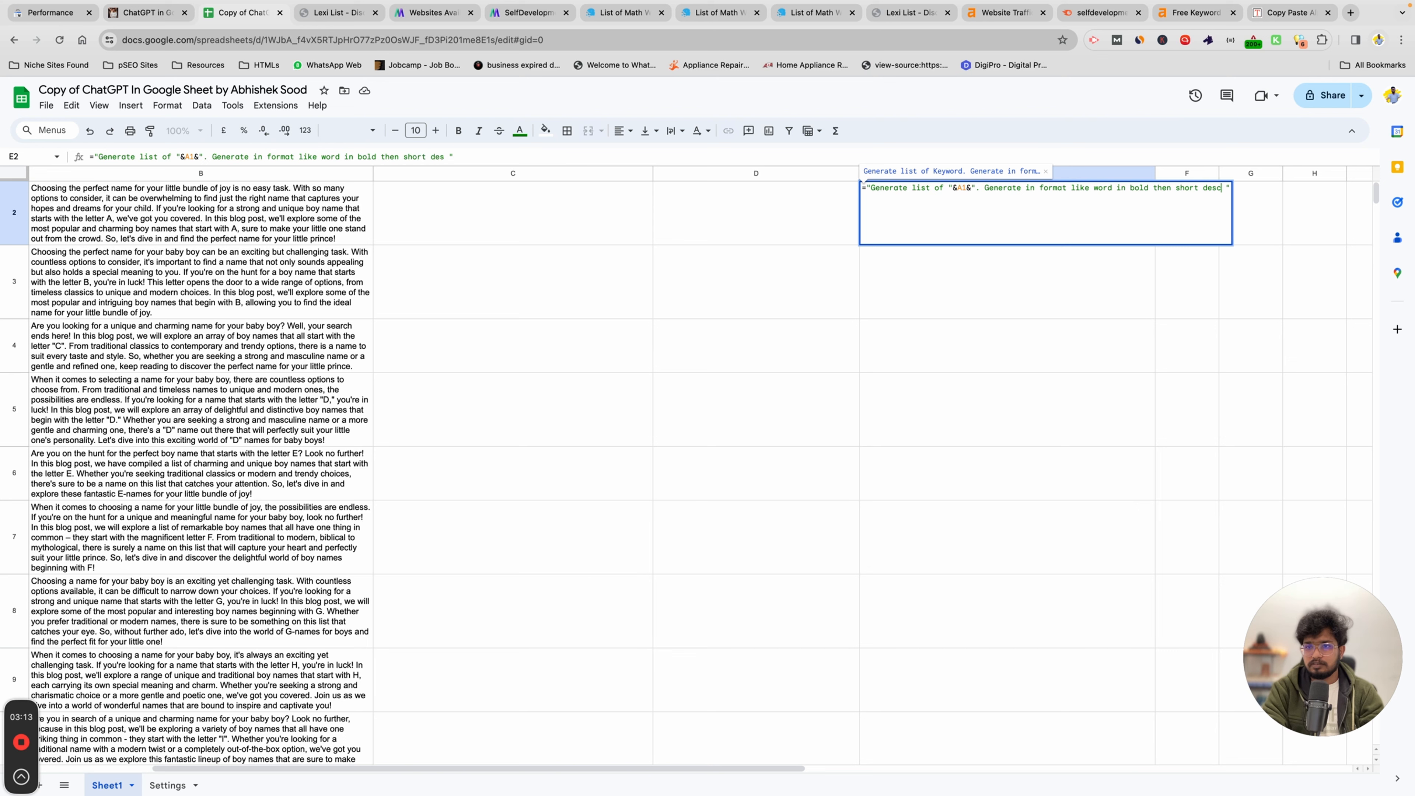
type("cription")
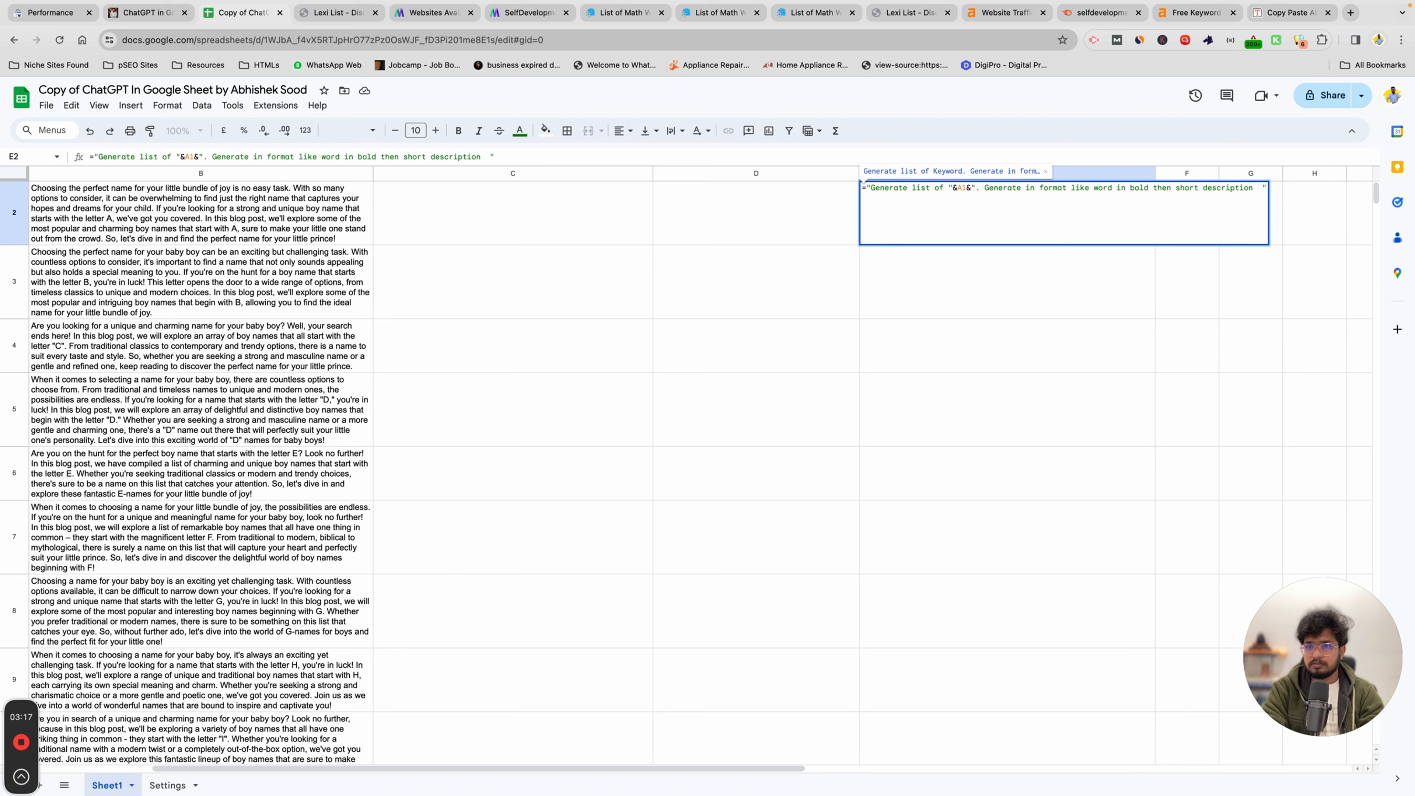
type("in")
left_click(512, 212)
type("=ch")
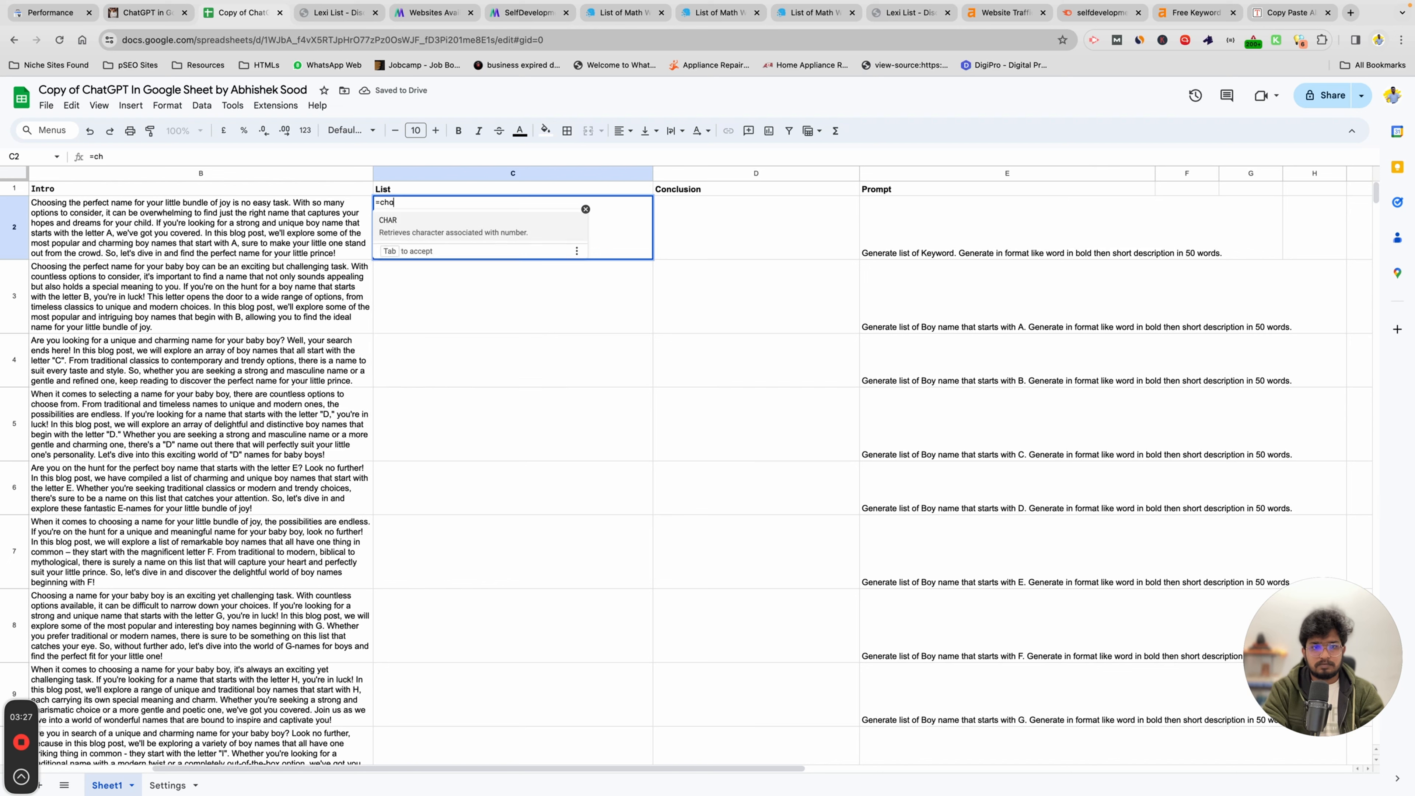
Commit the List formula and correct the E2 prompt to reference A2 instead of A1
key("Return")
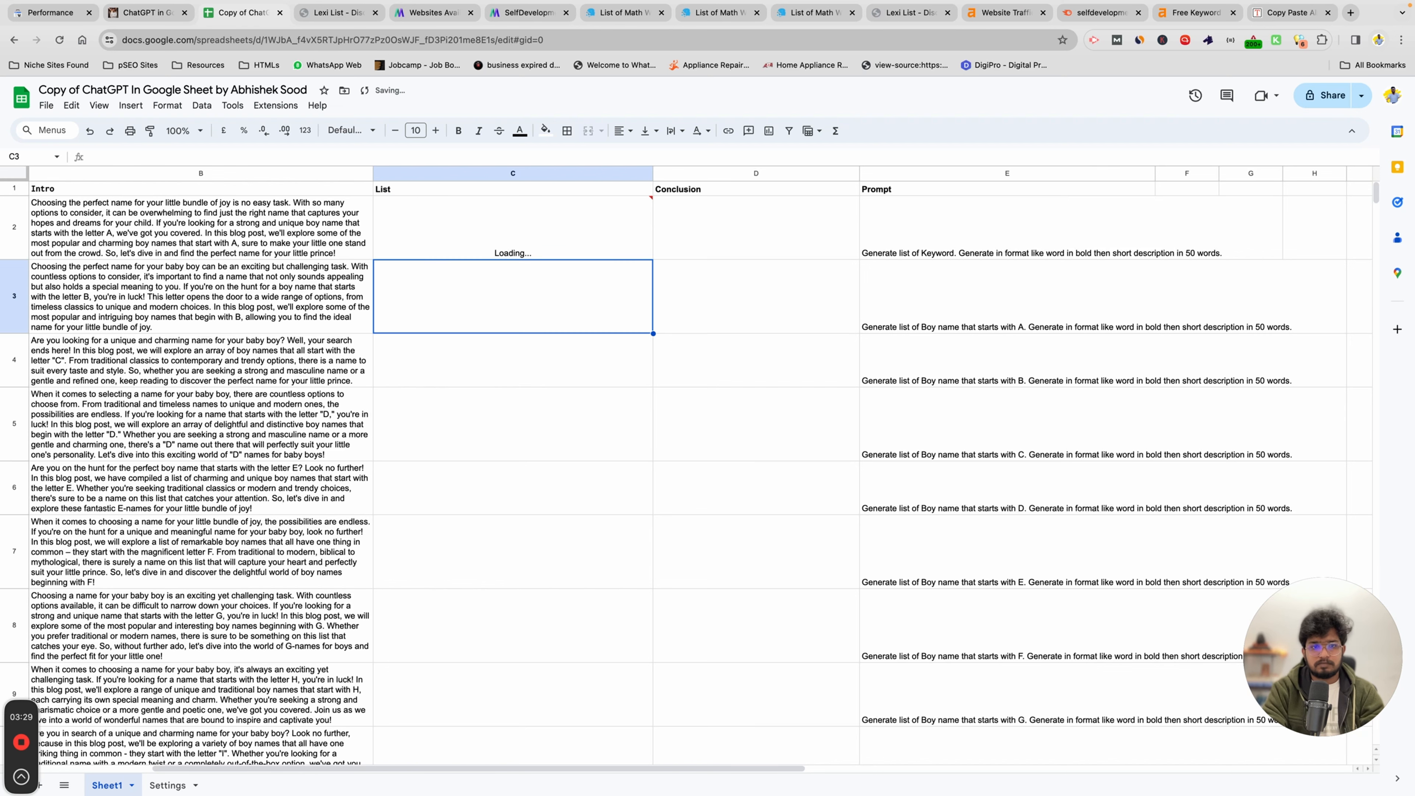
left_click(512, 227)
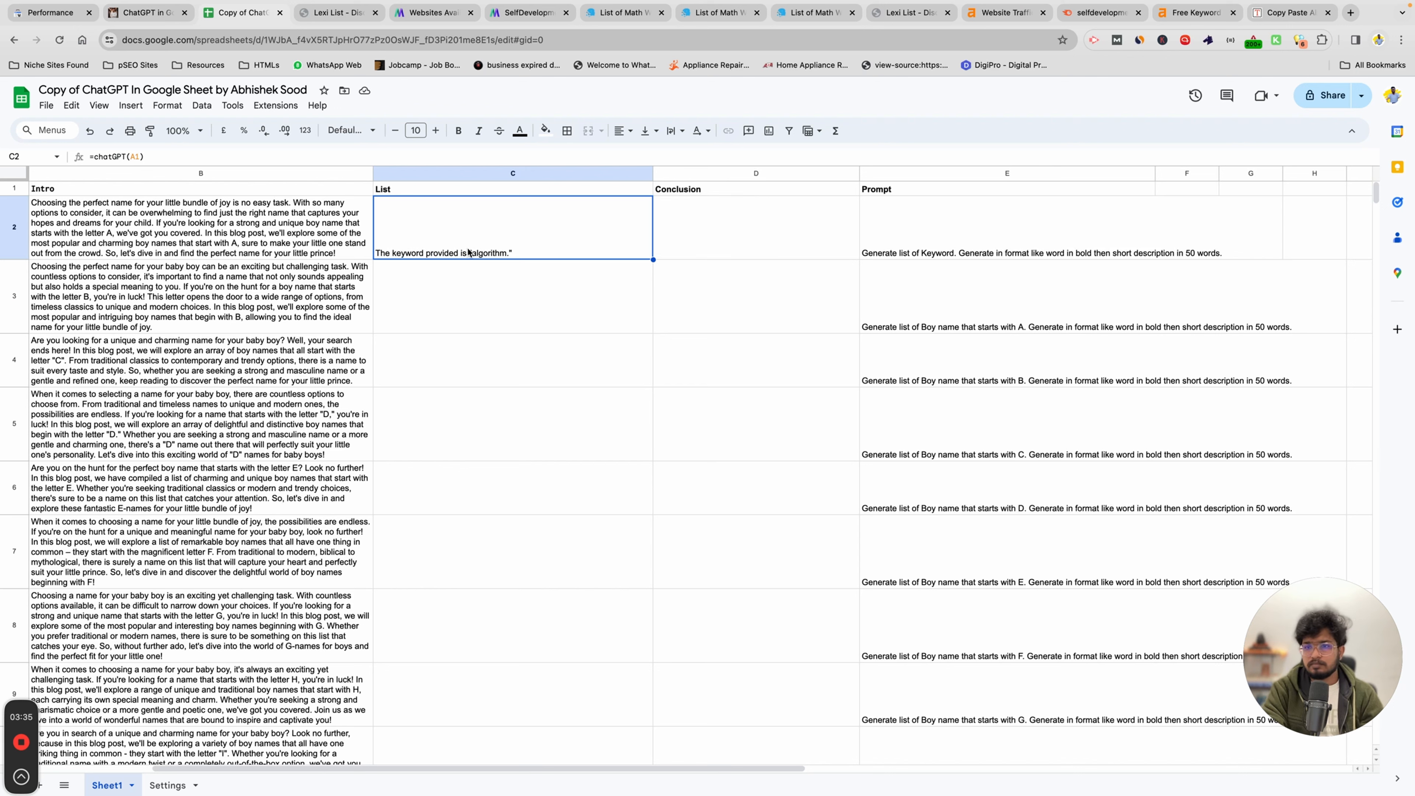
left_click(1006, 227)
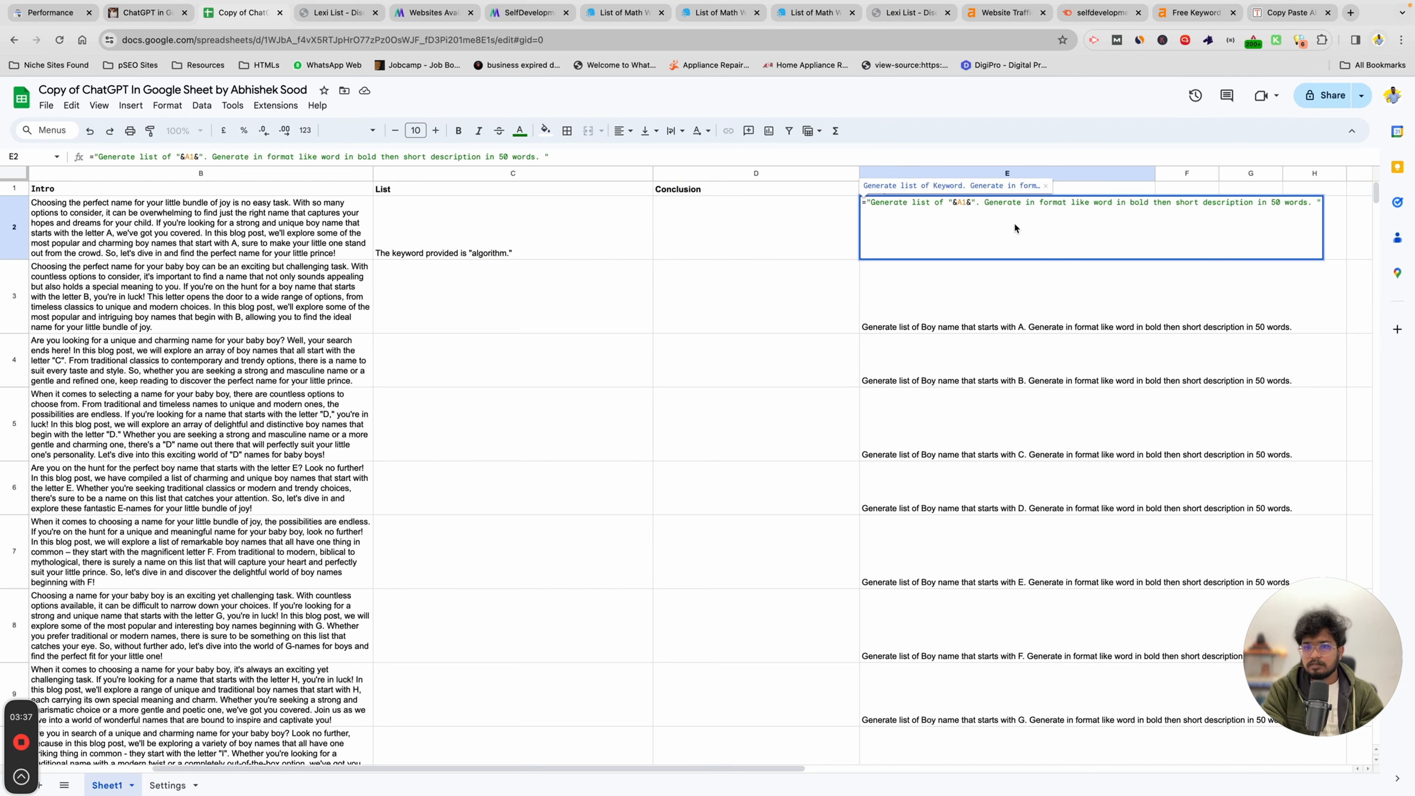
mouse_move(639, 224)
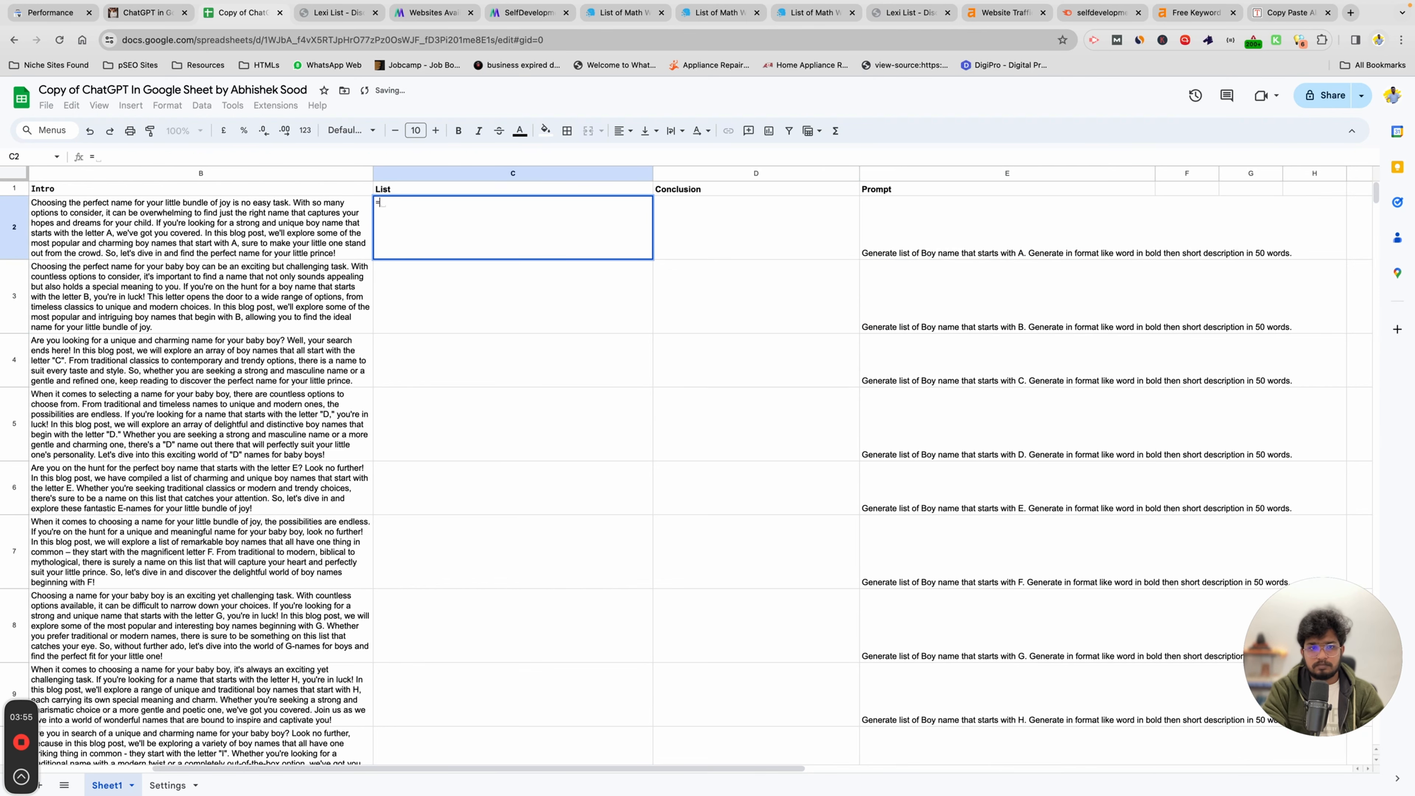
Enter =chatGPT(E2) in the List cell C2 and fill it down the column
type("=chatGPT(")
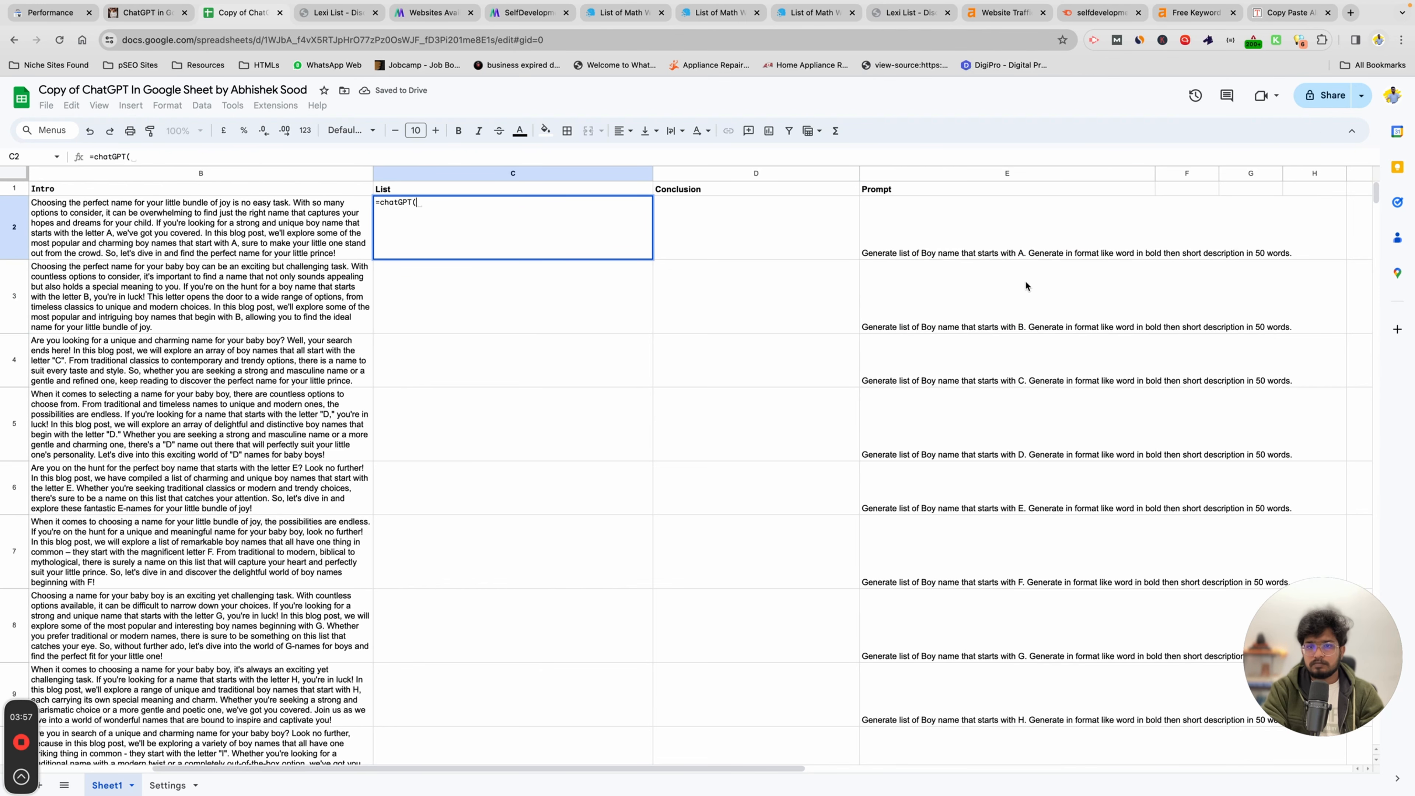
key("Return")
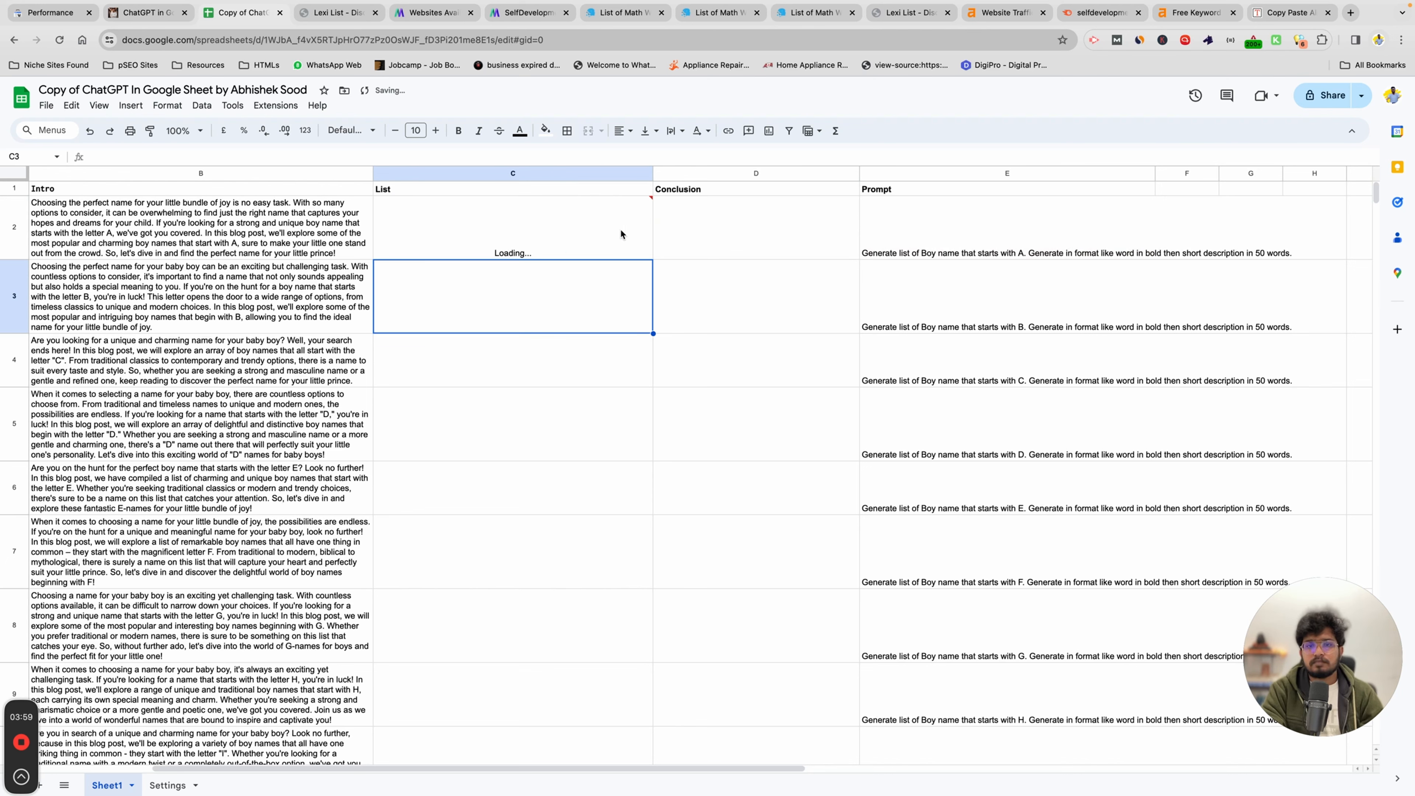
left_click(511, 225)
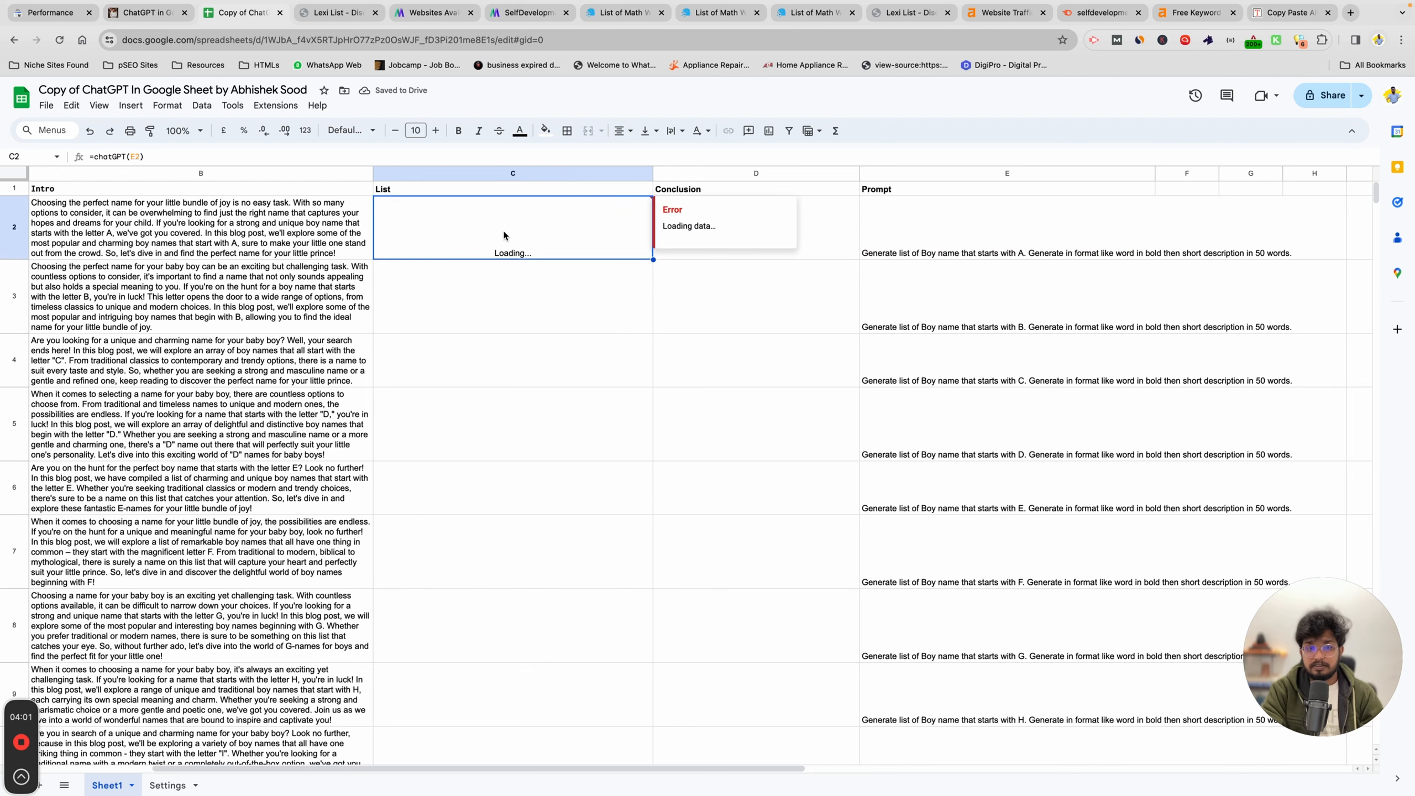
mouse_move(966, 330)
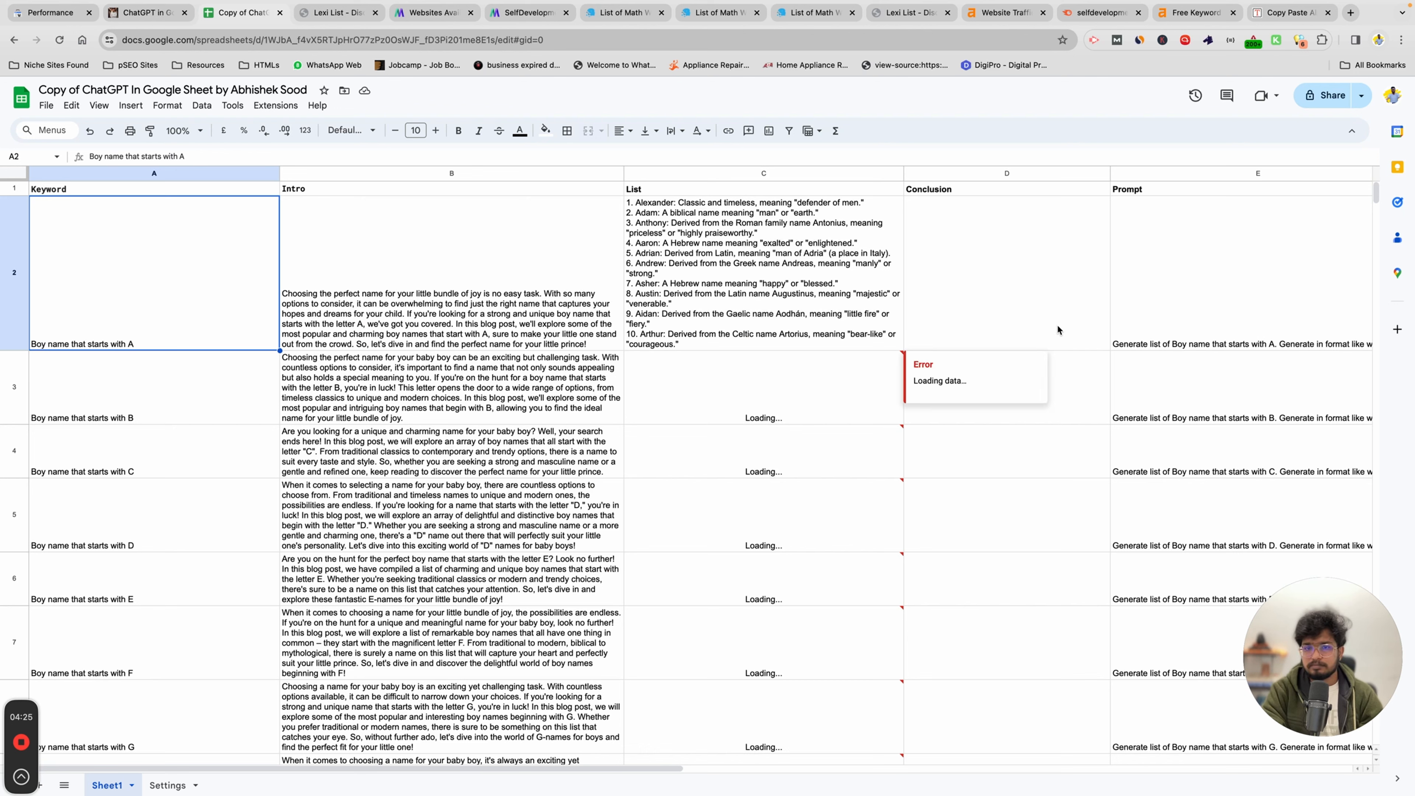
Check the List cells for letters A, B and Z down to row 27 hold generated boy-name lists
left_click(764, 272)
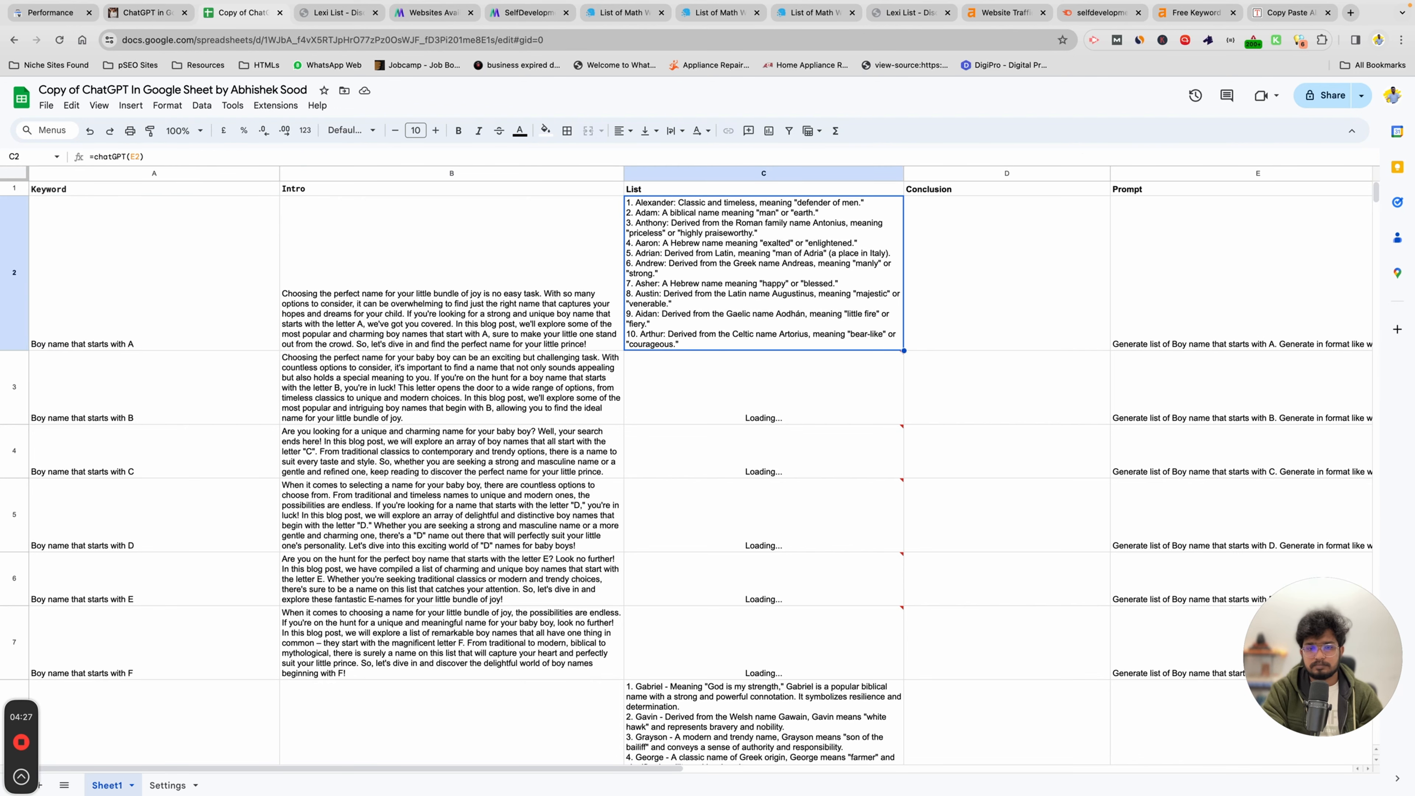
left_click(762, 388)
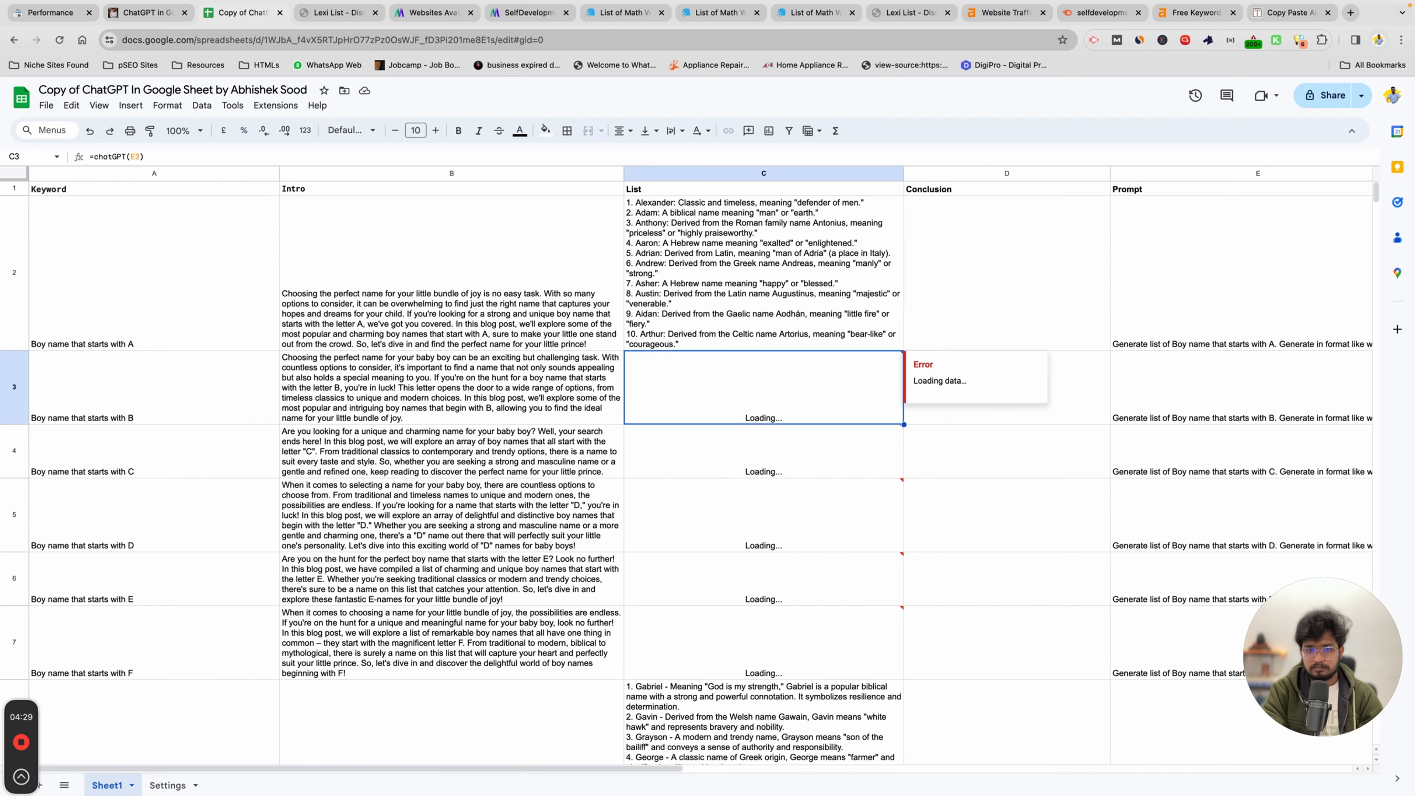
scroll("down", 3)
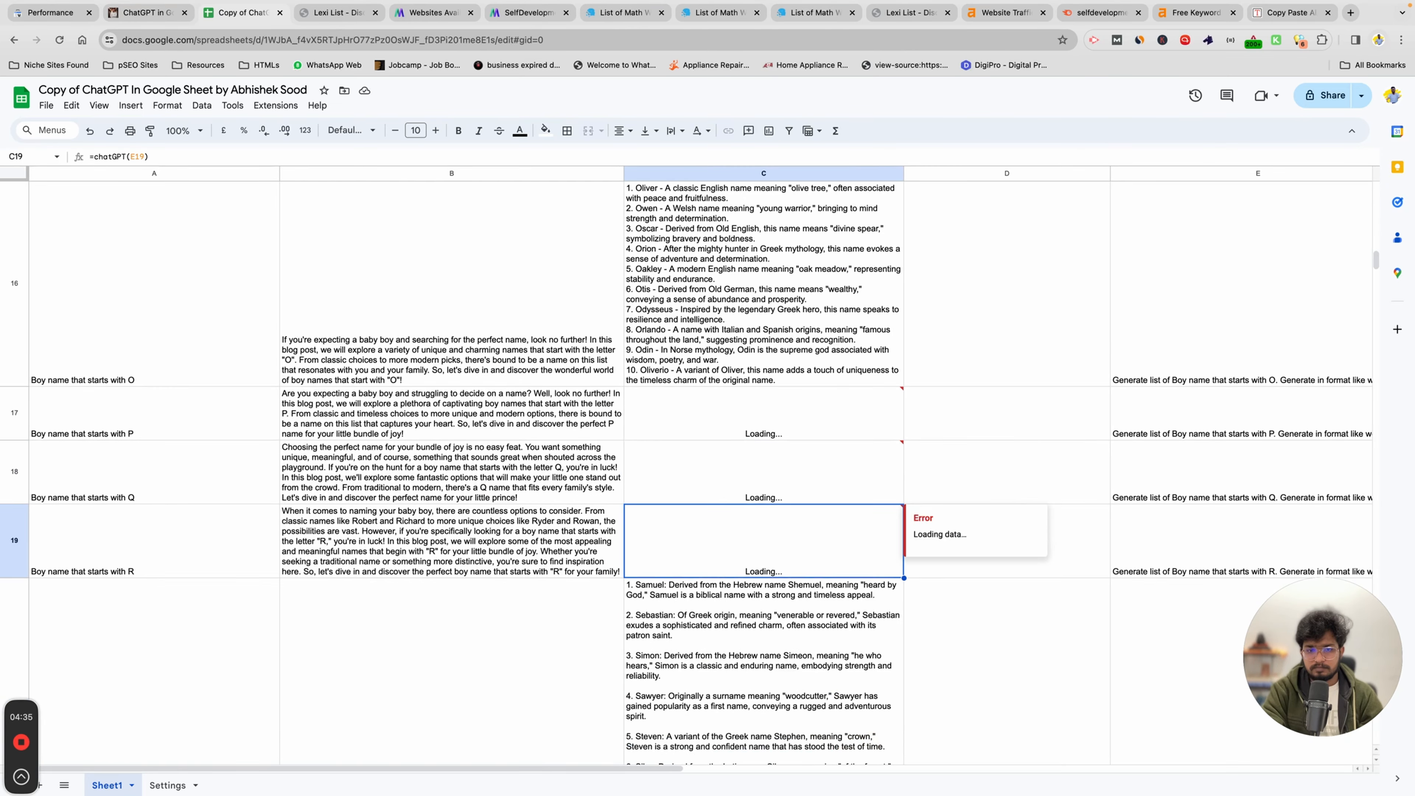
scroll("down", 3)
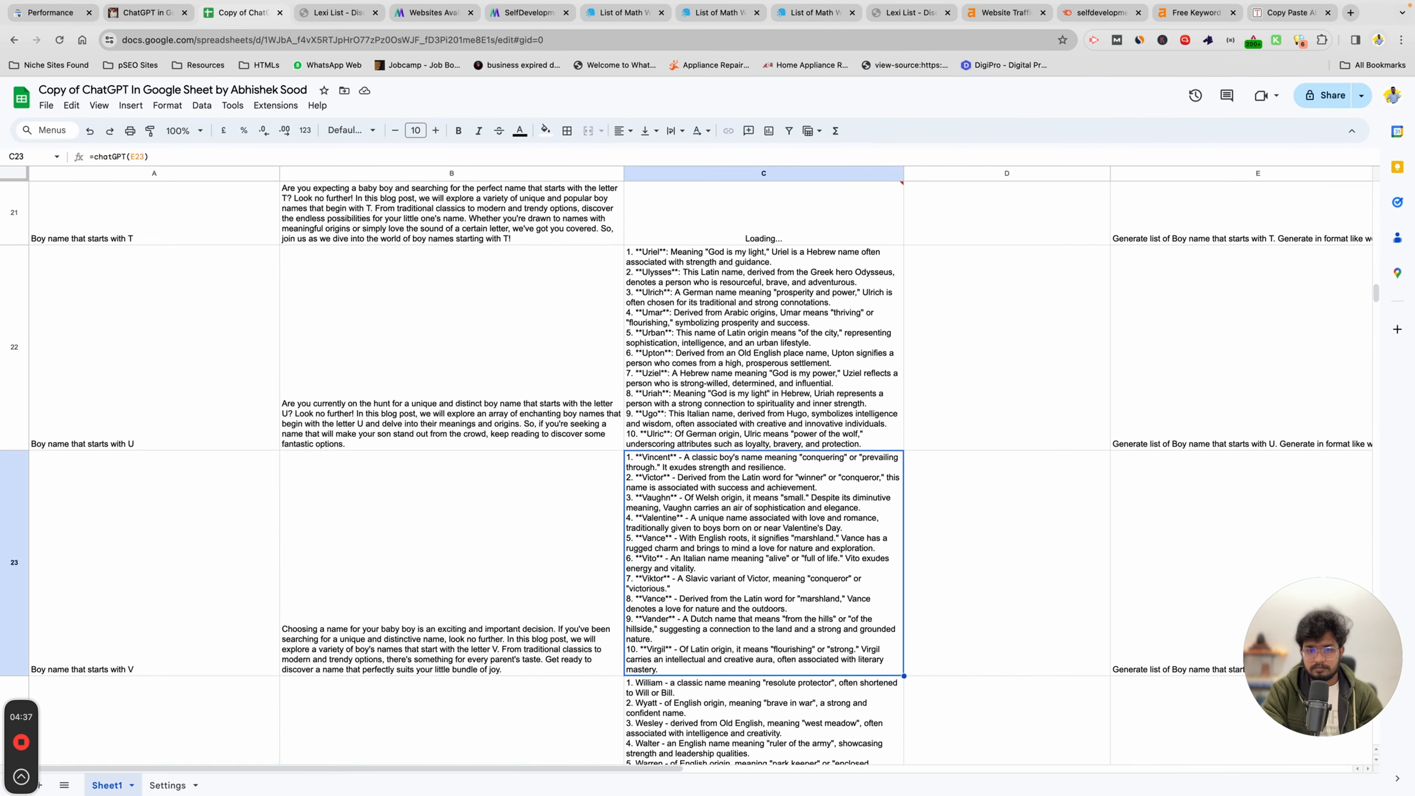
scroll("down", 3)
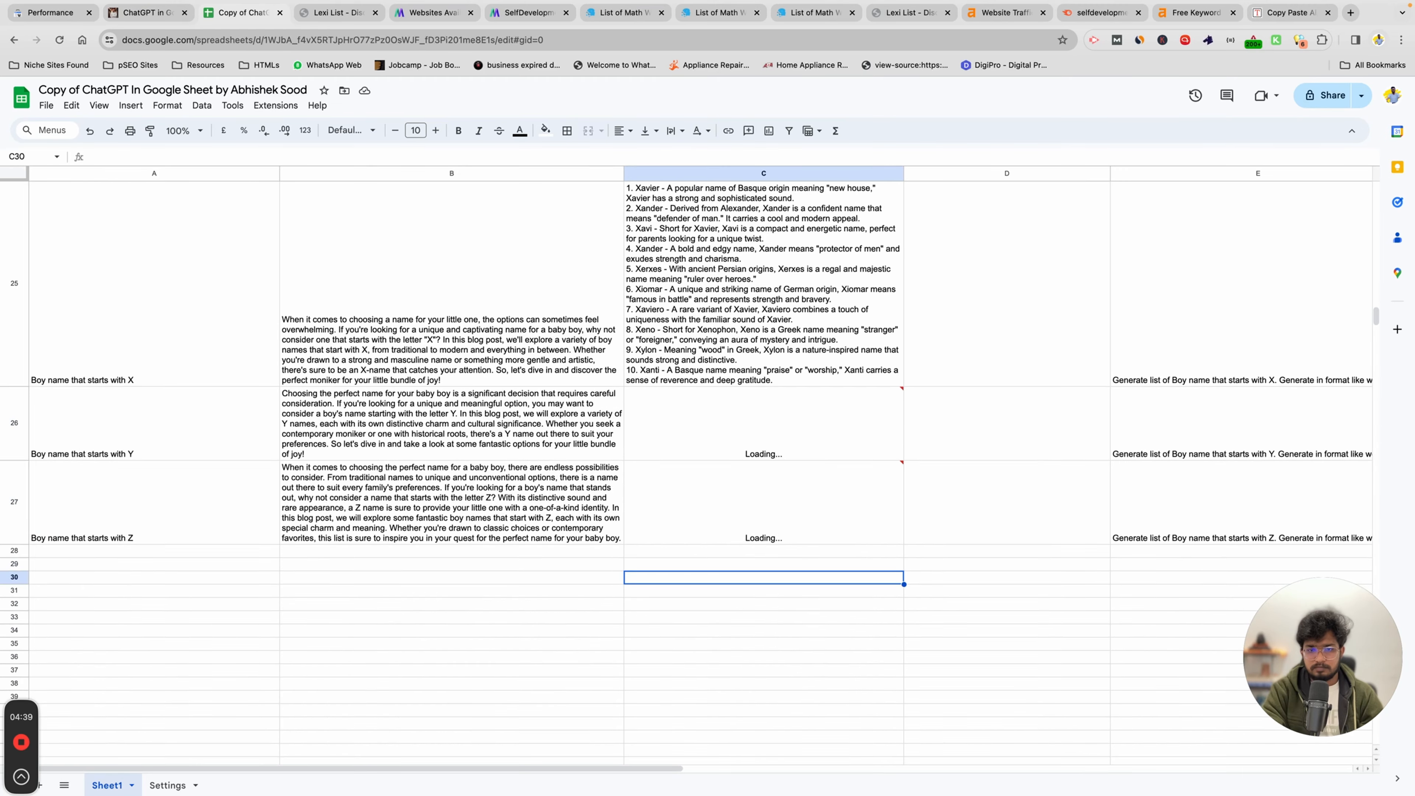
left_click(762, 501)
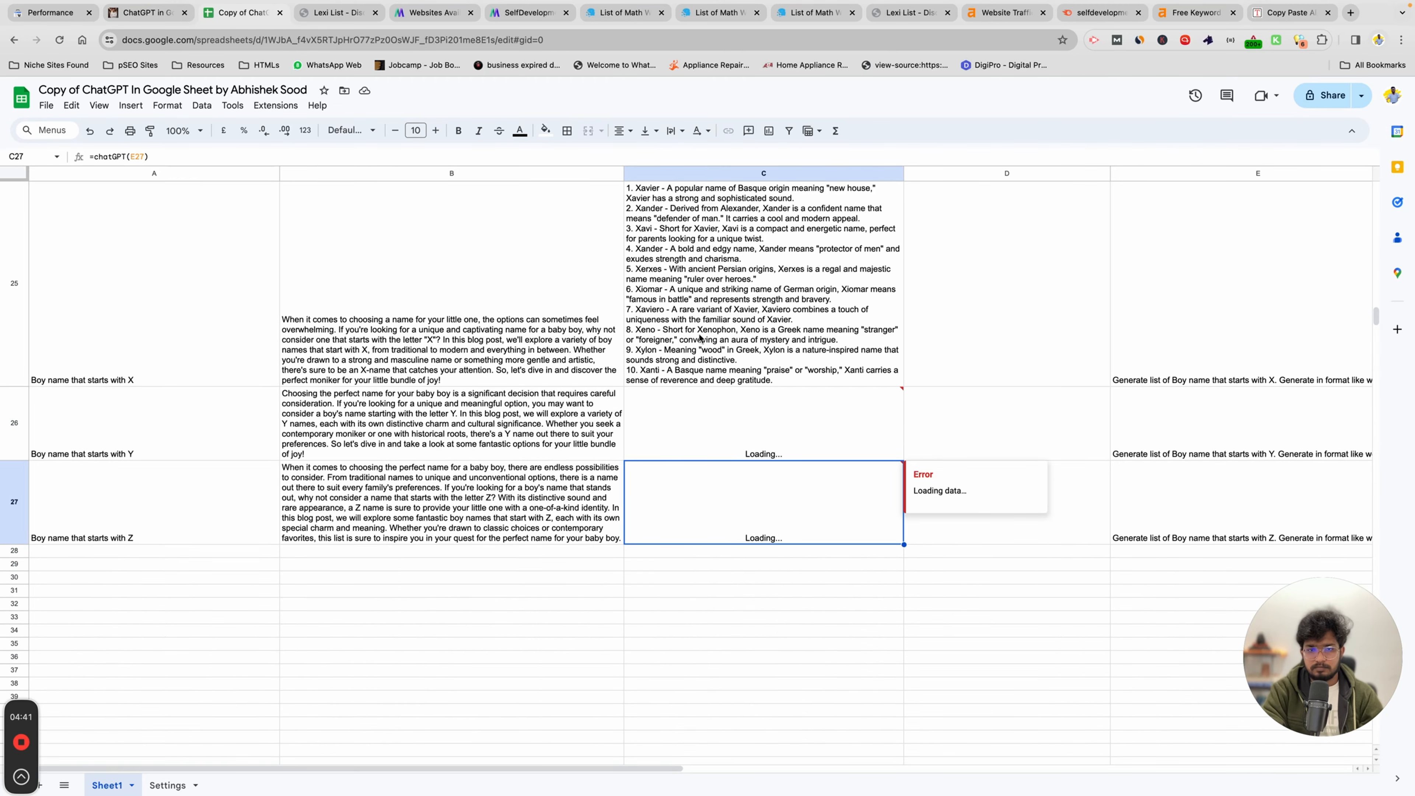
scroll("up", 3)
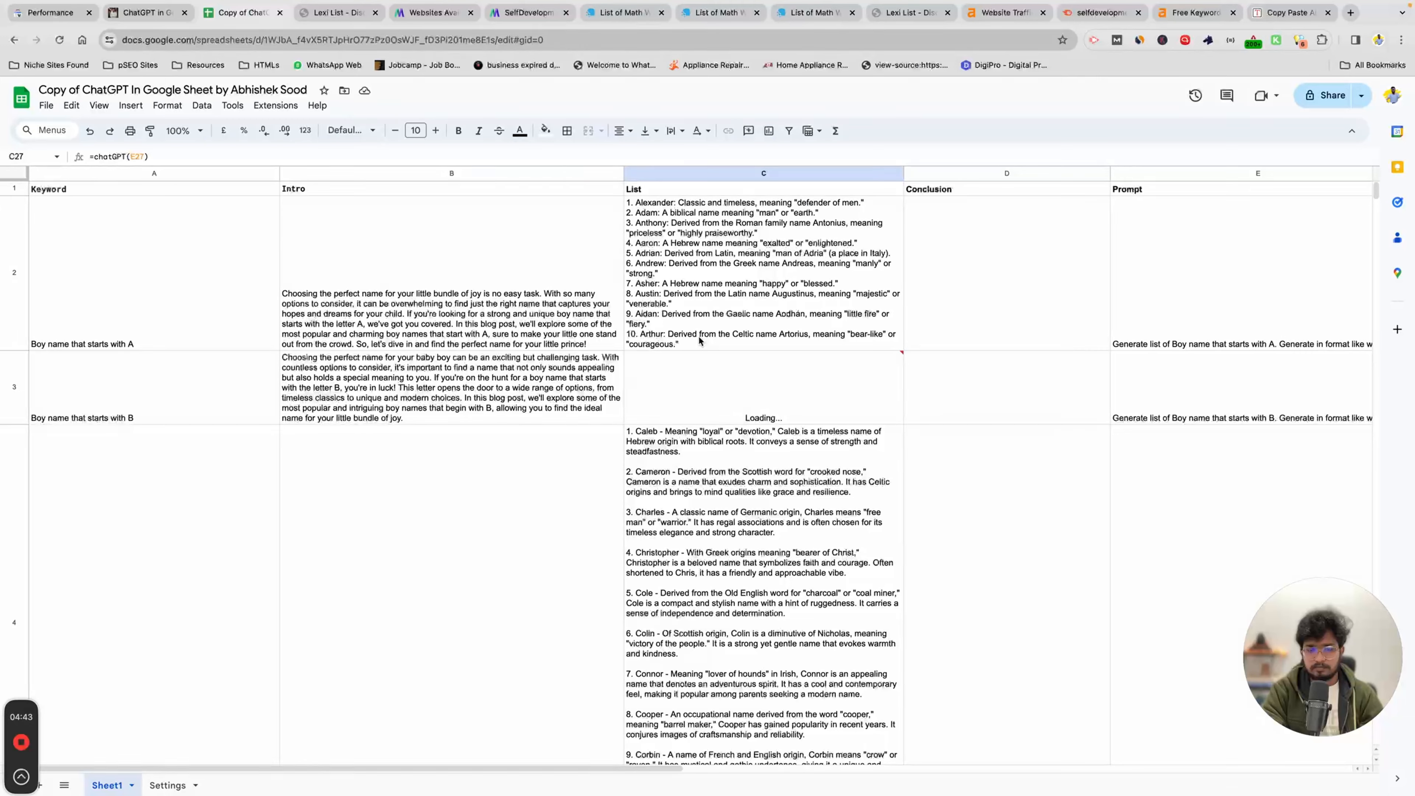
scroll("down", 3)
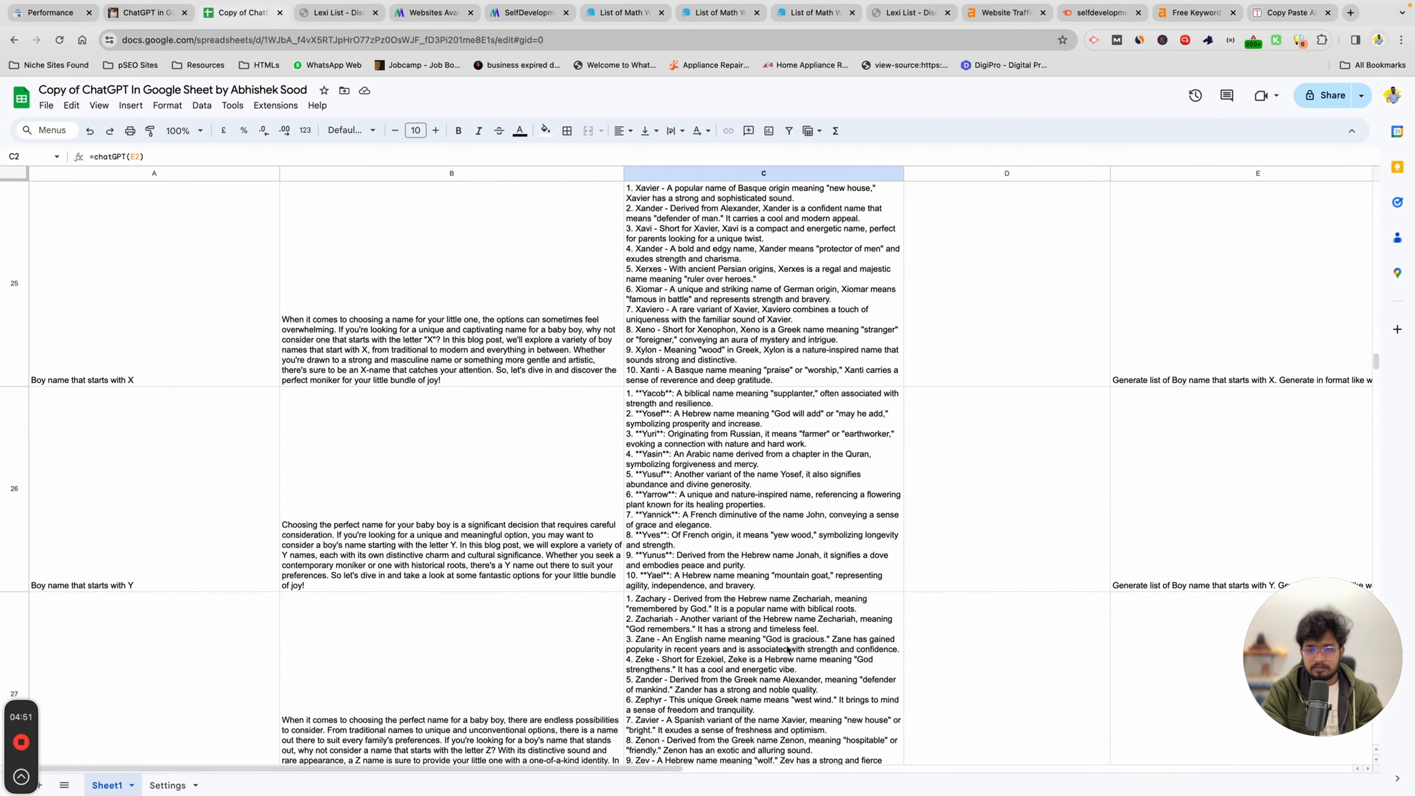
scroll("up", 3)
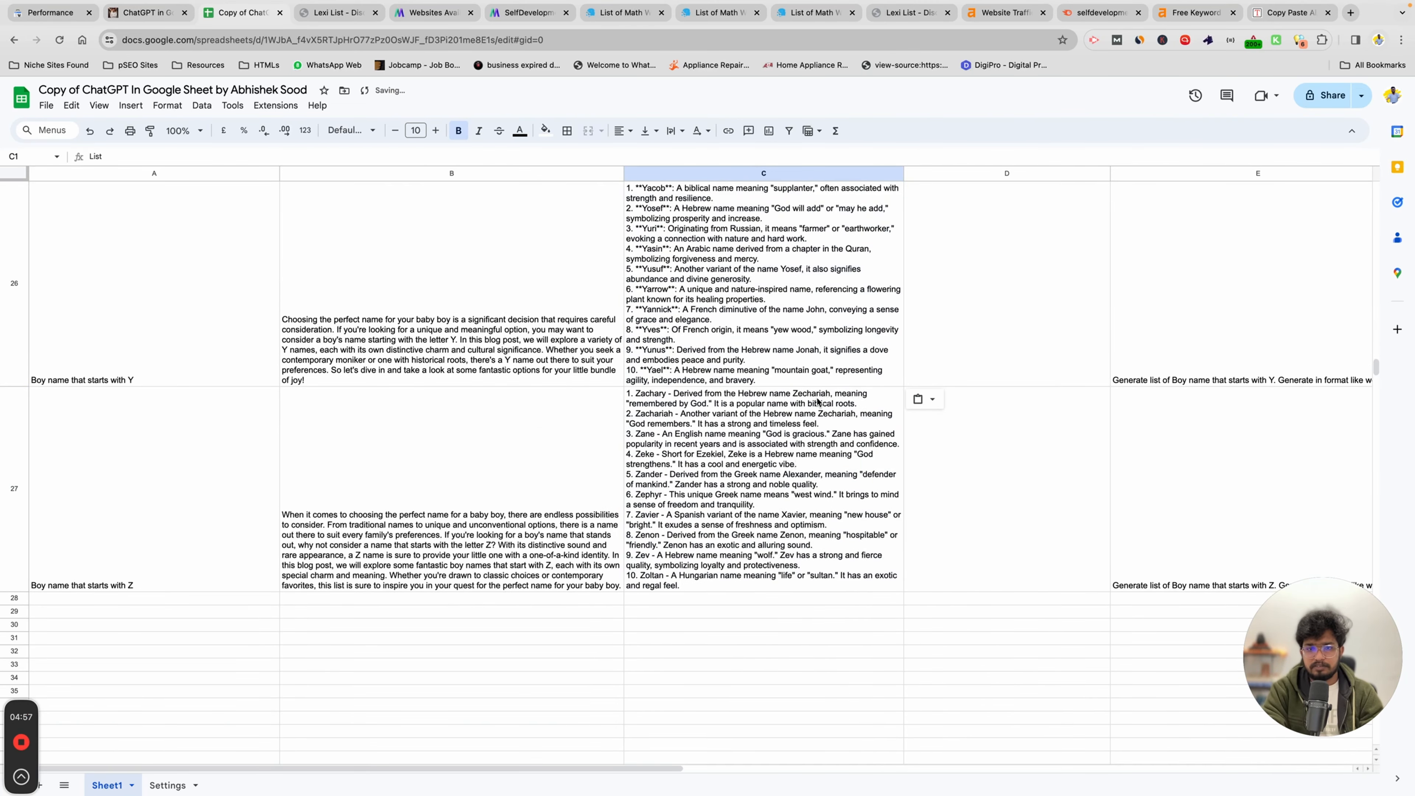
scroll("up", 3)
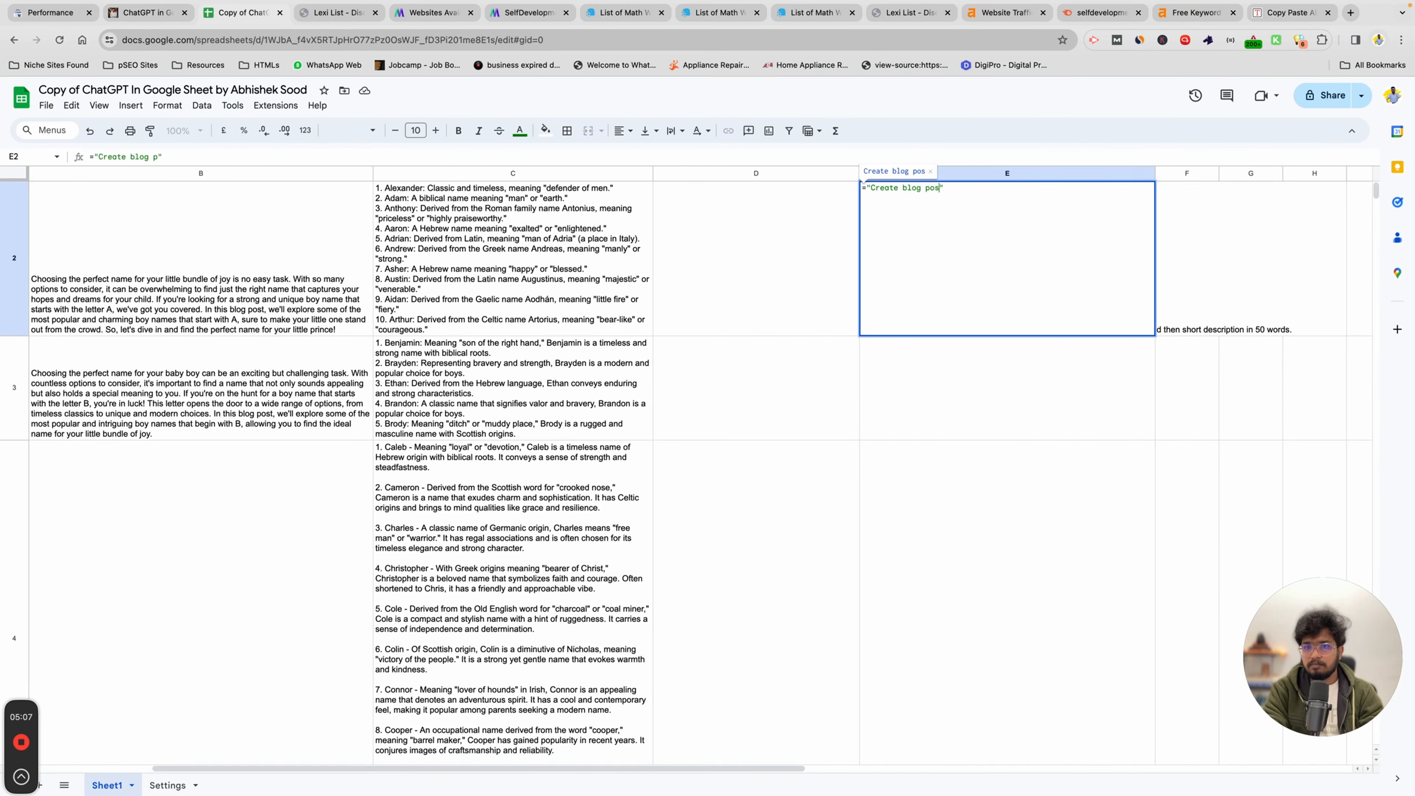
Write the E2 prompt asking for a 100-word post conclusion on the keyword, ending with CTA
type("ost conclusion")
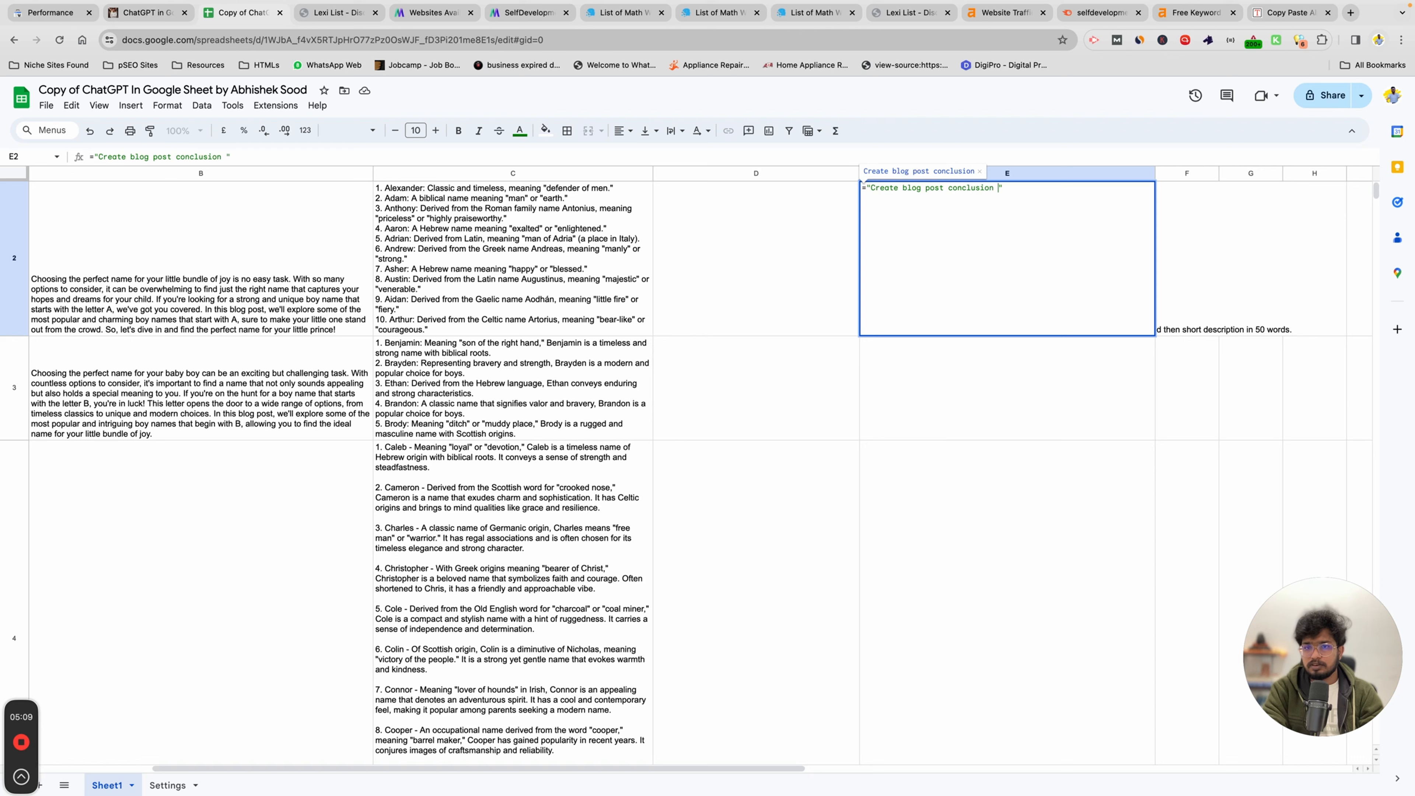
type("in 100 words for post:")
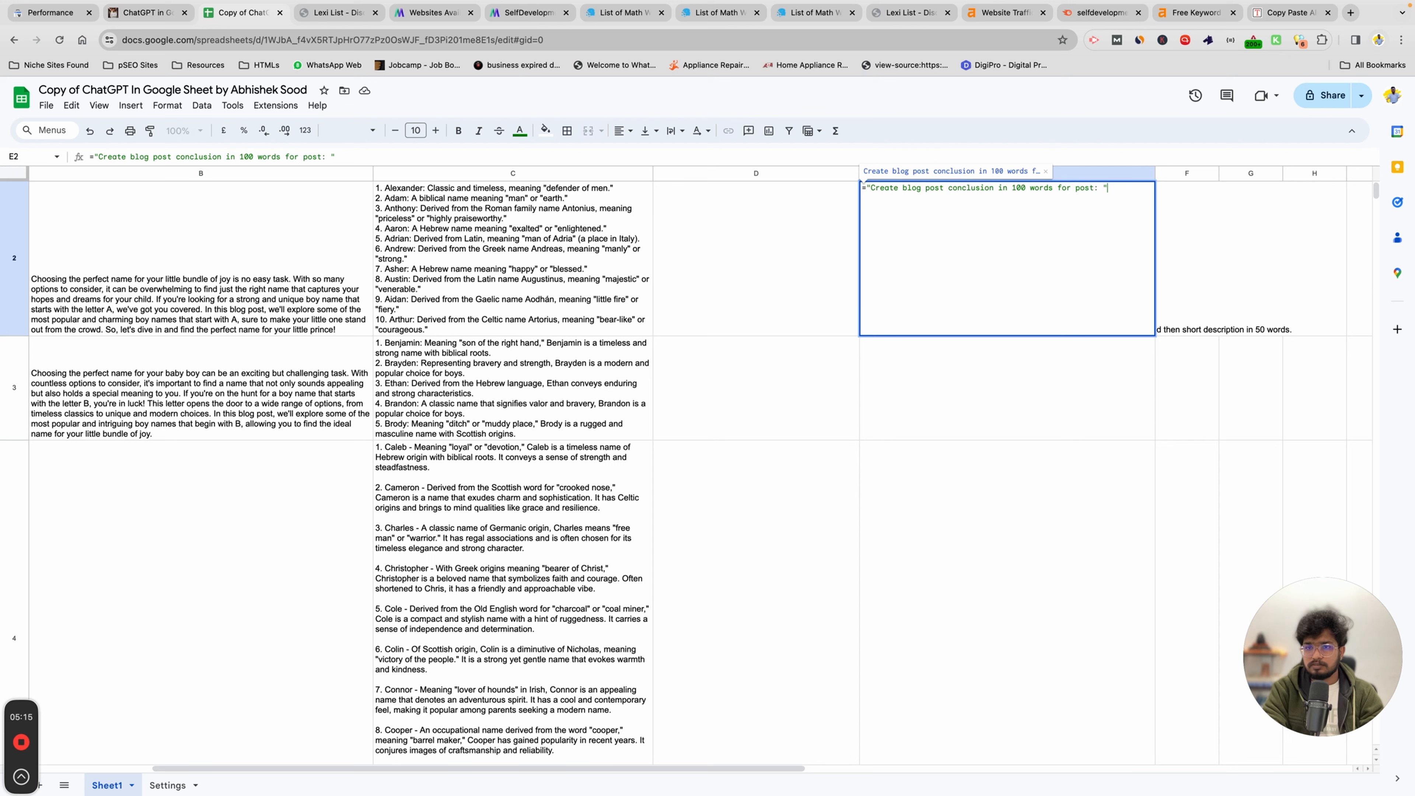
type("&A2&\". End with C")
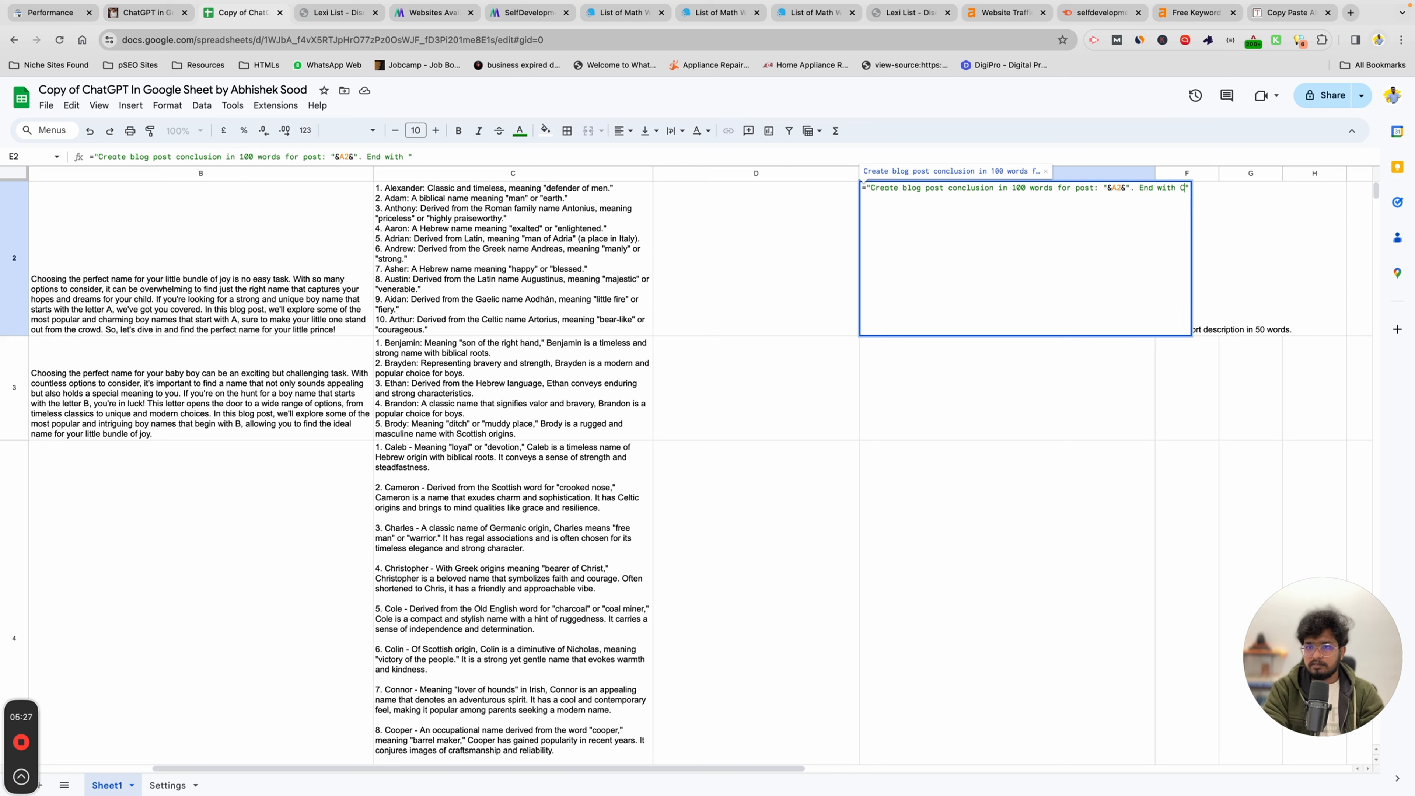
type("TA.")
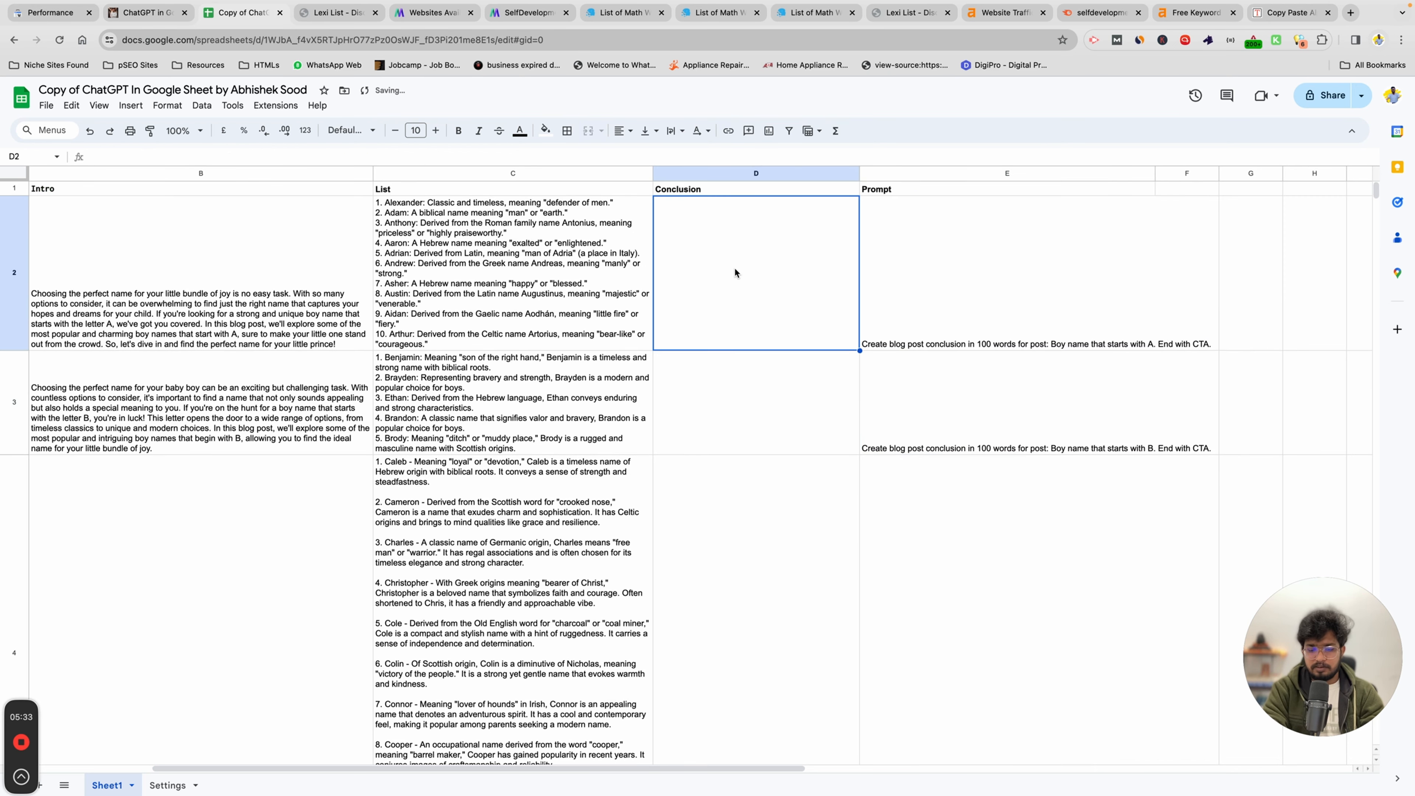
Enter a first =chatGPT(A2) formula in Conclusion cell D2, then reopen the E2 prompt
type("=chatGPT)")
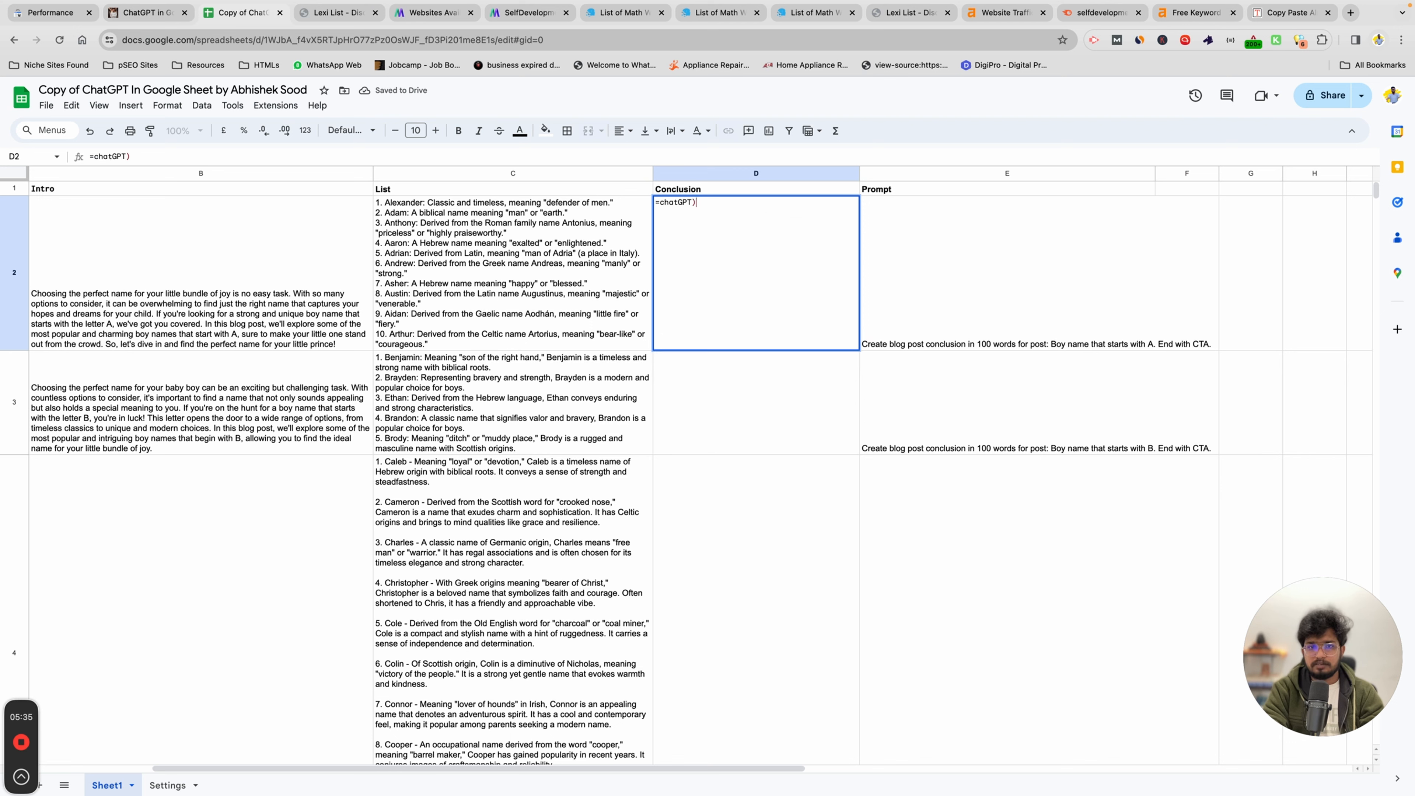
type("A2")
key("Return")
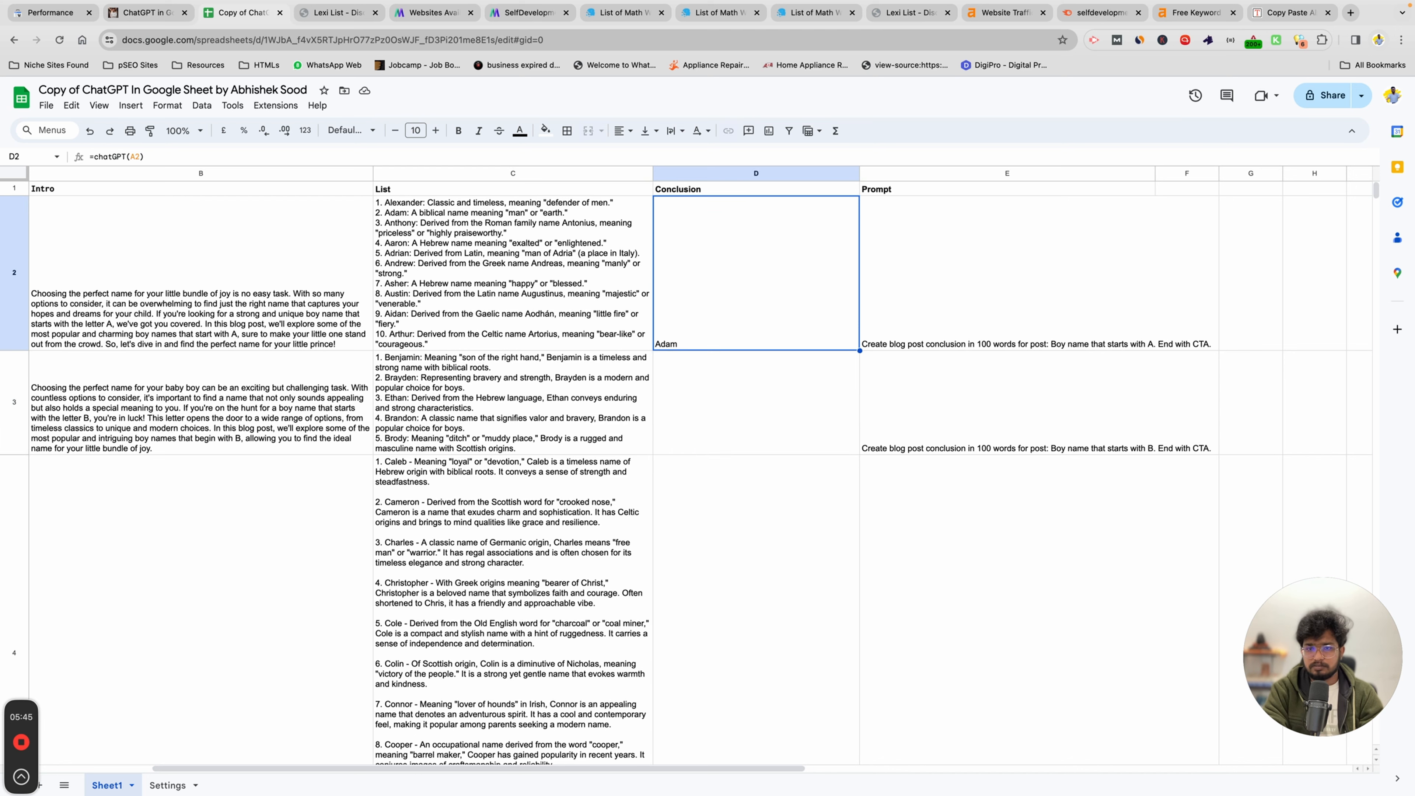
left_click(1006, 270)
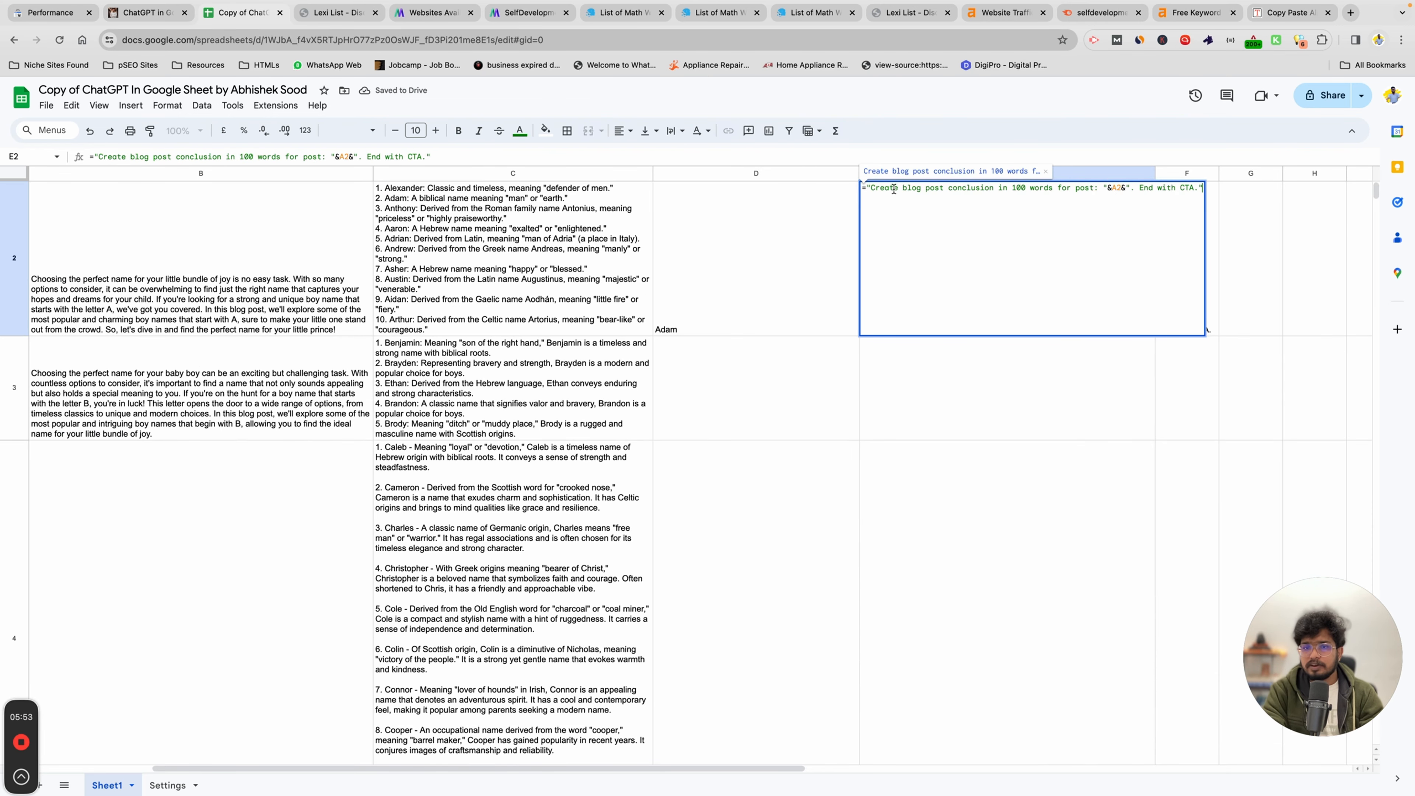
Reword E2 to 'Create short blog post conclusion... for post title' and fill =chatGPT(E2) down column D
type("sho")
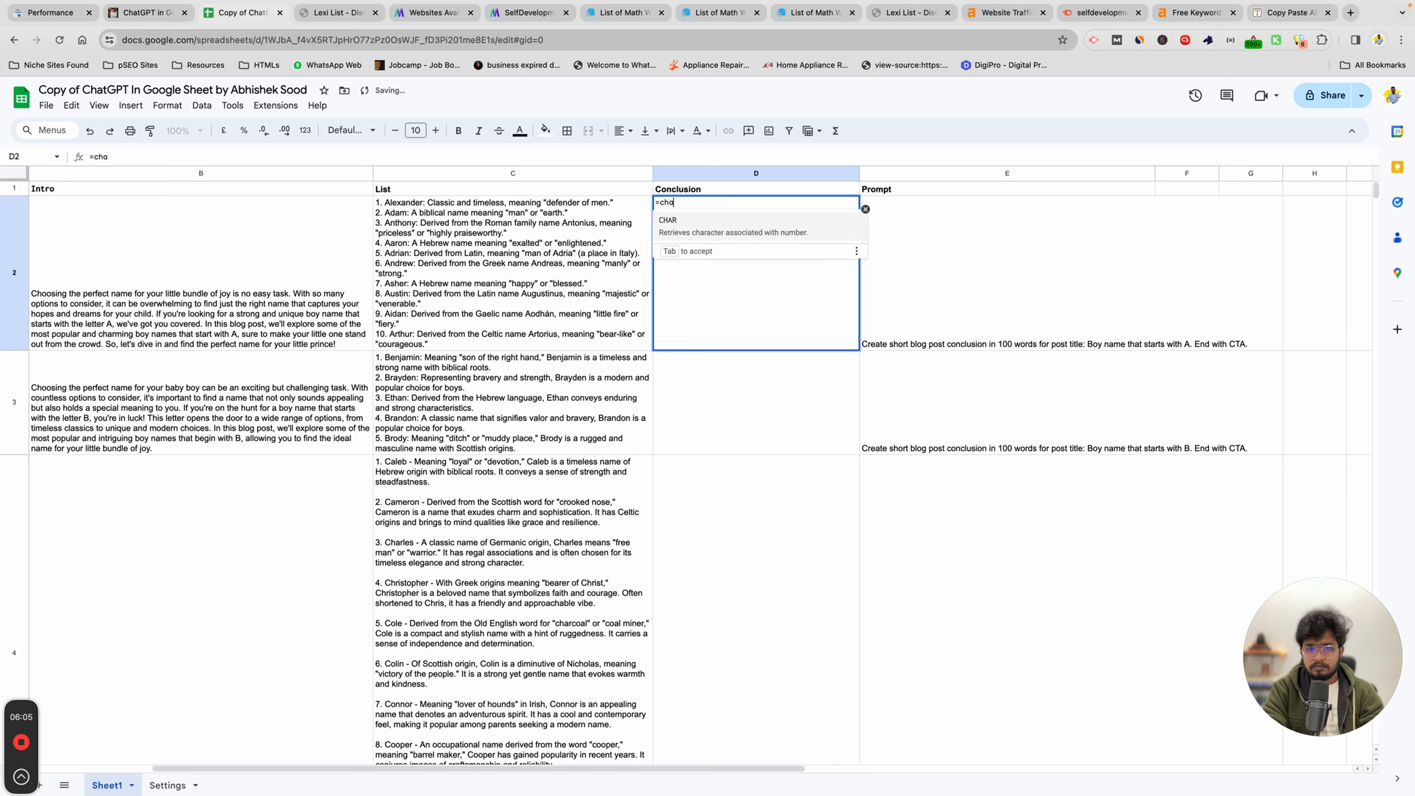
type("tGPT(")
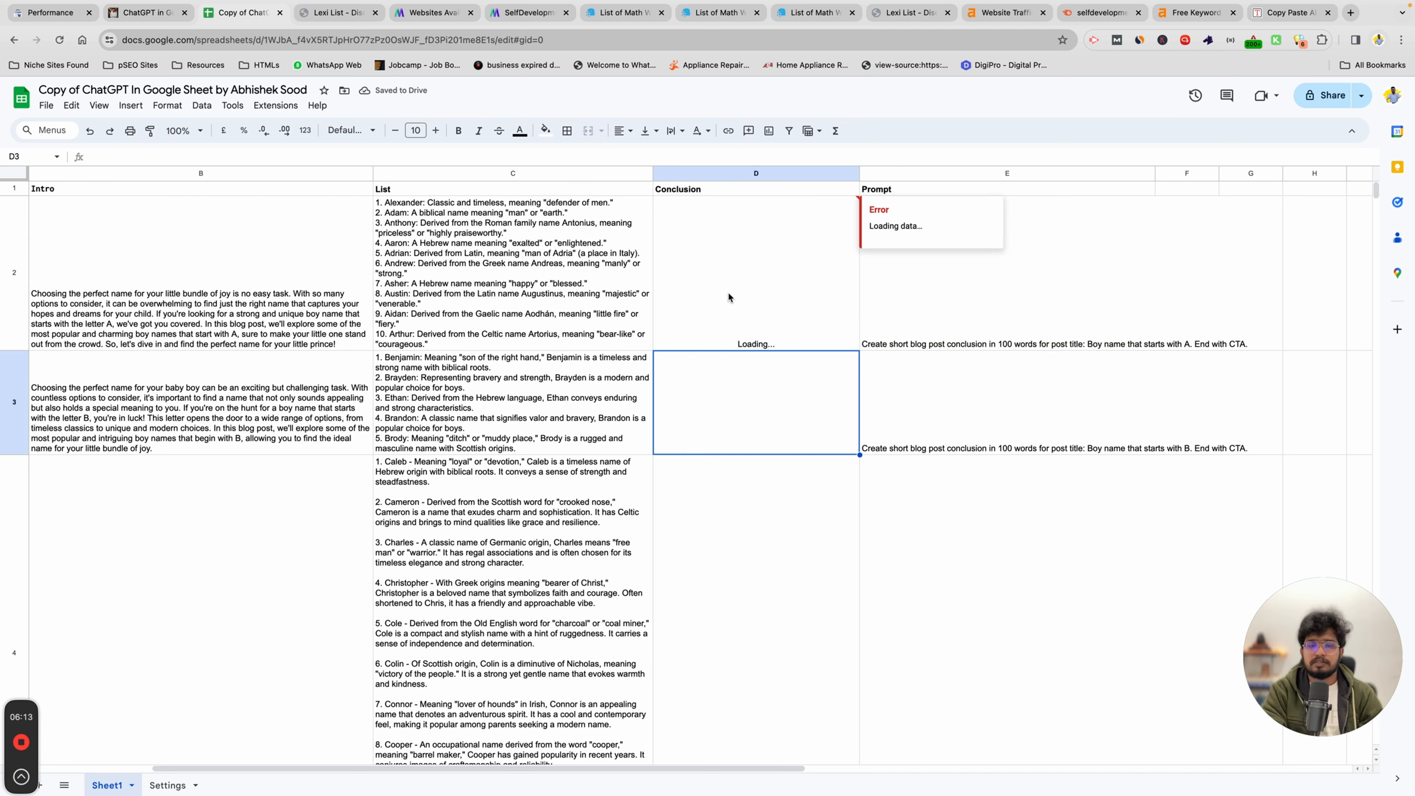
mouse_move(702, 331)
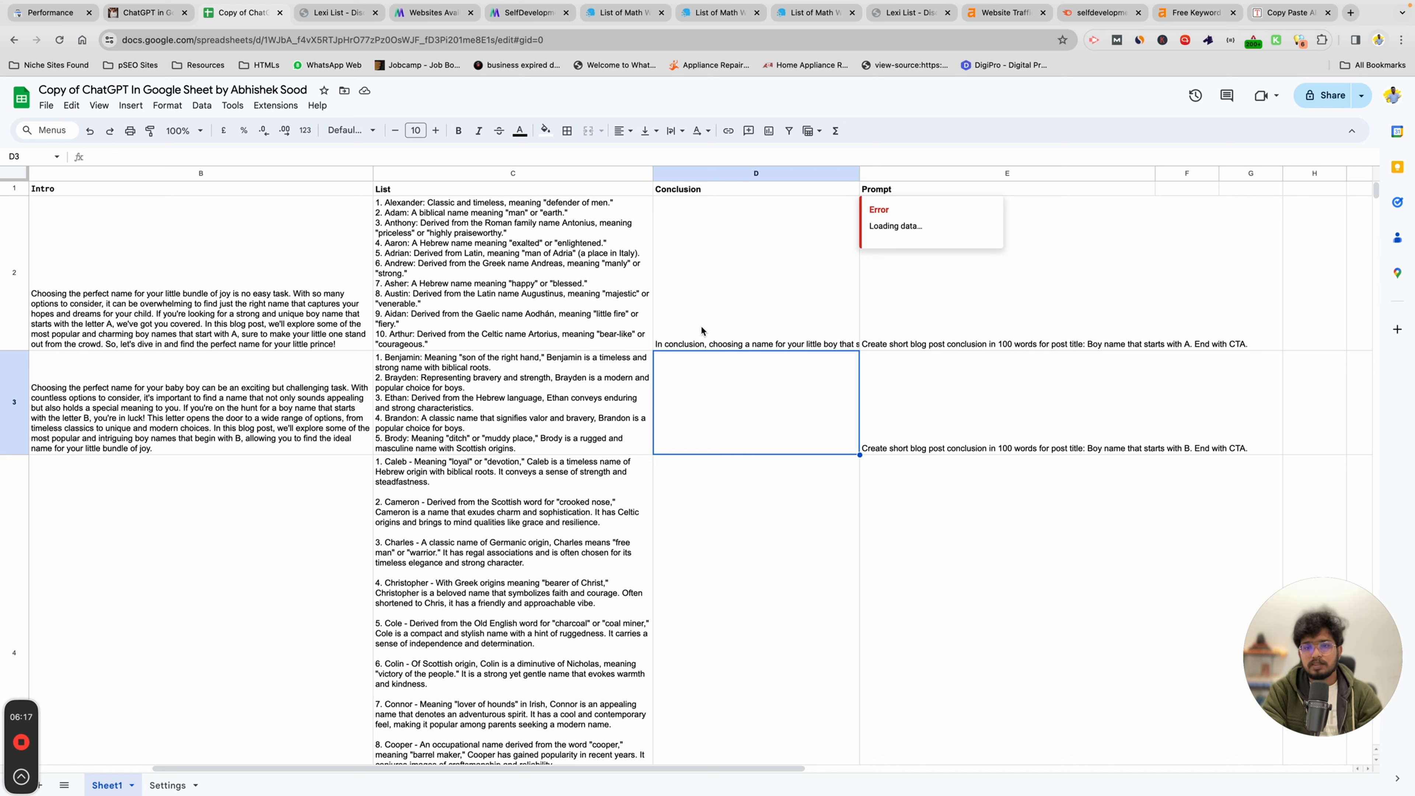
left_click(756, 270)
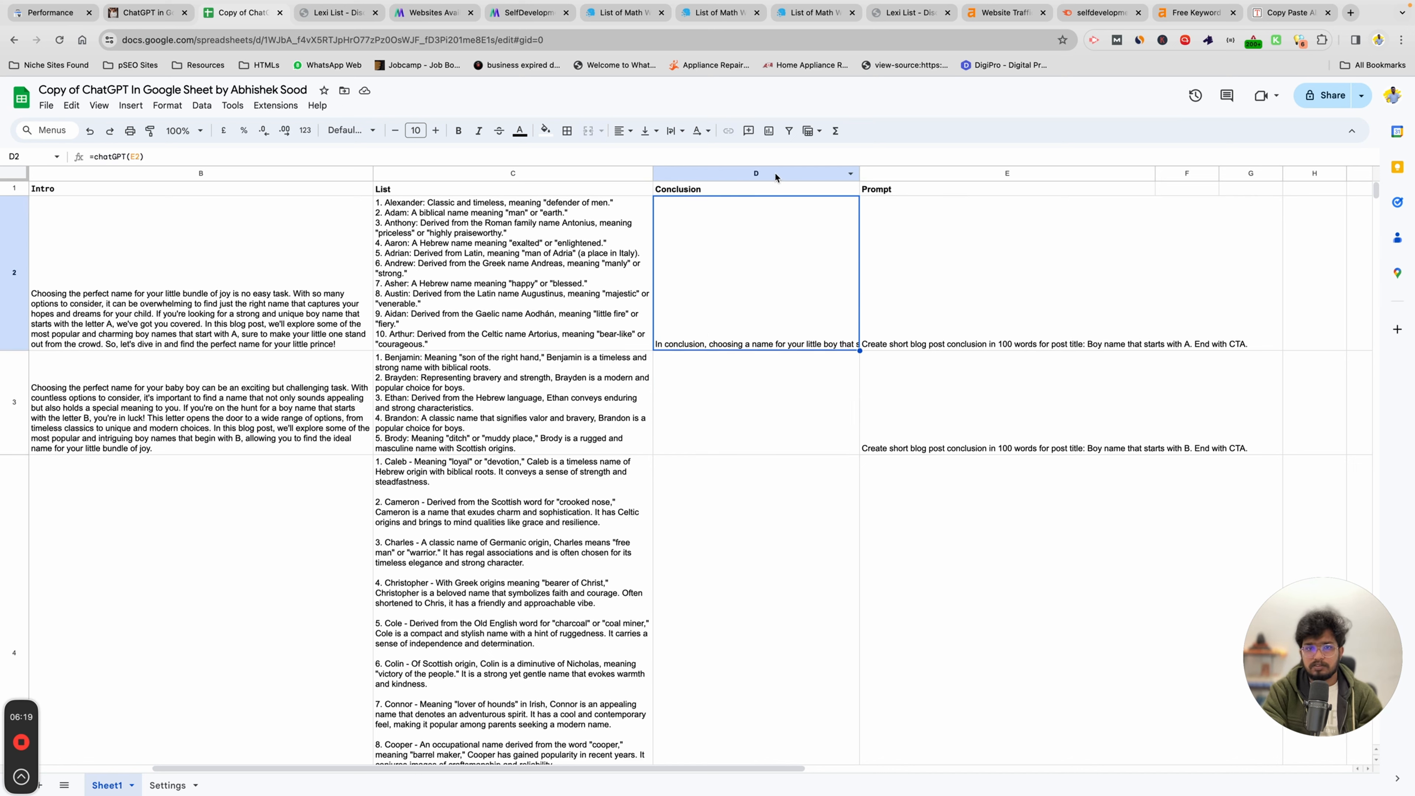
left_click(755, 173)
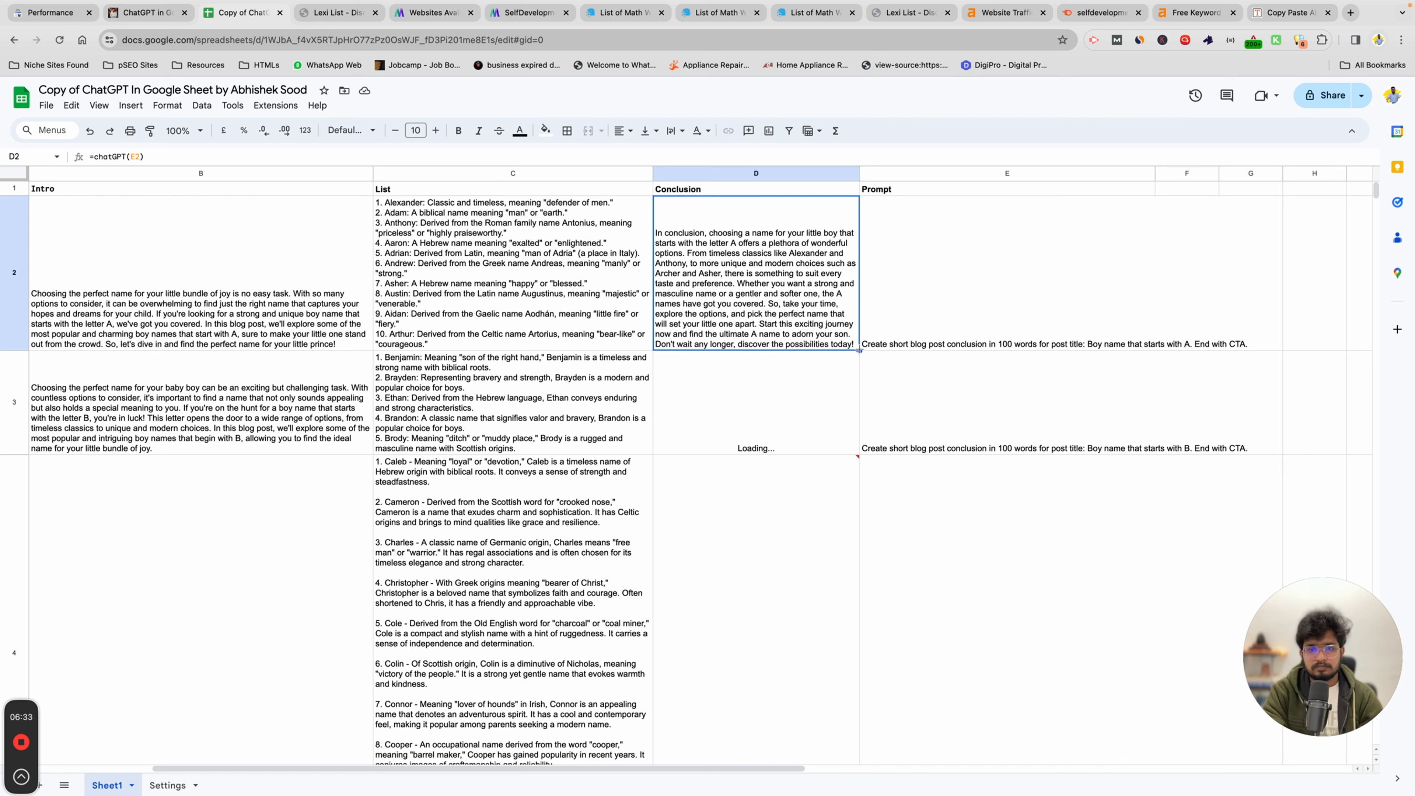
mouse_move(841, 513)
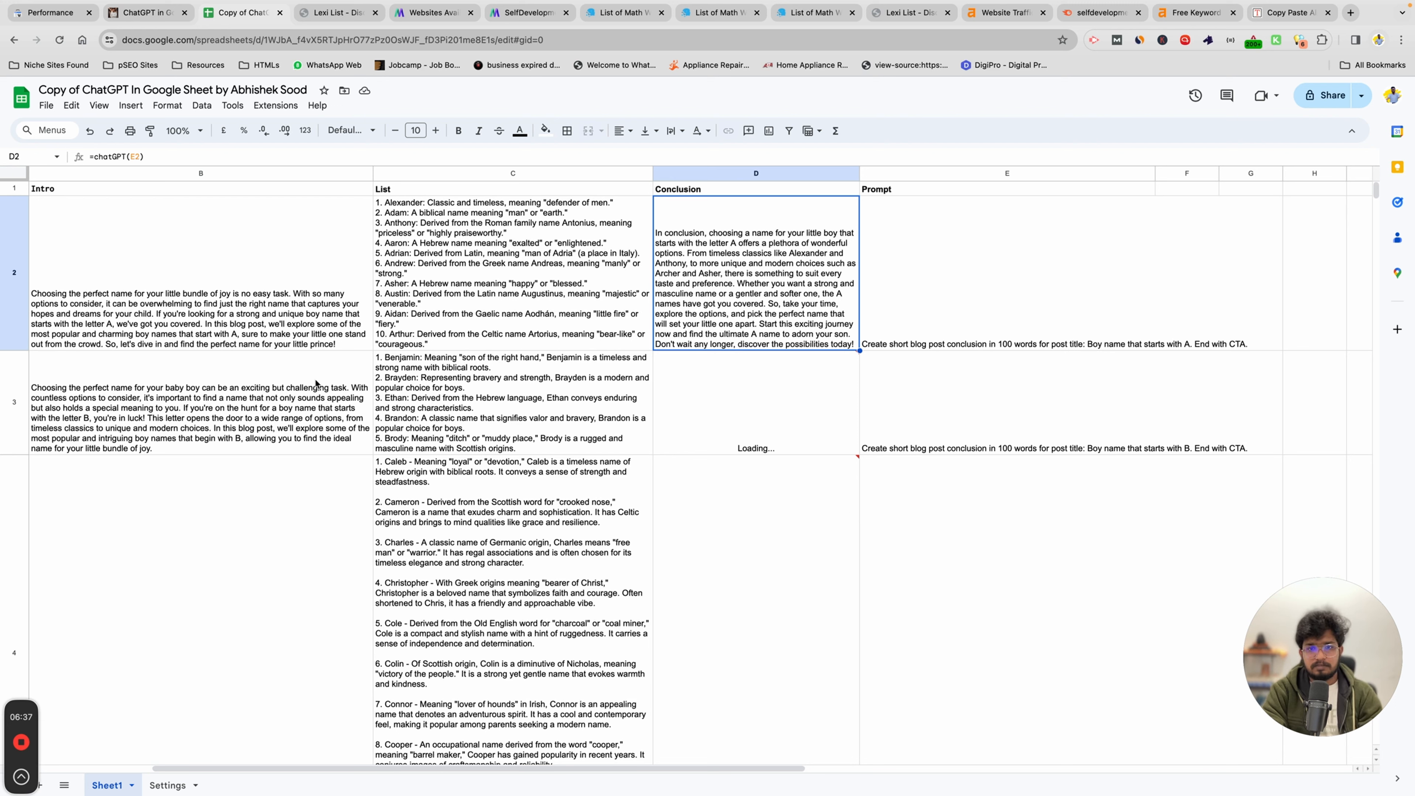
mouse_move(1005, 429)
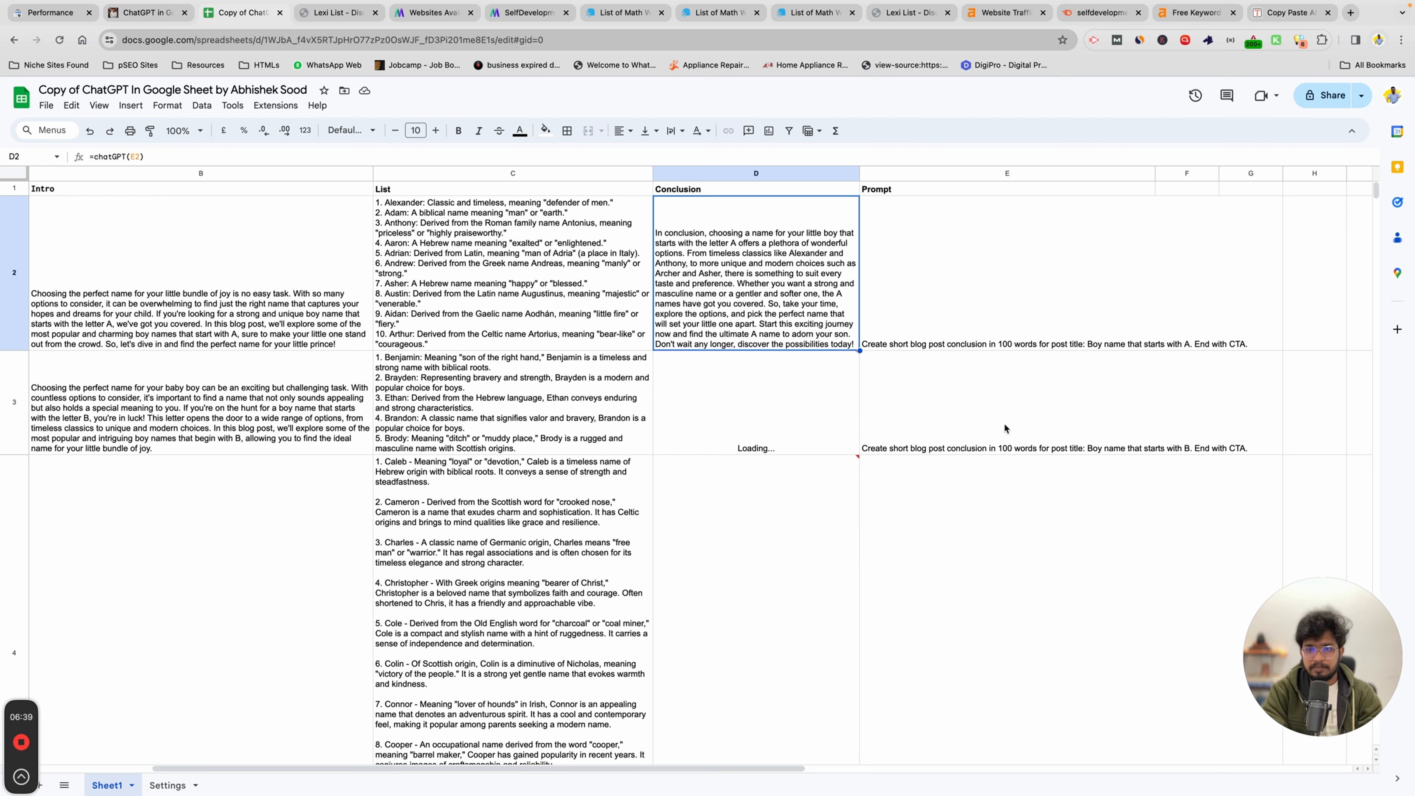
mouse_move(984, 280)
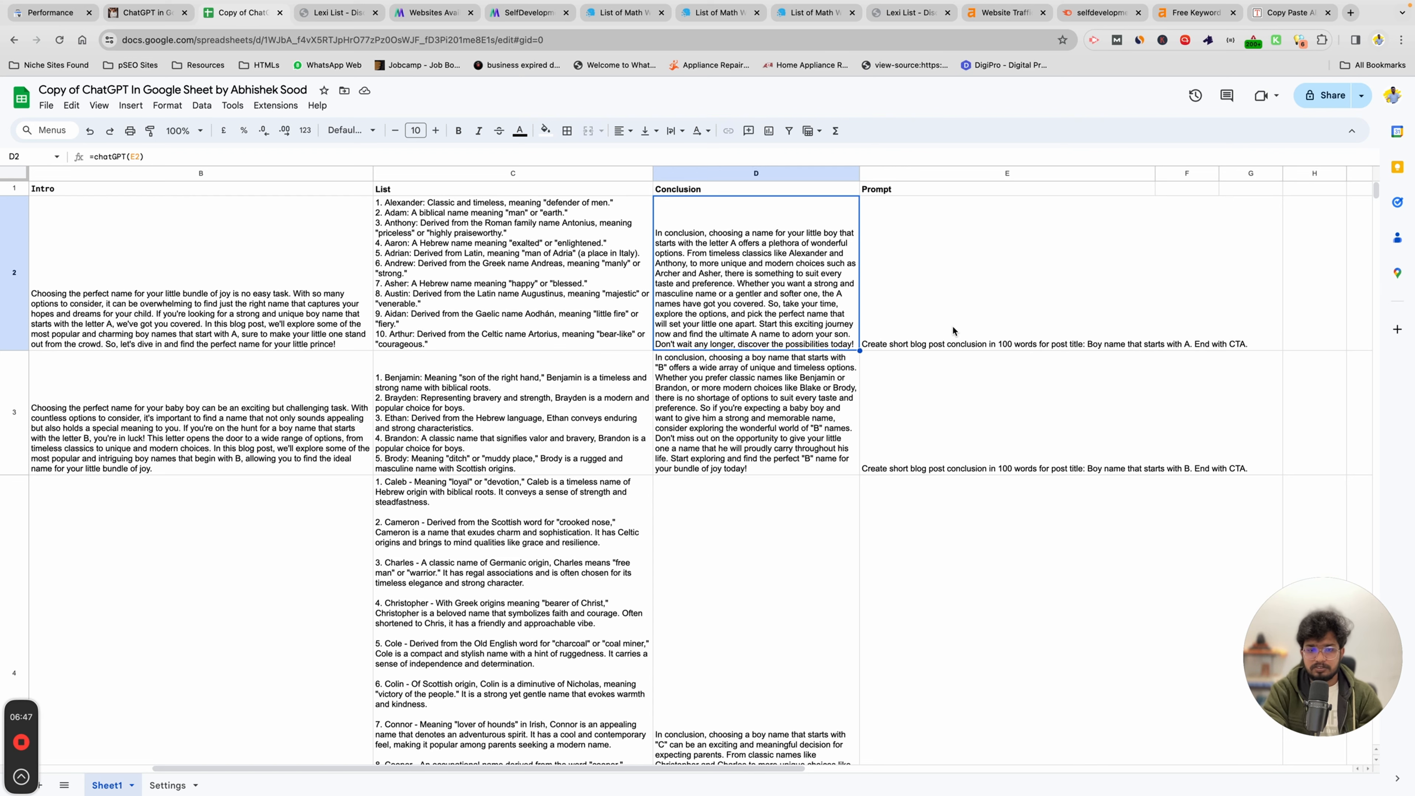
Paste the Conclusion column D1:D27 as values only so the conclusions become static text
scroll("down", 3)
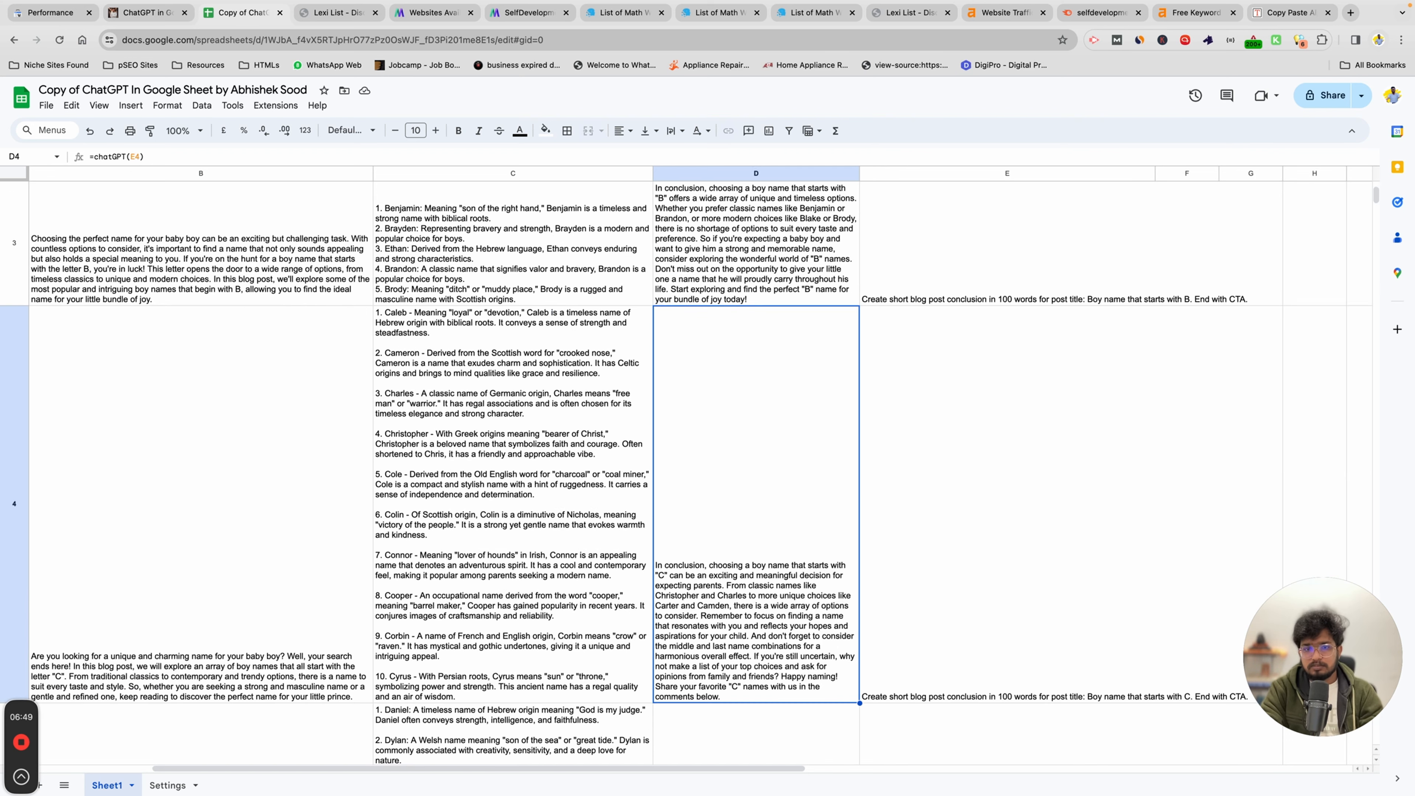
scroll("down", 3)
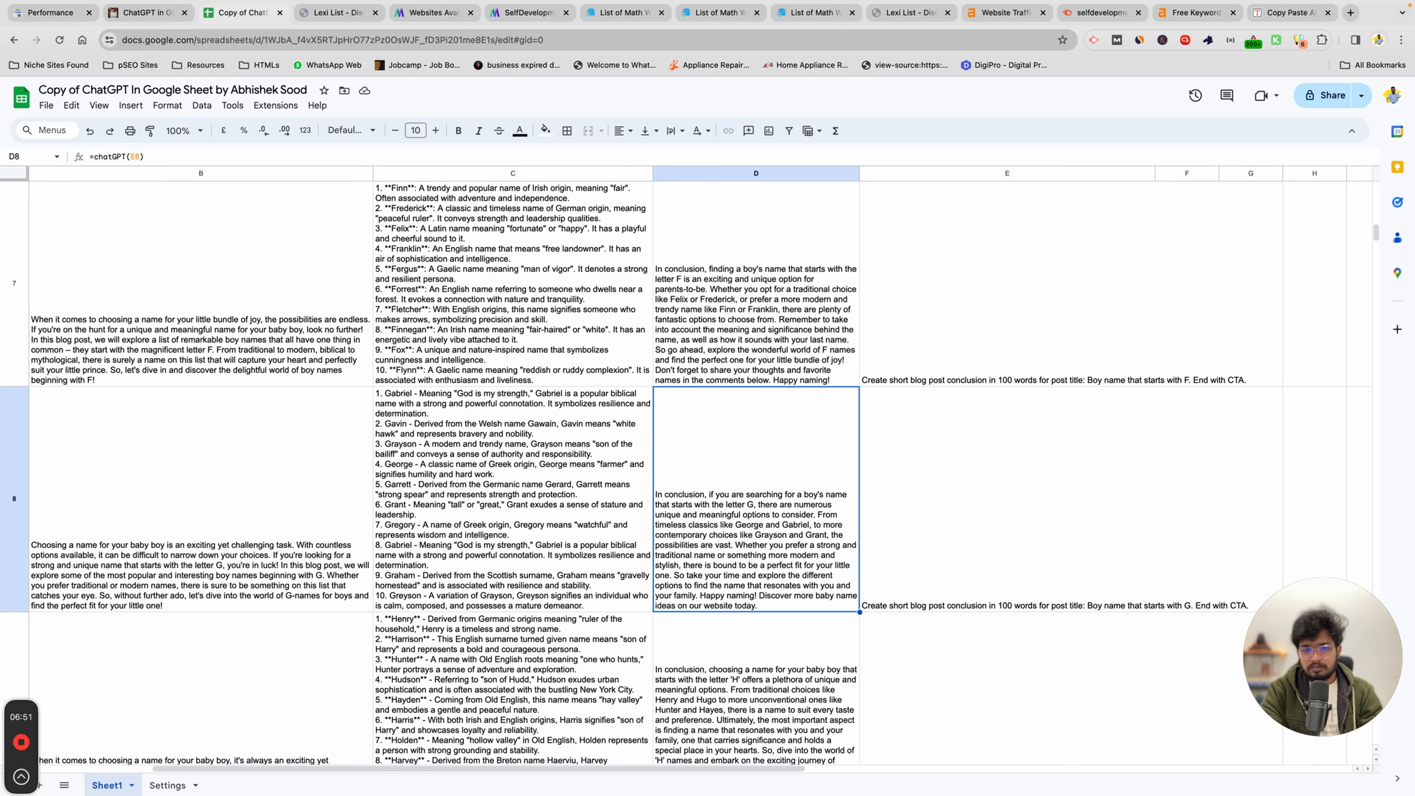
scroll("down", 3)
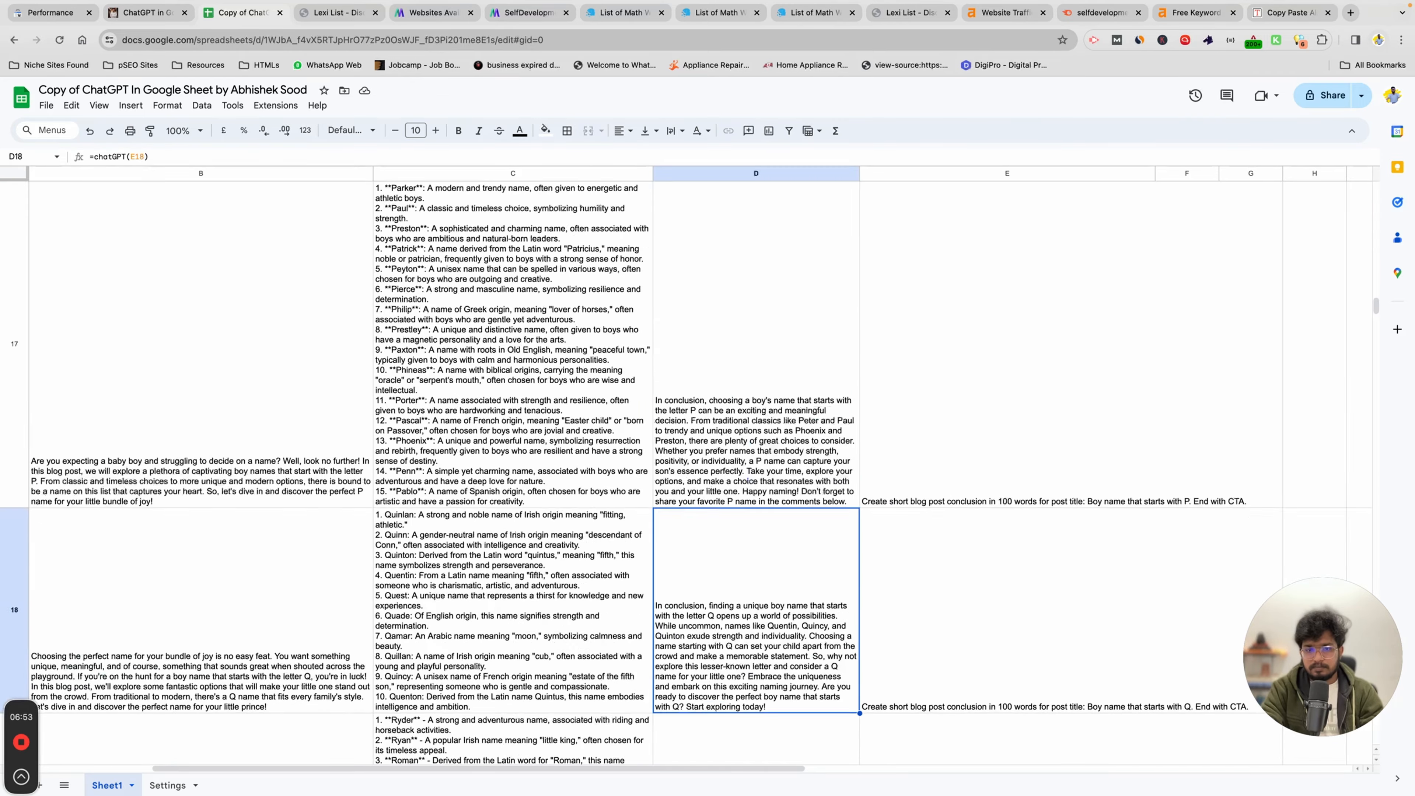
scroll("down", 3)
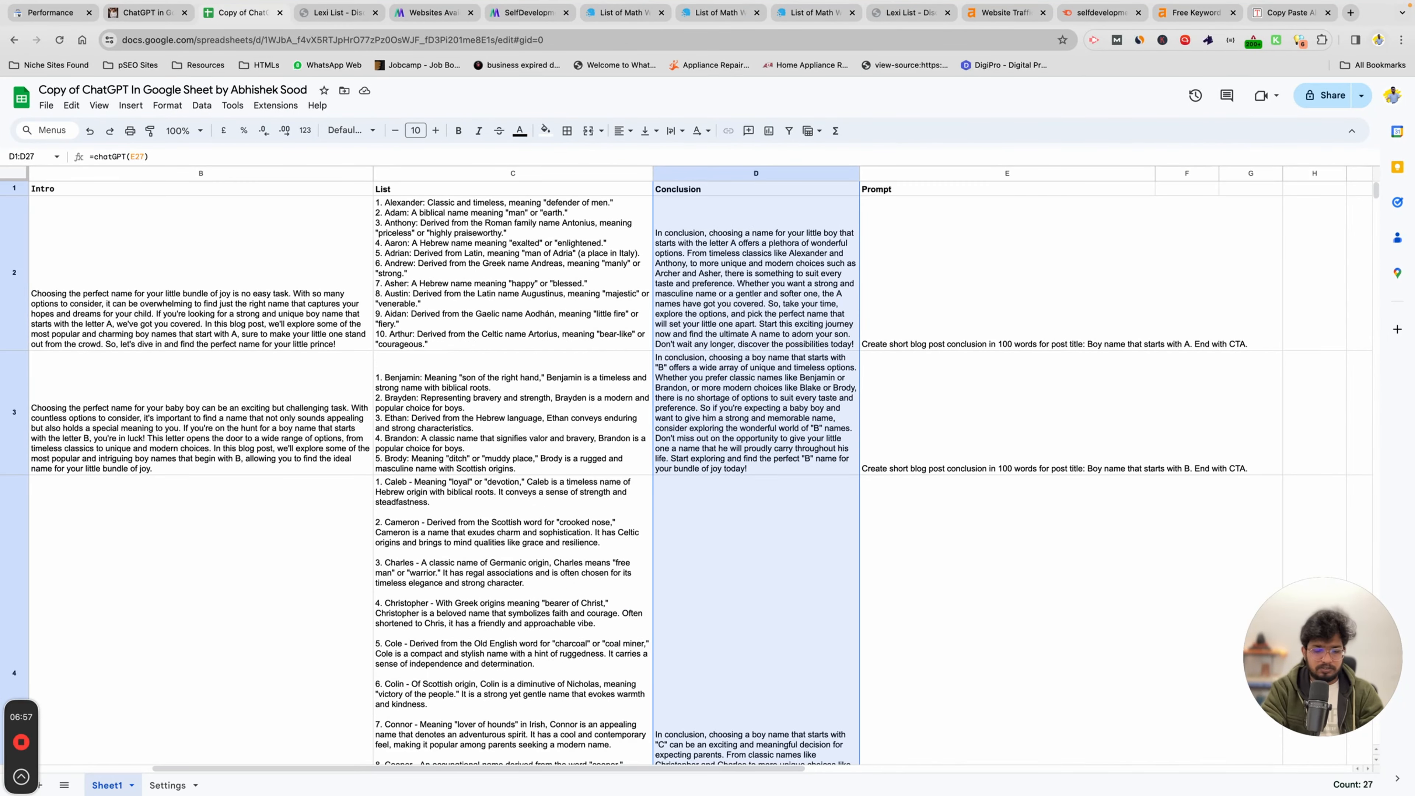
left_click(755, 188)
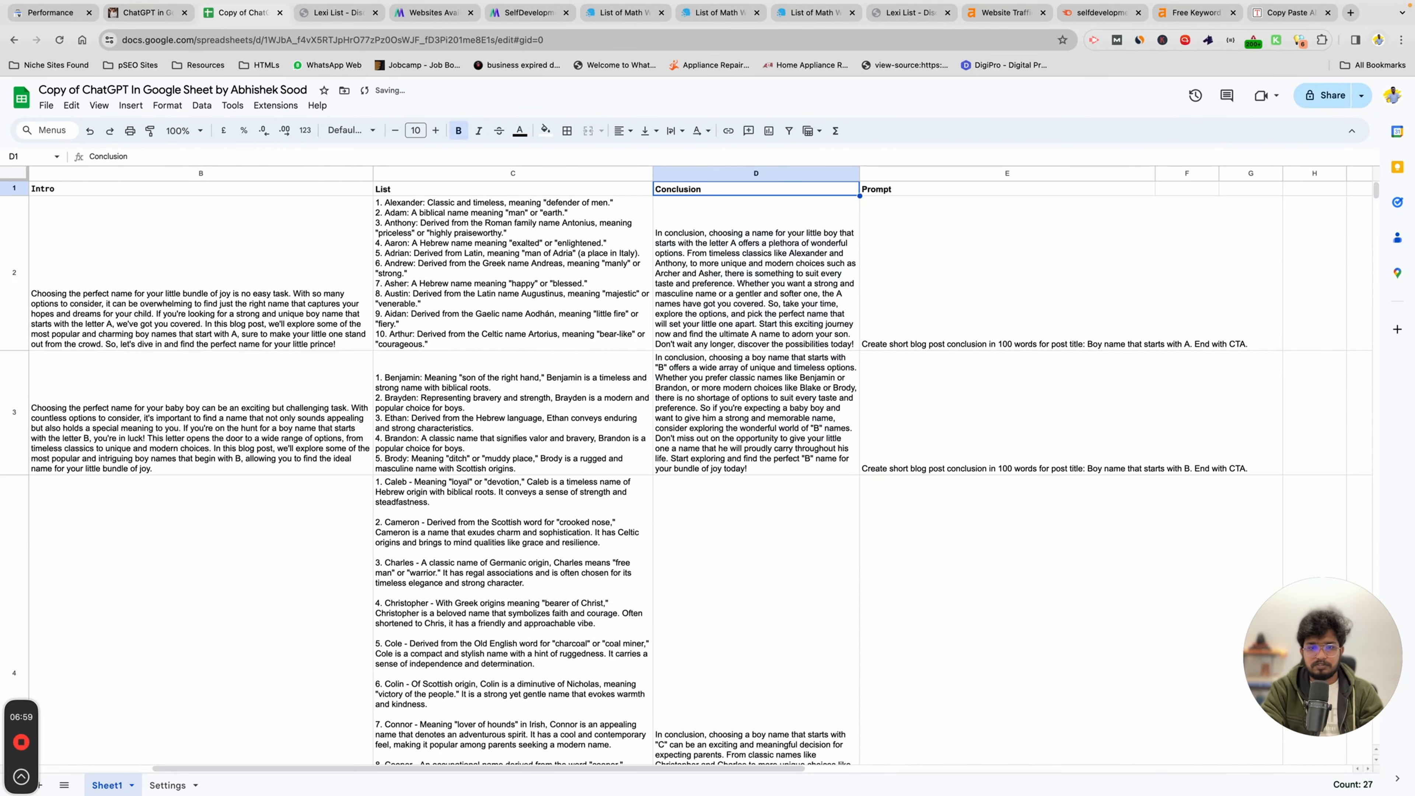
left_click(756, 414)
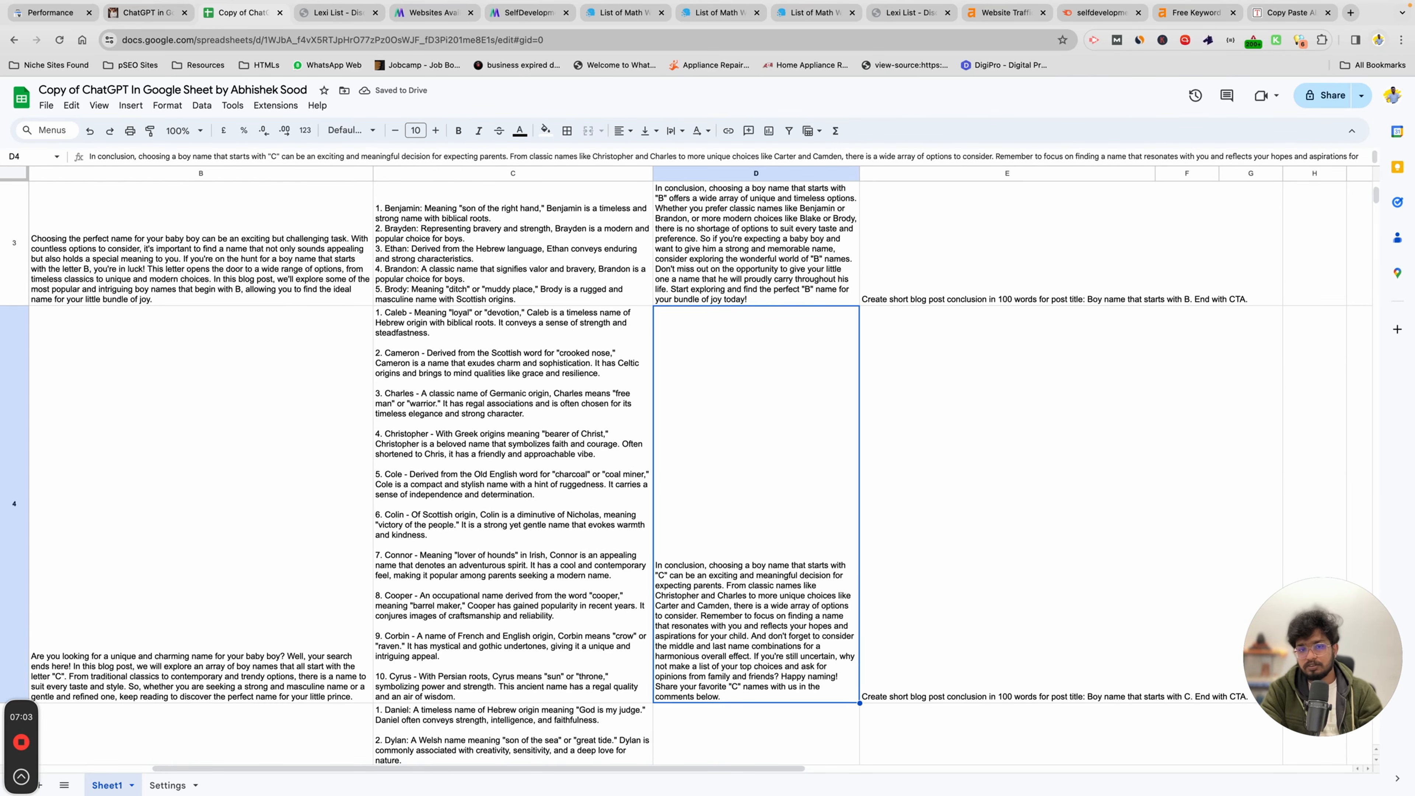
scroll("up", 3)
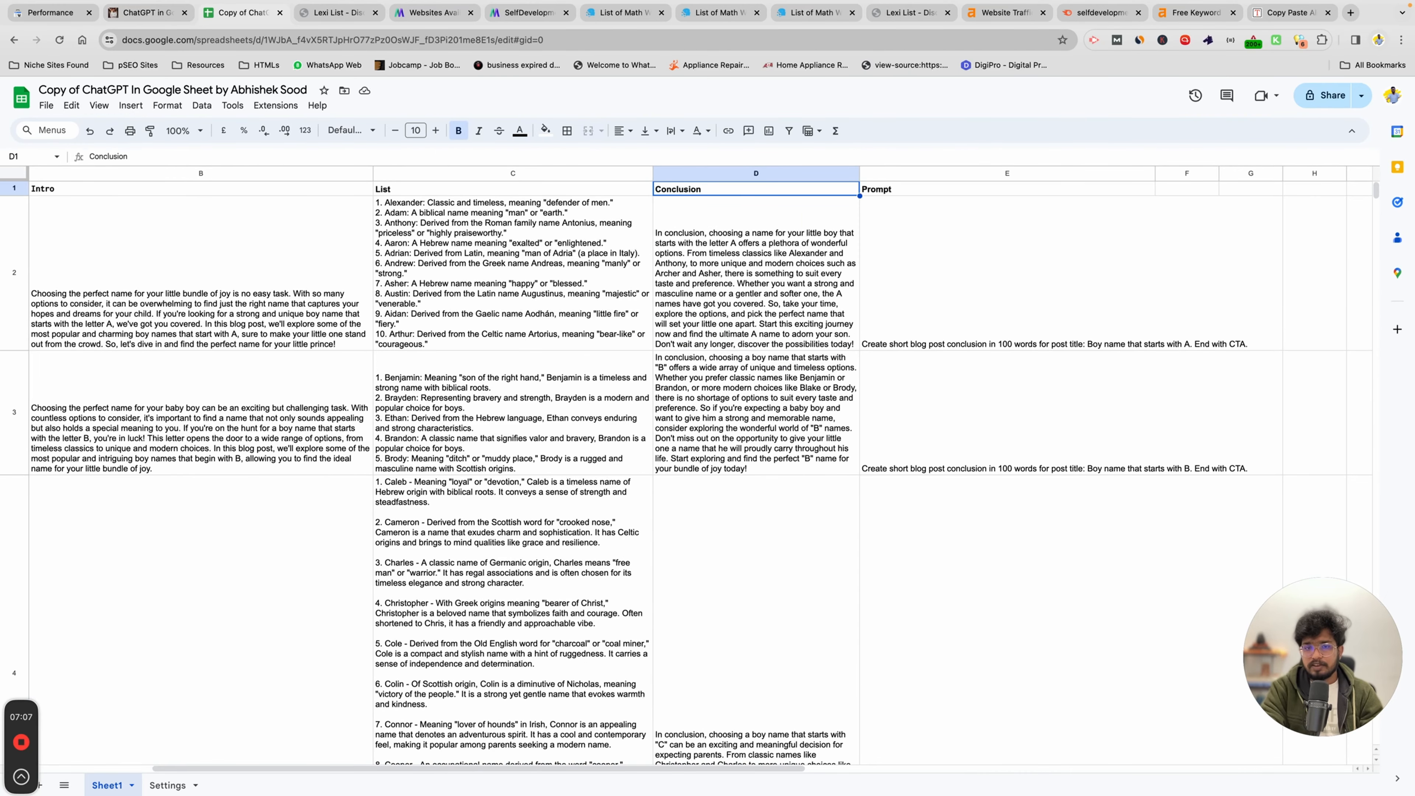
left_click(1005, 188)
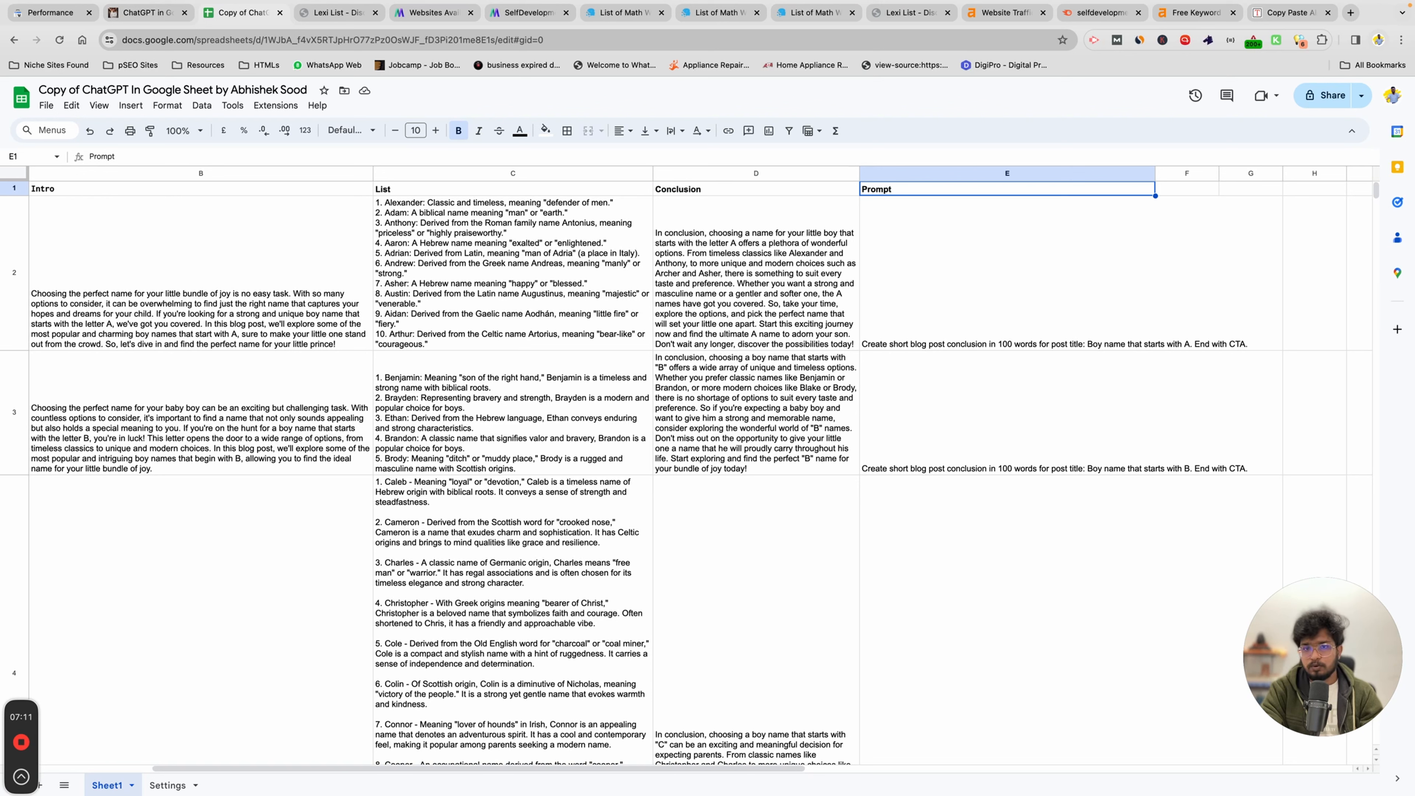
left_click(755, 189)
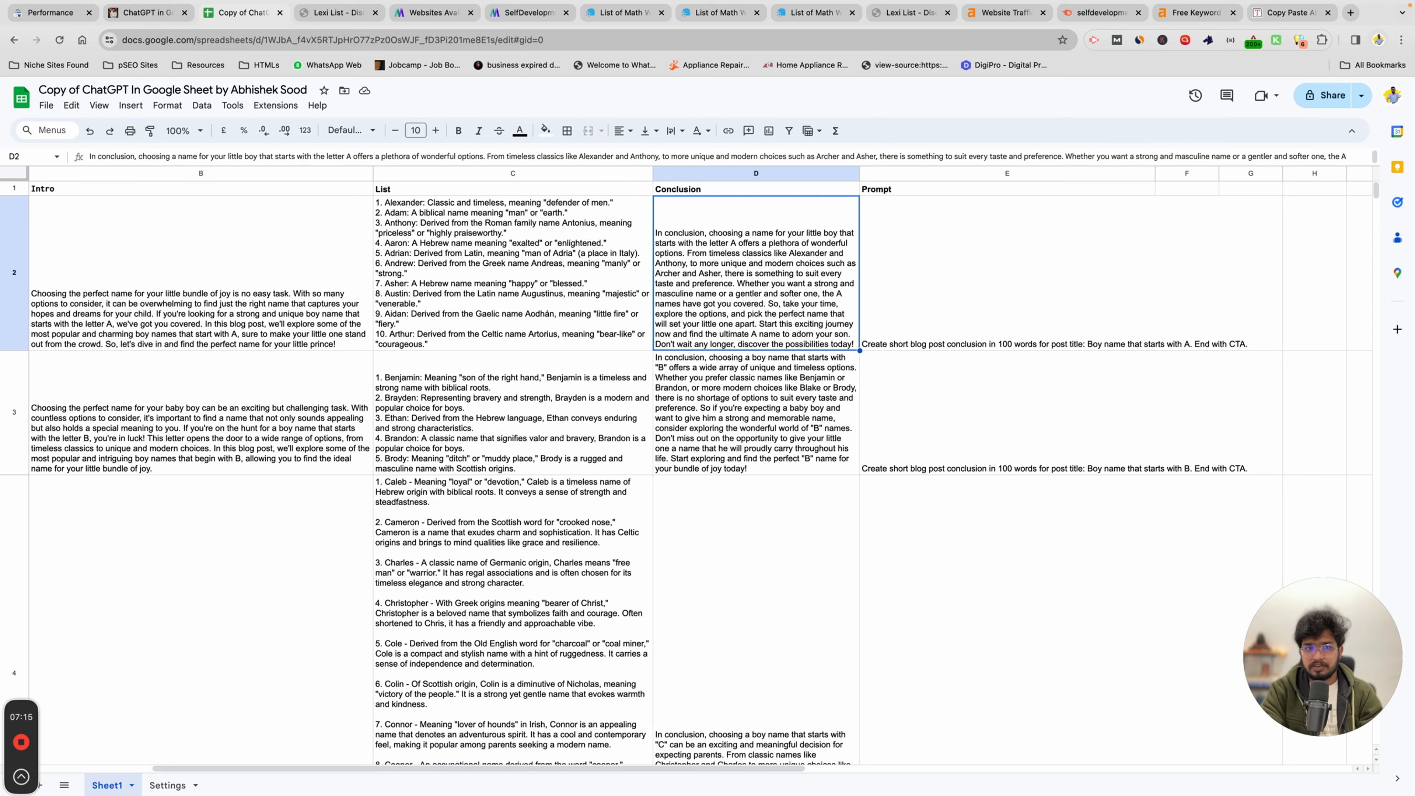
Delete the Prompt column E from the sheet
left_click(1006, 189)
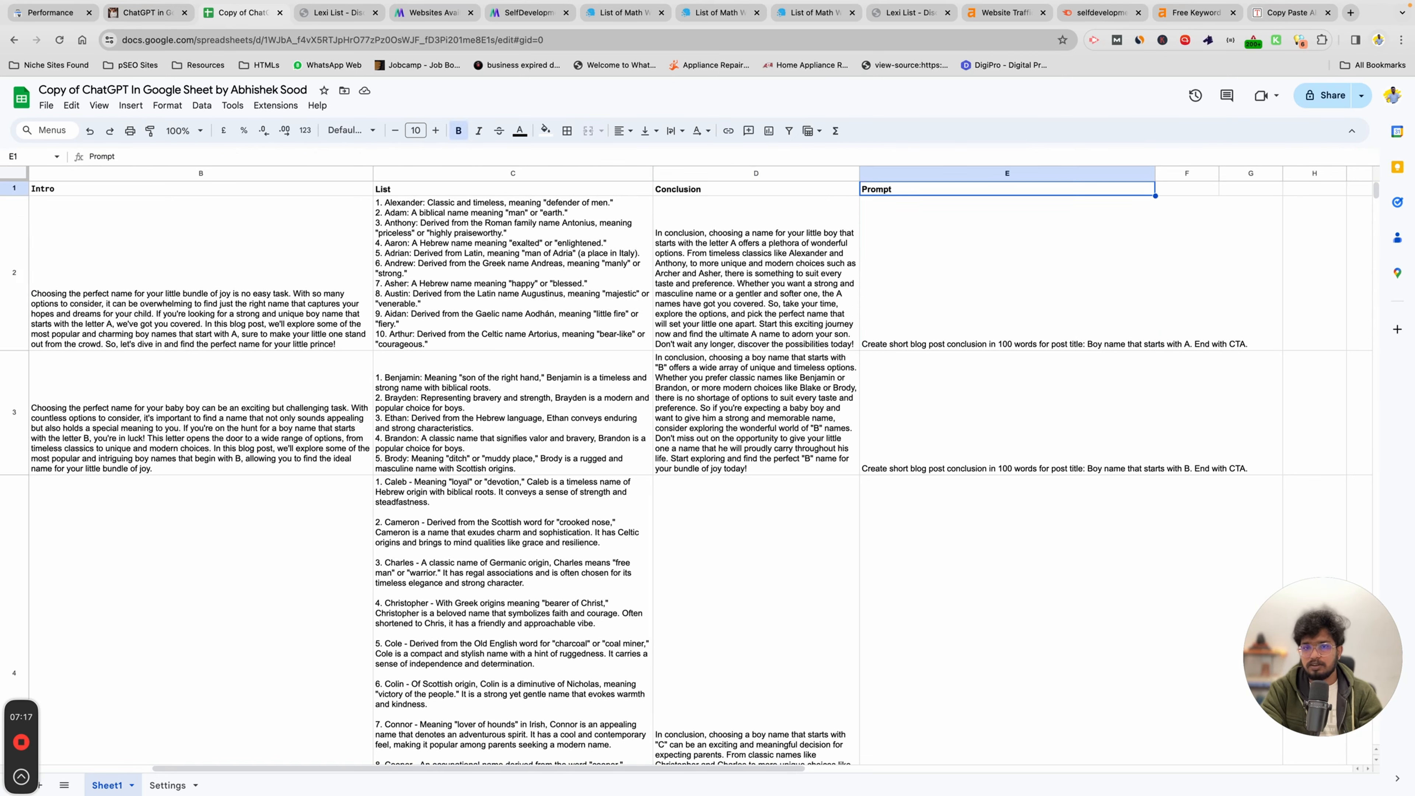
right_click(1005, 173)
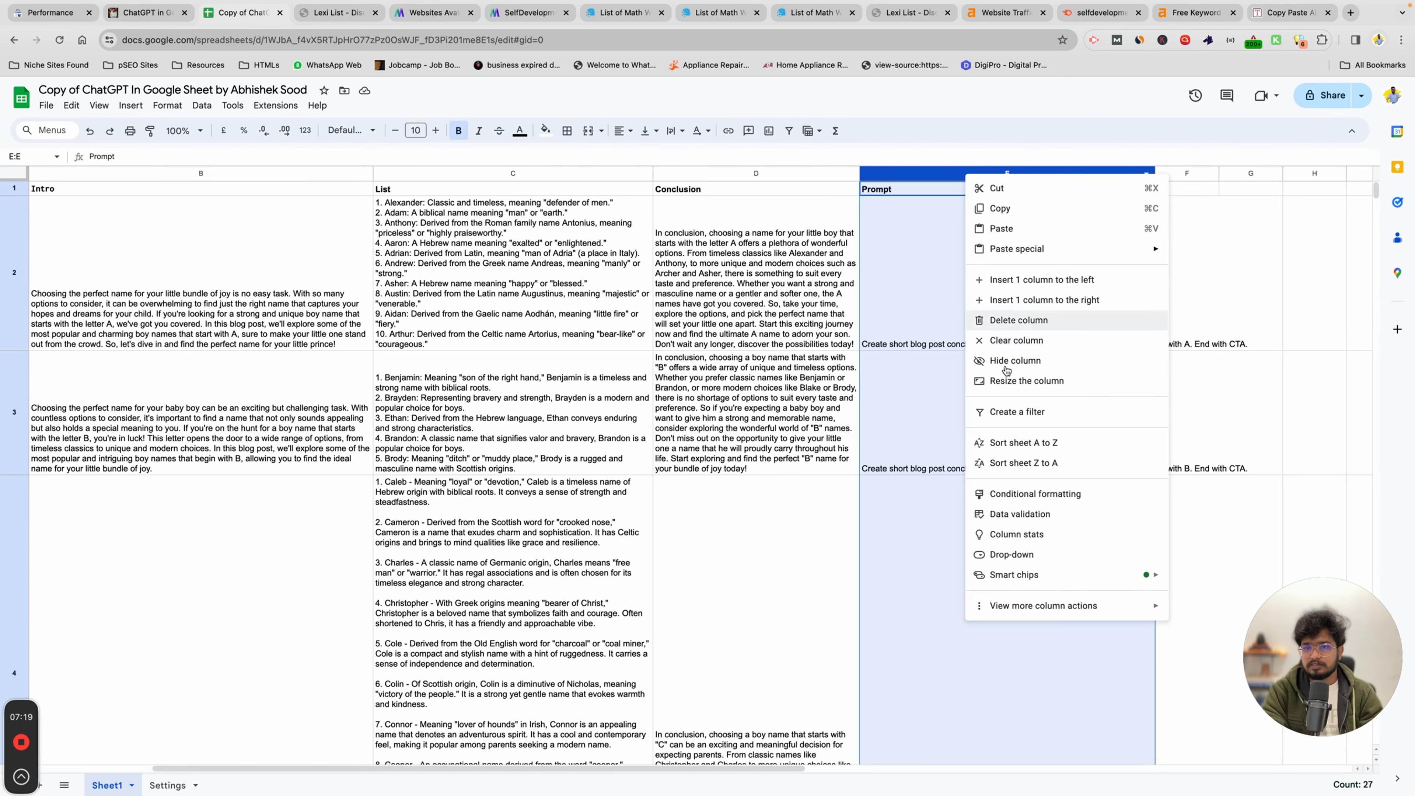
mouse_move(1034, 325)
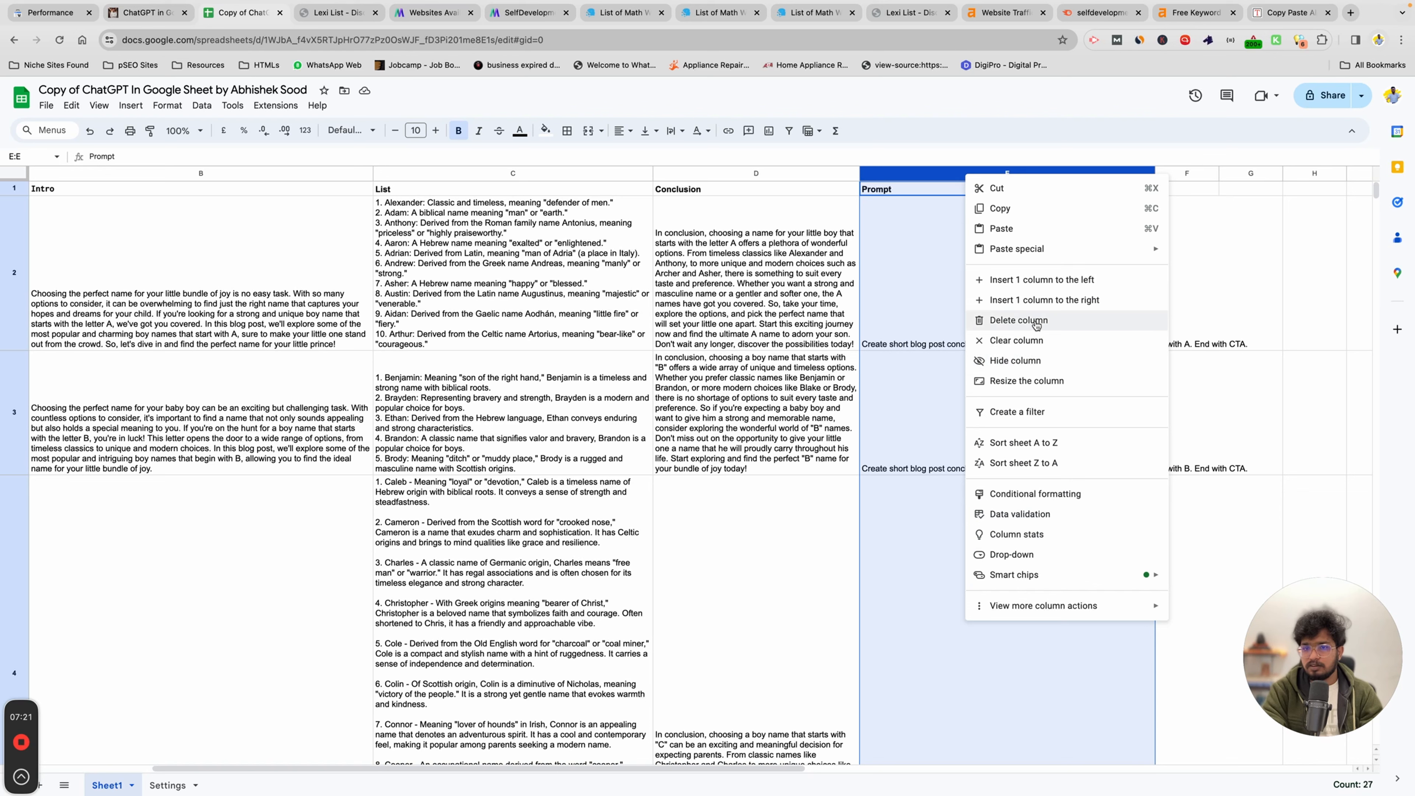
left_click(1017, 319)
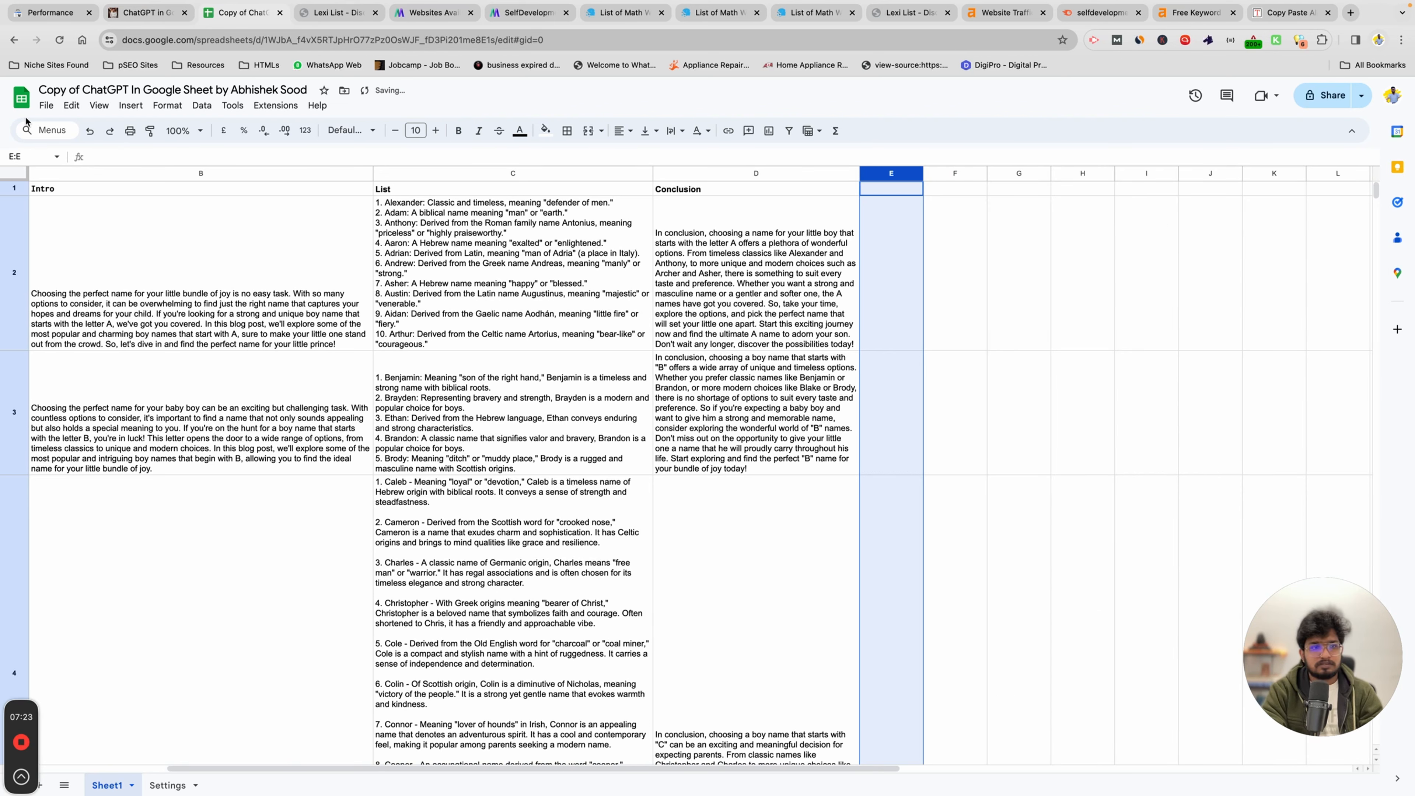
Rename the spreadsheet to boyname and download it as a comma-separated values (.csv) file
left_click(171, 89)
type("boyname")
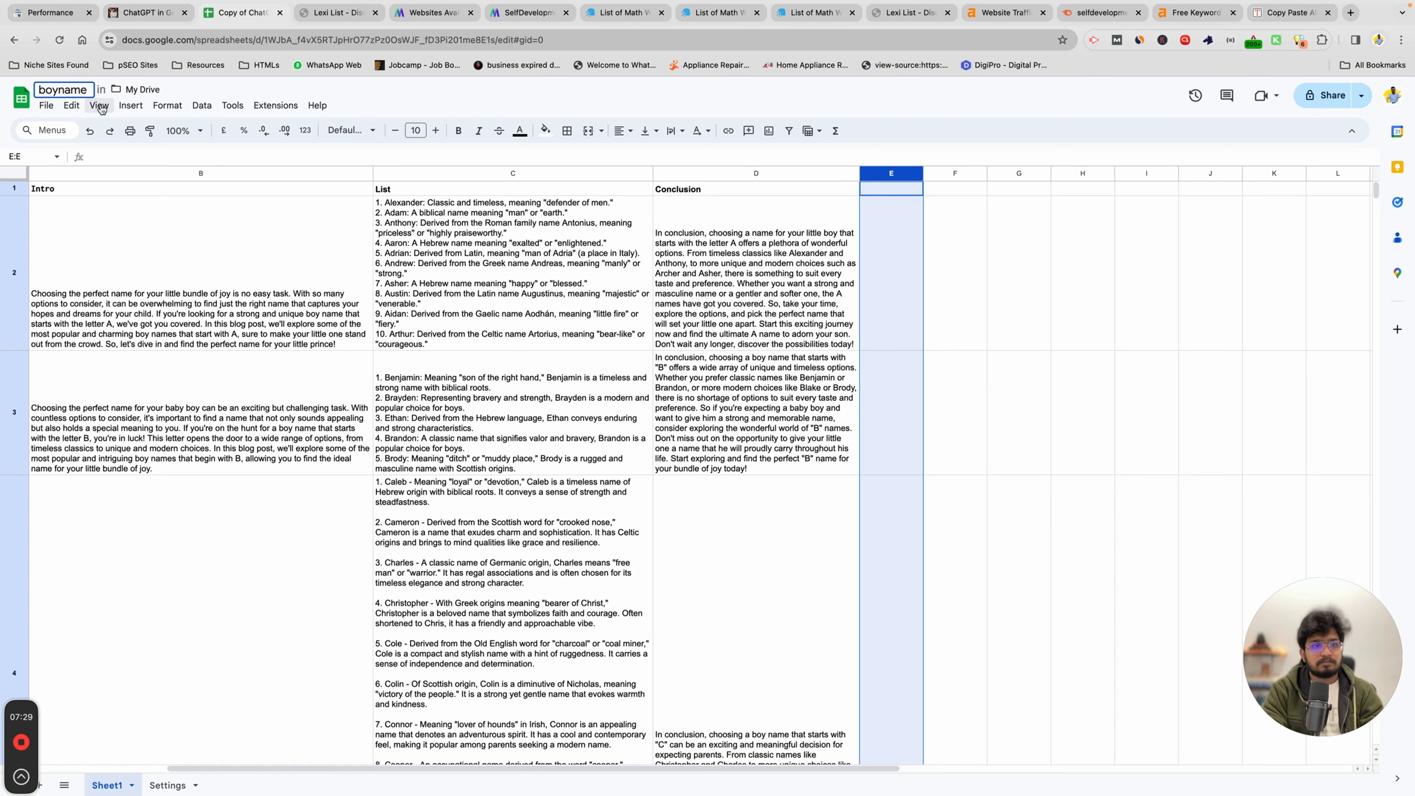
left_click(46, 105)
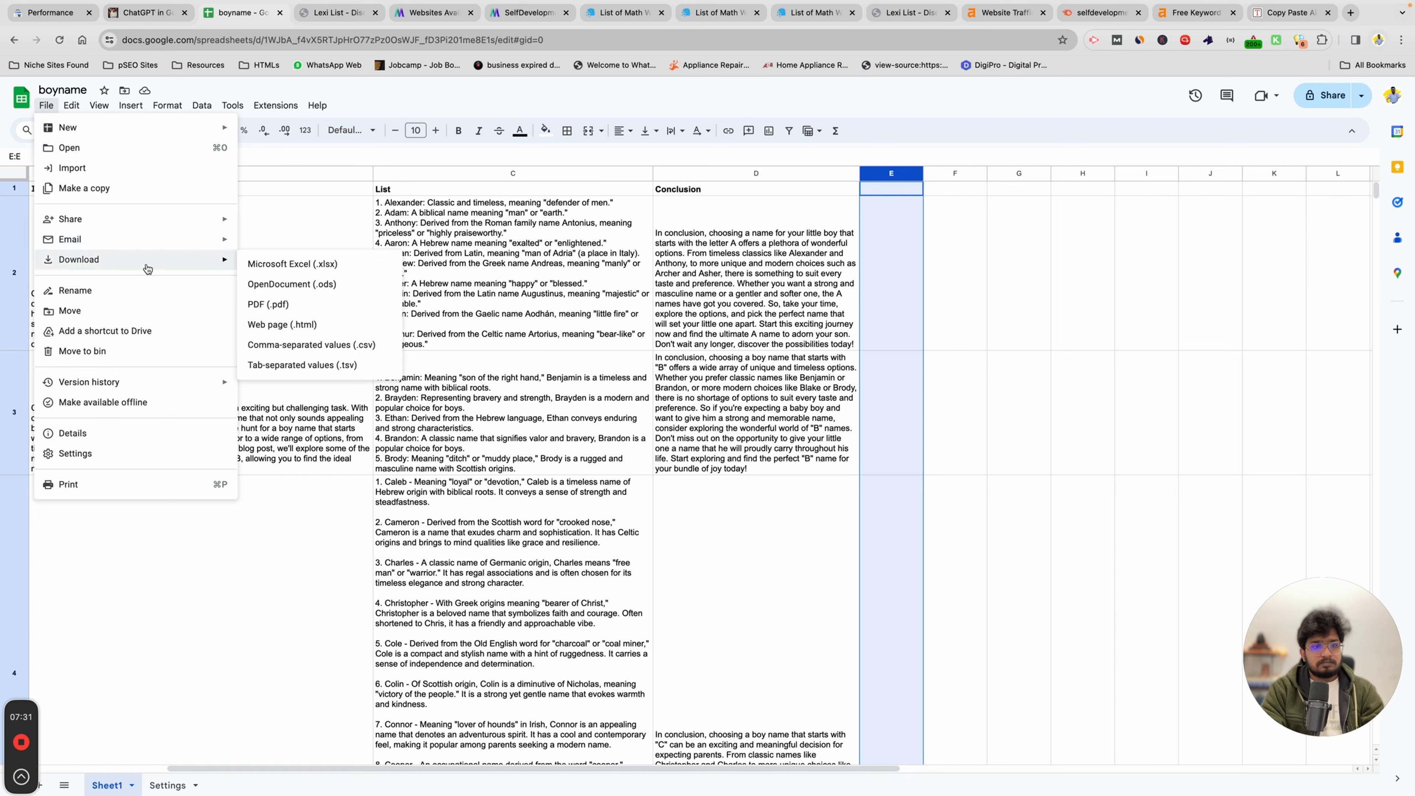
left_click(867, 100)
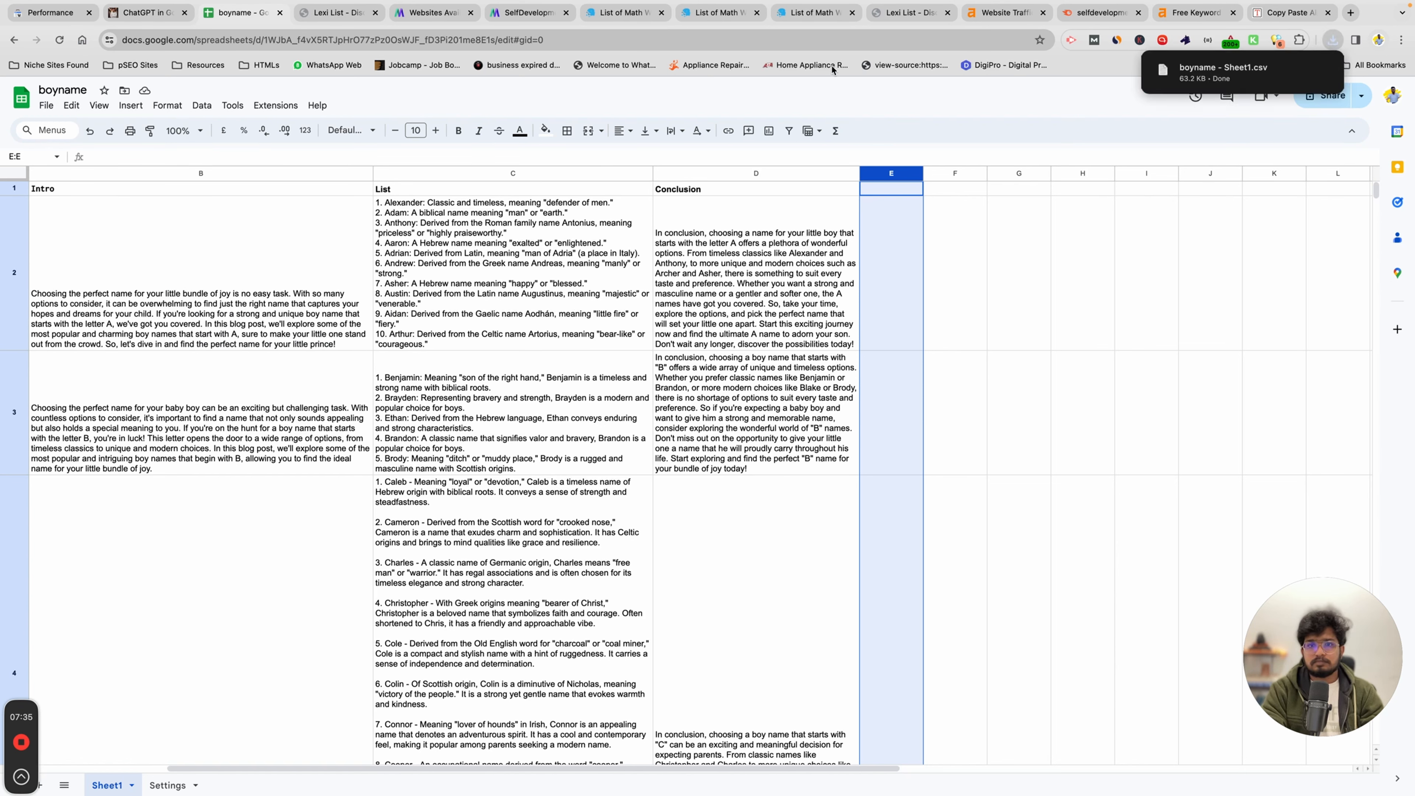
left_click(339, 12)
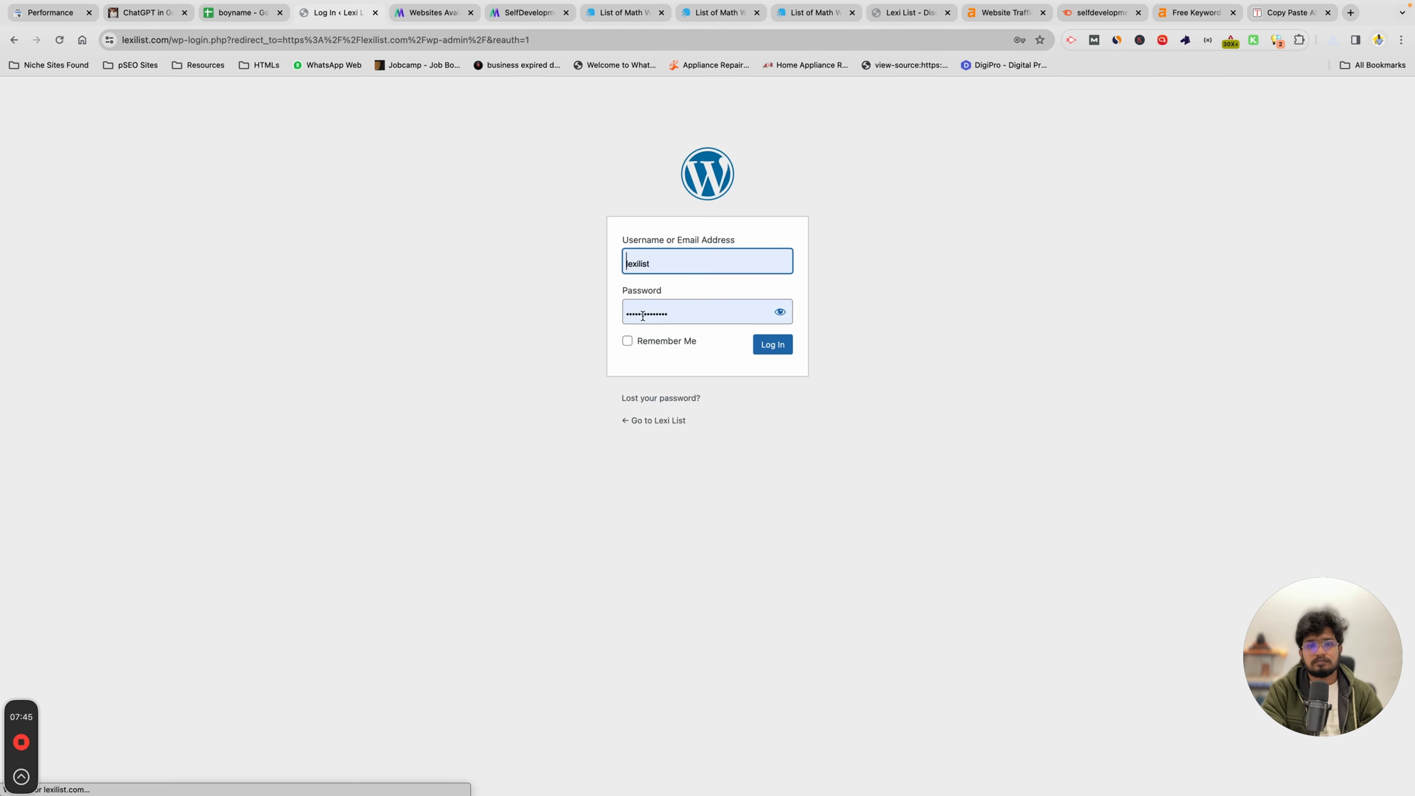
Sign in to wp-admin and start a WP All Import new import with the Upload a file chooser open
left_click(772, 345)
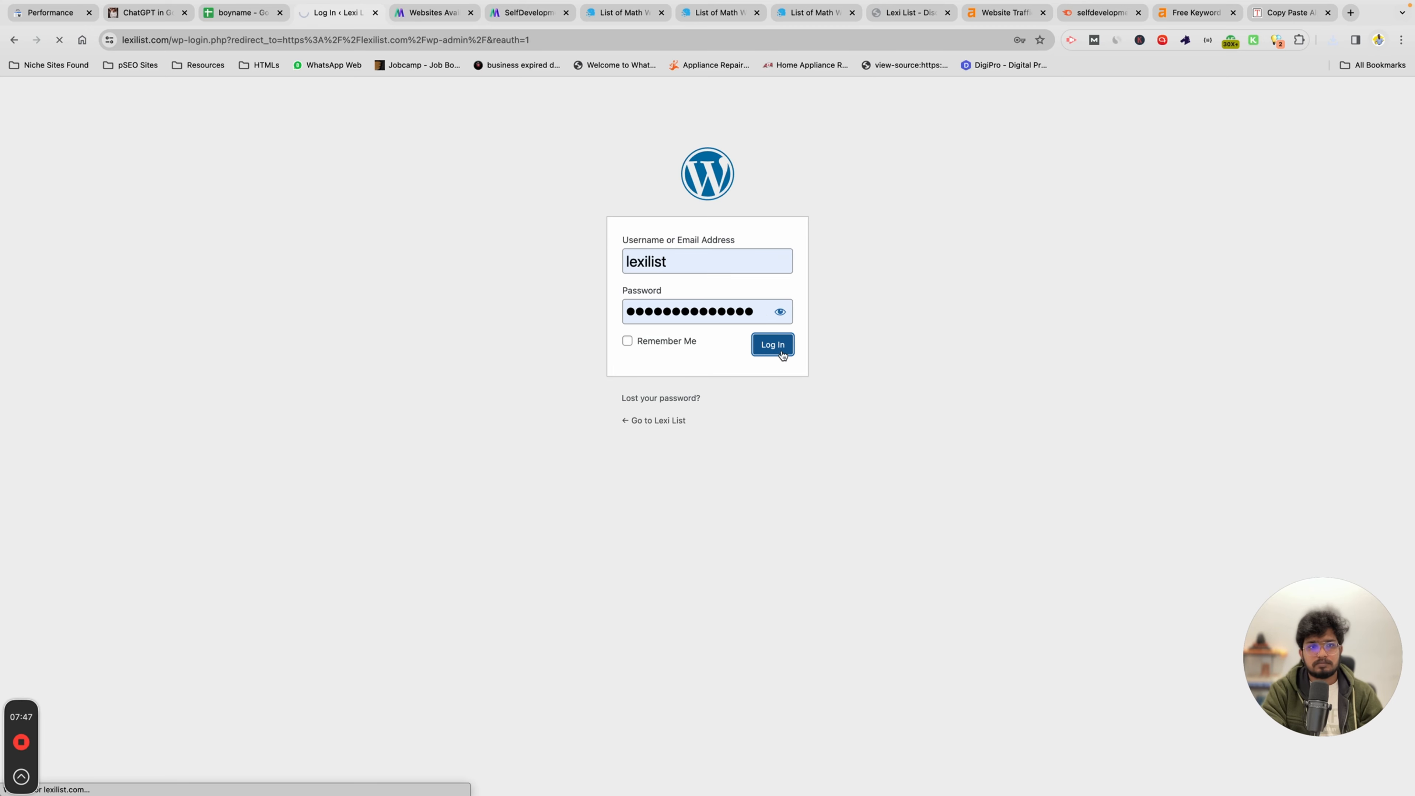
left_click(772, 344)
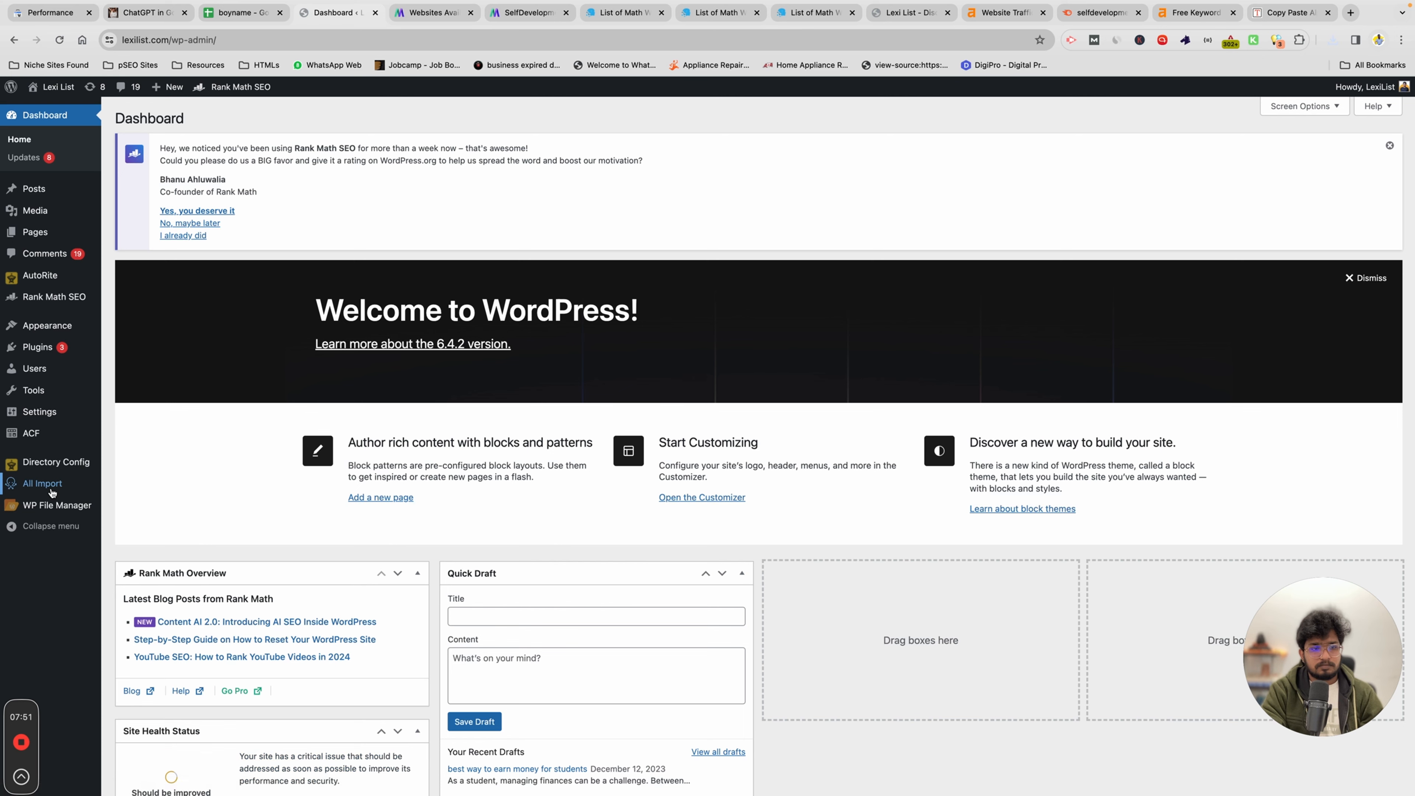
left_click(42, 483)
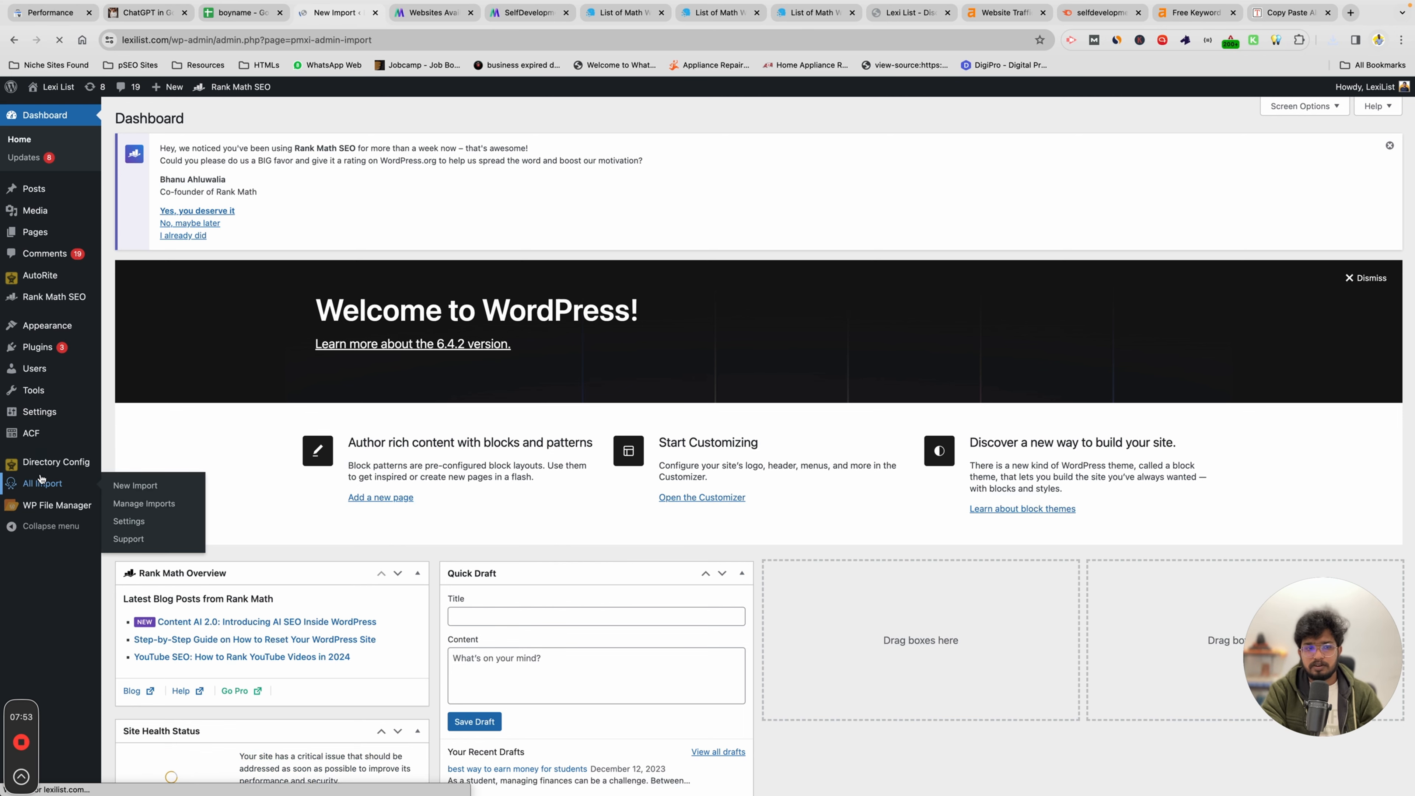
left_click(134, 485)
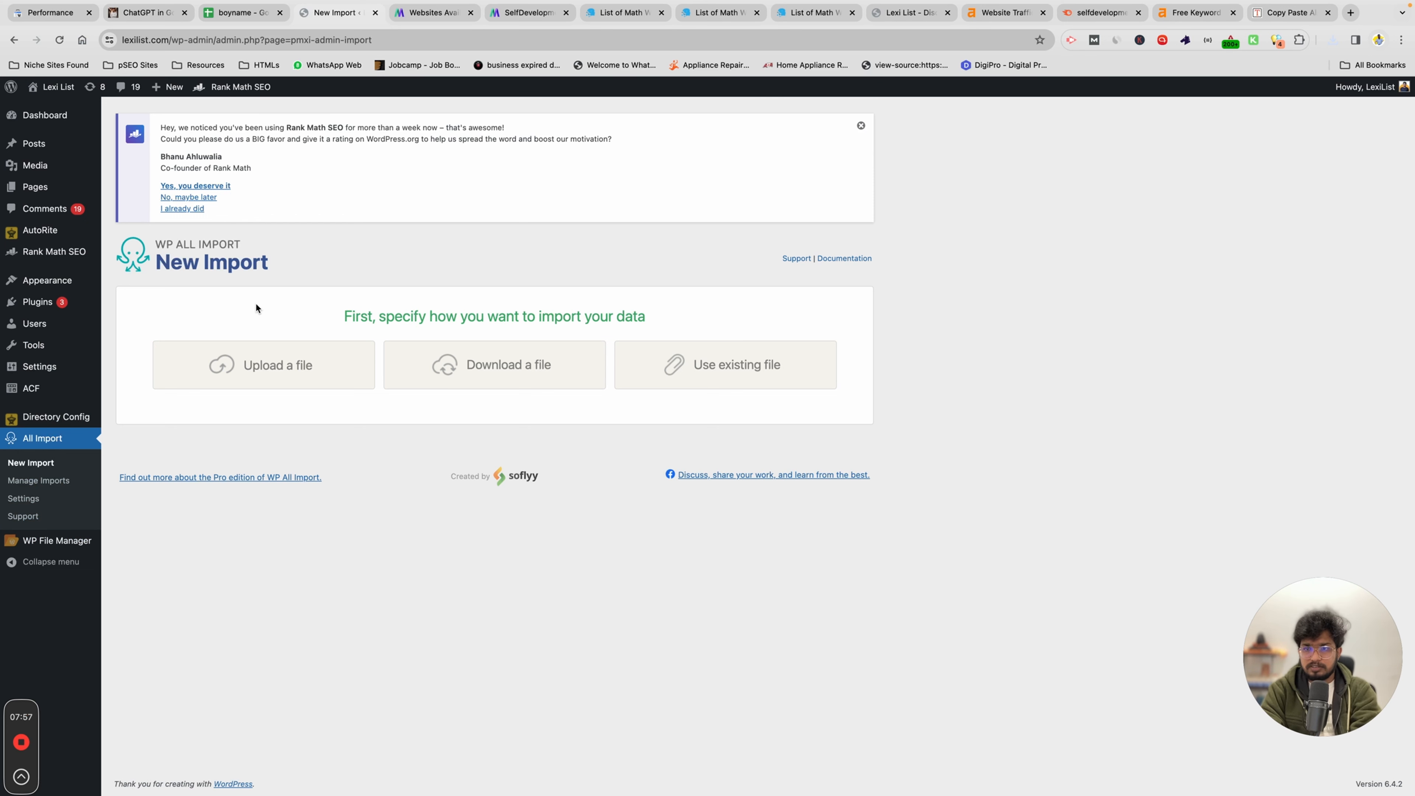
mouse_move(365, 262)
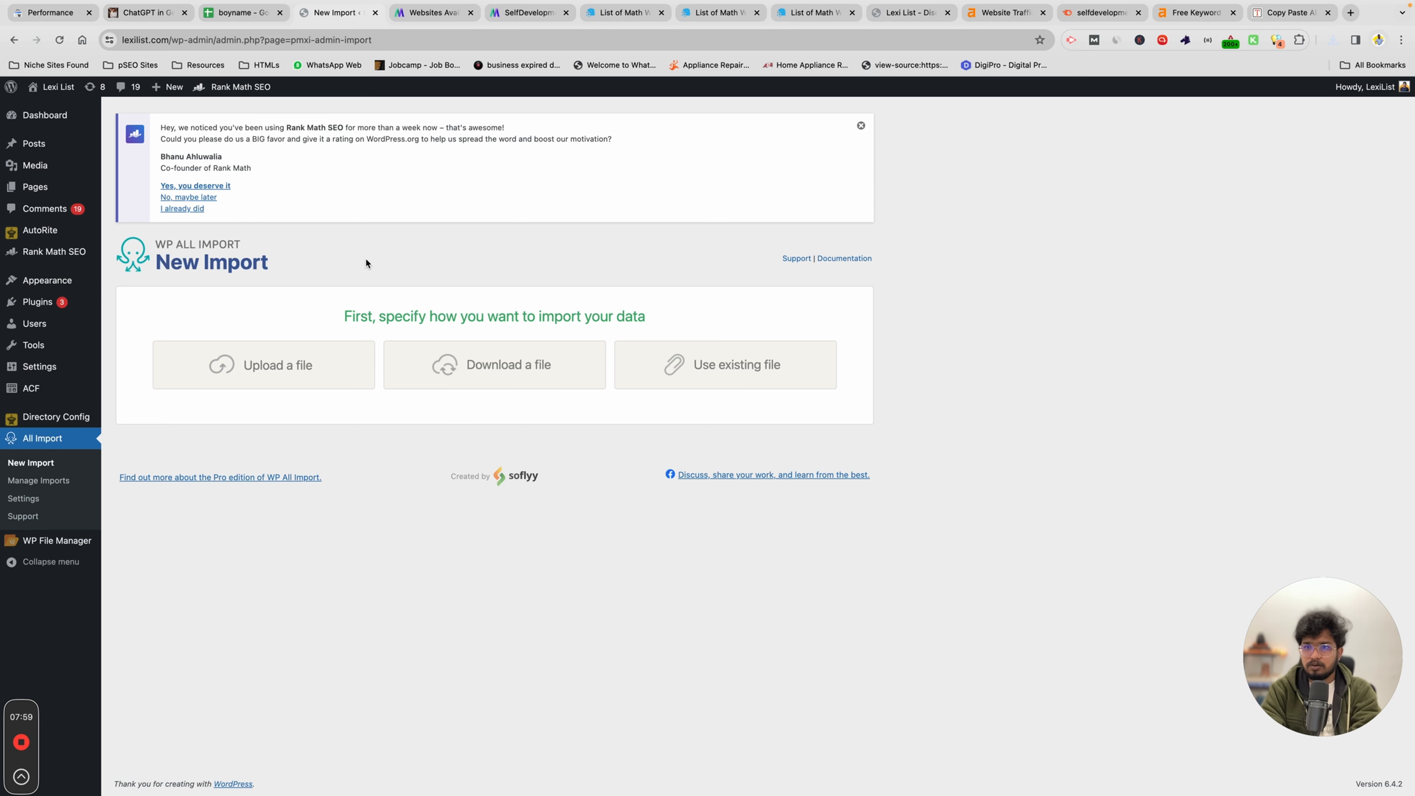
left_click(262, 337)
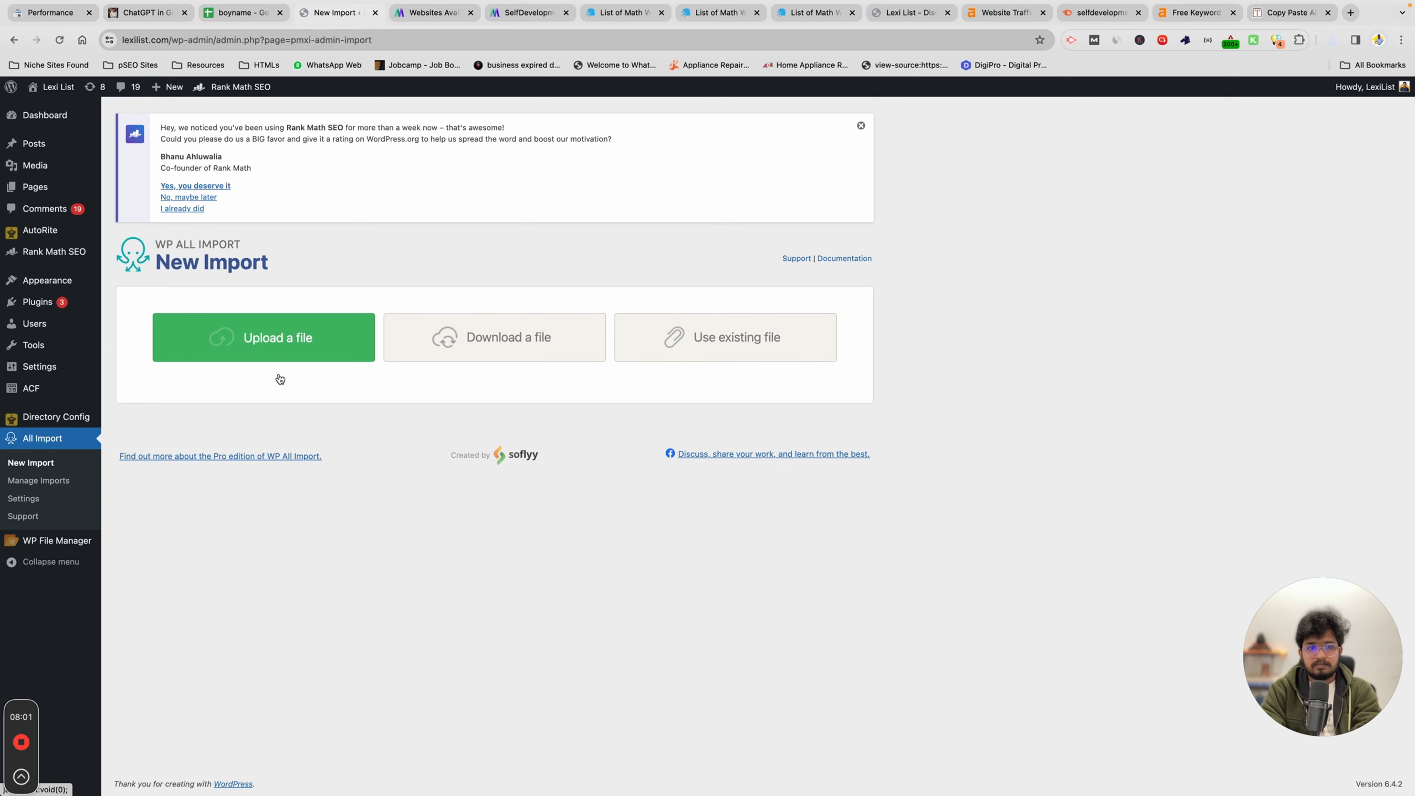
left_click(263, 336)
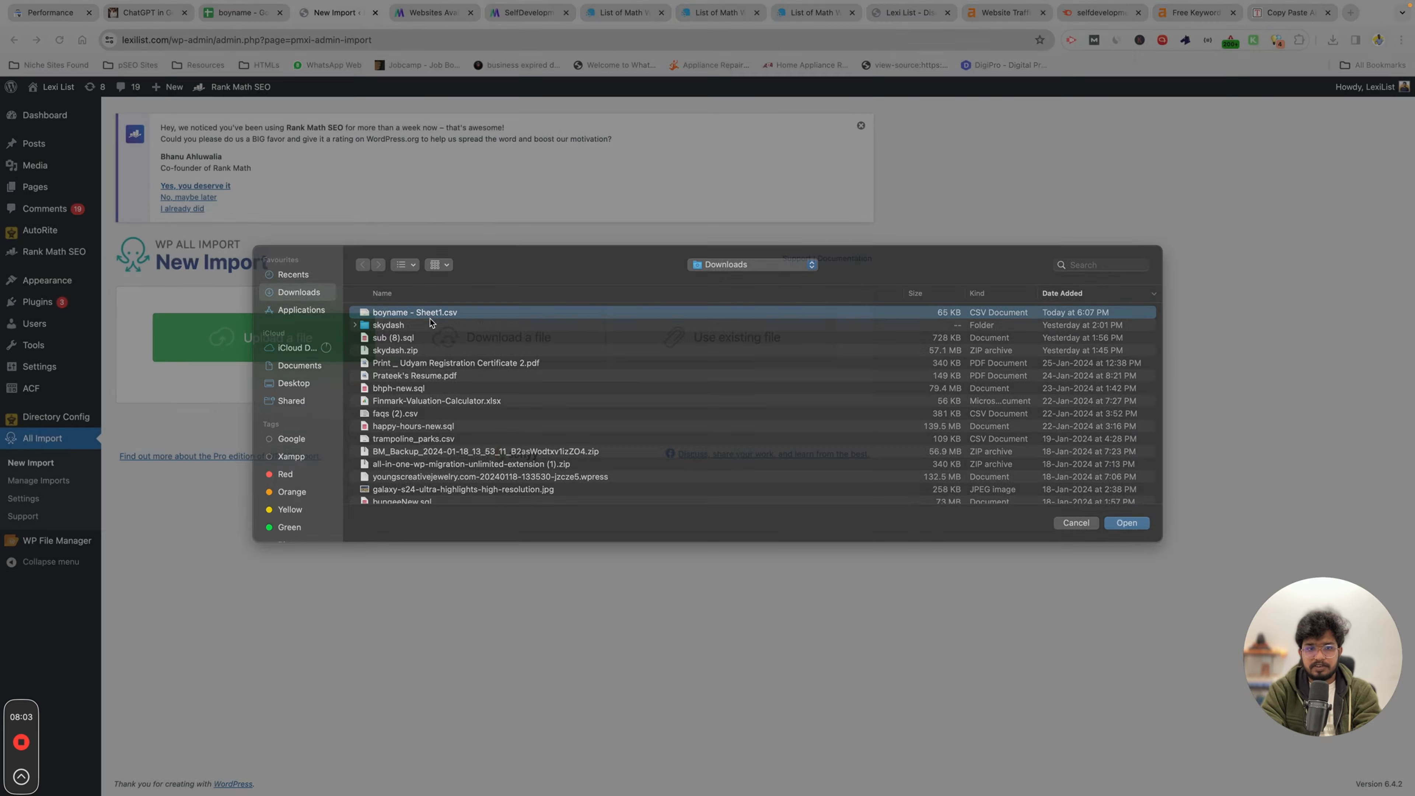
Upload boyname - Sheet1.csv as new Posts, review the 26 rows and continue to Step 3
left_click(1125, 522)
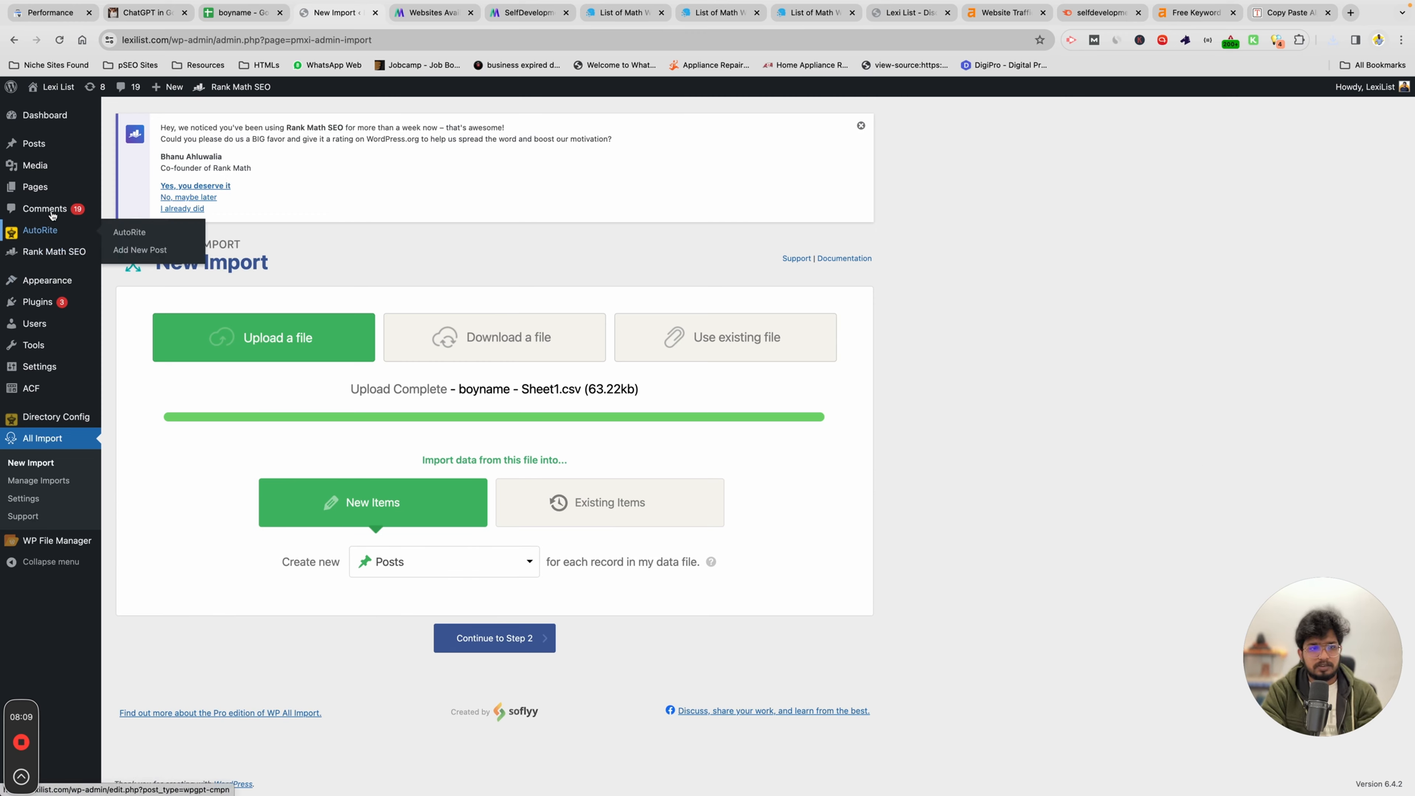
mouse_move(34, 144)
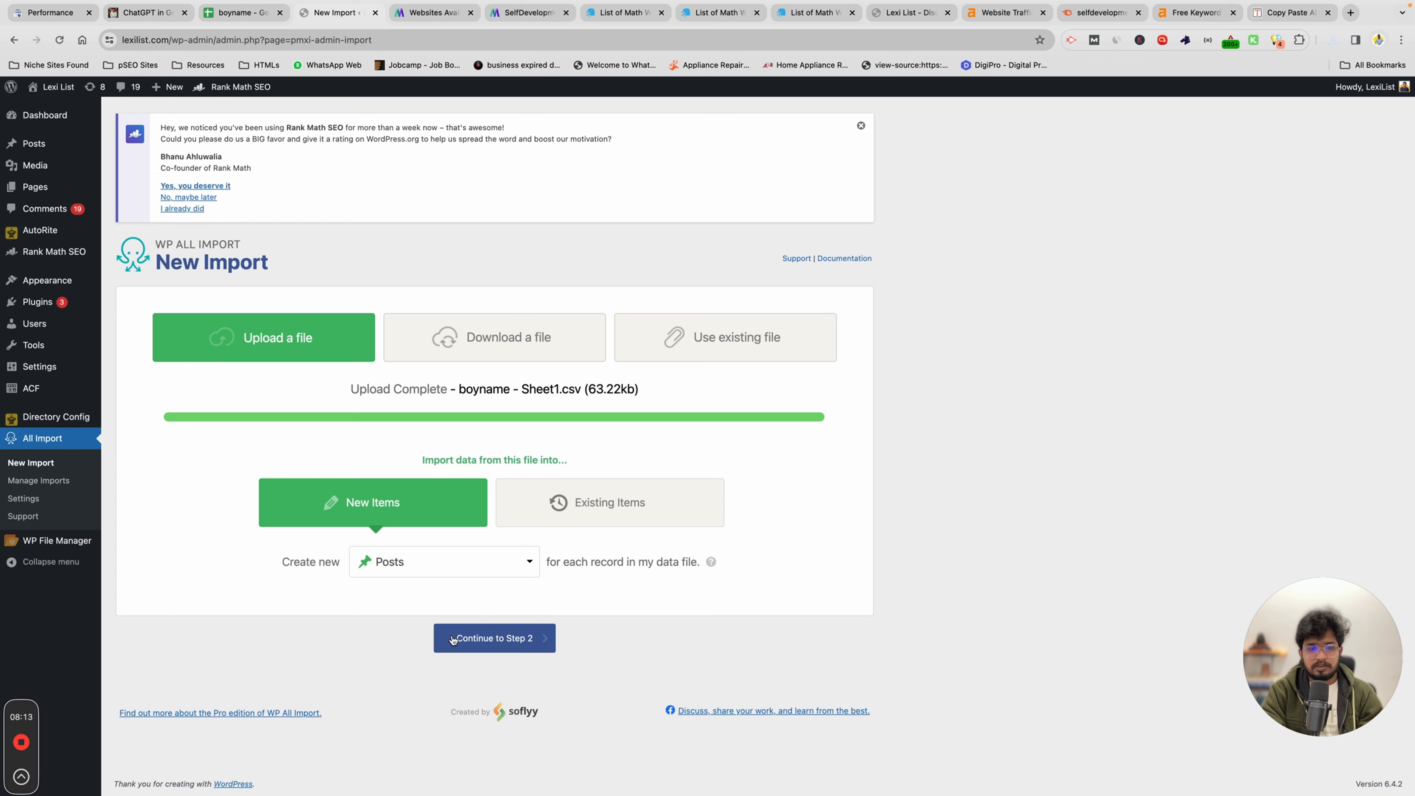
left_click(494, 638)
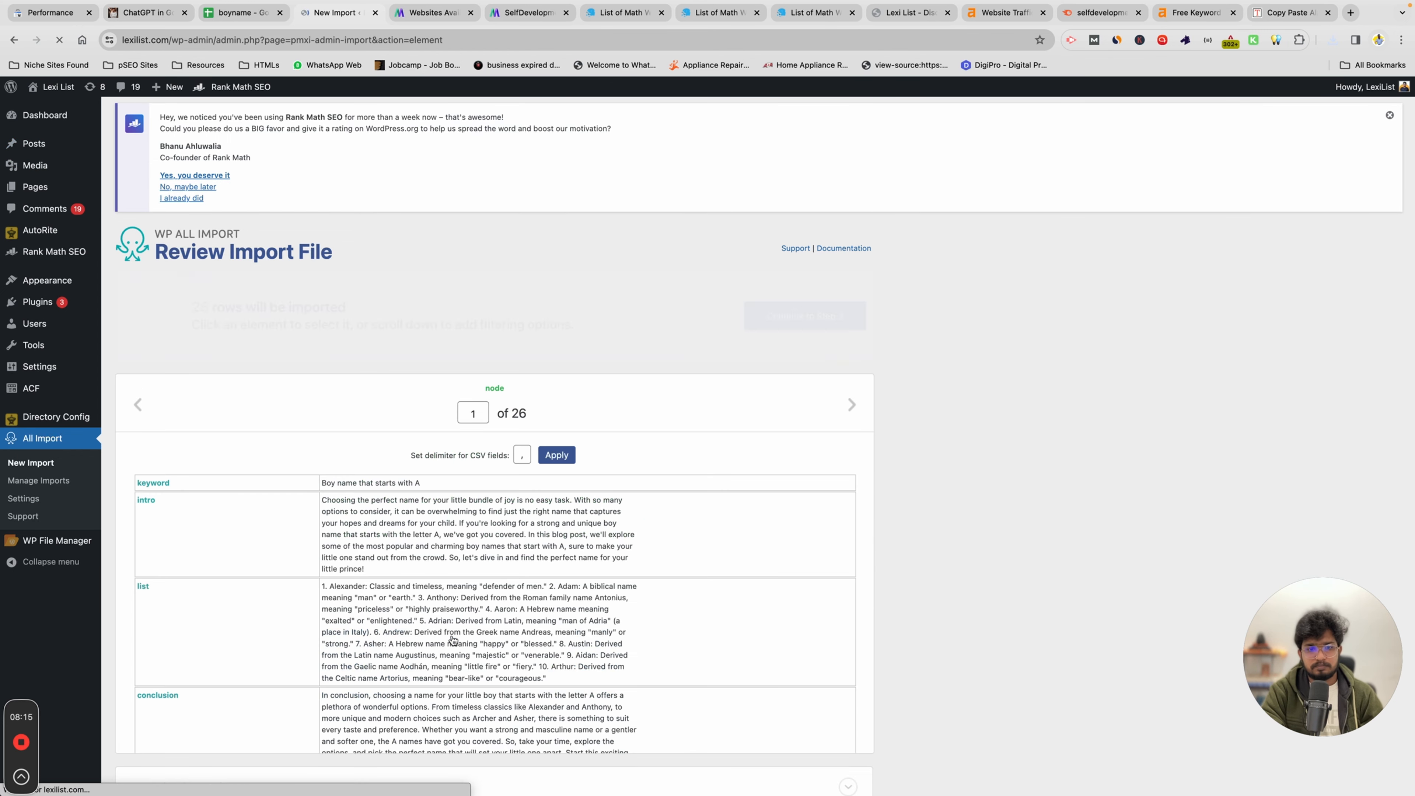
scroll("down", 3)
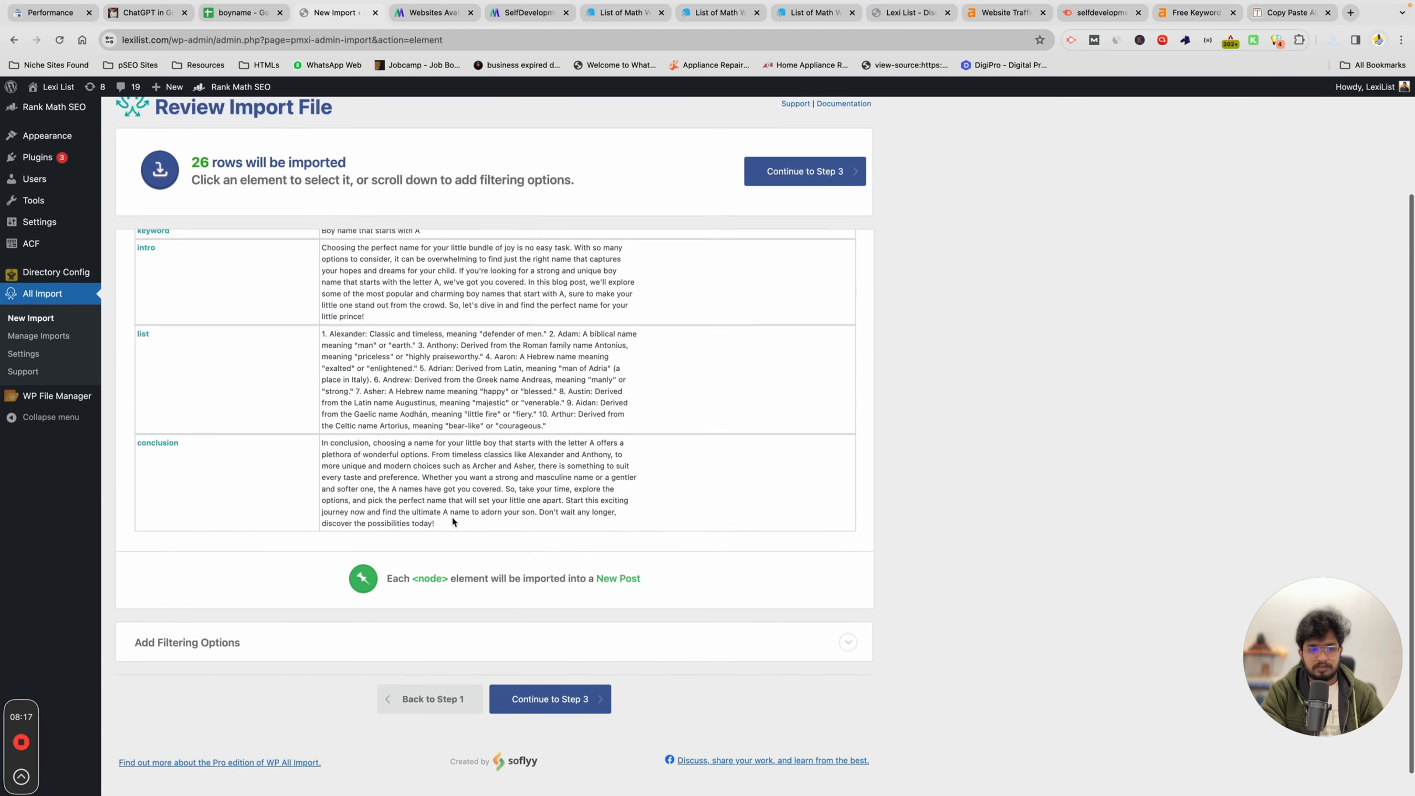
scroll("up", 3)
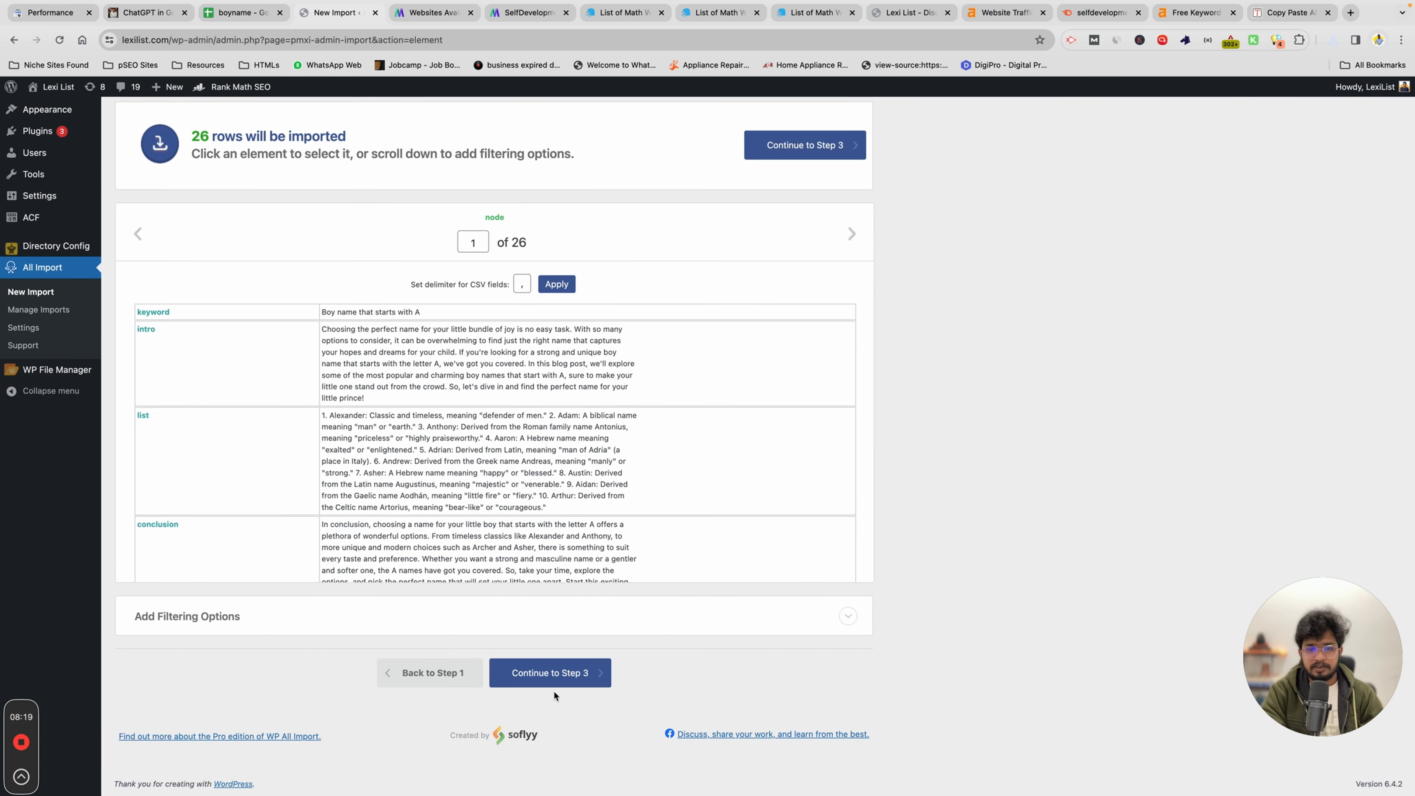
left_click(550, 672)
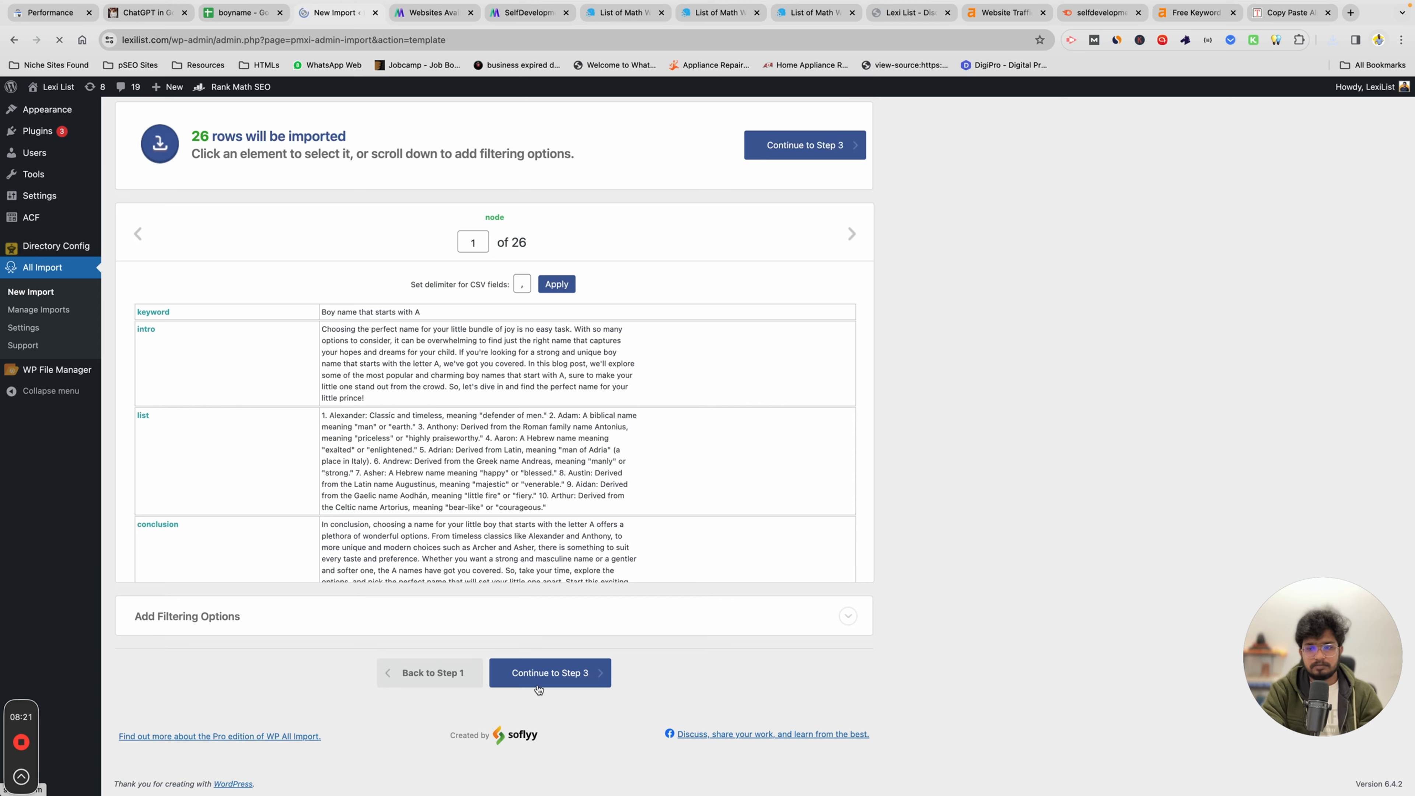
Set the imported post title to List Of {keyword[1]} 2024
left_click(549, 672)
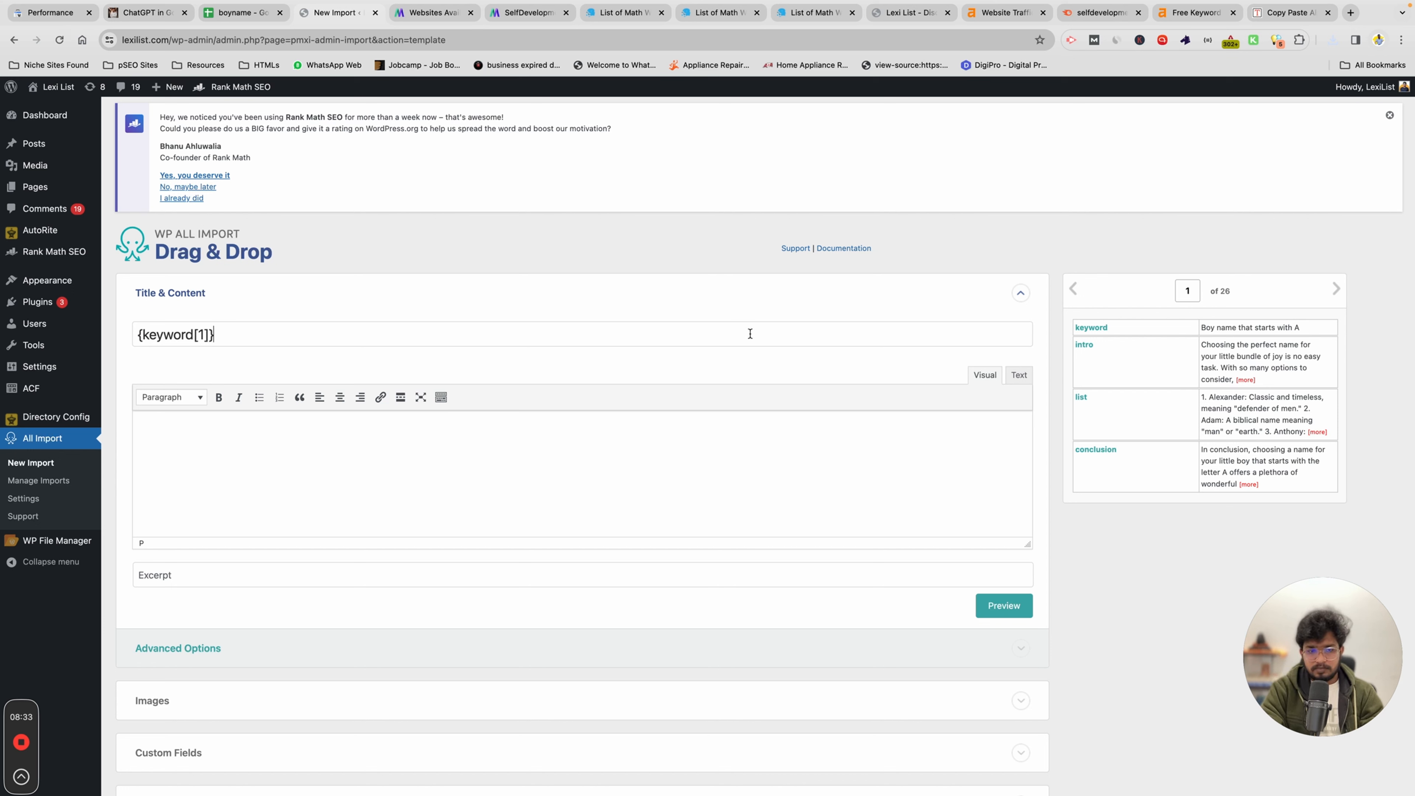
type("List")
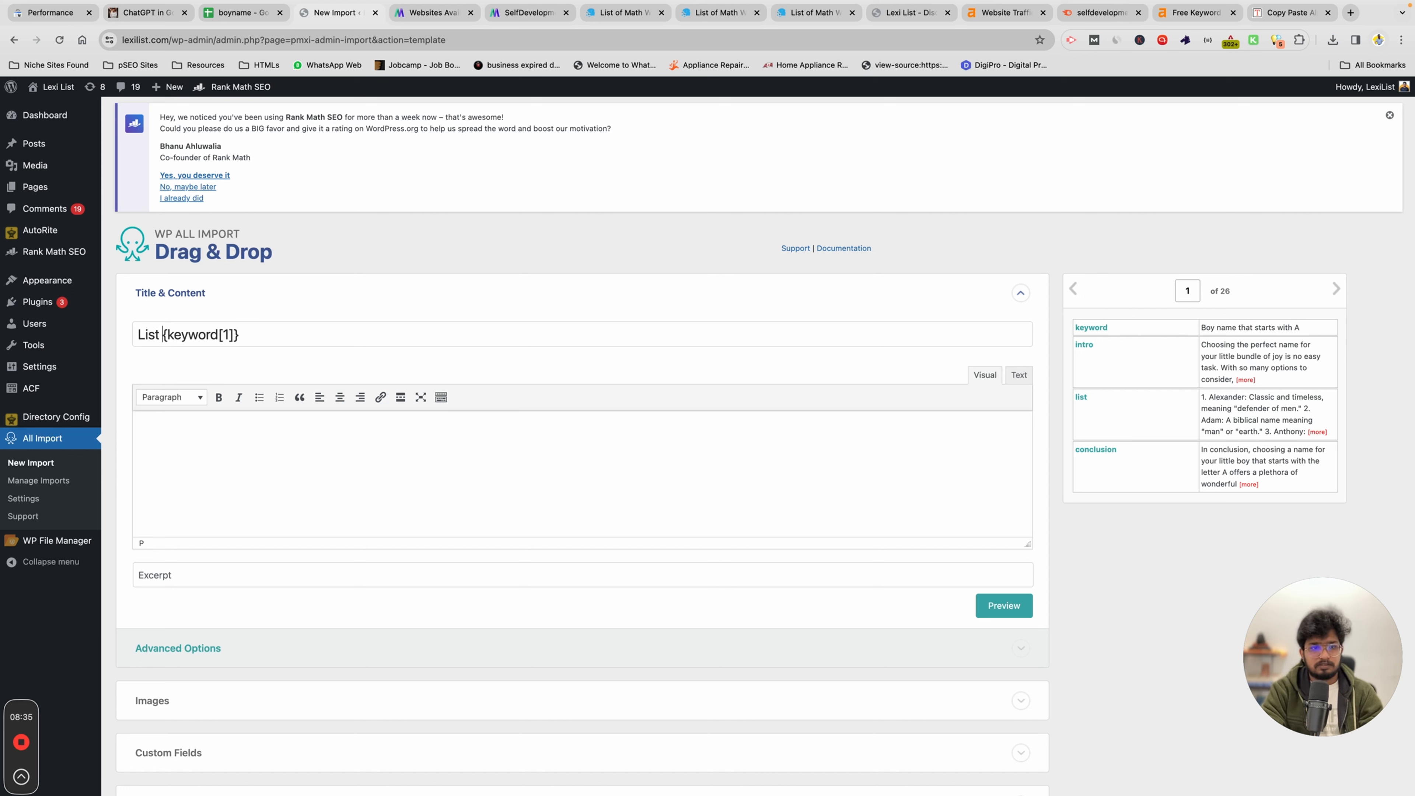
type("Of")
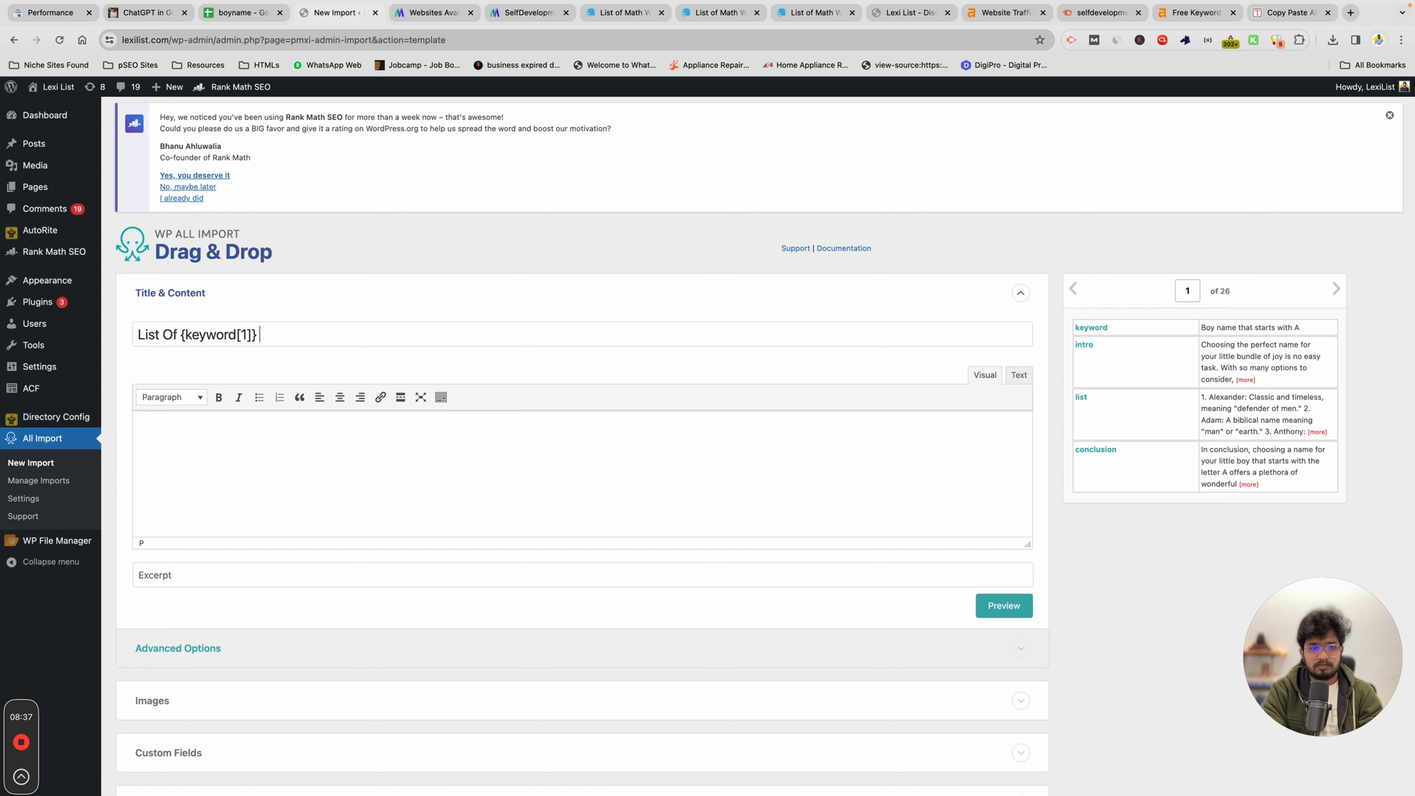
type("2024")
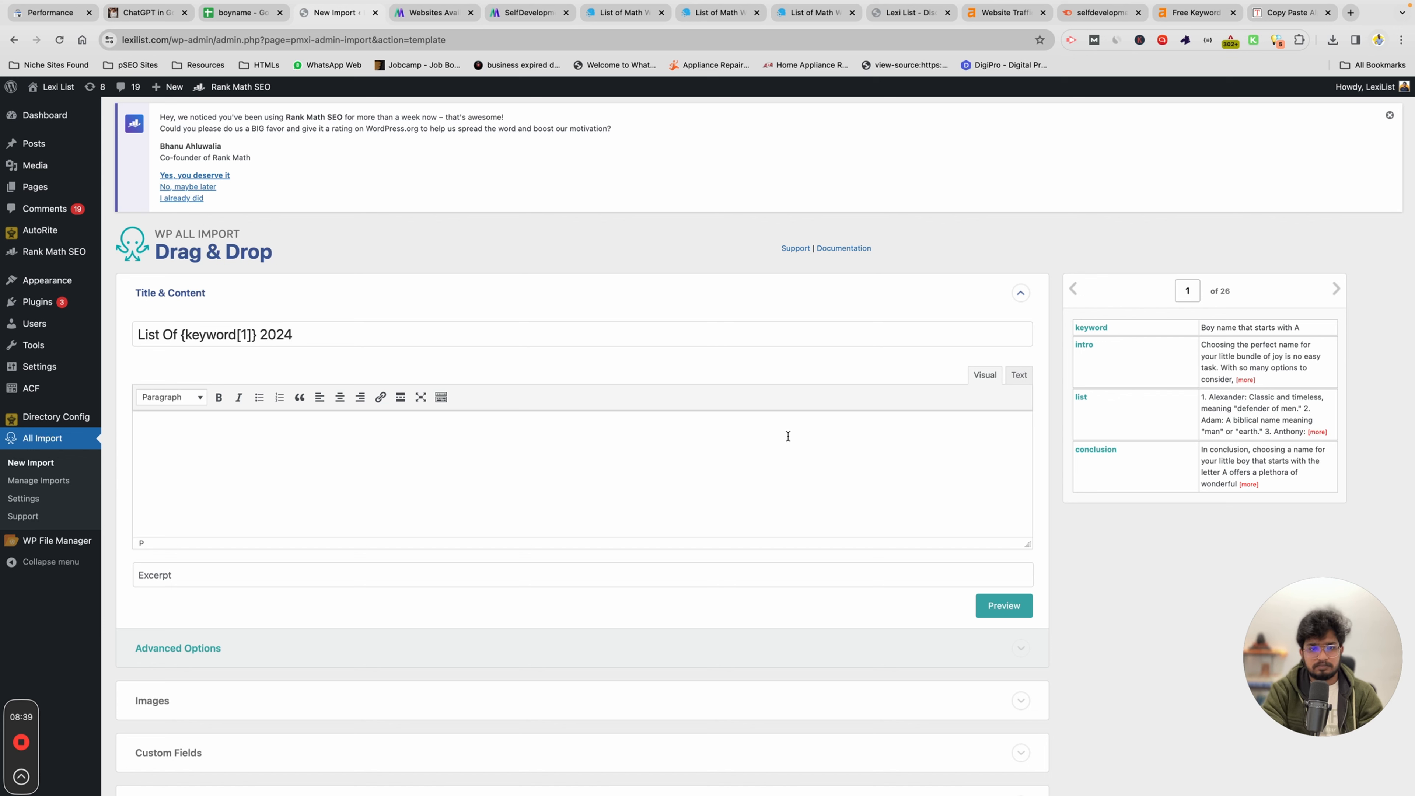
mouse_move(1044, 383)
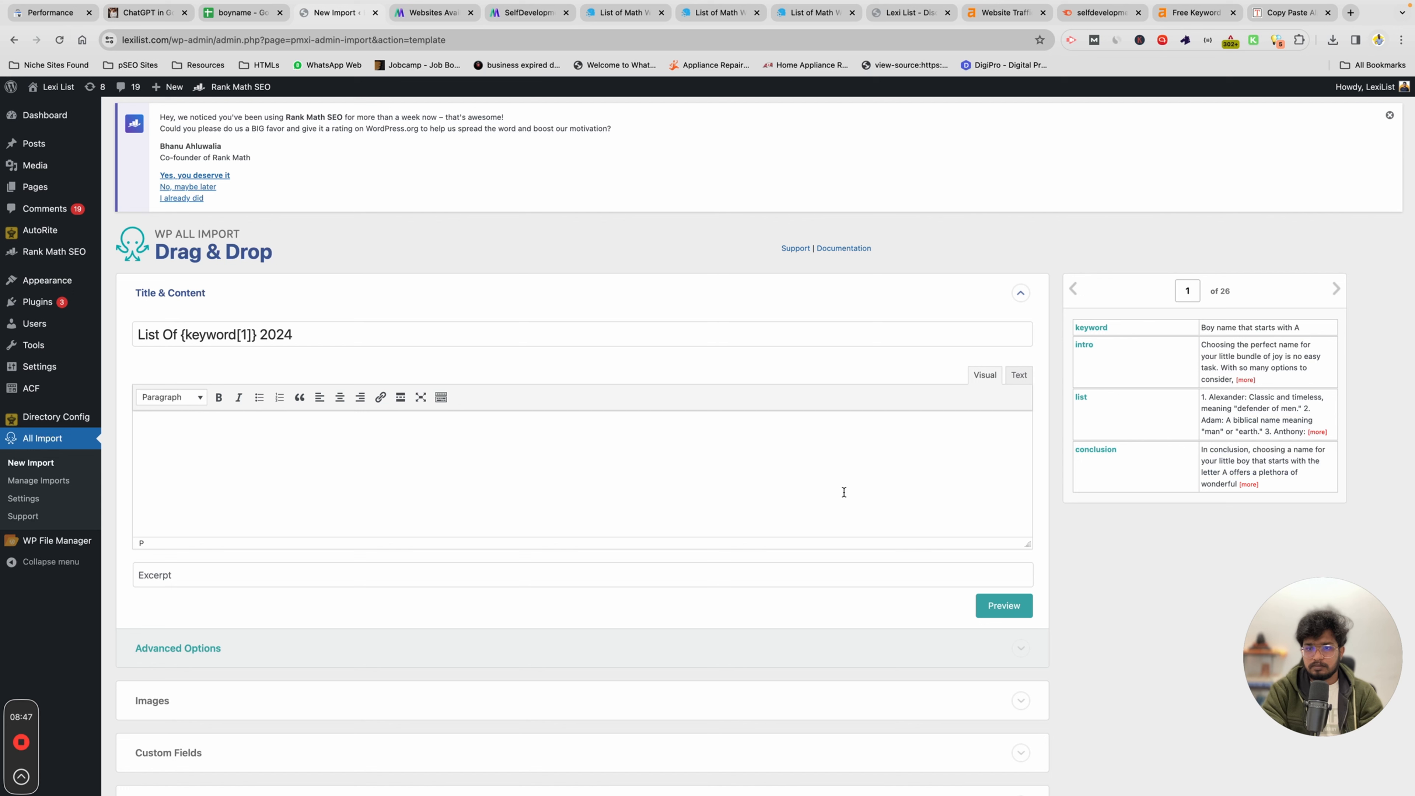
mouse_move(1009, 400)
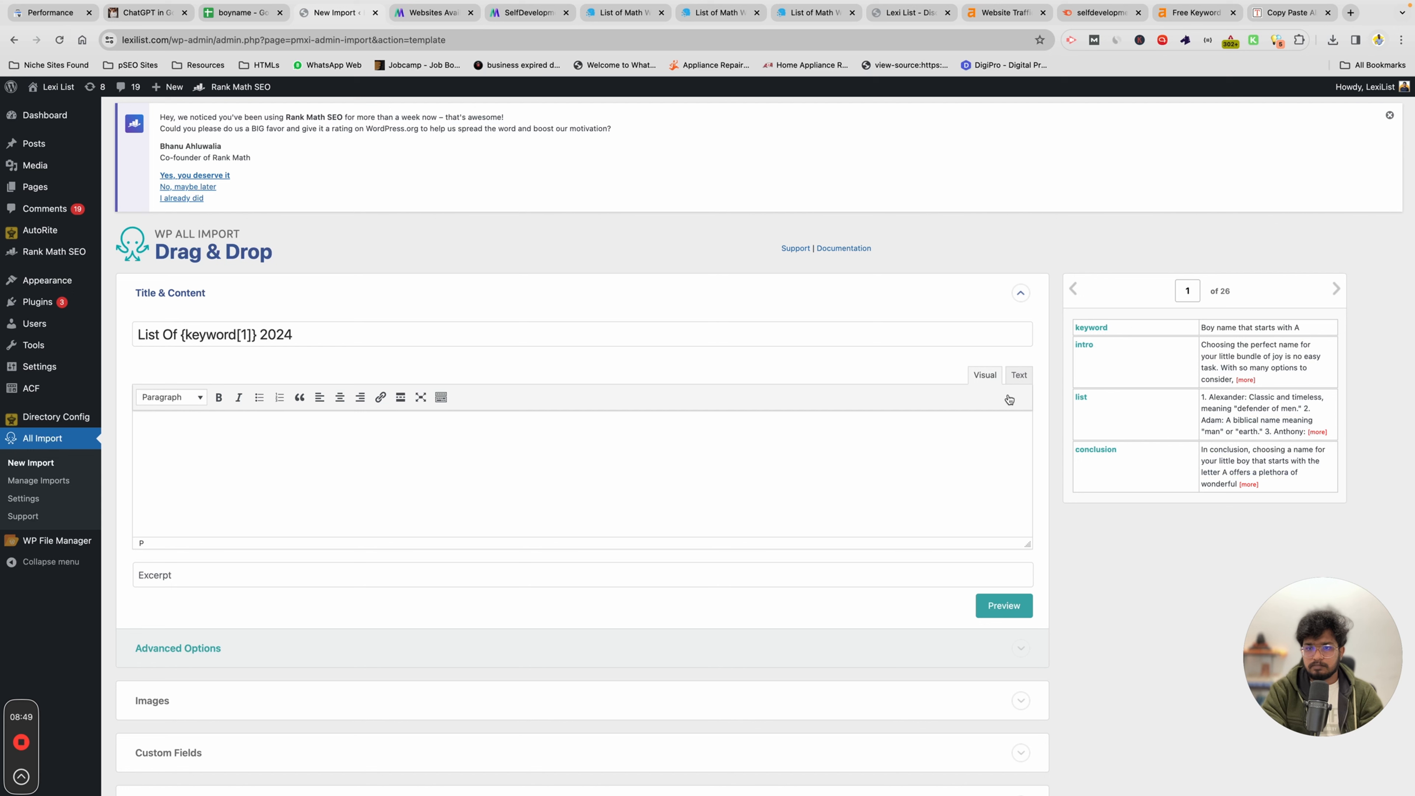
mouse_move(863, 426)
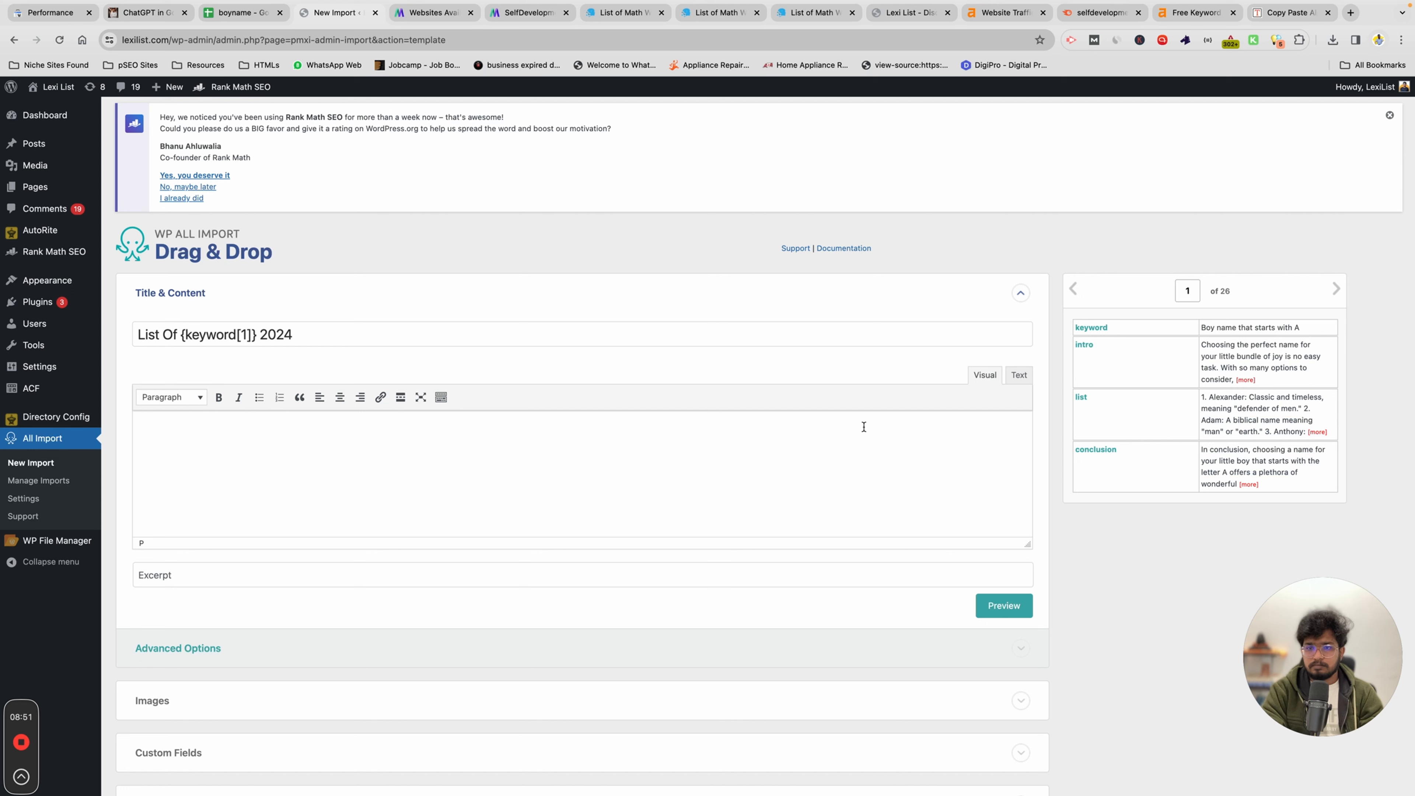
mouse_move(1032, 370)
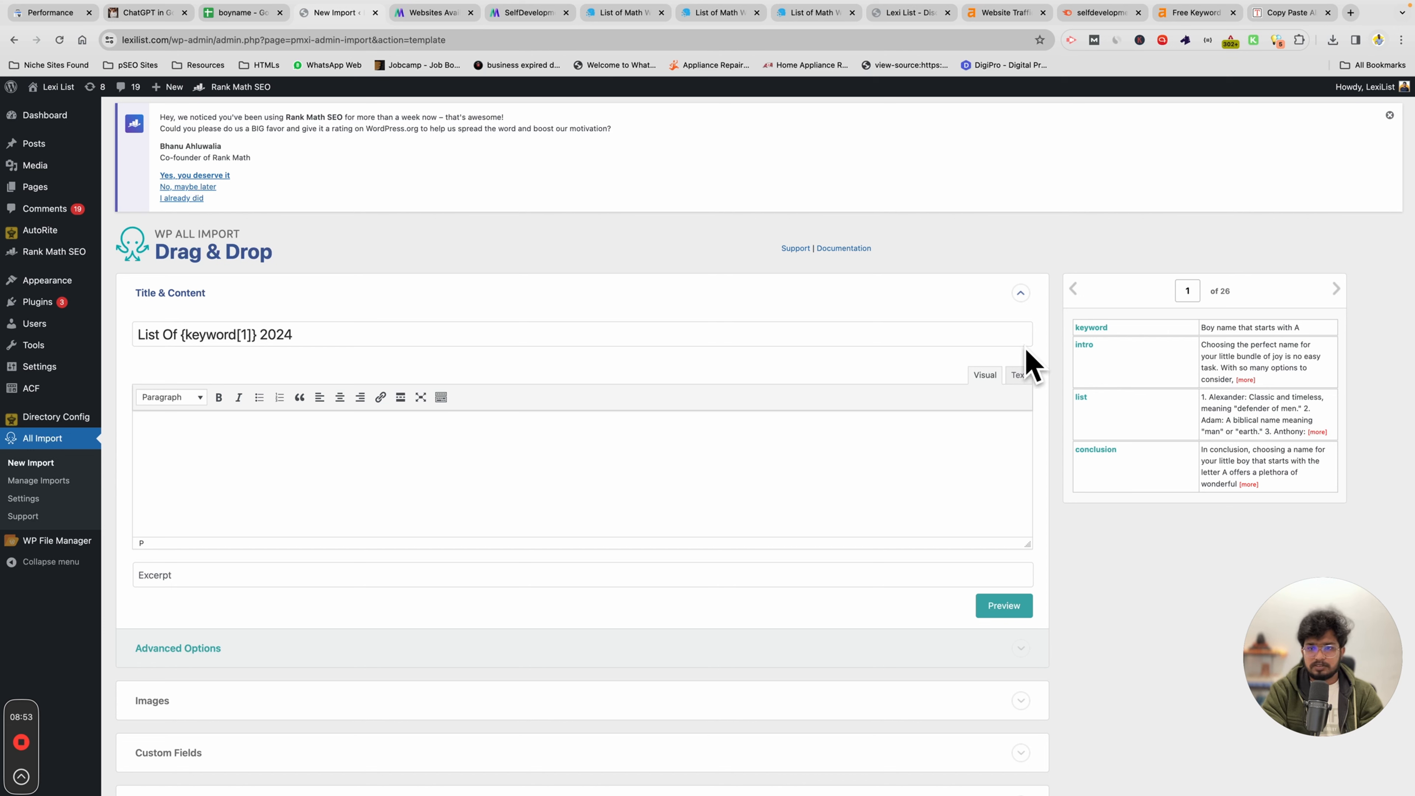
Build the post body from {intro[1]}, {keyword[1]} heading, {list[1]} and a Conclusion section
type("{intro[1]}")
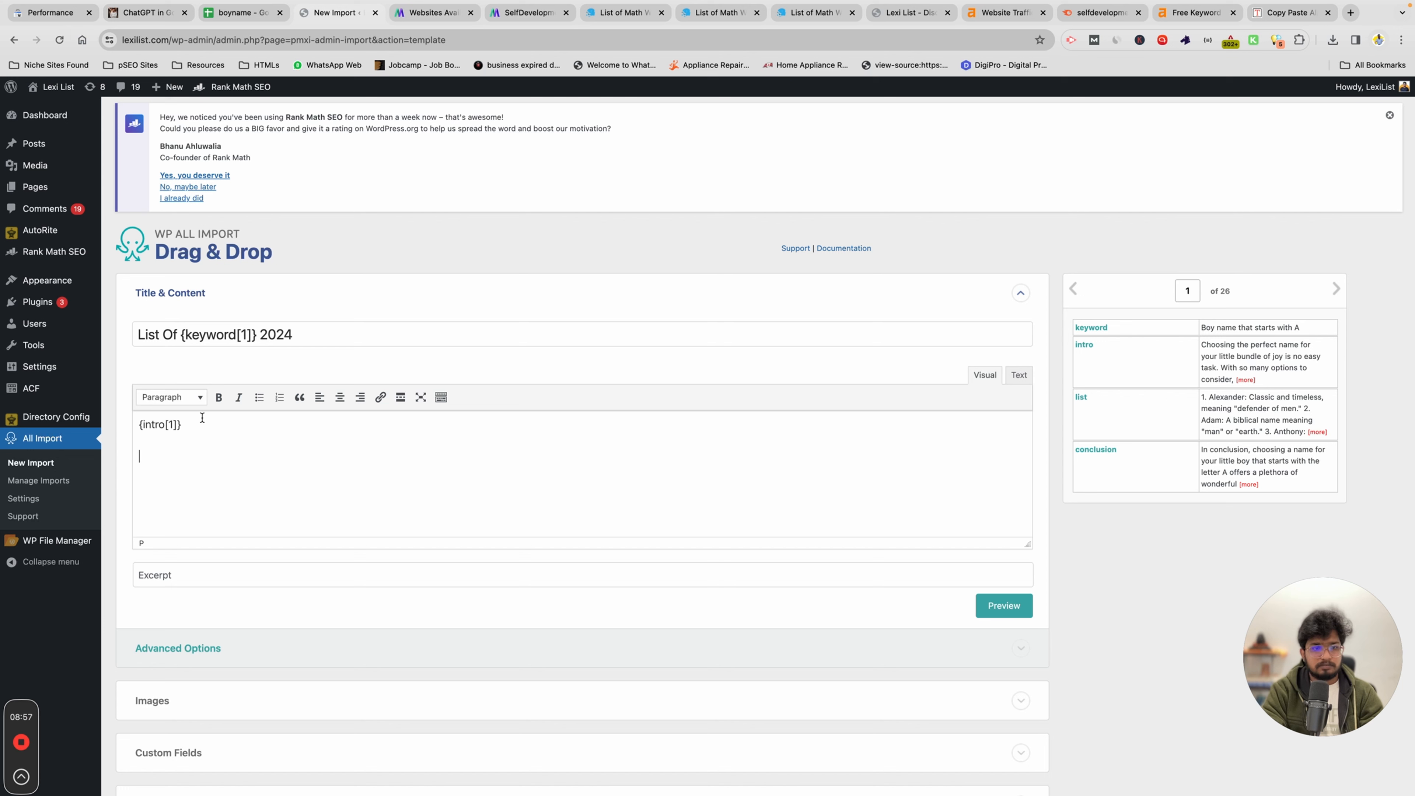
left_click(170, 397)
type("{keyword[1]}")
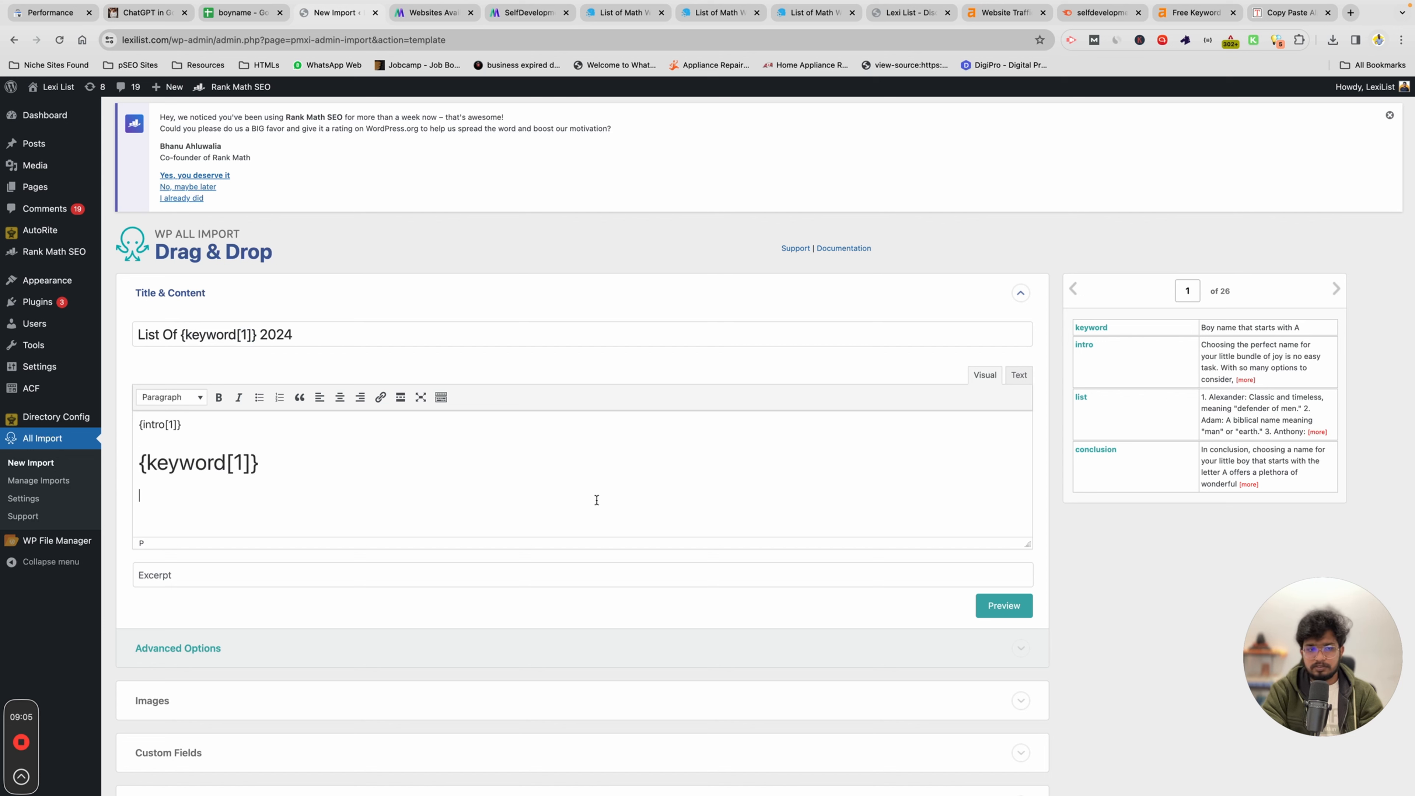
mouse_move(1092, 407)
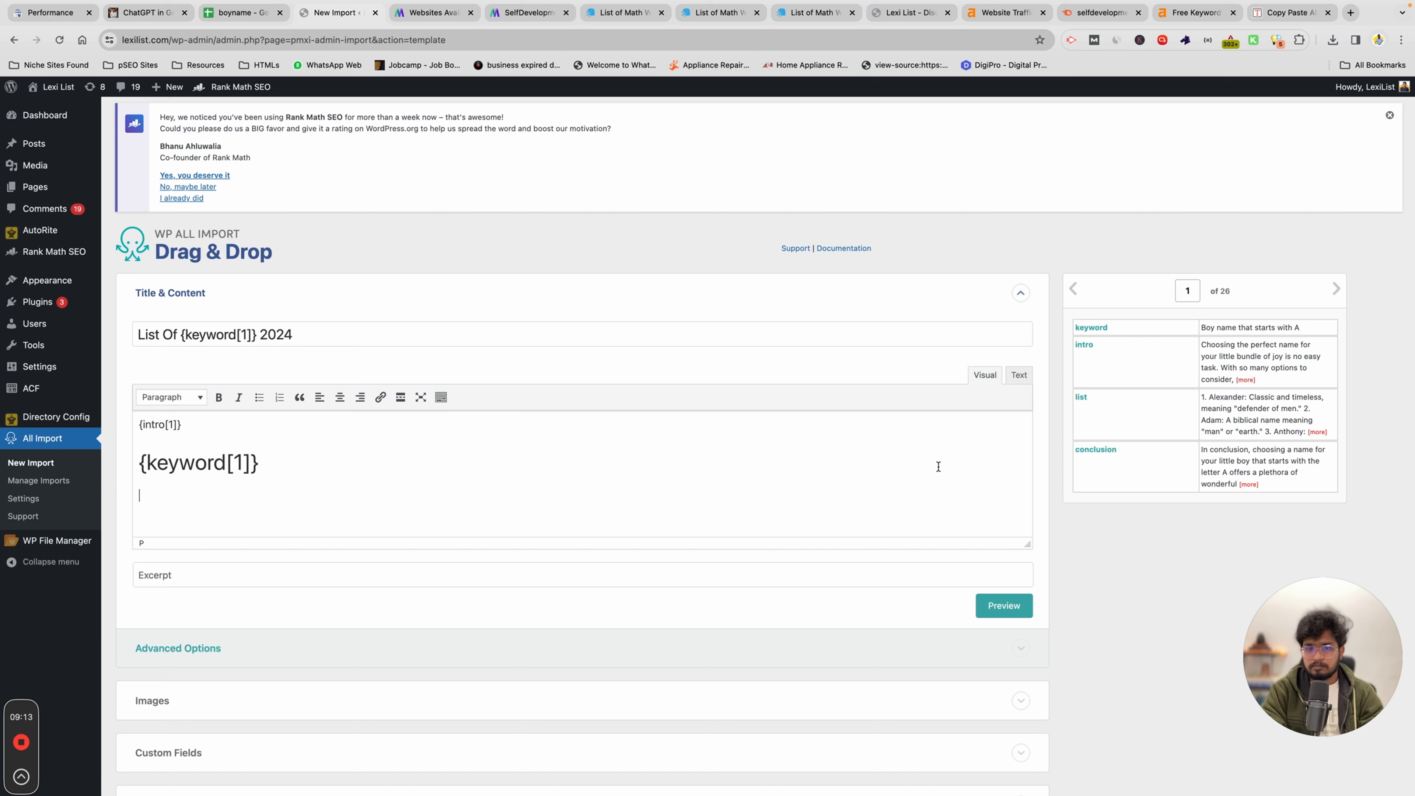
mouse_move(1110, 388)
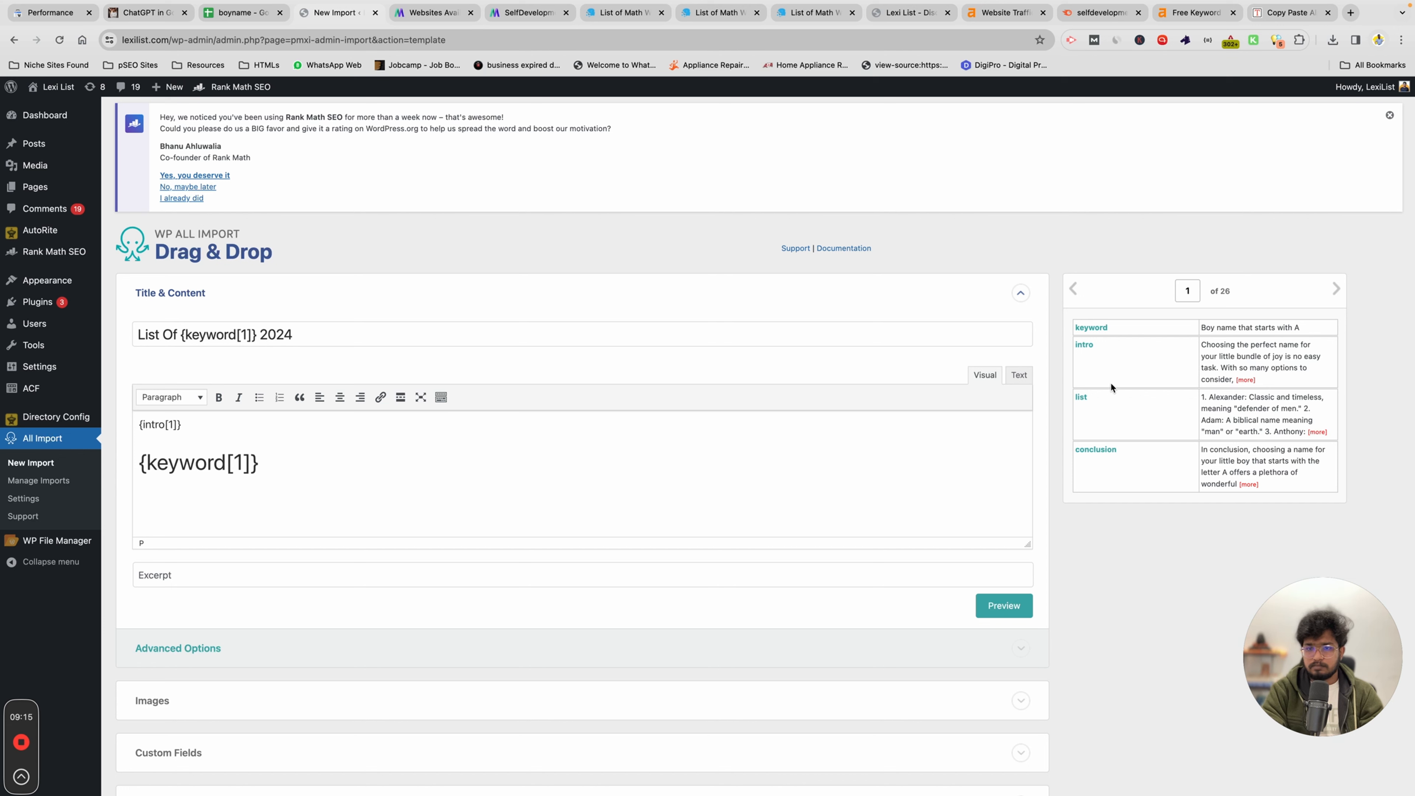
type("{list[1]}")
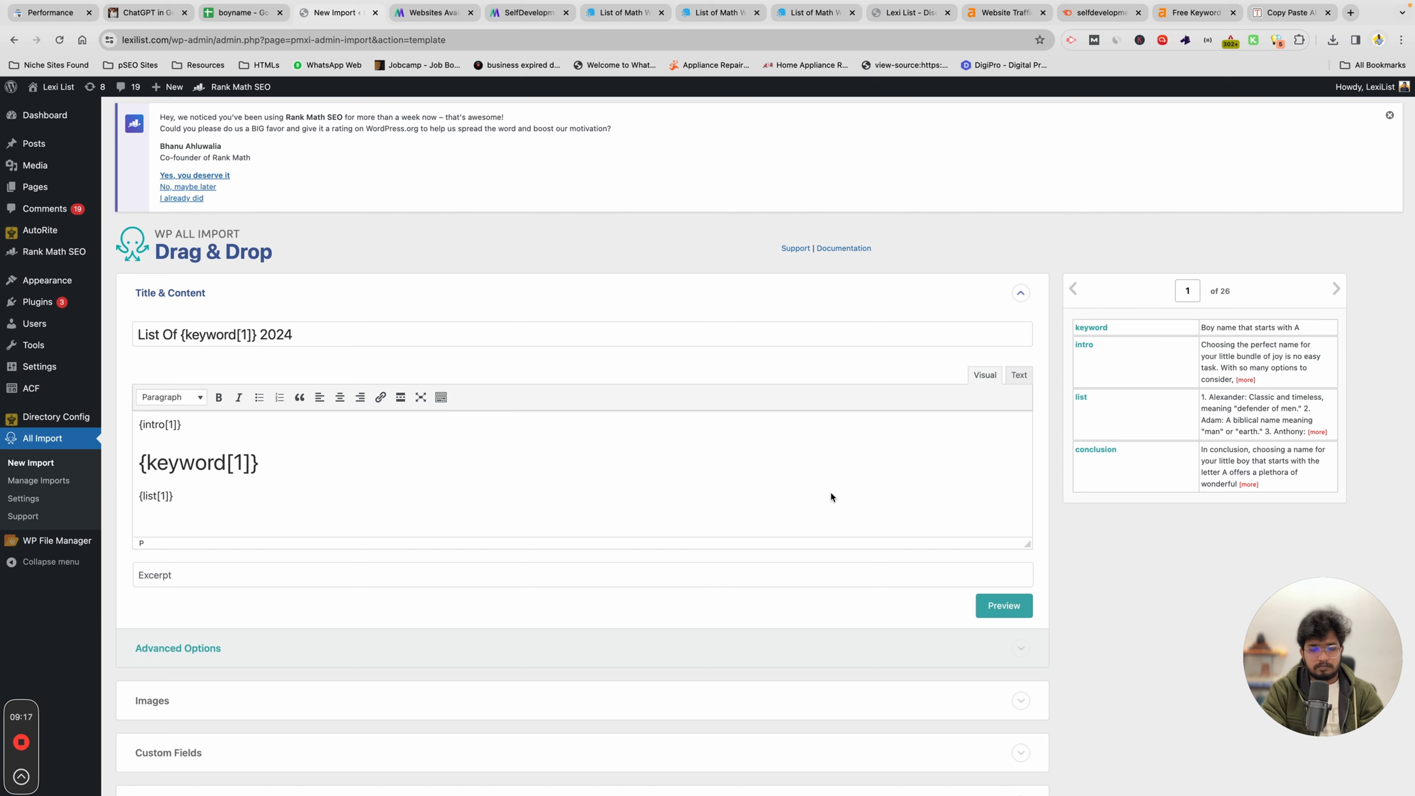
type("Conc")
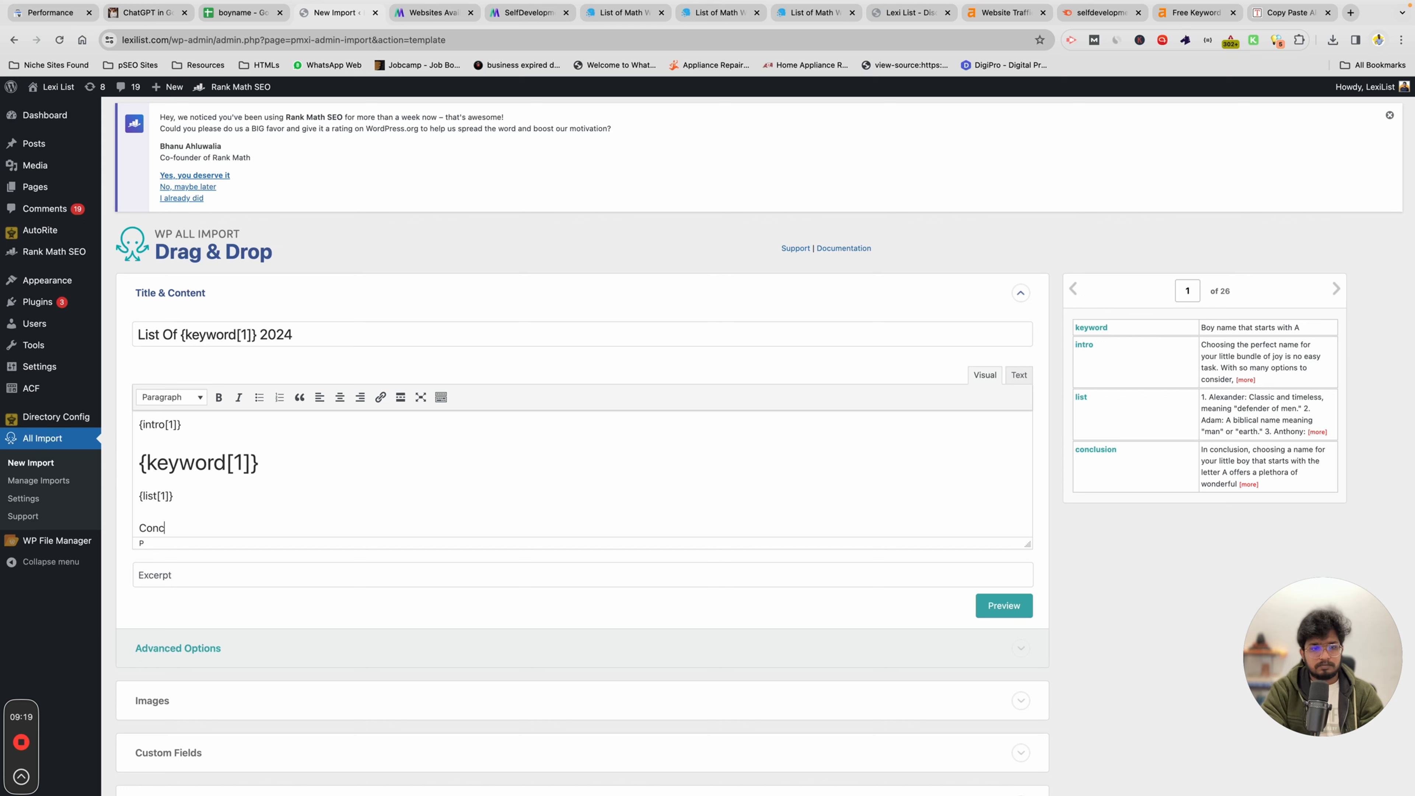
type("lusion")
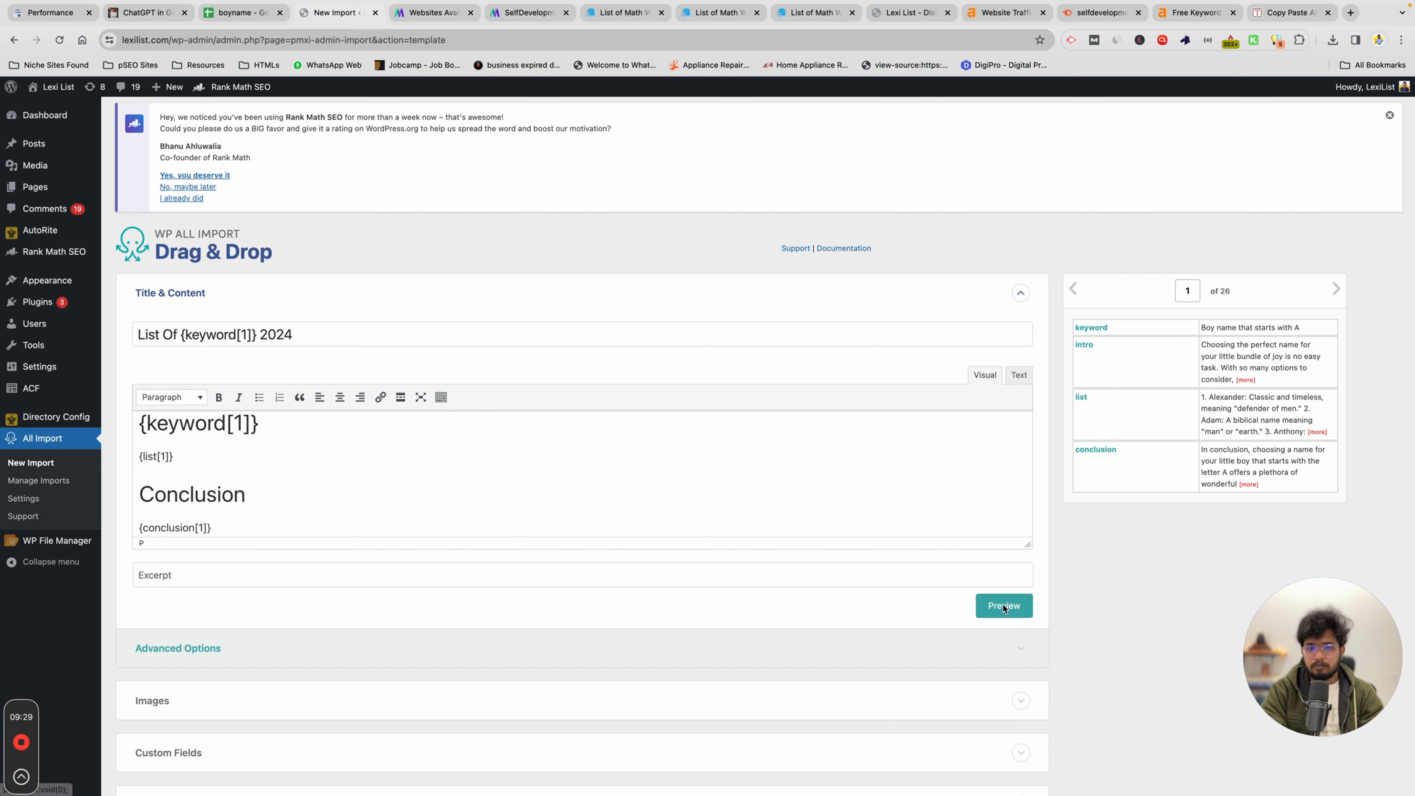
Preview the rendered A post, advance to record 2 for the B boy names, then dismiss the preview
left_click(1004, 606)
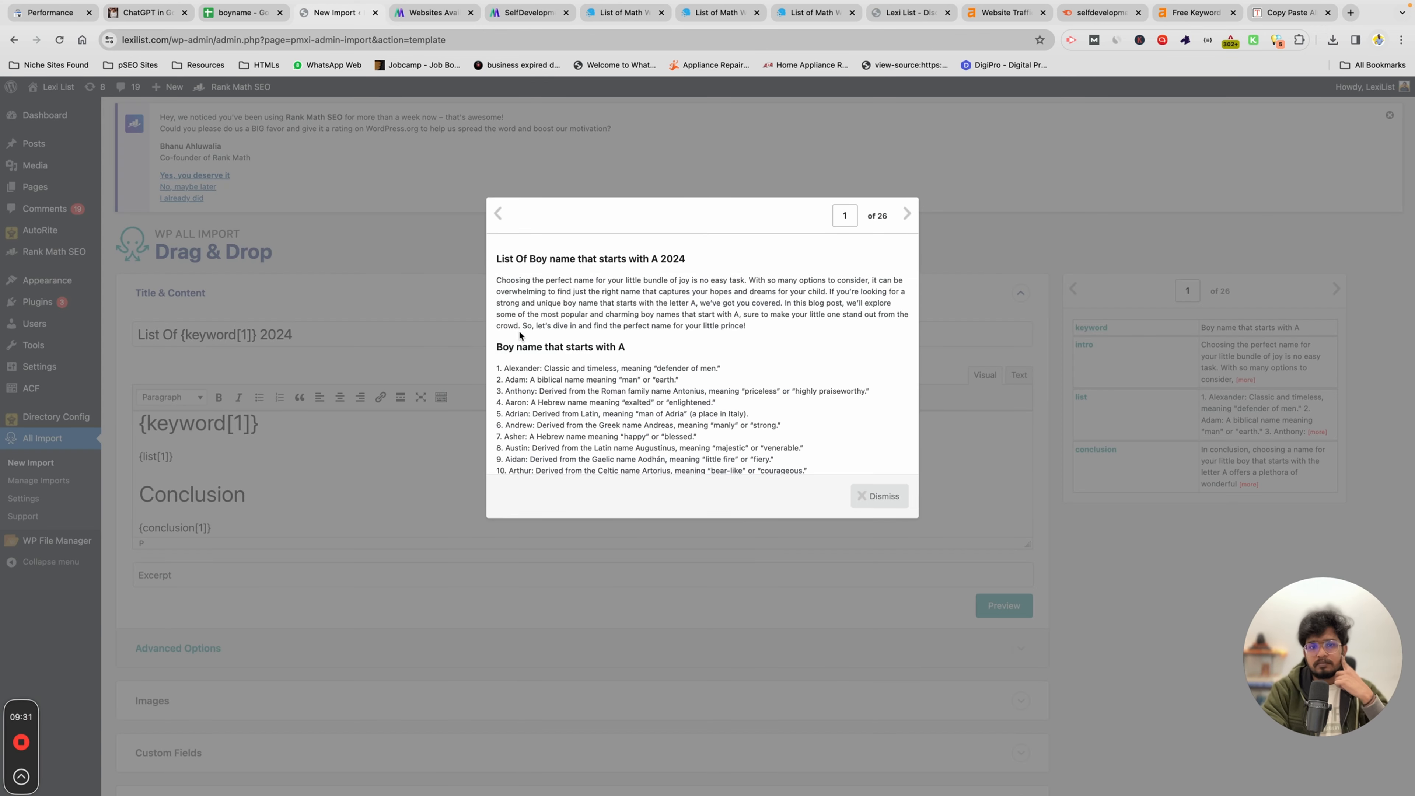
scroll("down", 3)
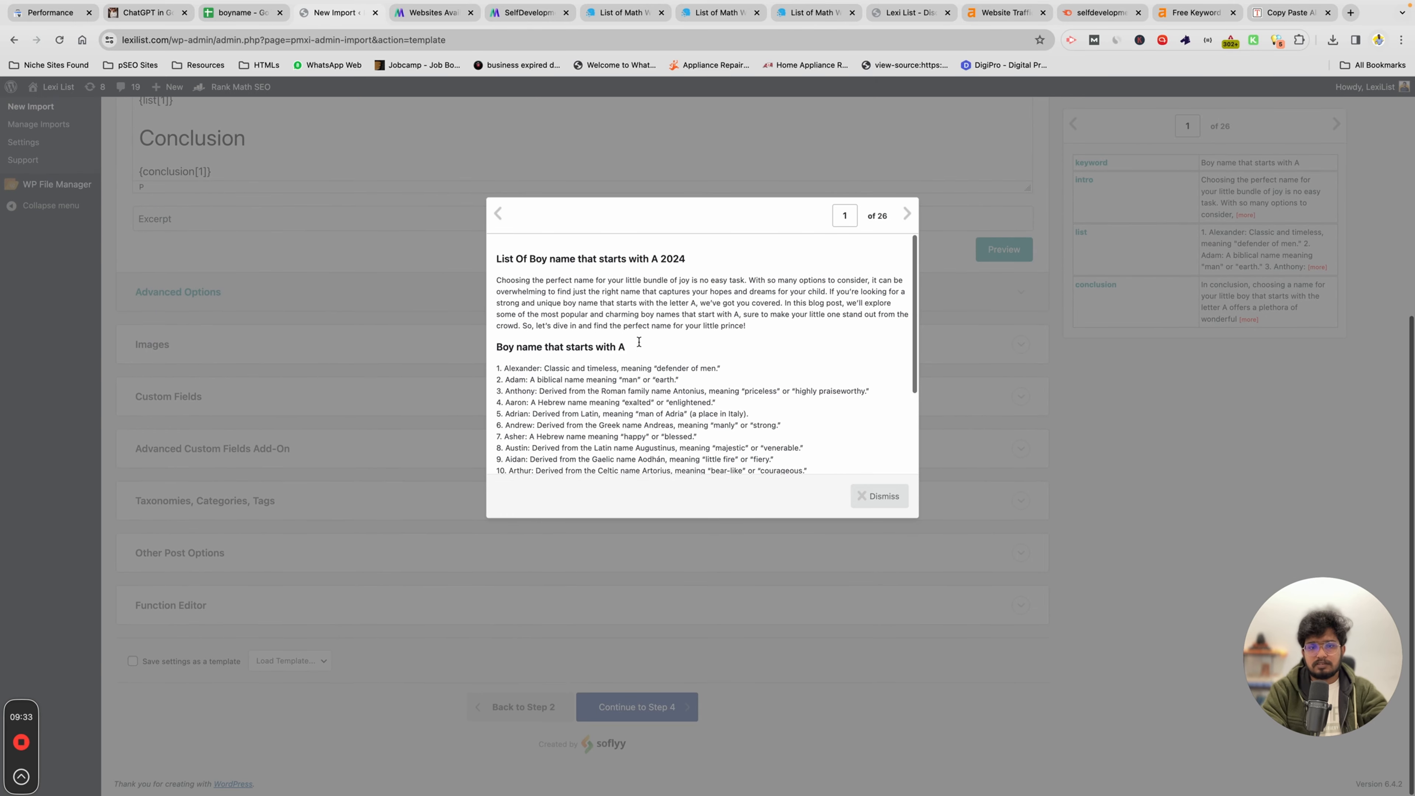
scroll("down", 3)
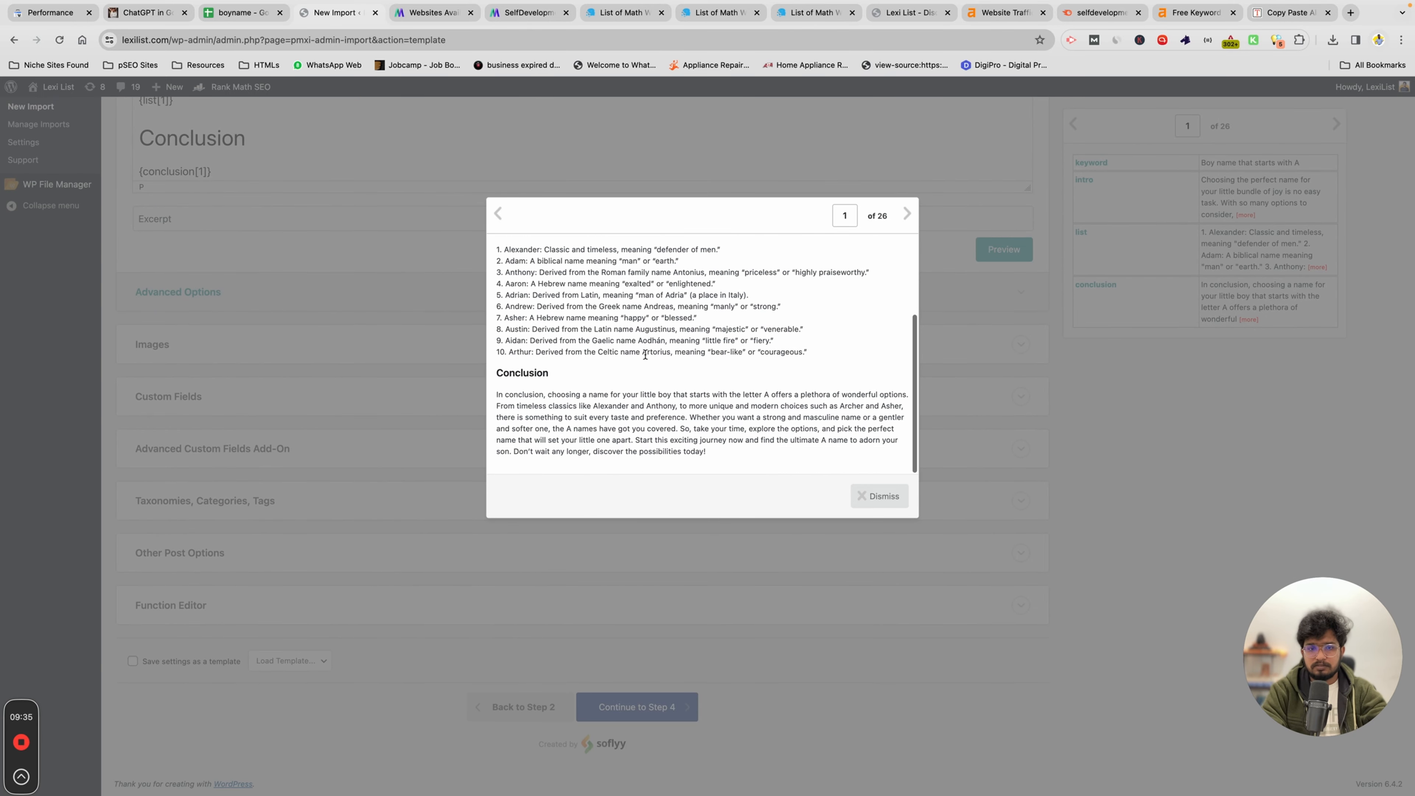
left_click(907, 213)
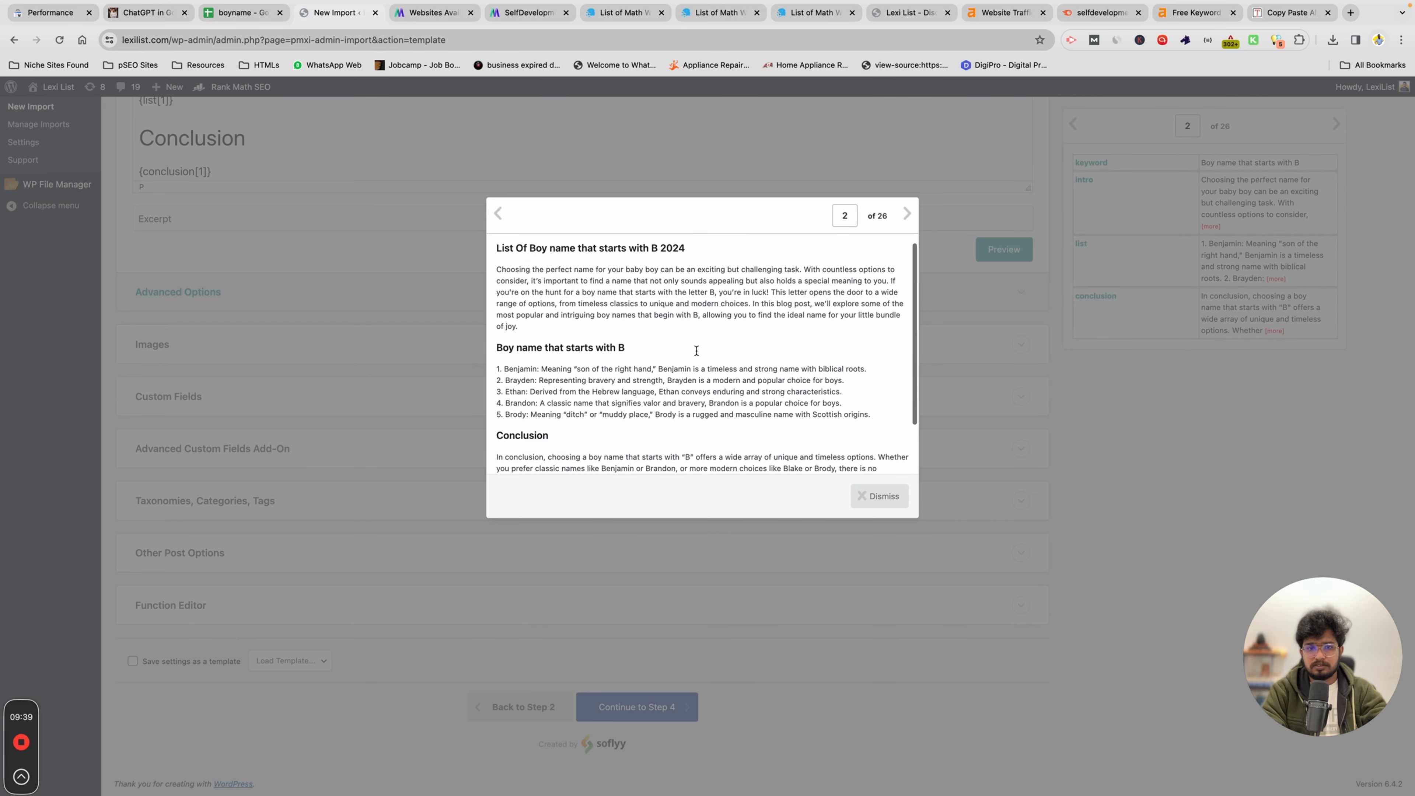
left_click(877, 495)
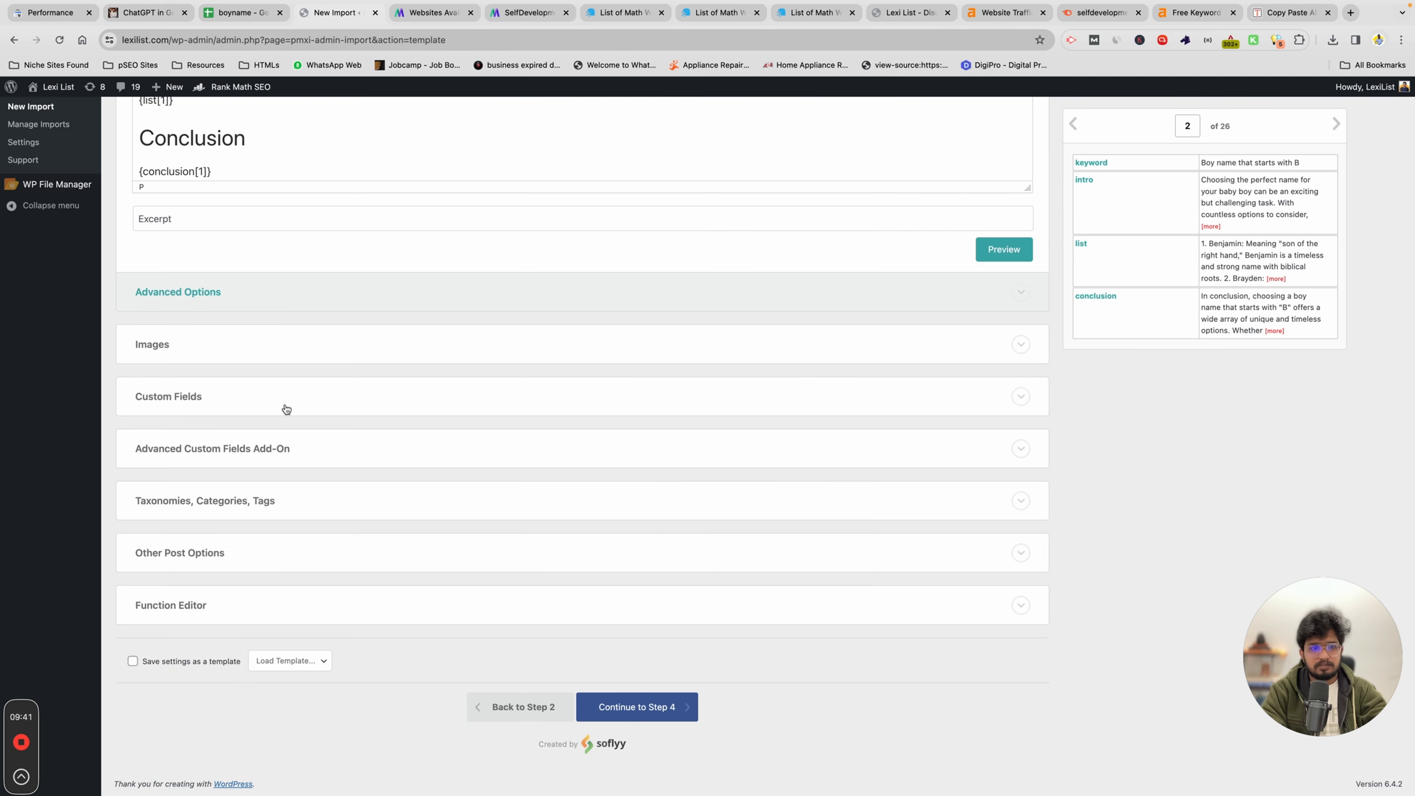
Enable Categories under Taxonomies with multiple categories per post, and reveal Other Post Options
scroll("up", 3)
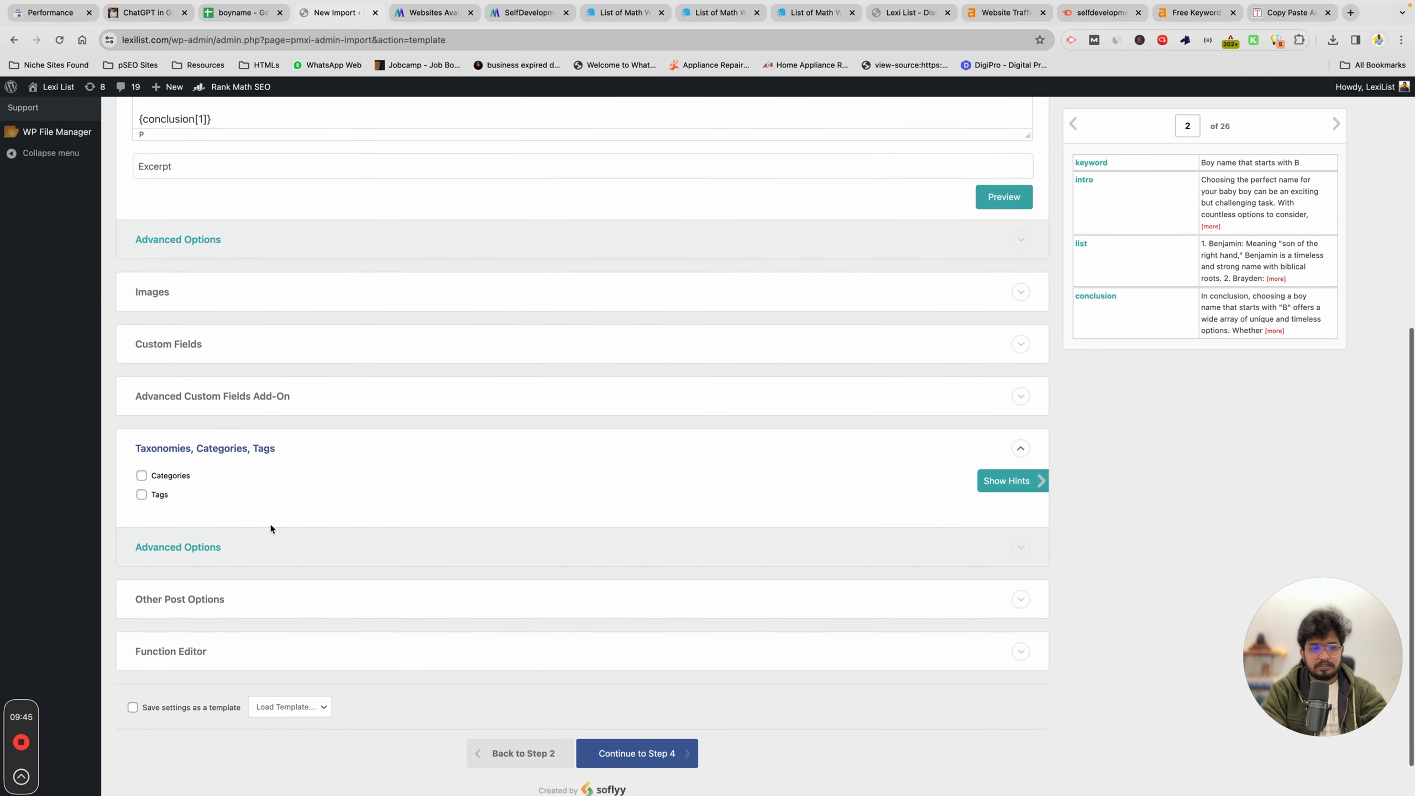
left_click(141, 475)
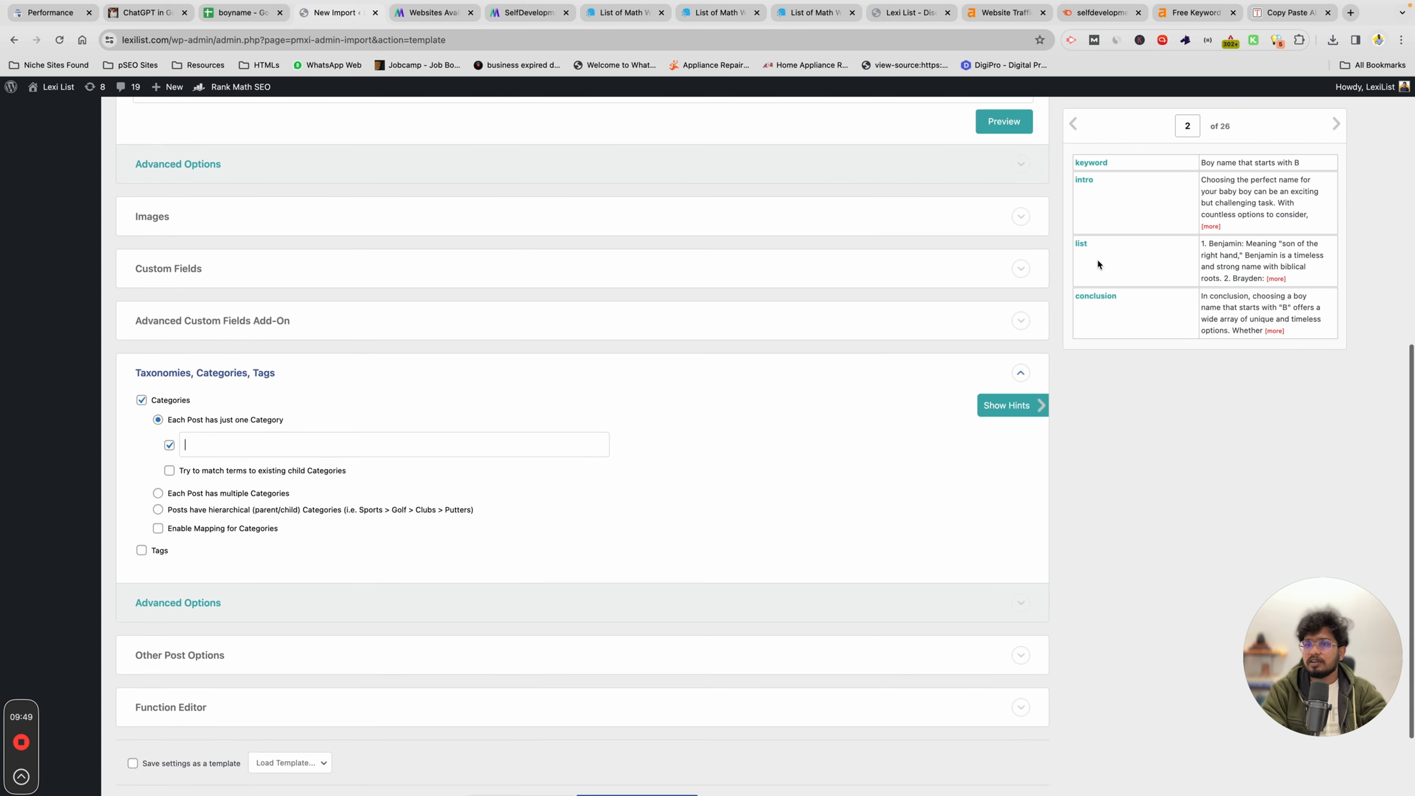
scroll("up", 3)
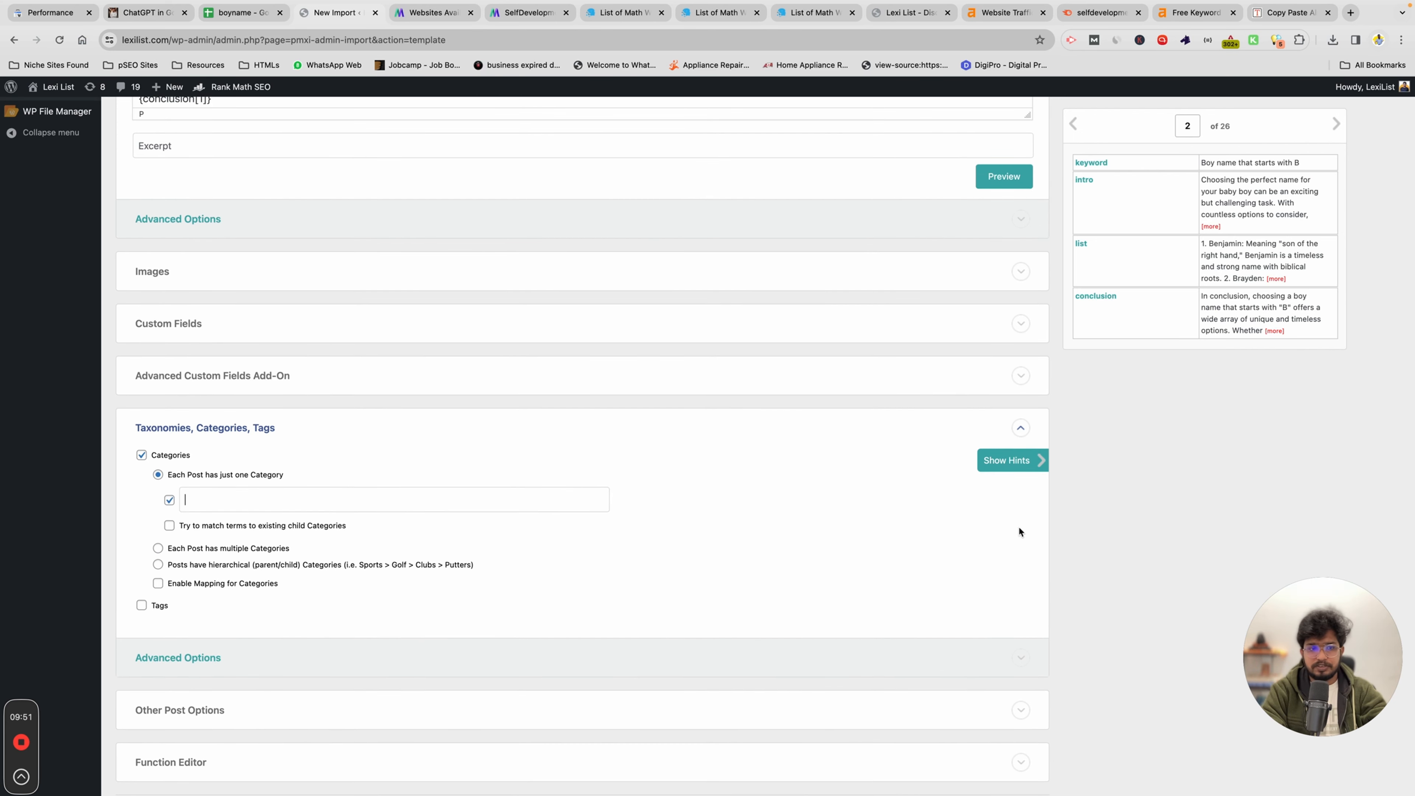
scroll("down", 3)
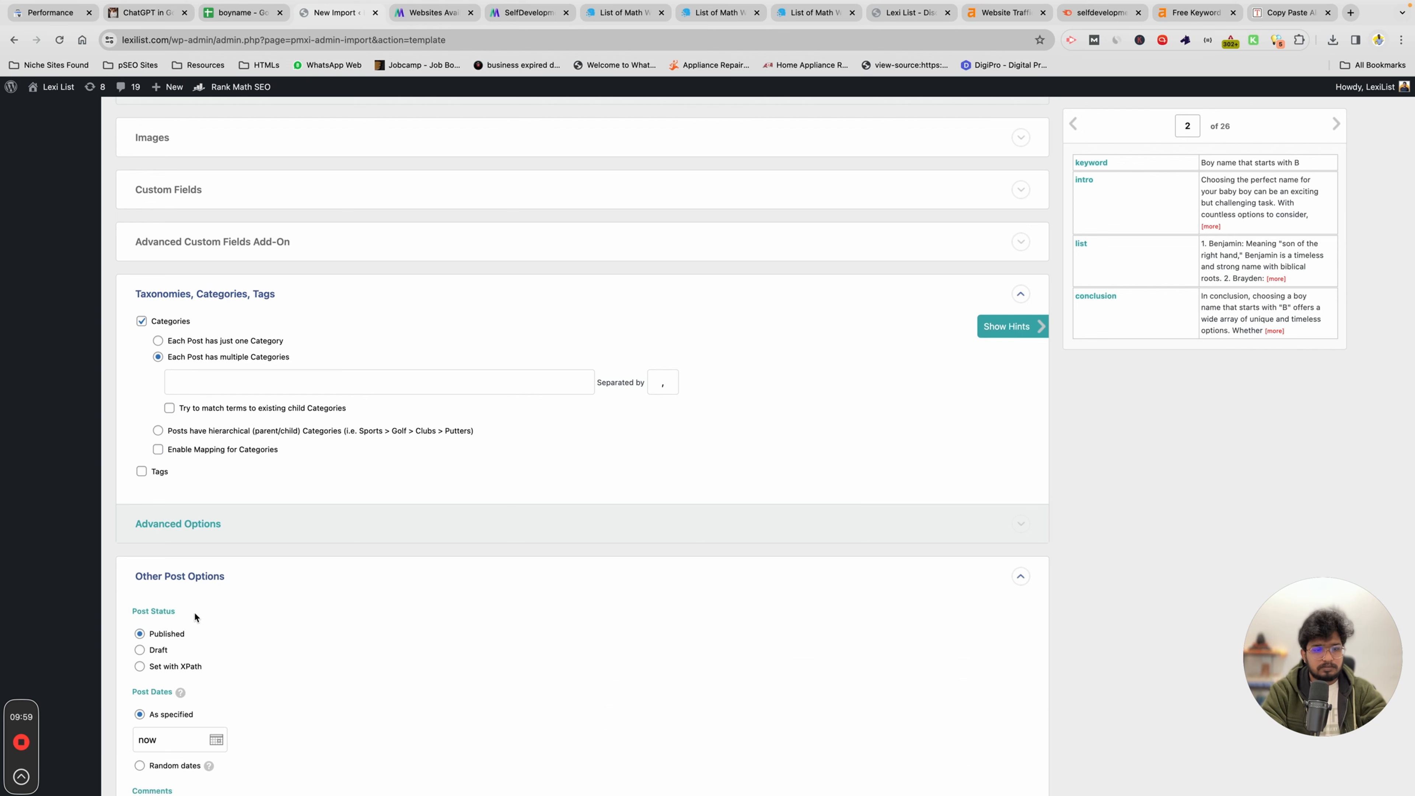
Set Post Dates to random between January 20, 2024 and now, leaving the remaining post options as is
scroll("down", 3)
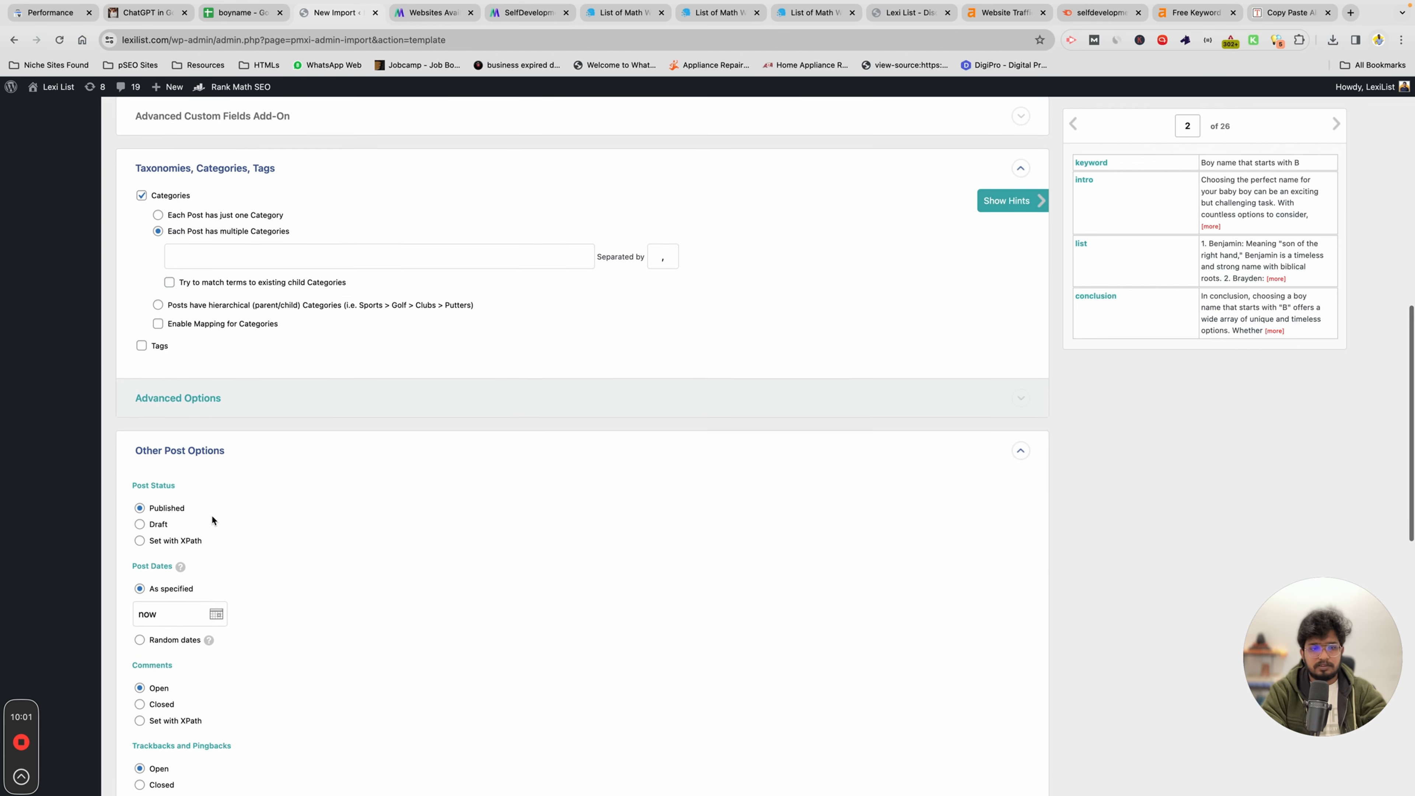
scroll("down", 3)
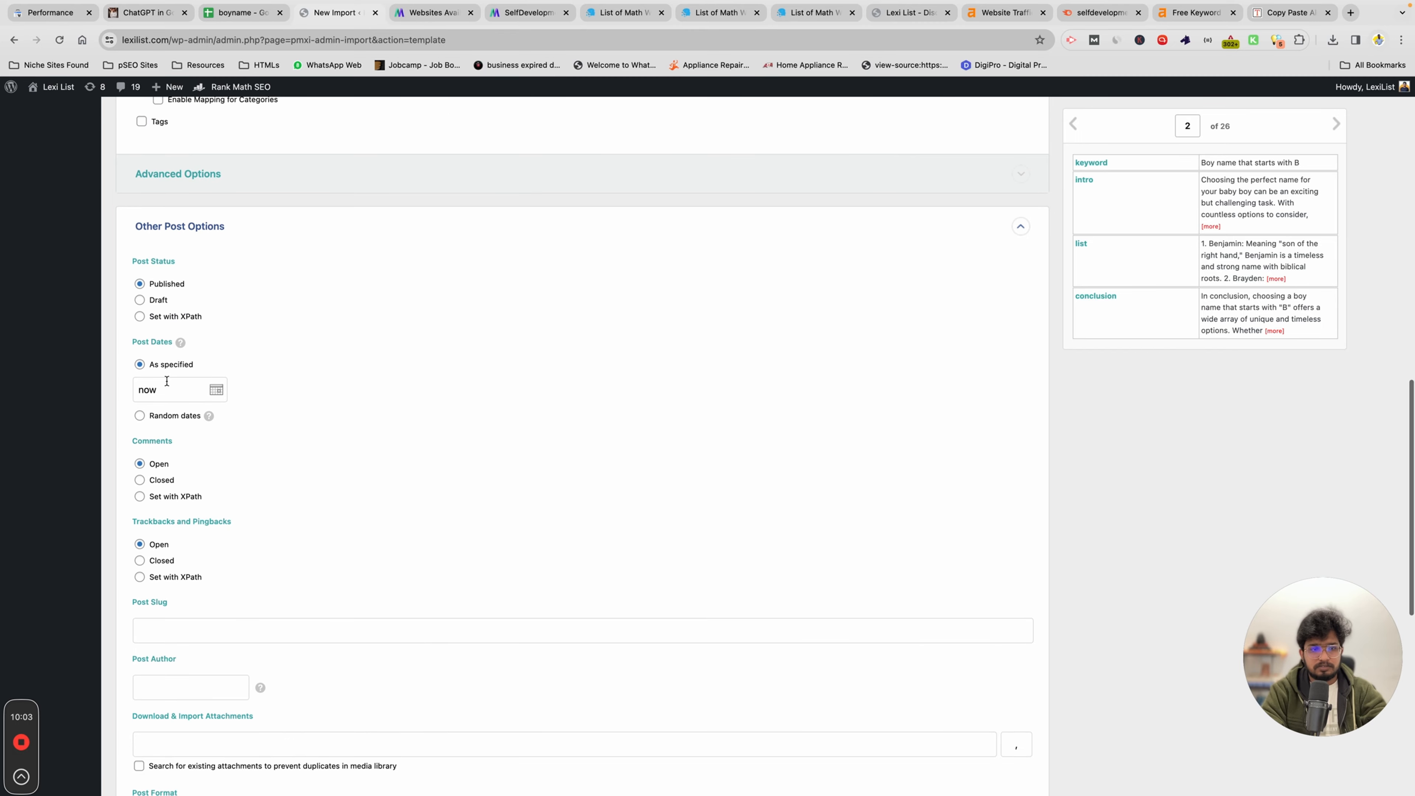
left_click(140, 414)
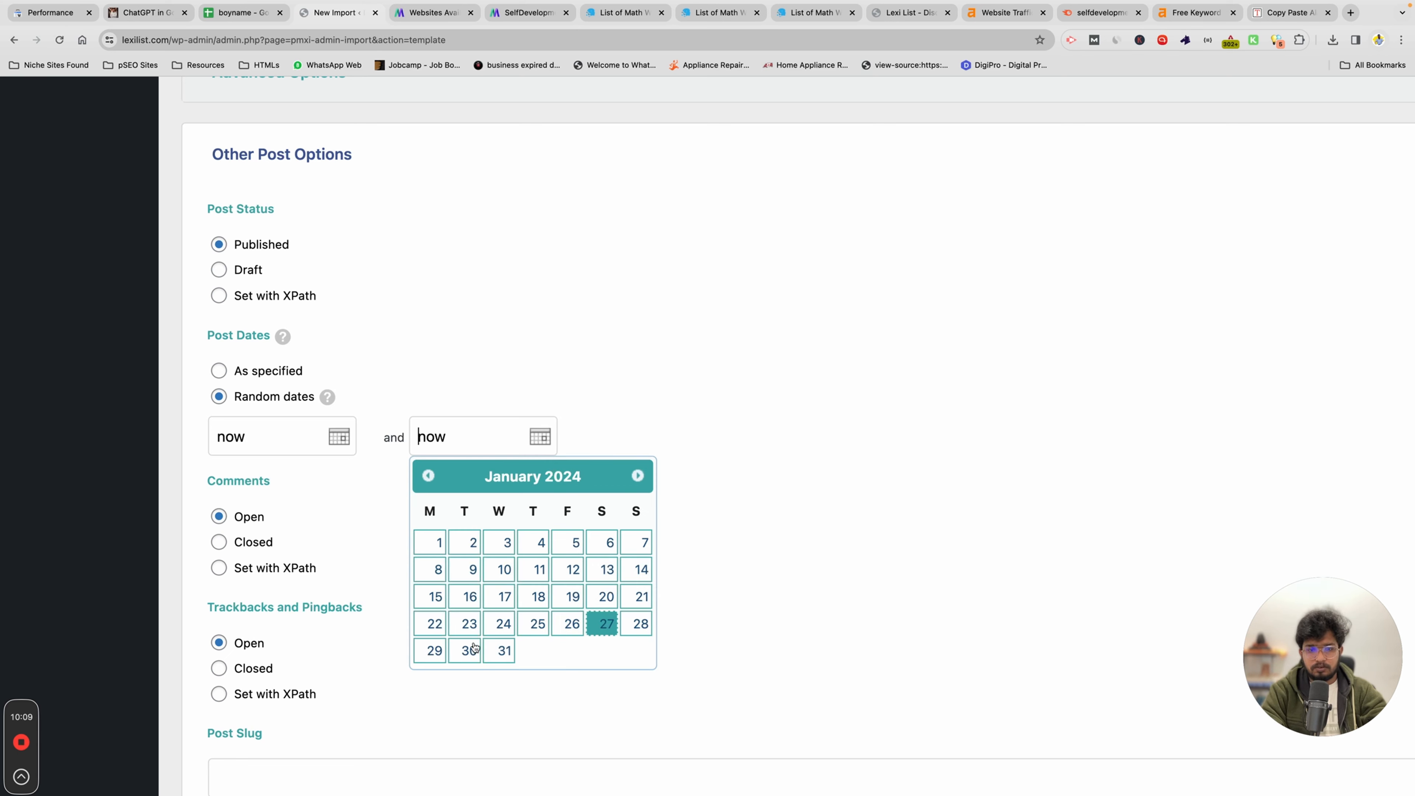
mouse_move(517, 655)
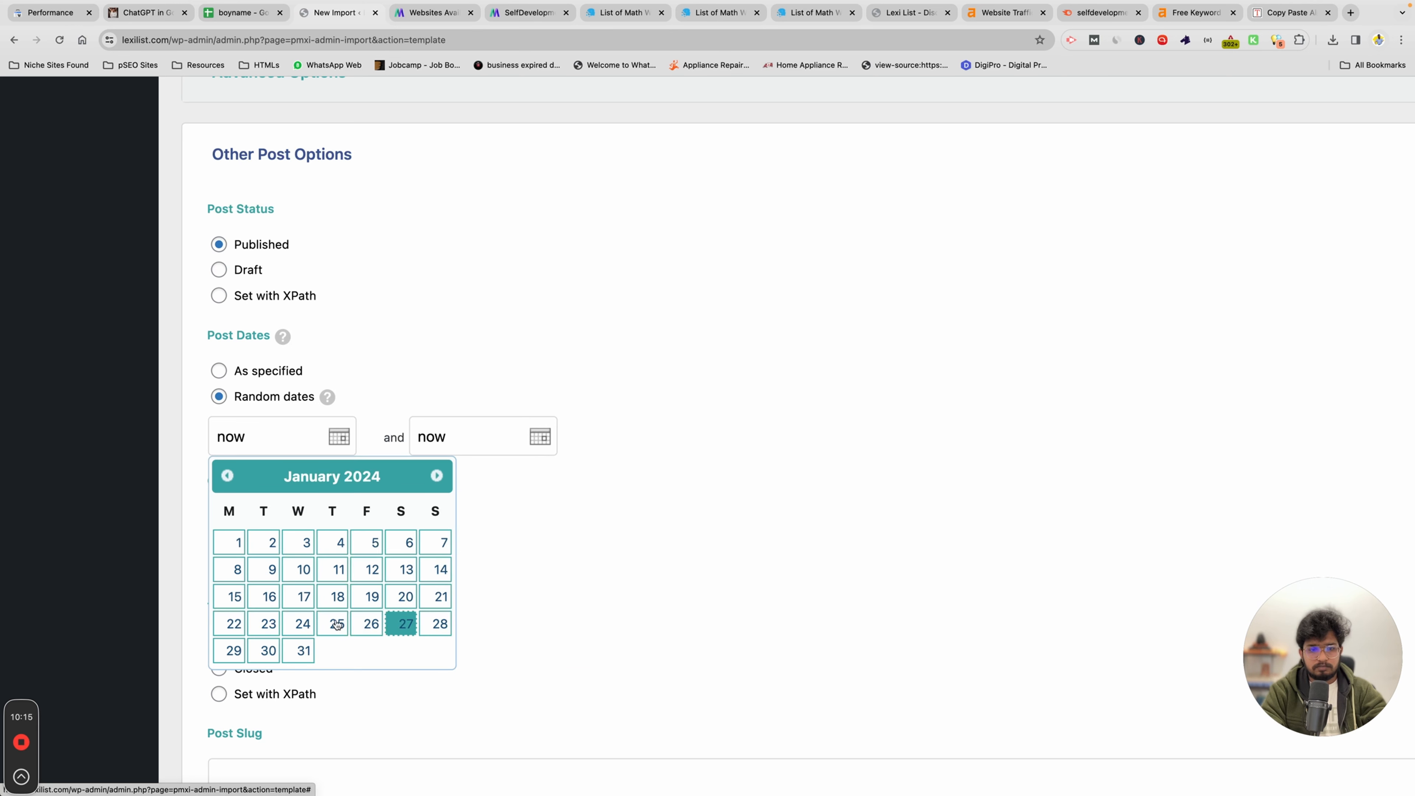
left_click(403, 595)
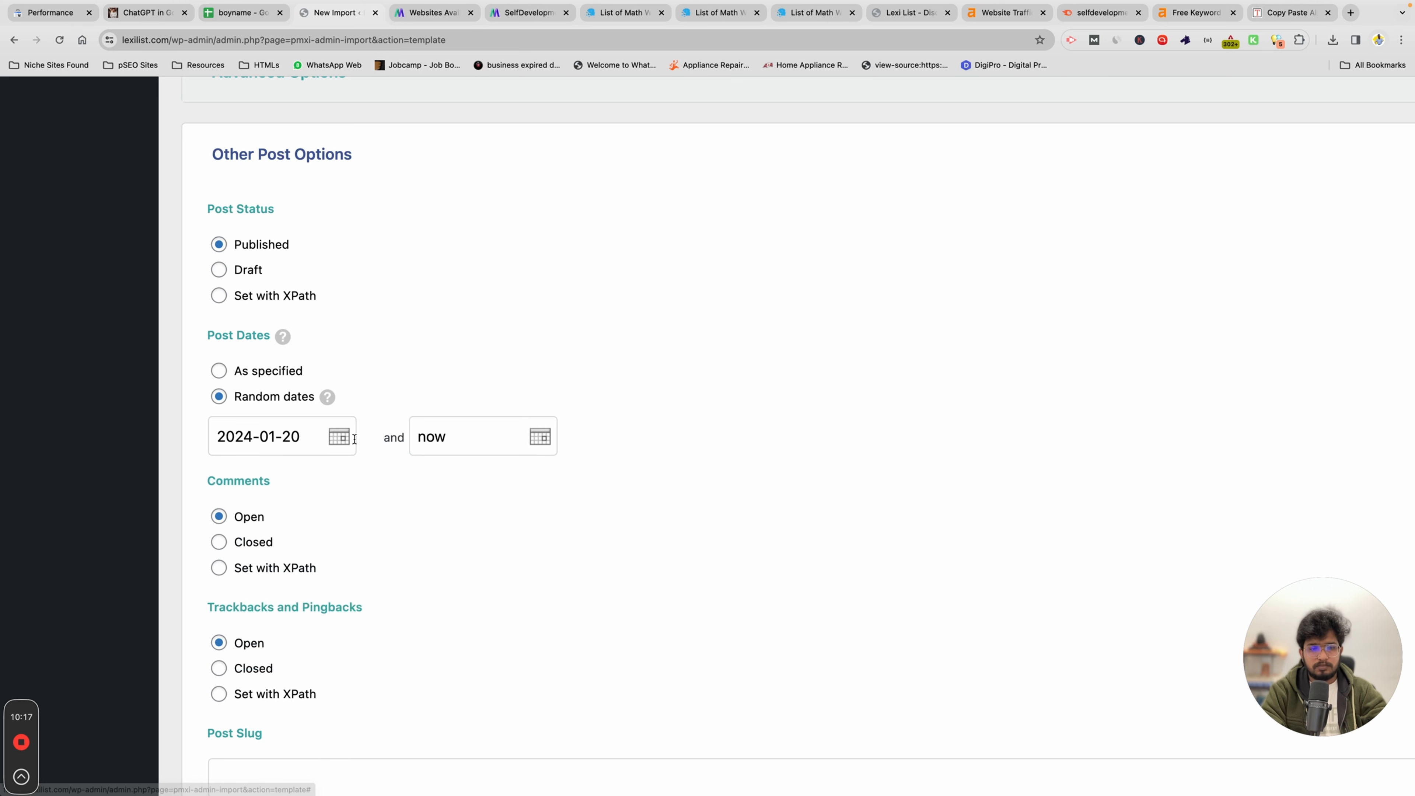
mouse_move(535, 515)
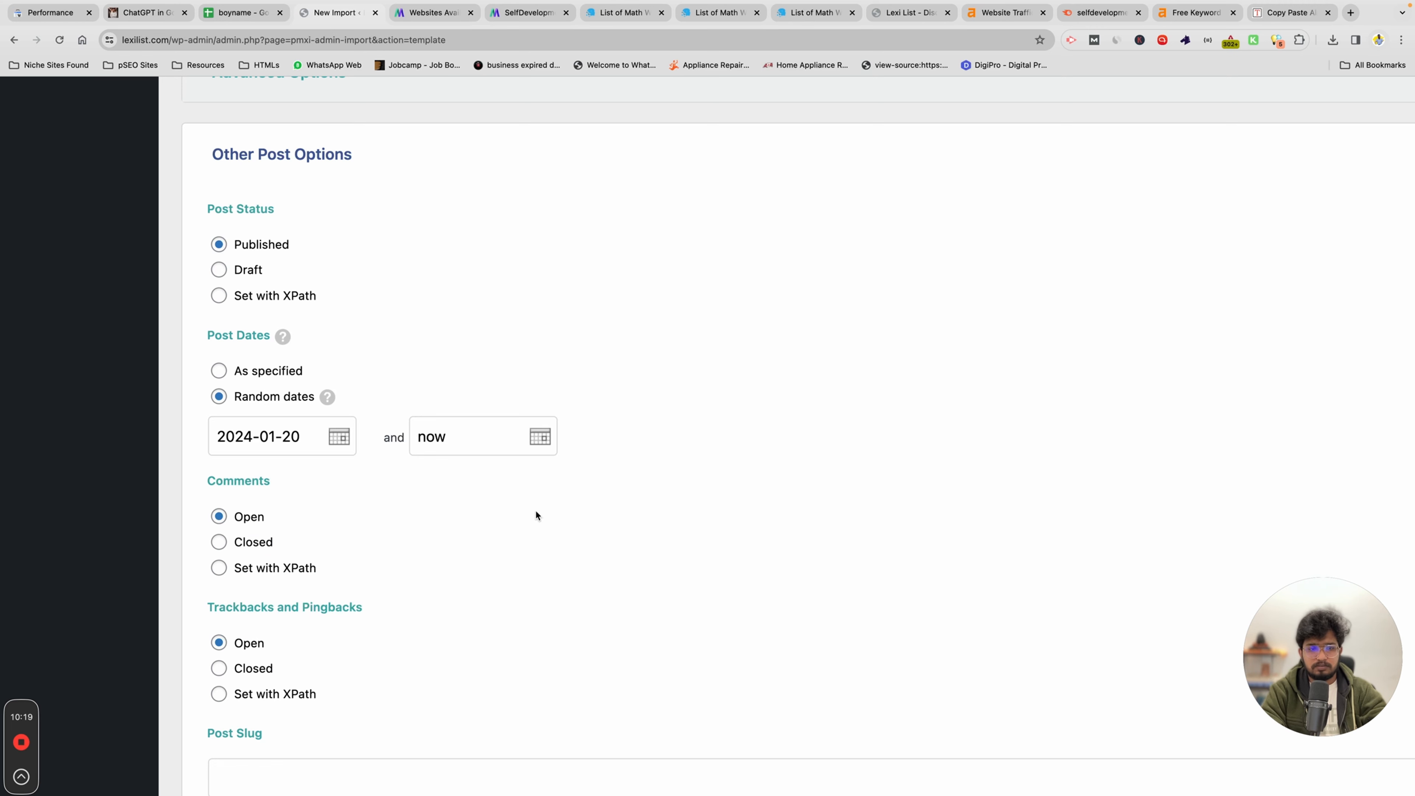
scroll("down", 3)
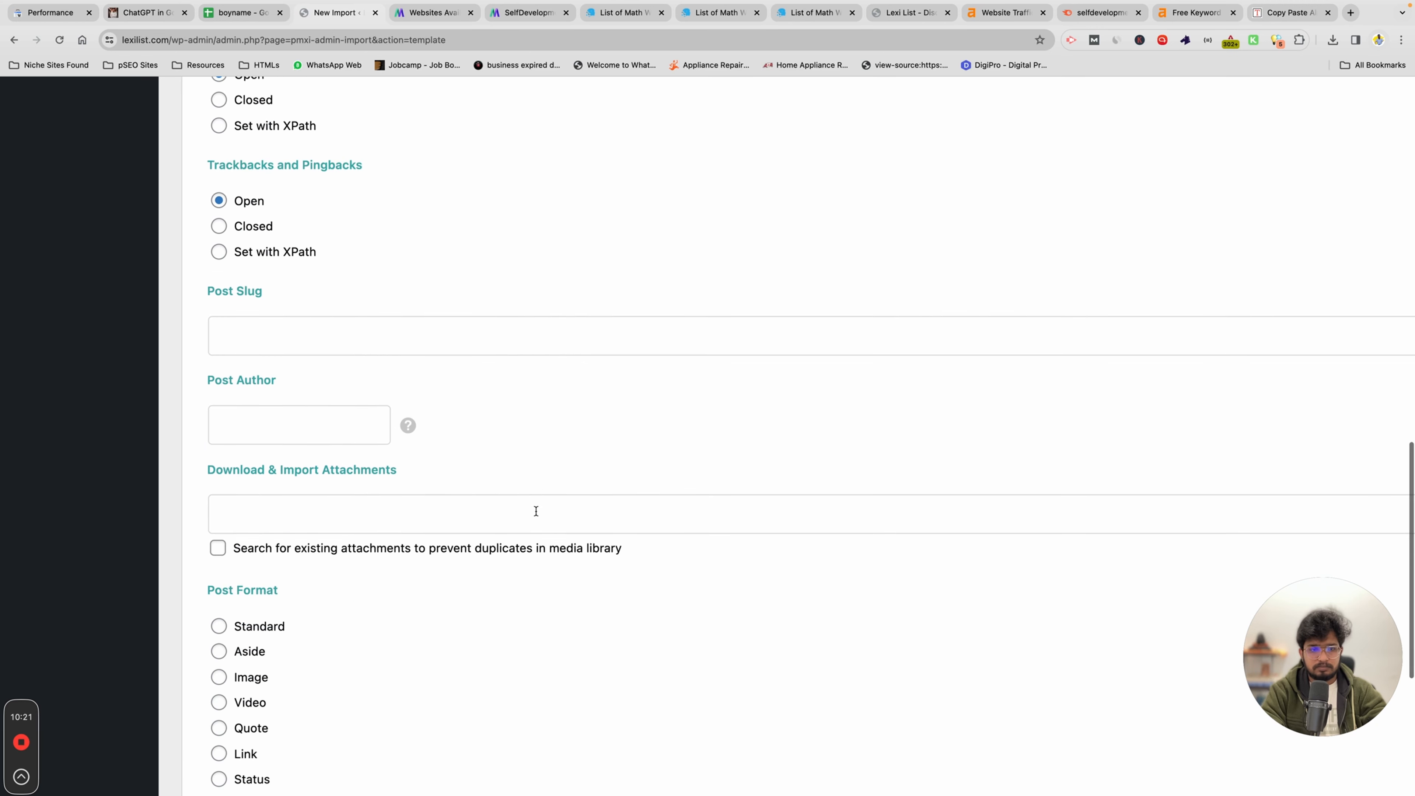
mouse_move(1362, 314)
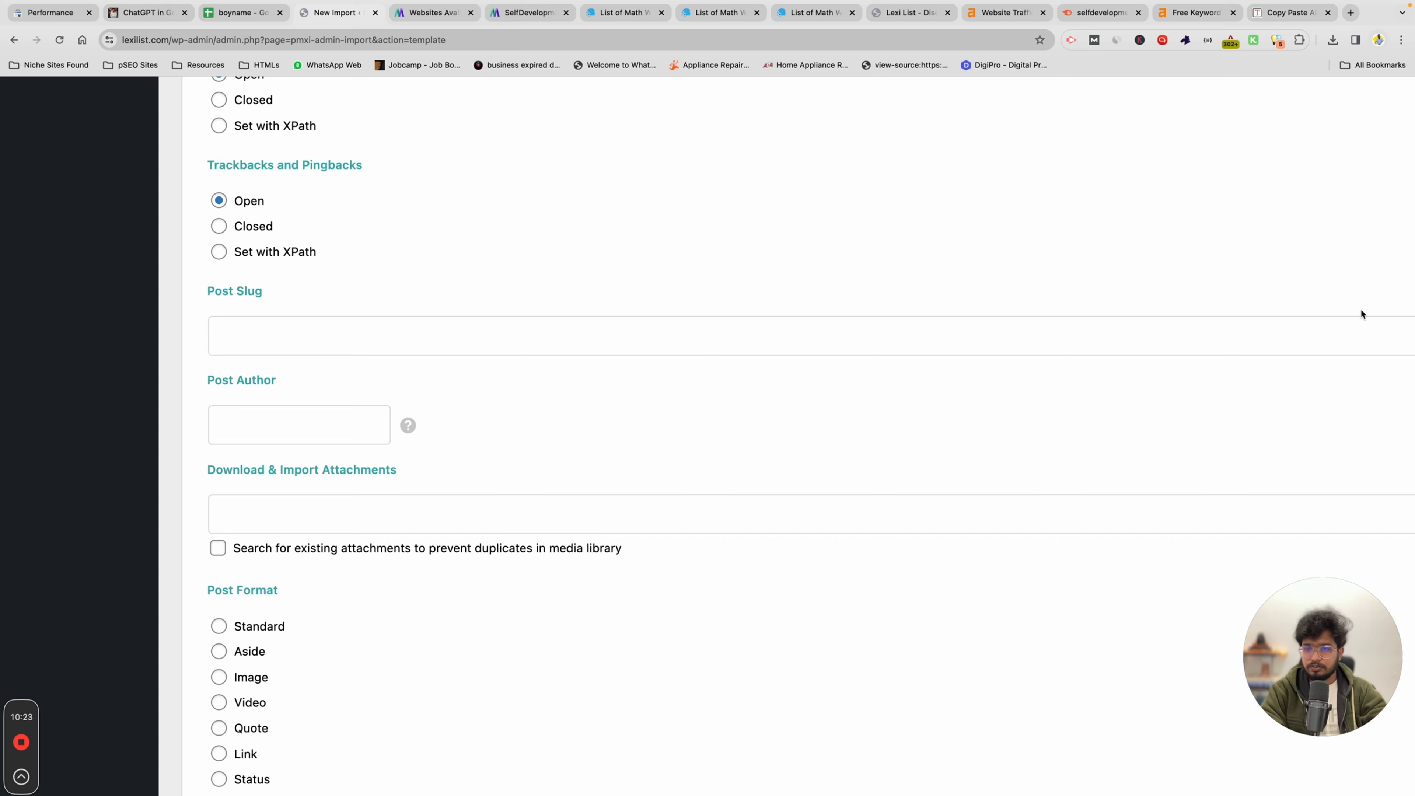
scroll("down", 3)
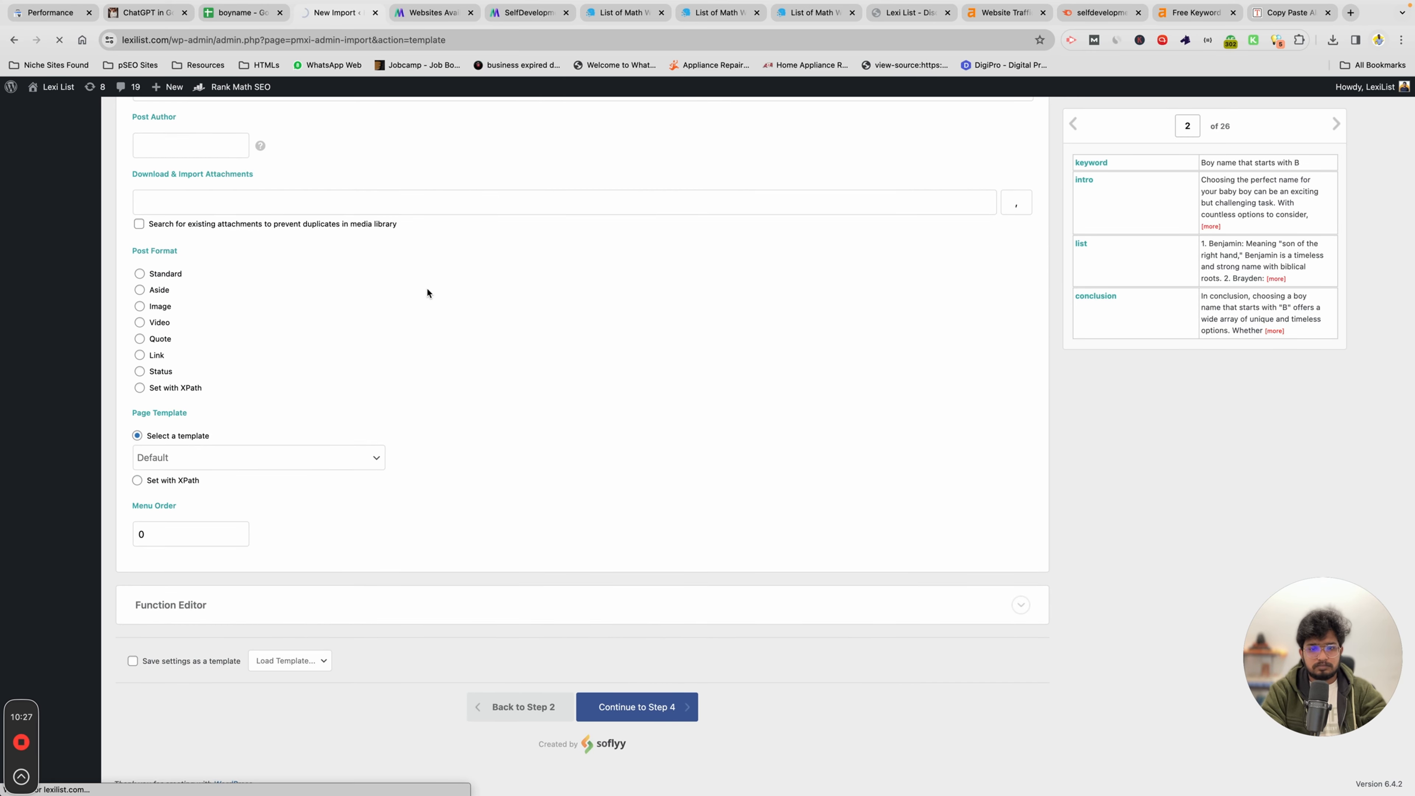
Continue through Import Settings and Confirm & Run the import of the 26 boyname records
left_click(636, 706)
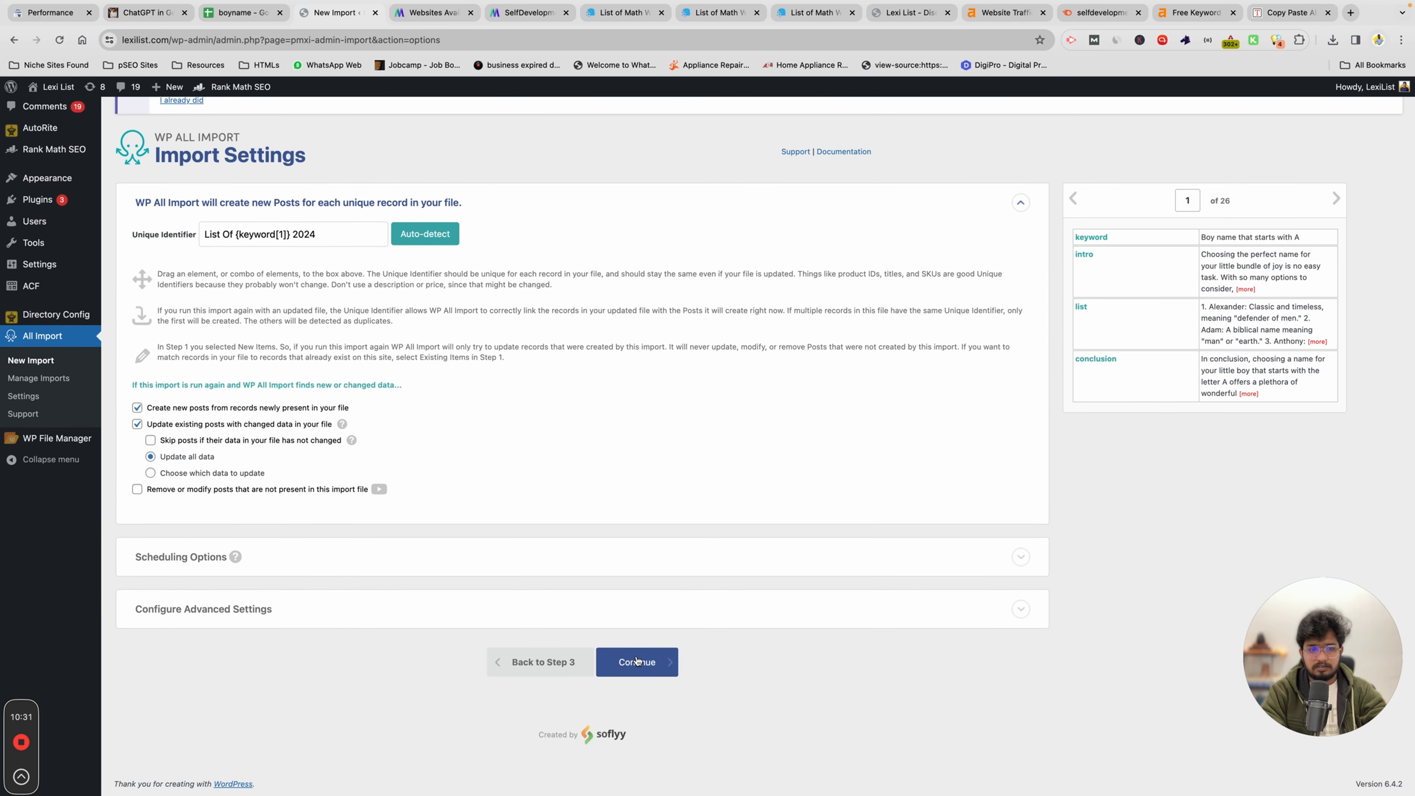
left_click(636, 662)
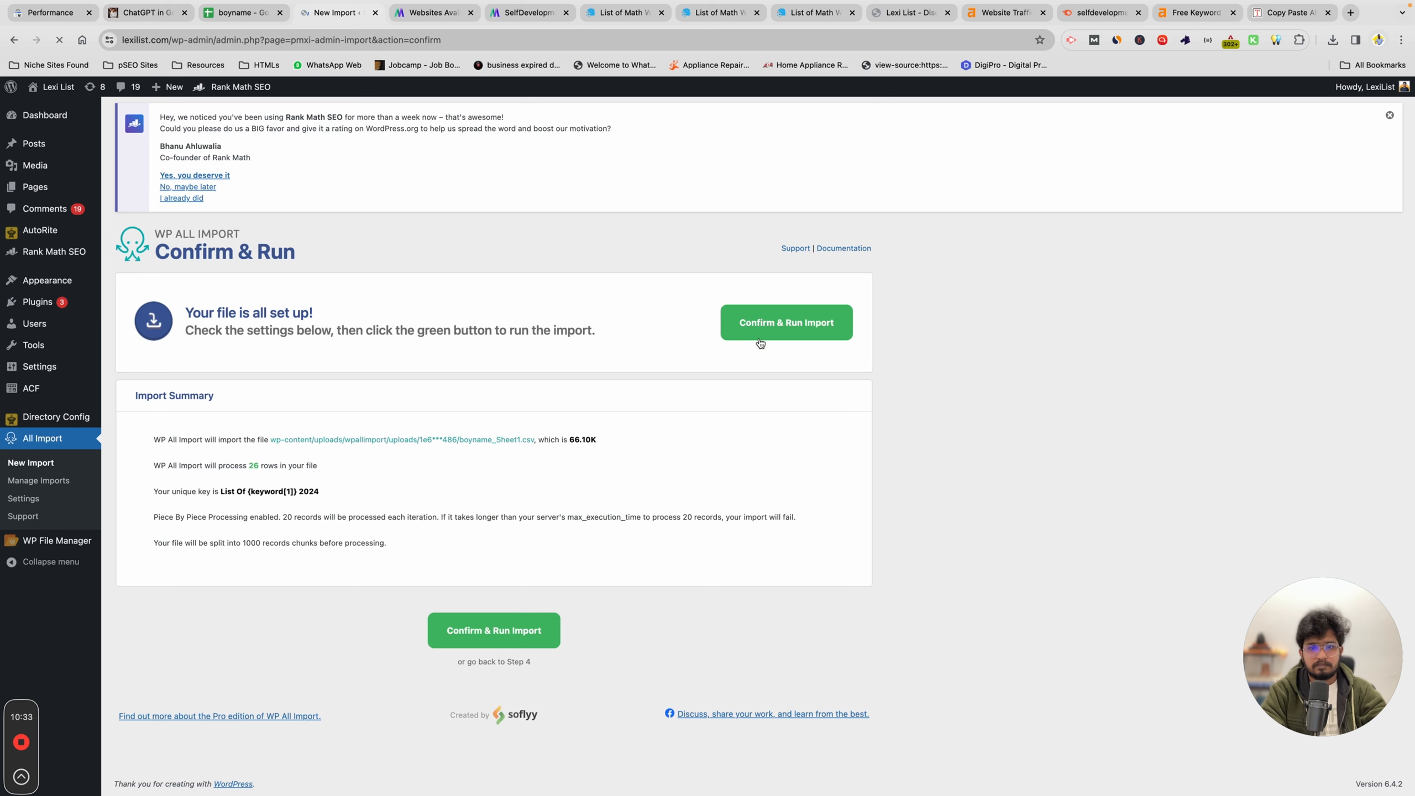
left_click(785, 322)
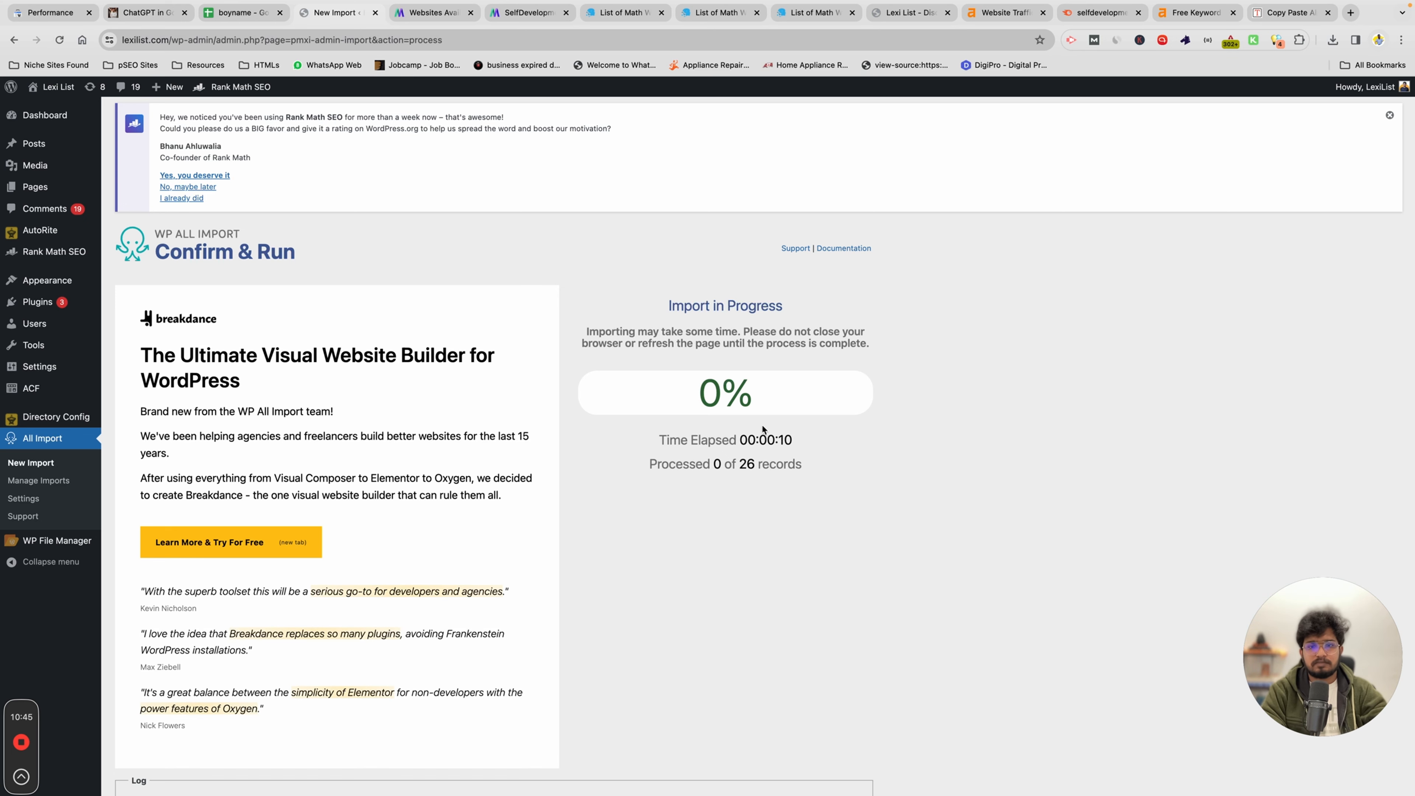
left_click(1193, 11)
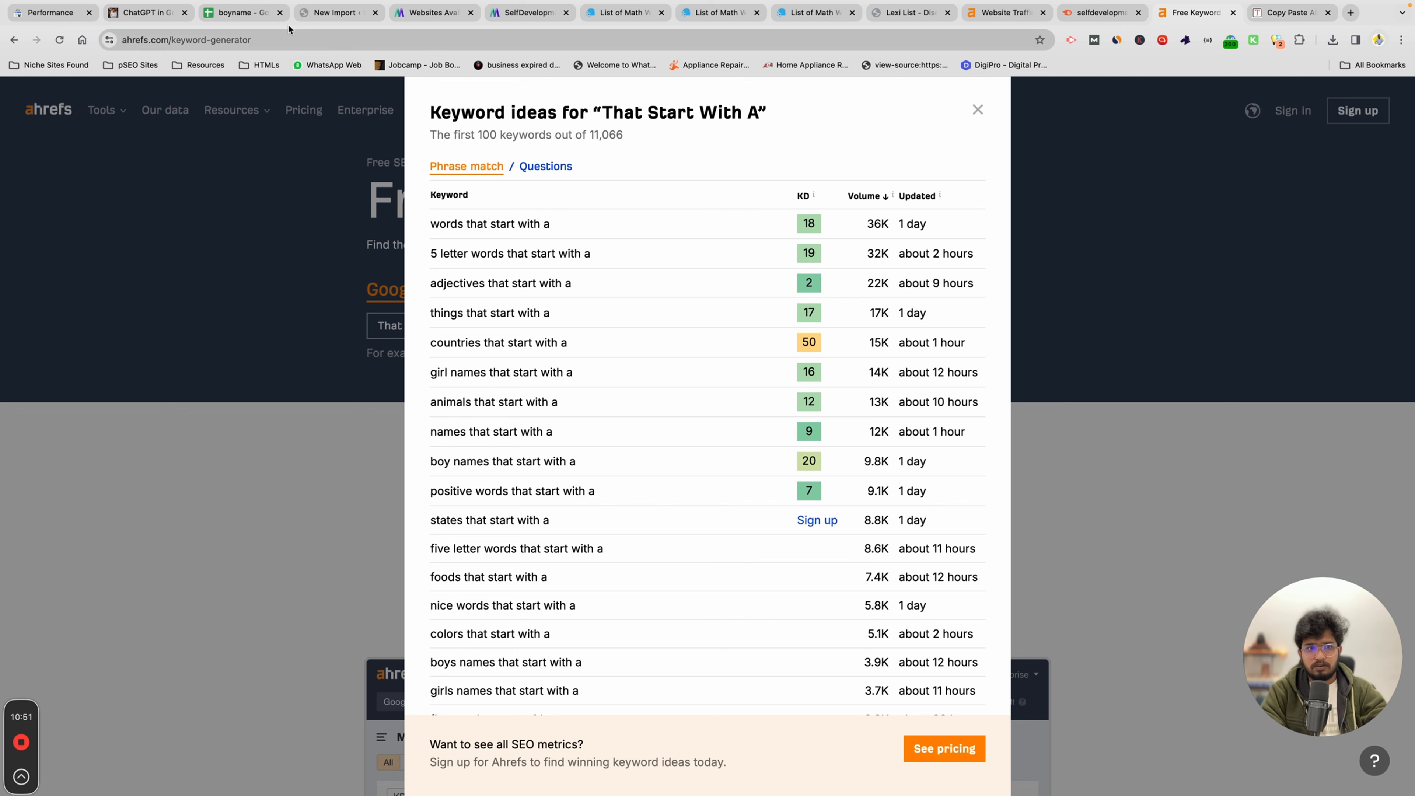
Revisit the boyname spreadsheet rows down past the last Z entry, then return to the WordPress Posts list
left_click(239, 11)
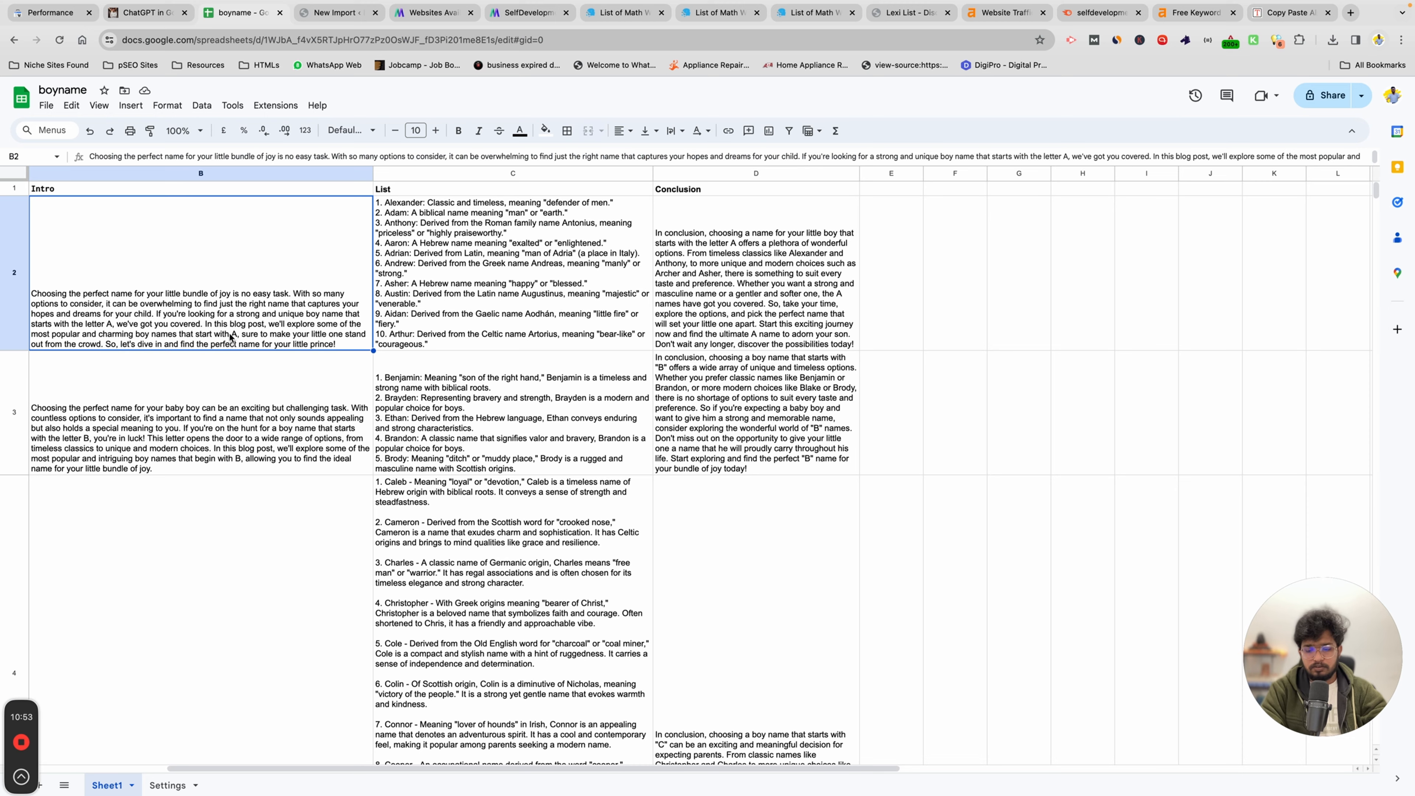
scroll("down", 3)
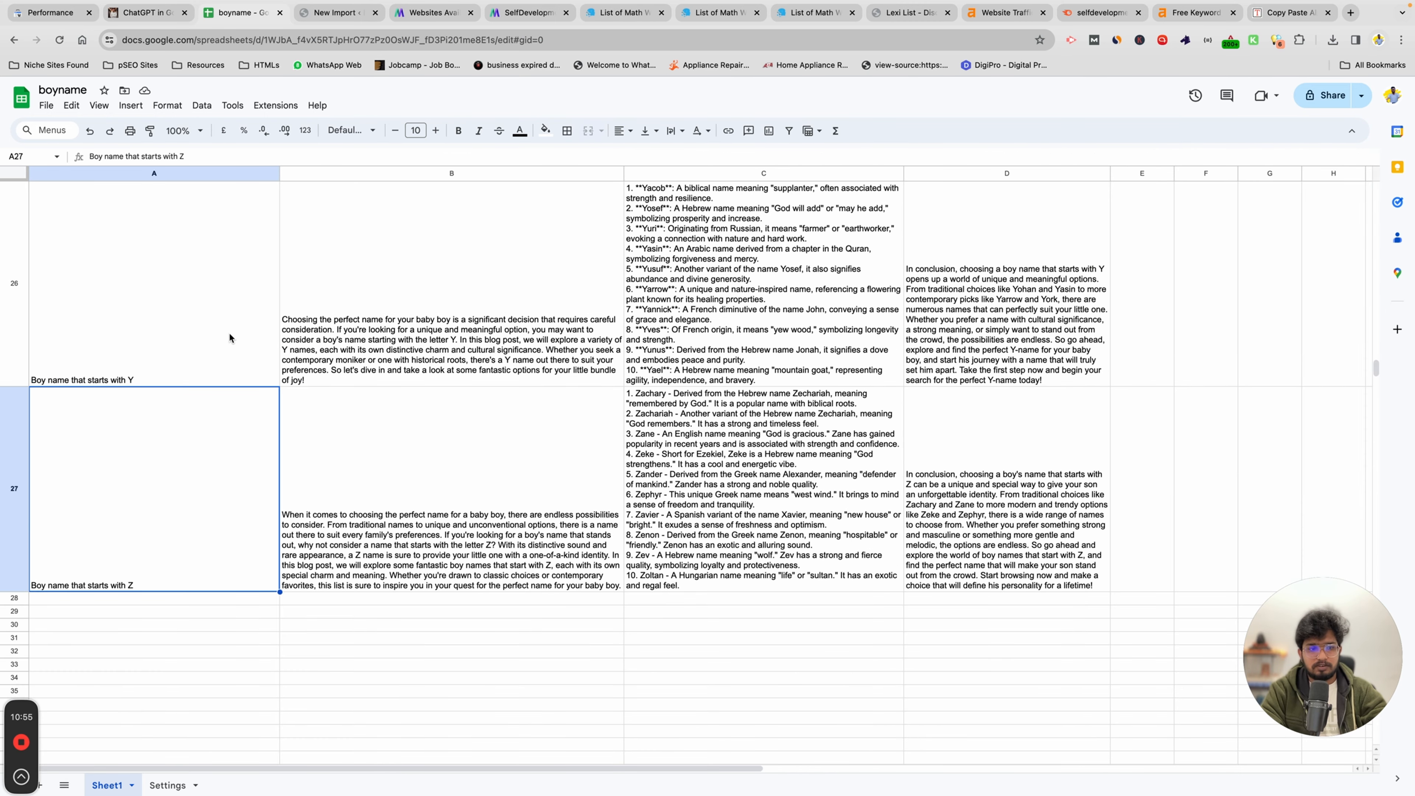
left_click(153, 678)
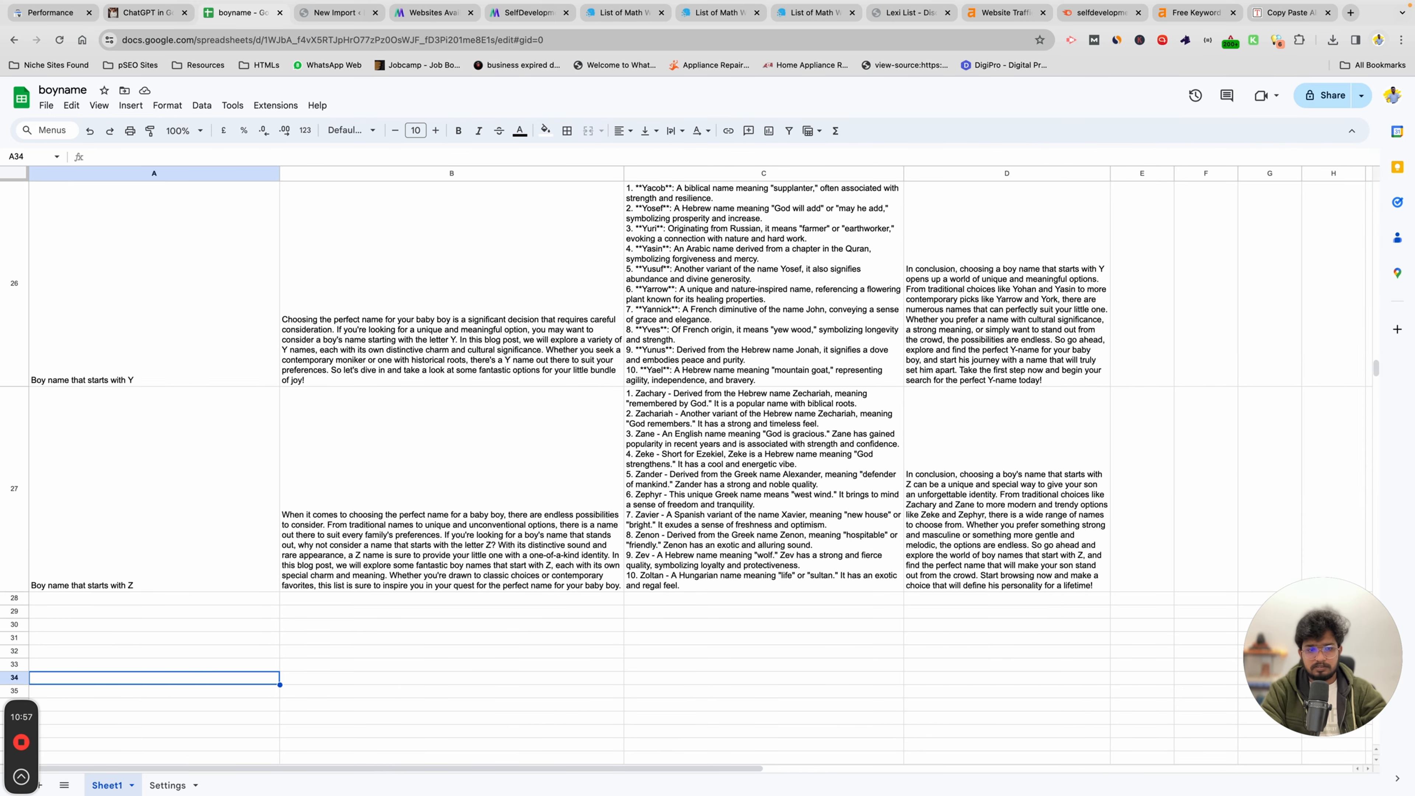
scroll("down", 3)
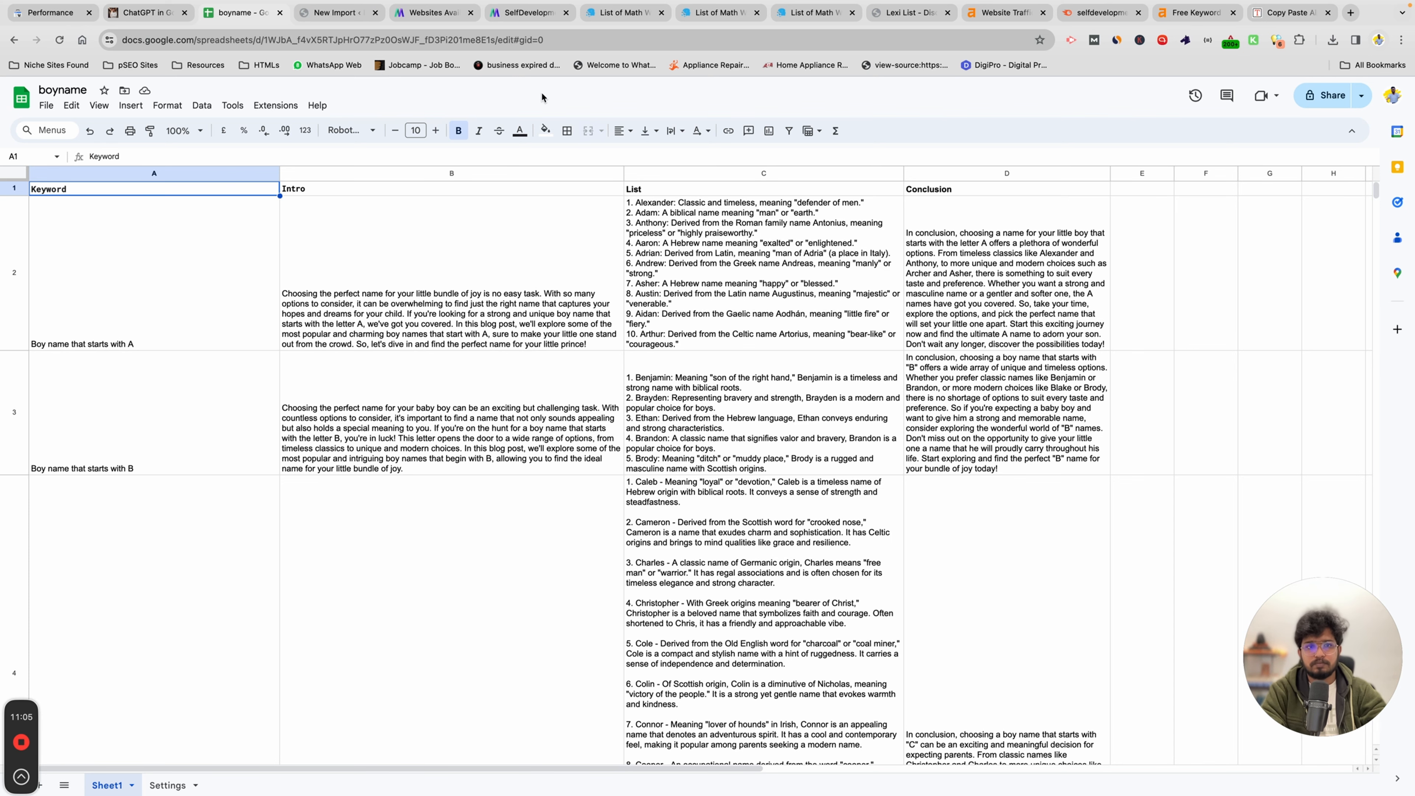
left_click(338, 12)
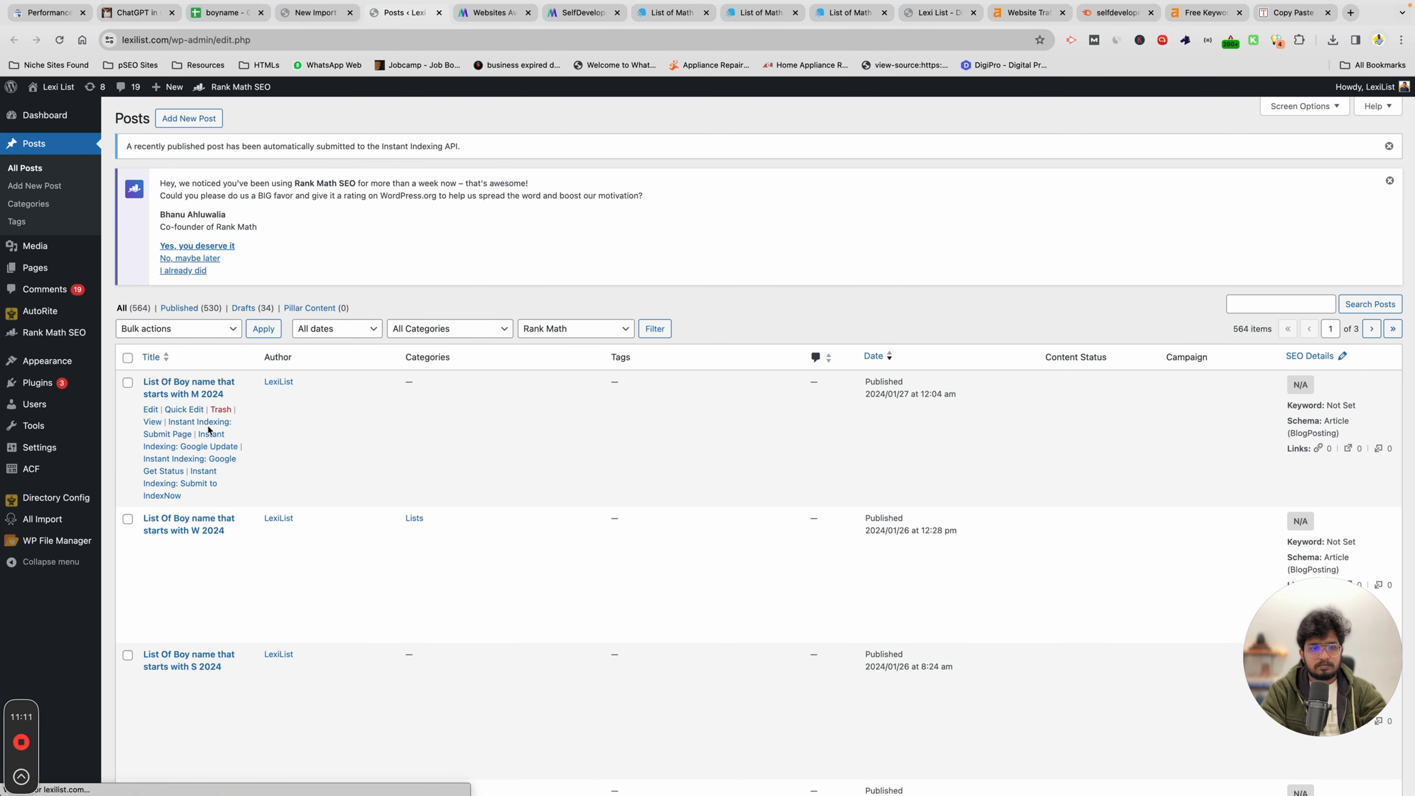
View the live 'List Of Boy name that starts with M 2024' post and read through it
left_click(152, 422)
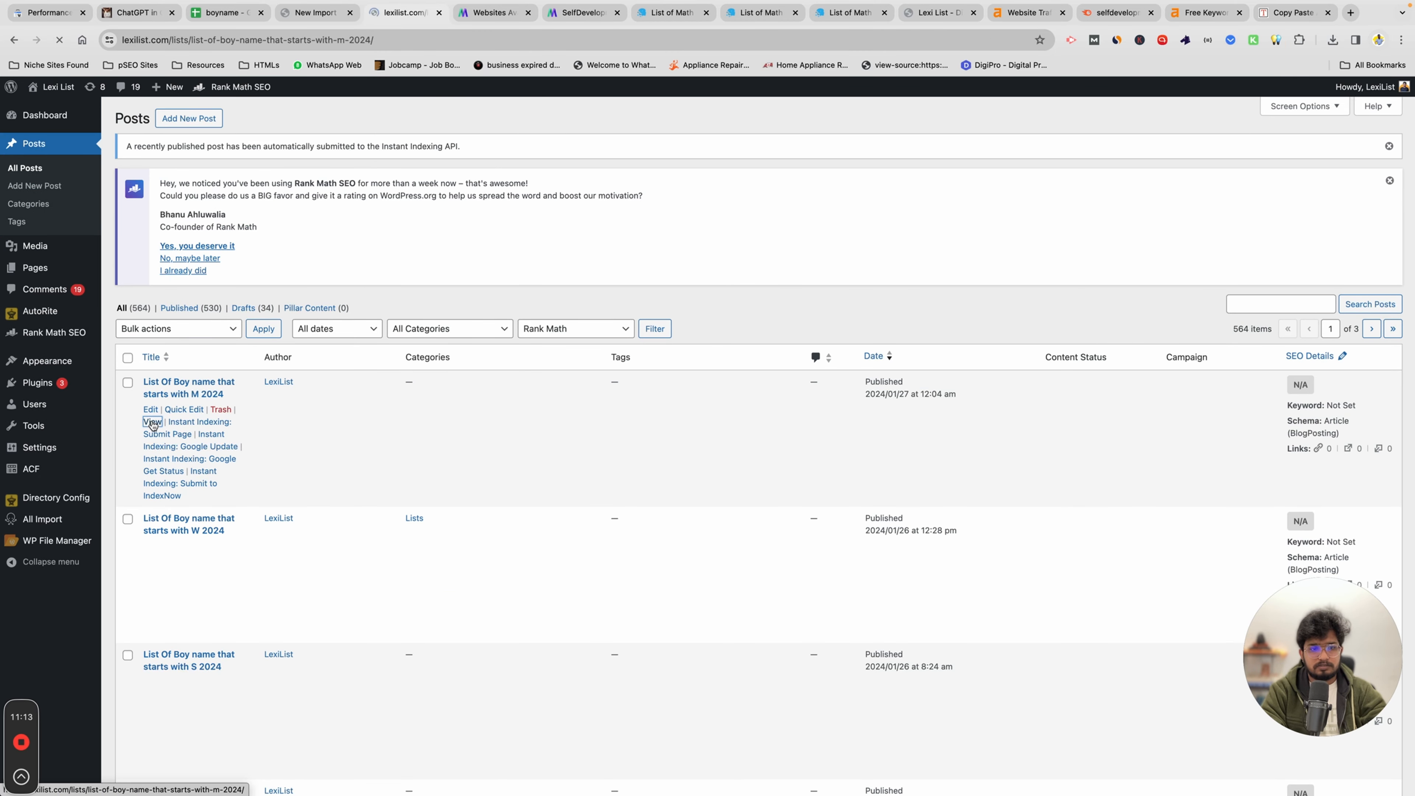
left_click(153, 422)
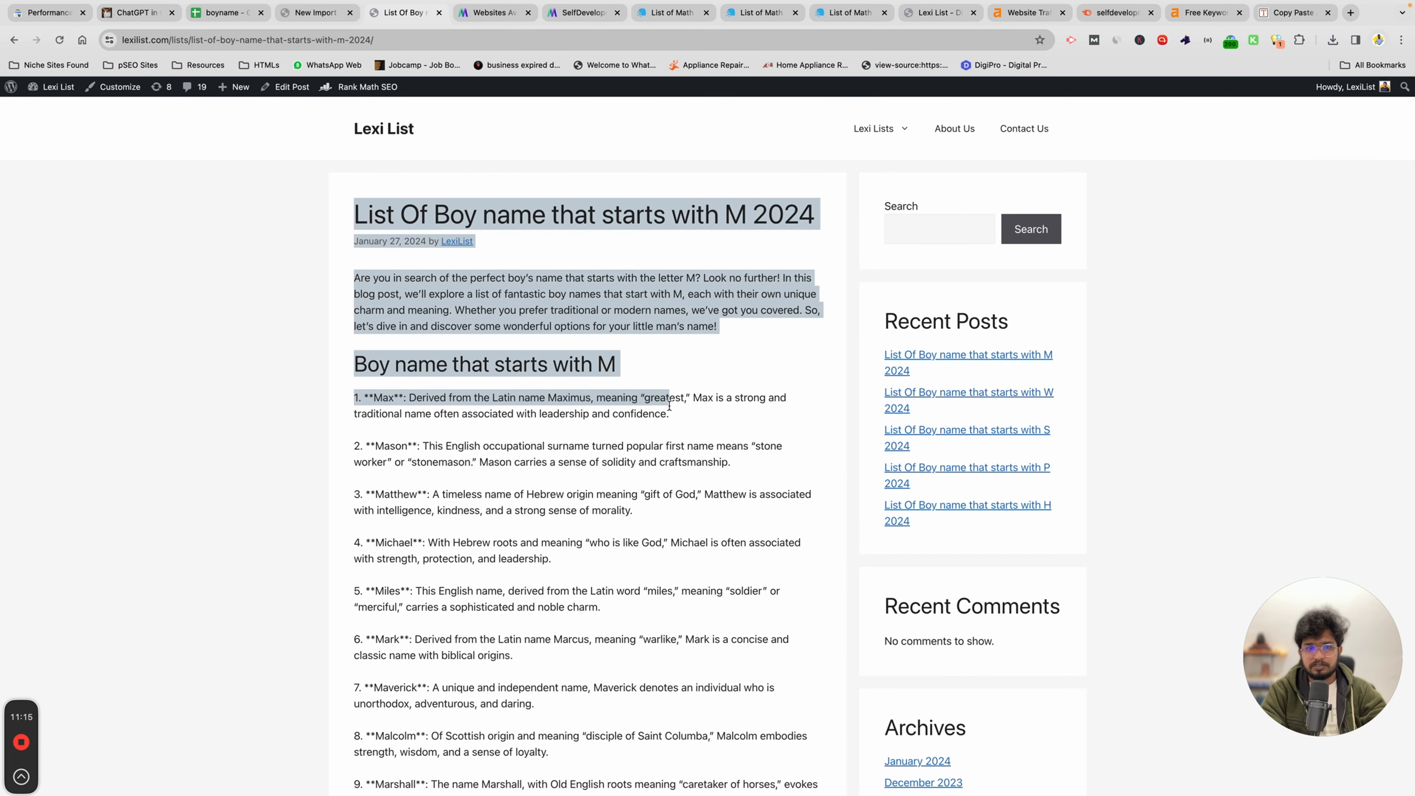
scroll("down", 3)
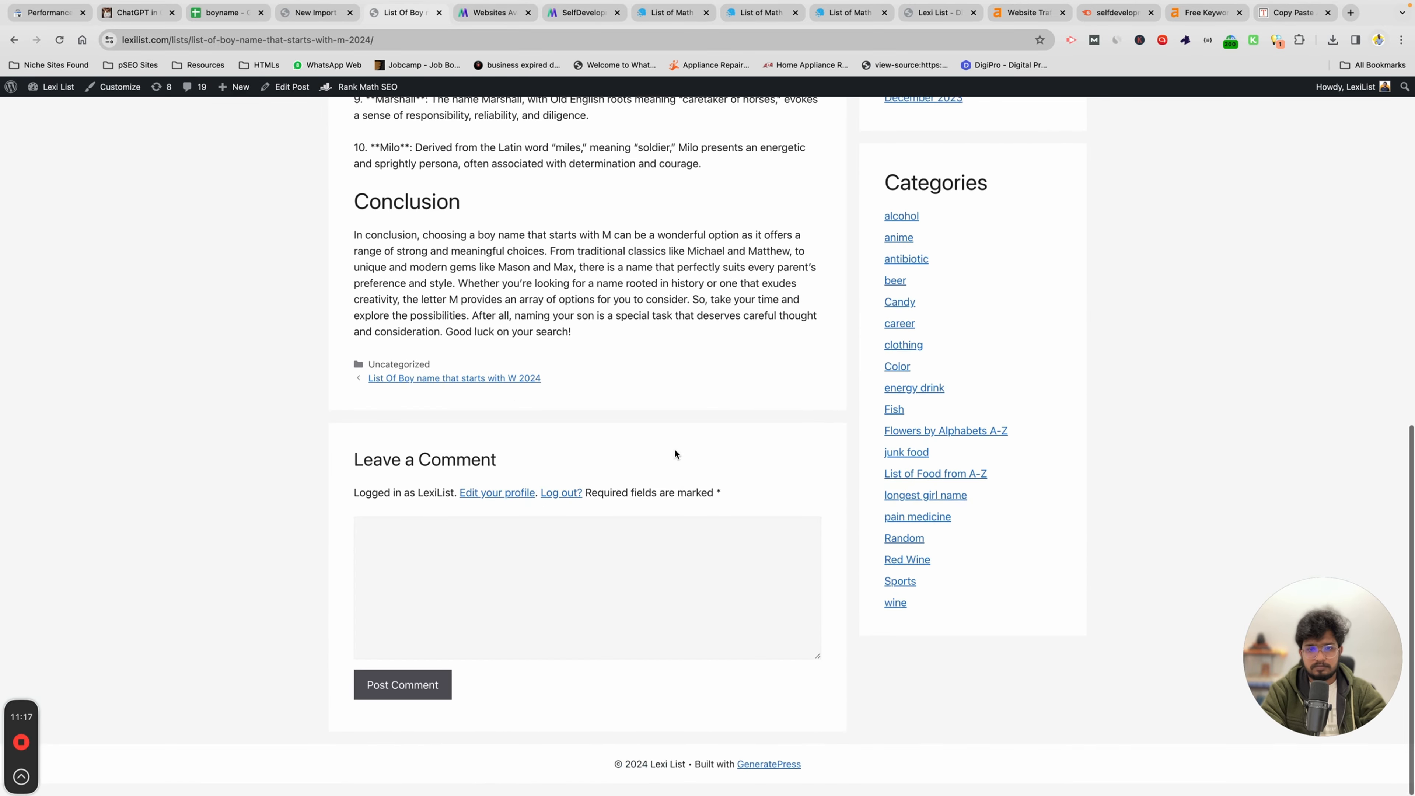
scroll("up", 3)
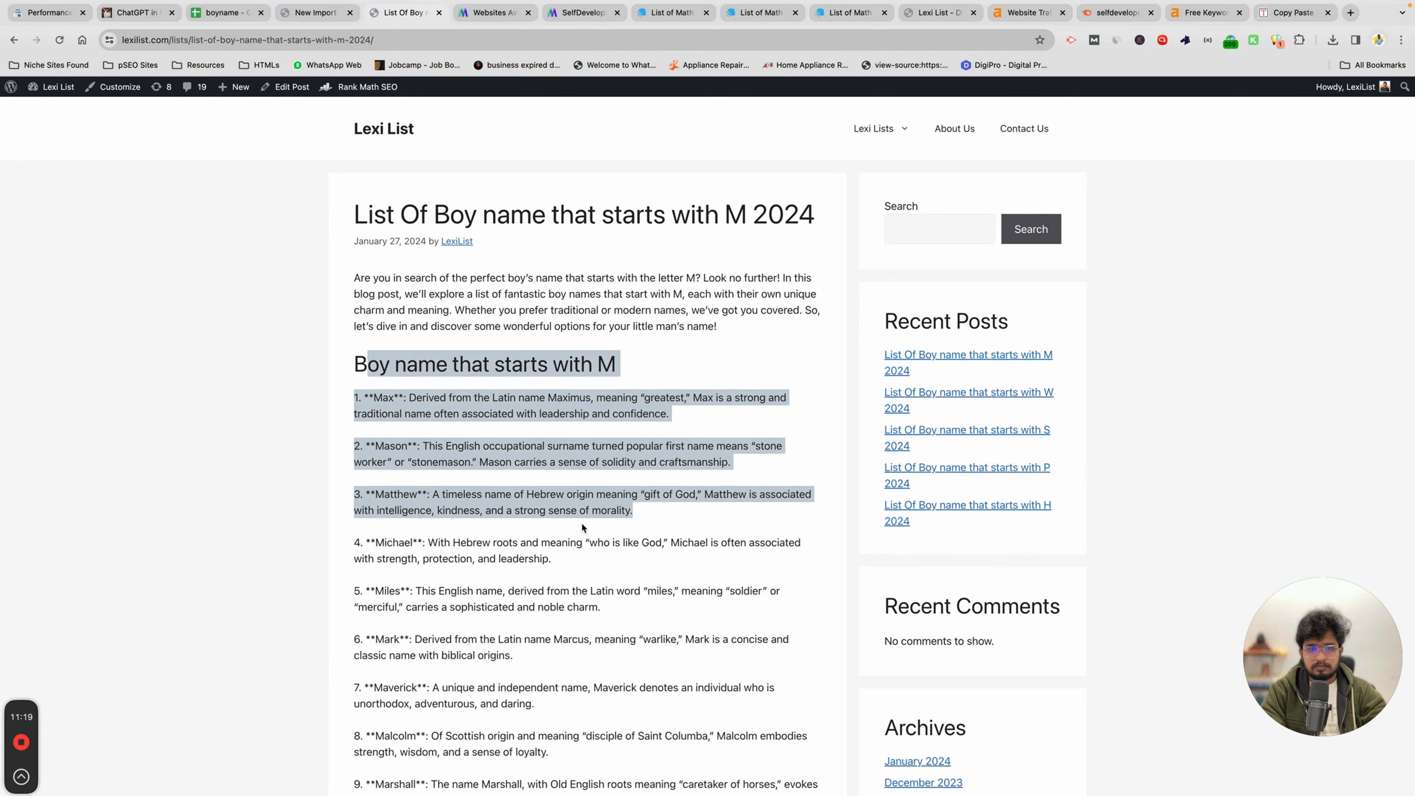
Return to the wp-admin Dashboard and look over the list of published posts
left_click(57, 87)
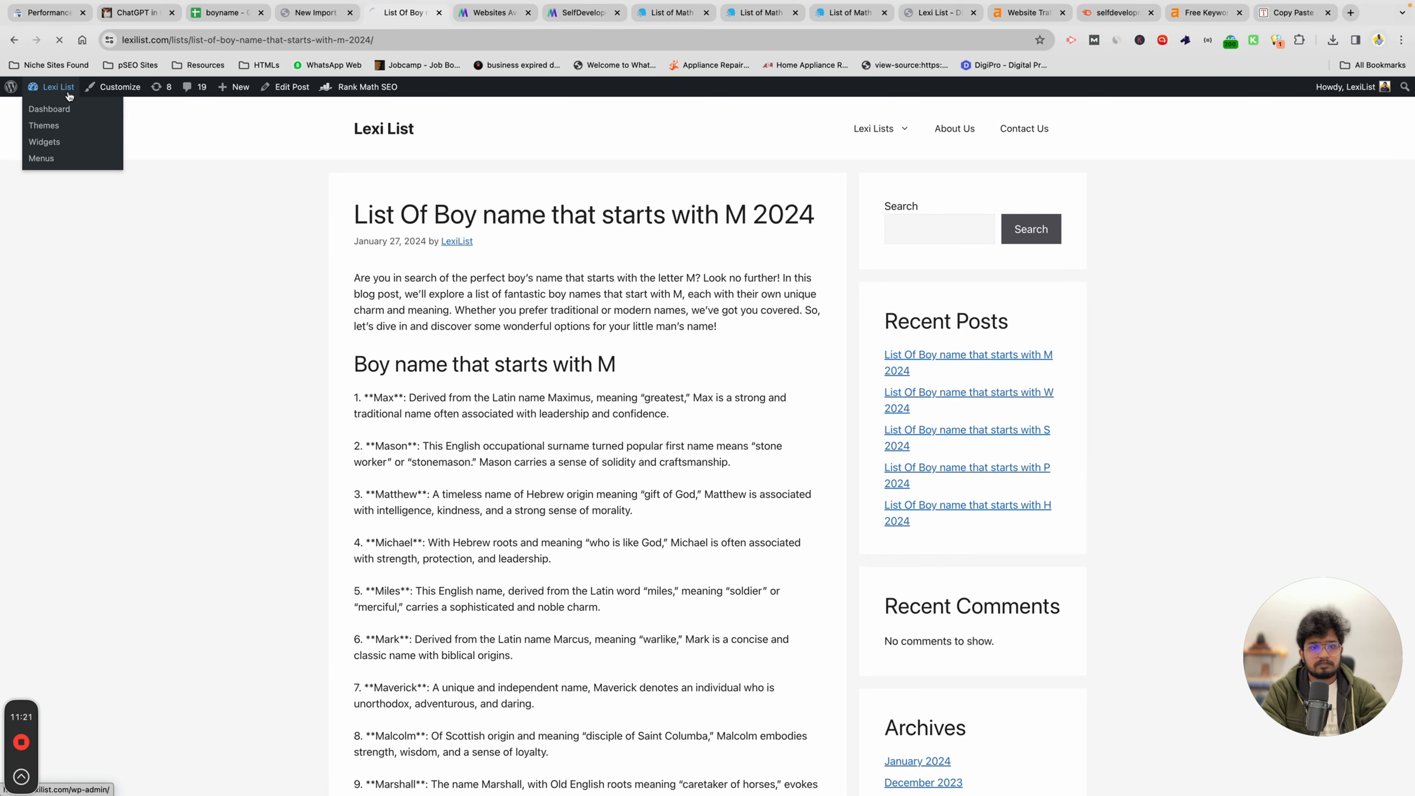
left_click(49, 109)
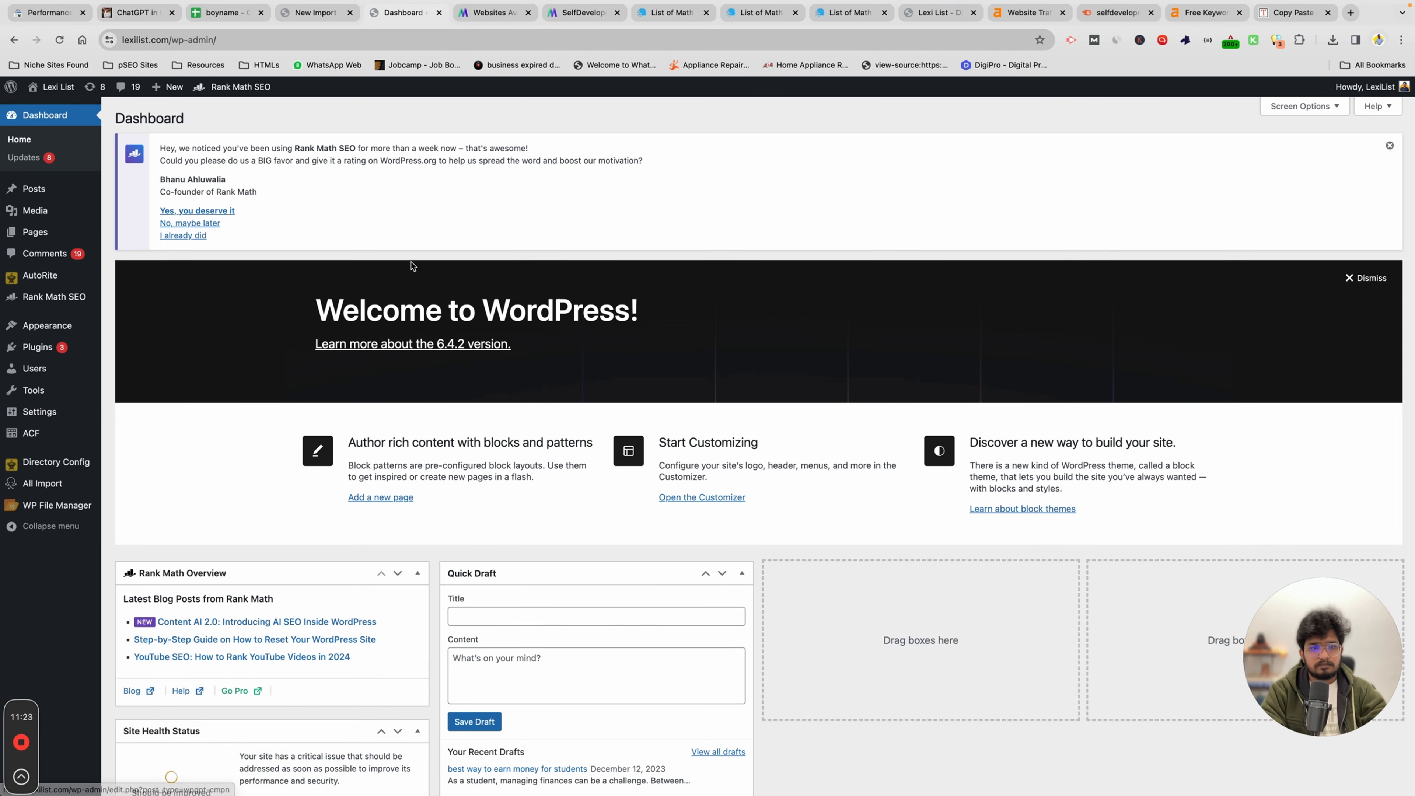
left_click(402, 13)
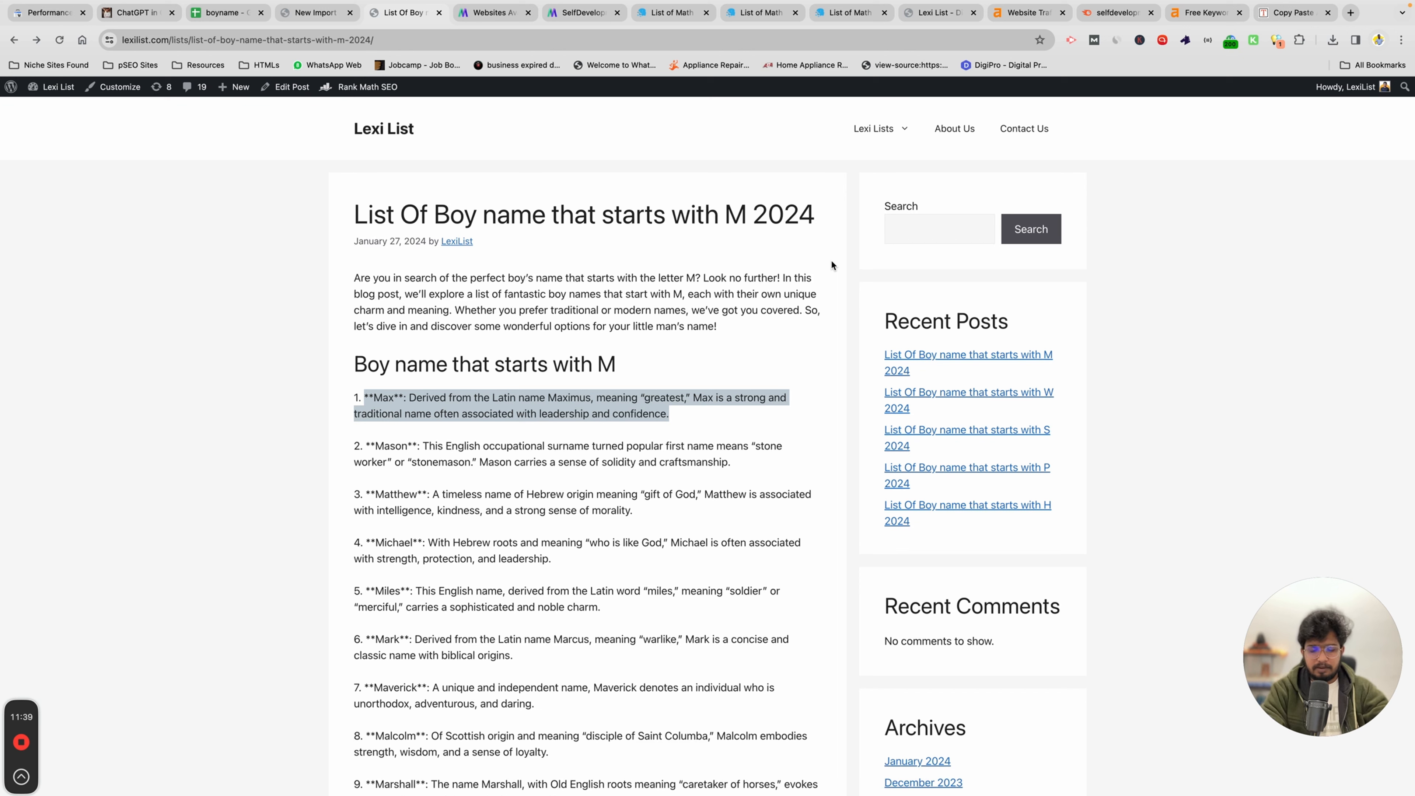
mouse_move(486, 168)
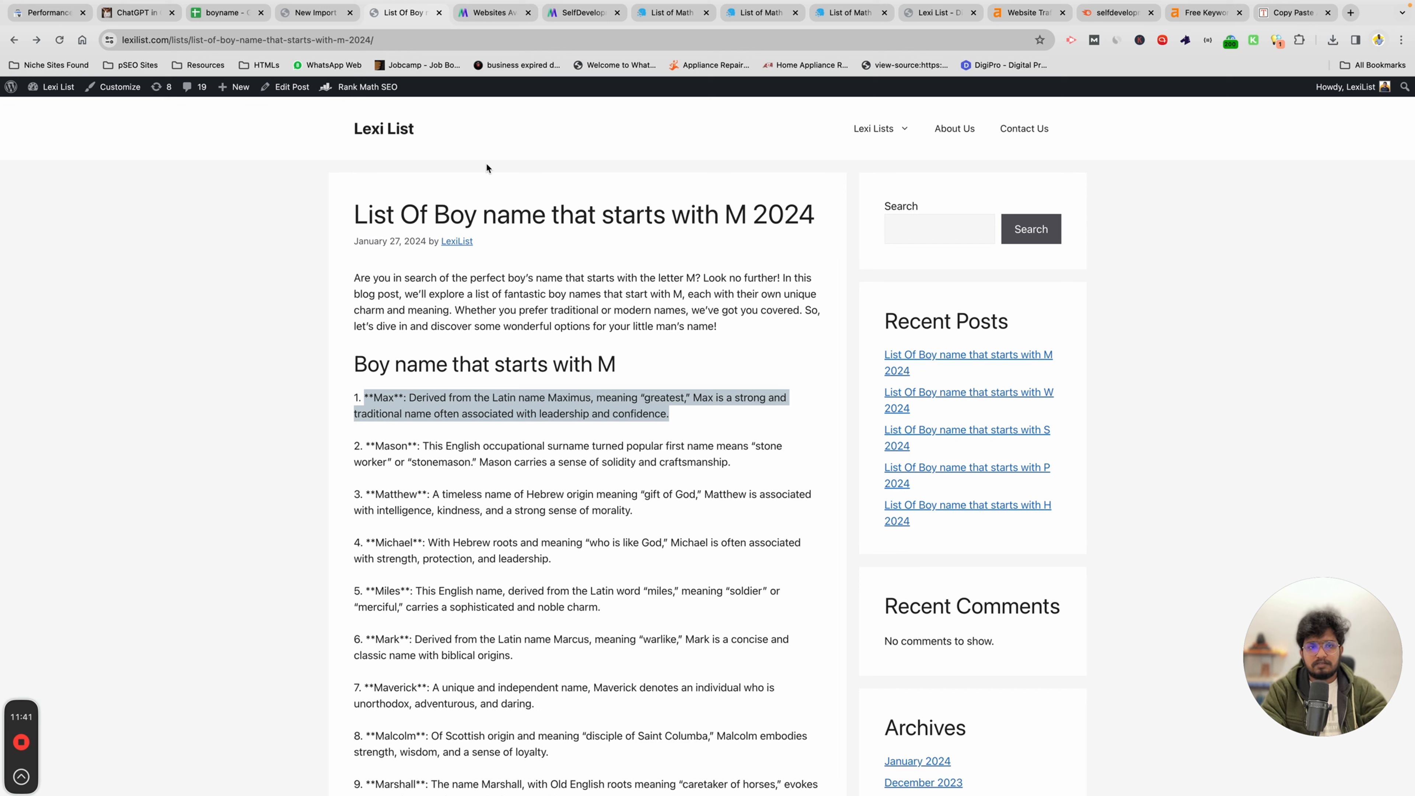
mouse_move(559, 266)
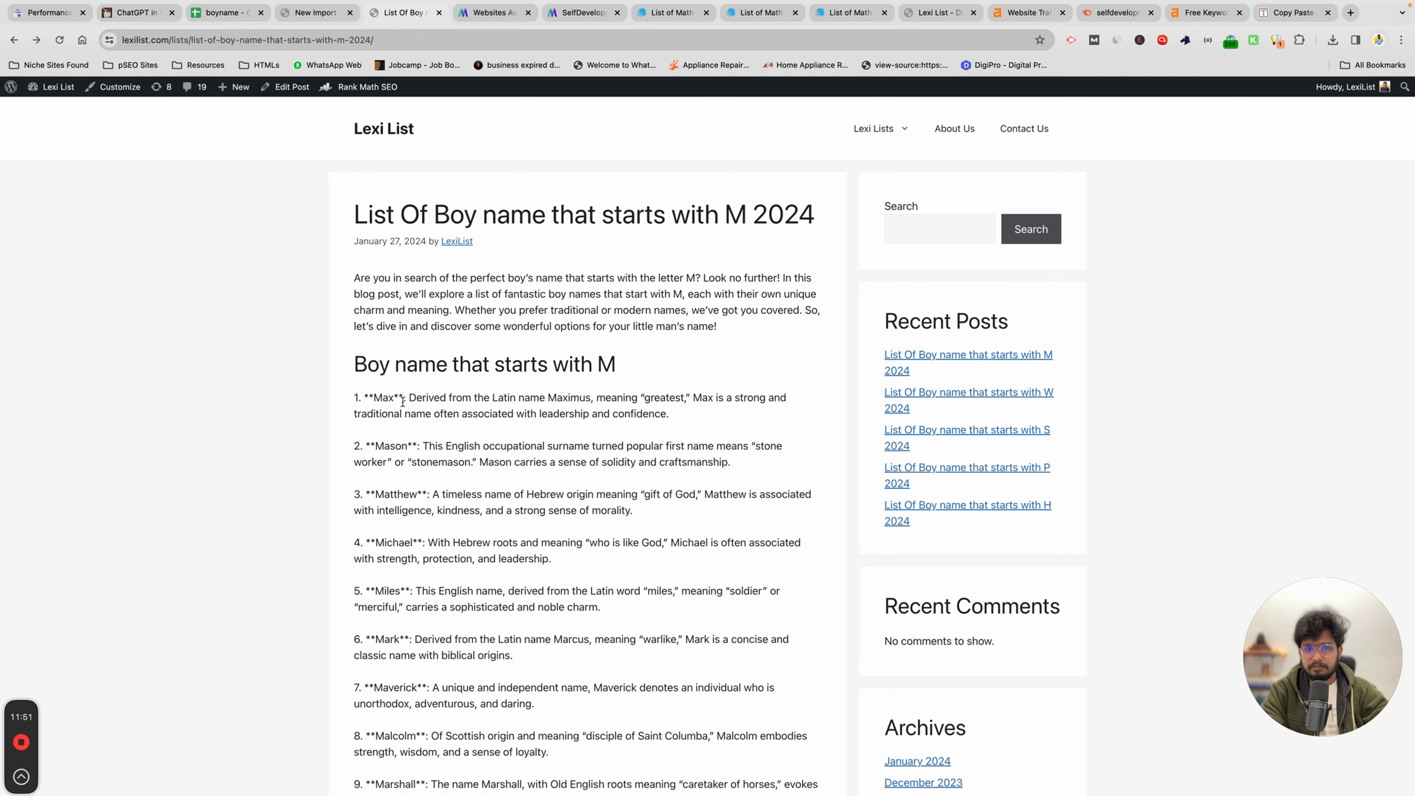
scroll("down", 3)
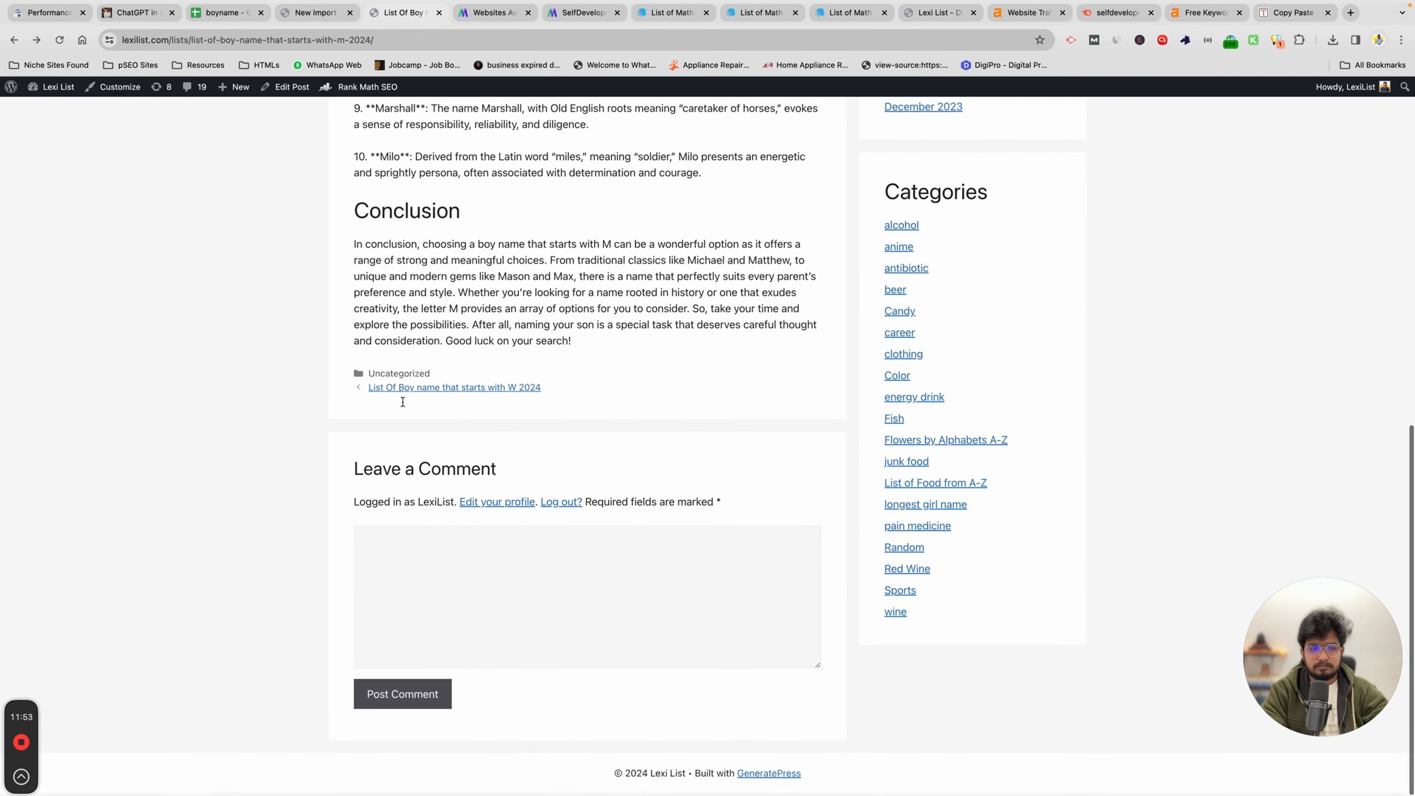
scroll("up", 3)
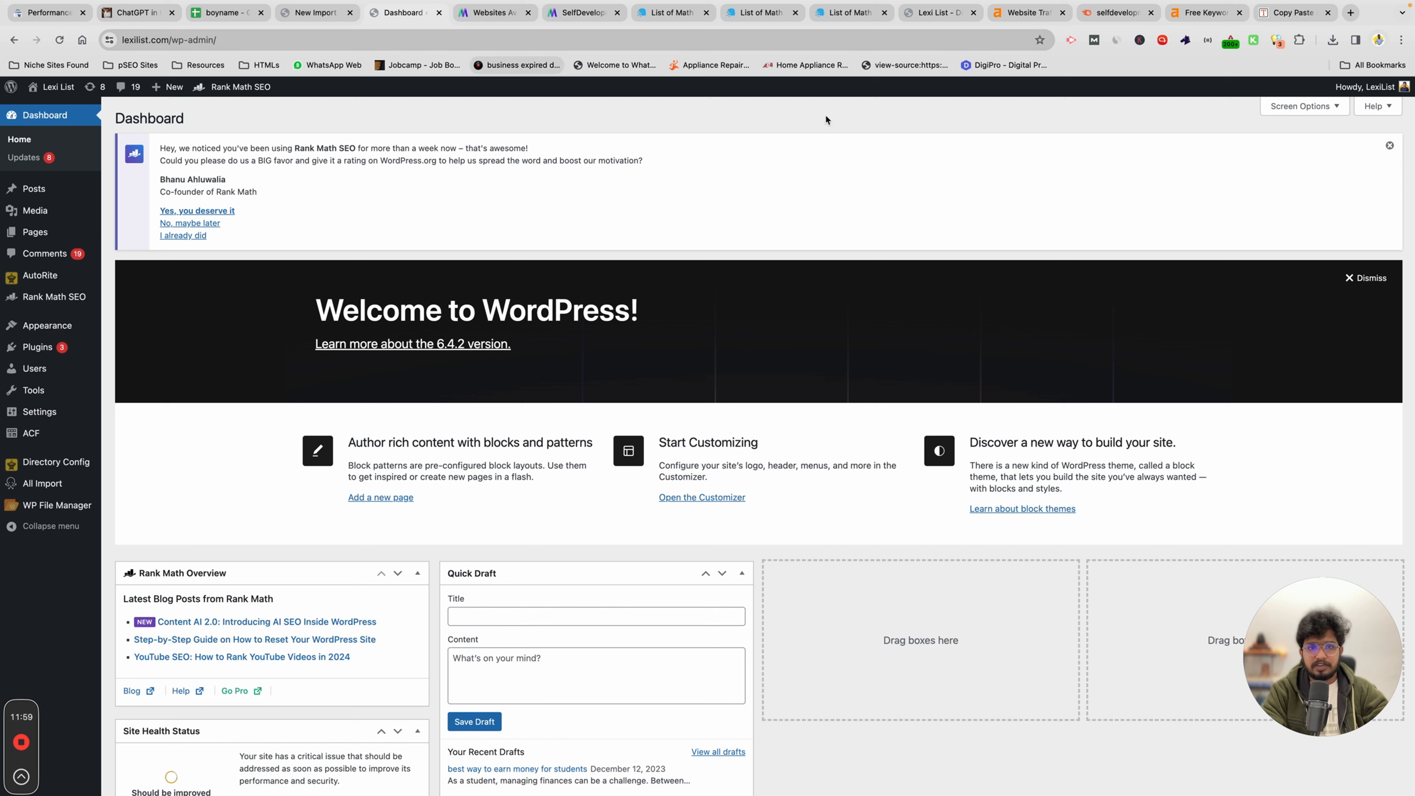
mouse_move(37, 346)
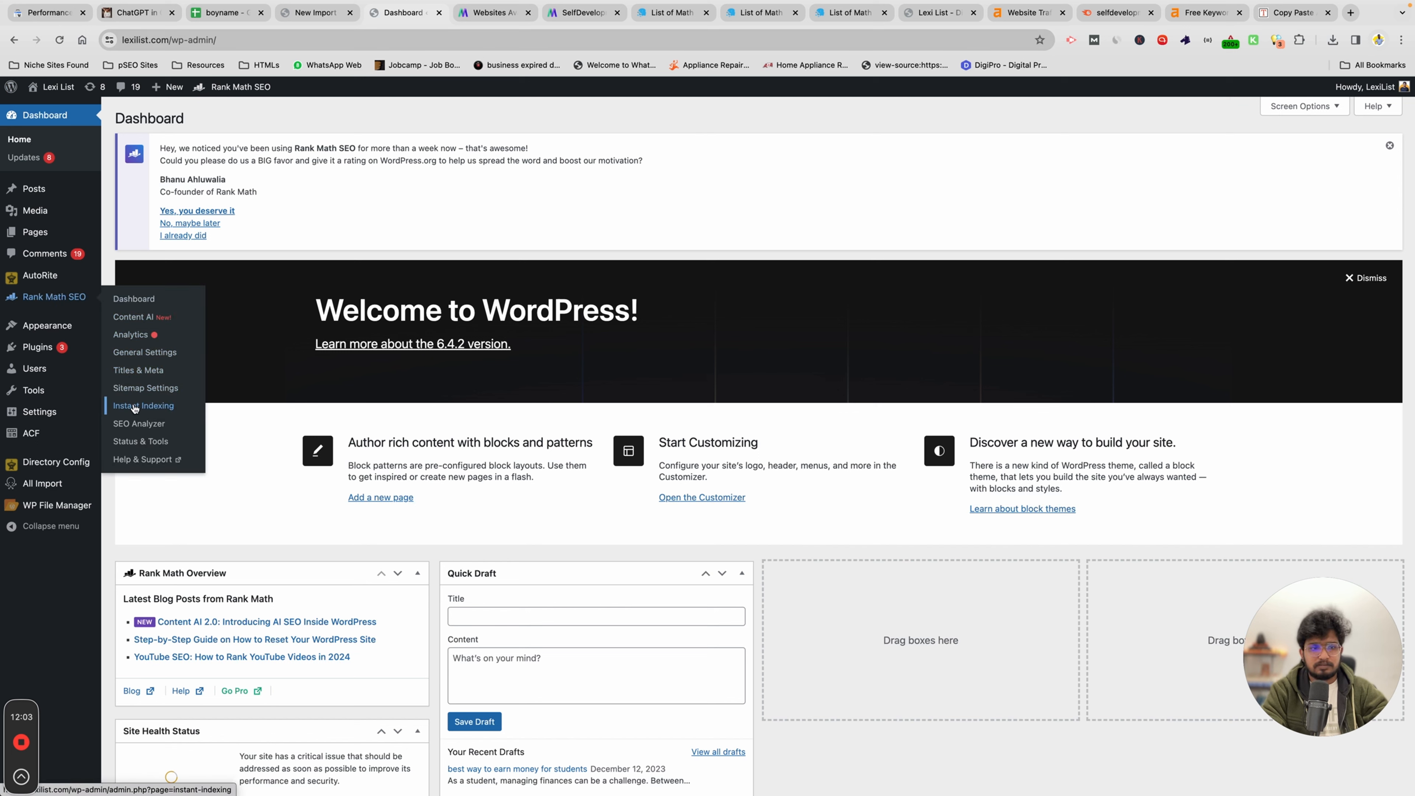
Check the Google API quota in Rank Math's Instant Indexing, then bring up Posts > All Posts
left_click(142, 405)
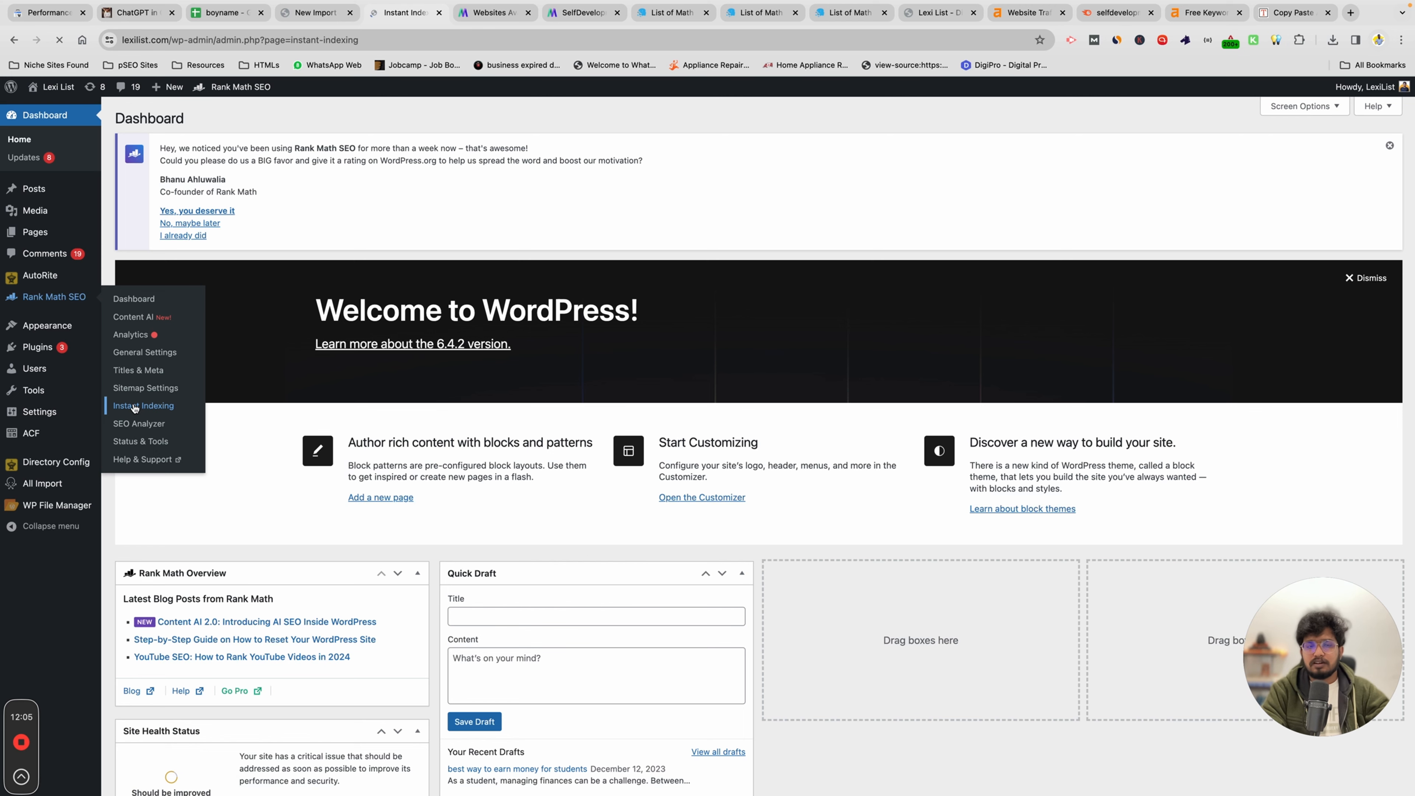
left_click(141, 405)
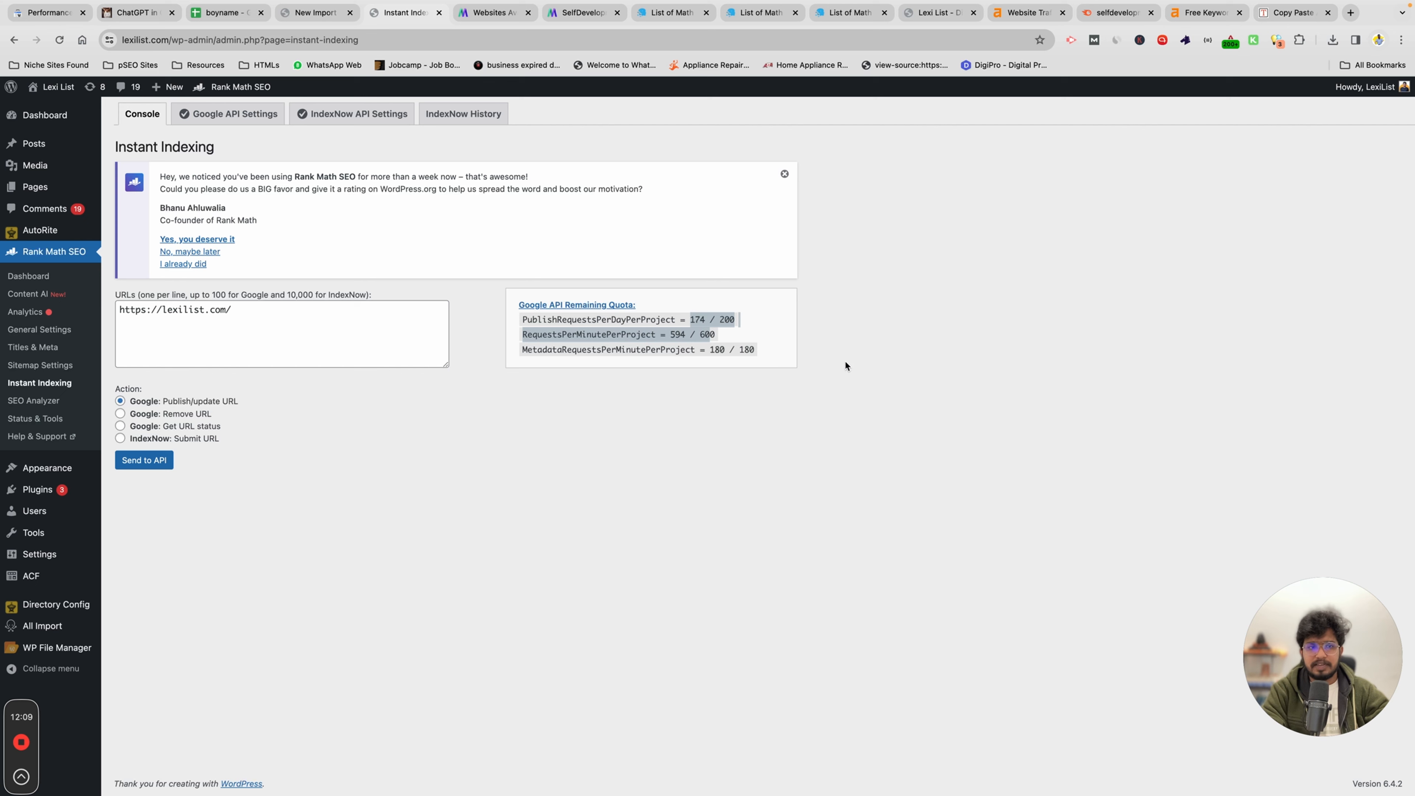
left_click(33, 143)
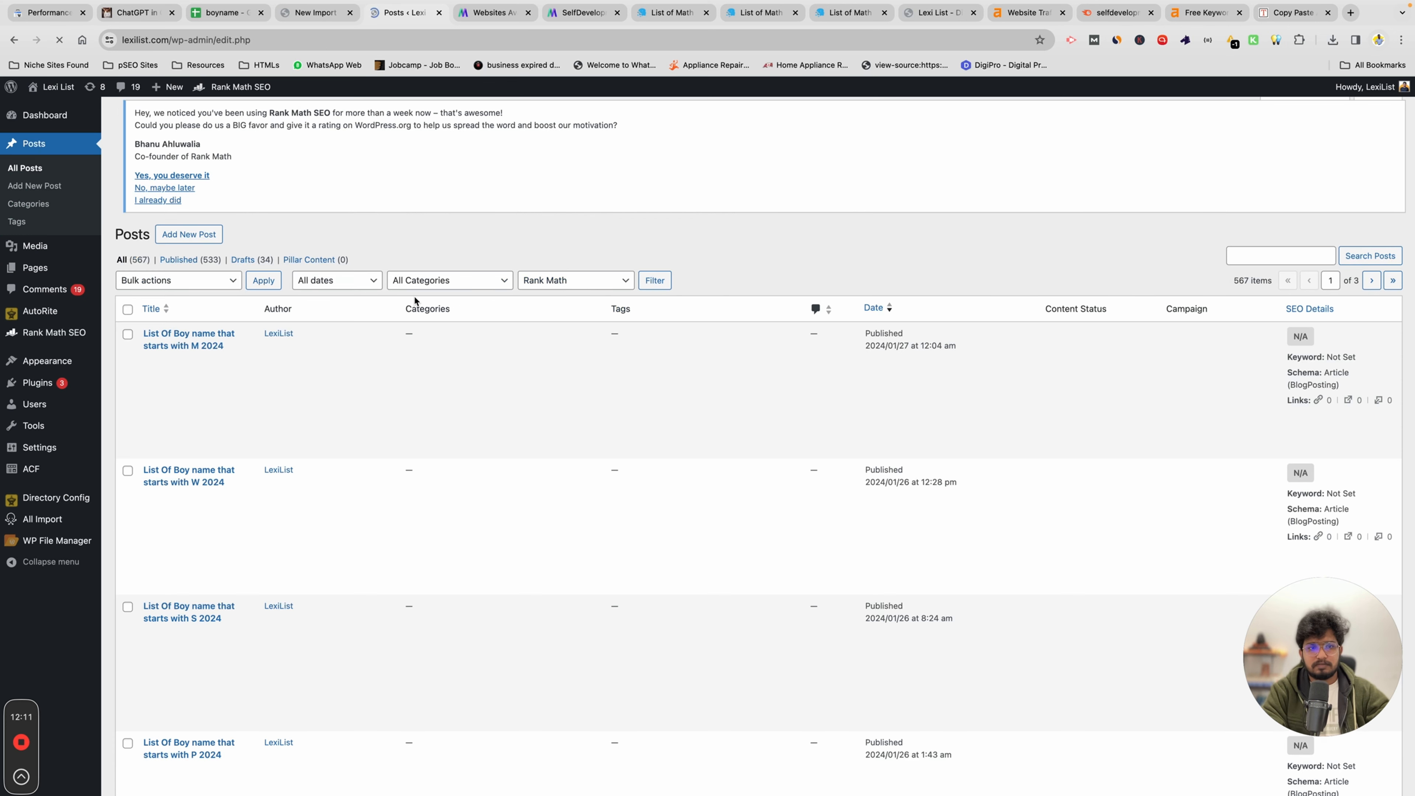
mouse_move(188, 352)
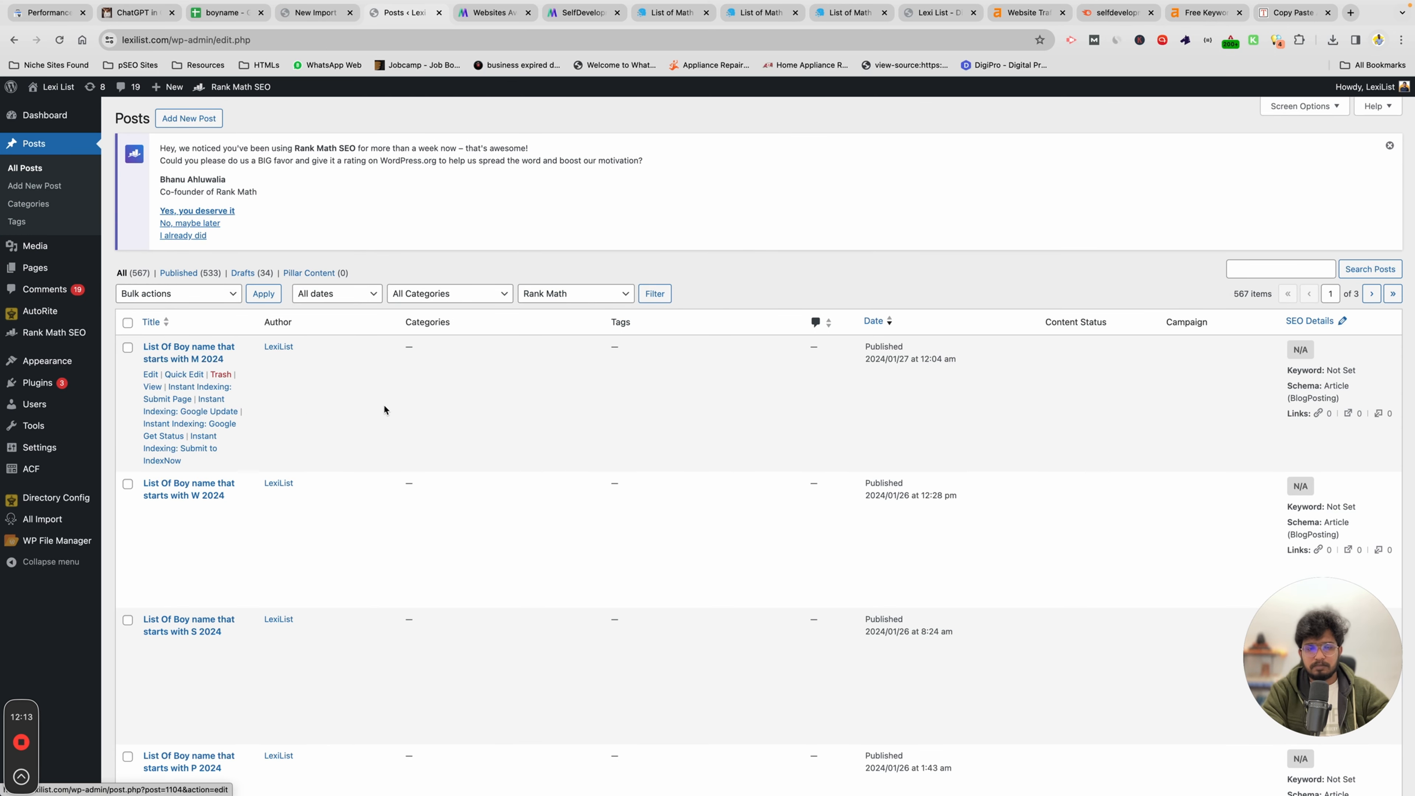
mouse_move(485, 411)
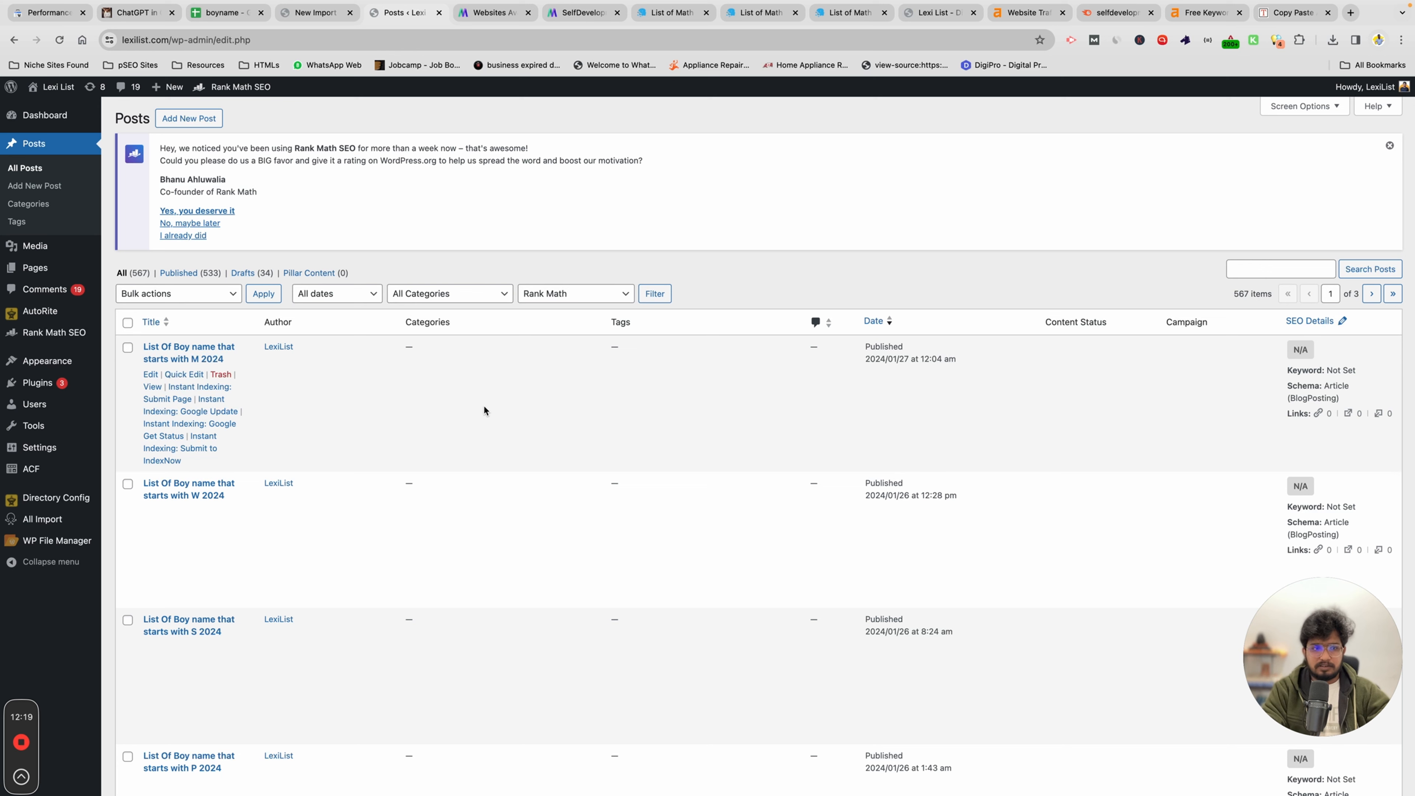
mouse_move(831, 428)
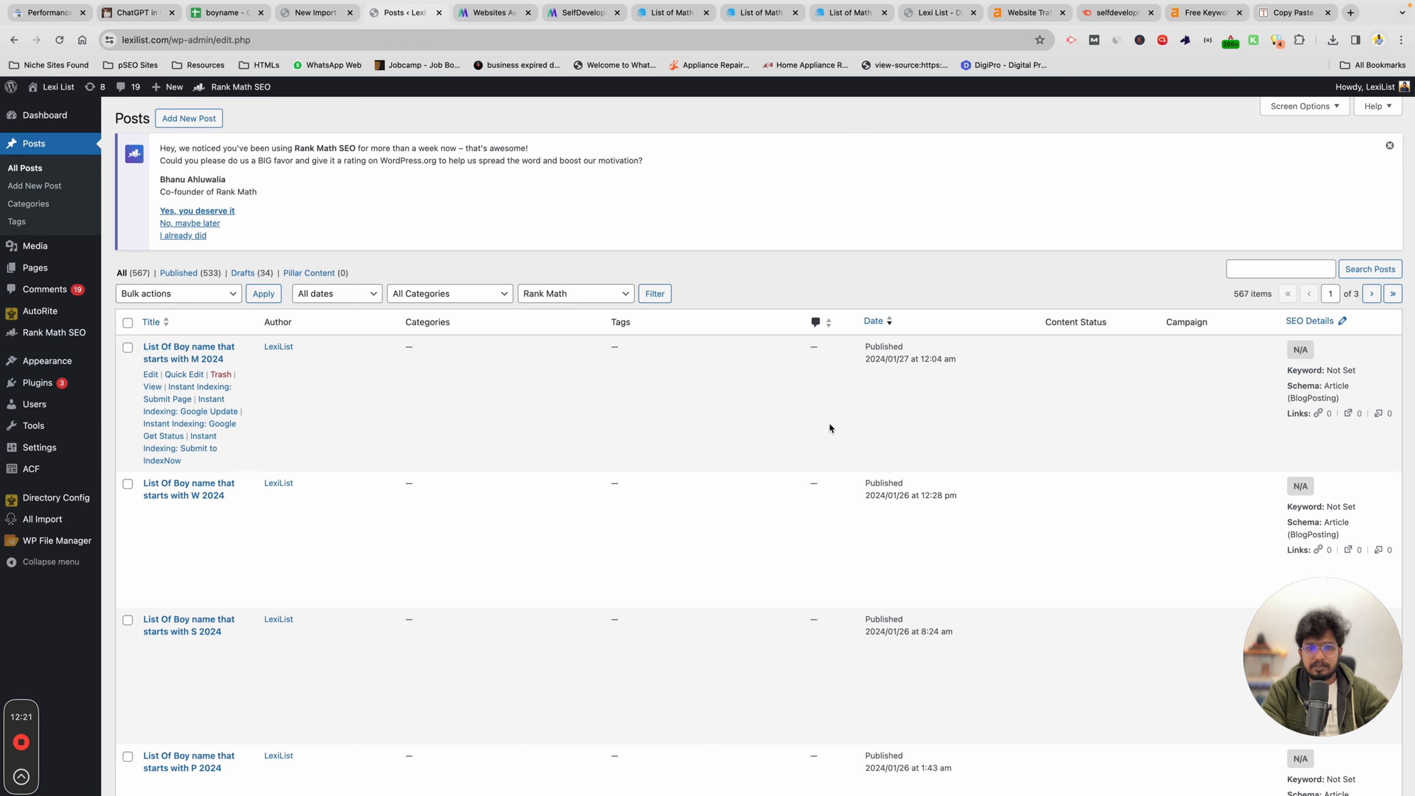
mouse_move(699, 263)
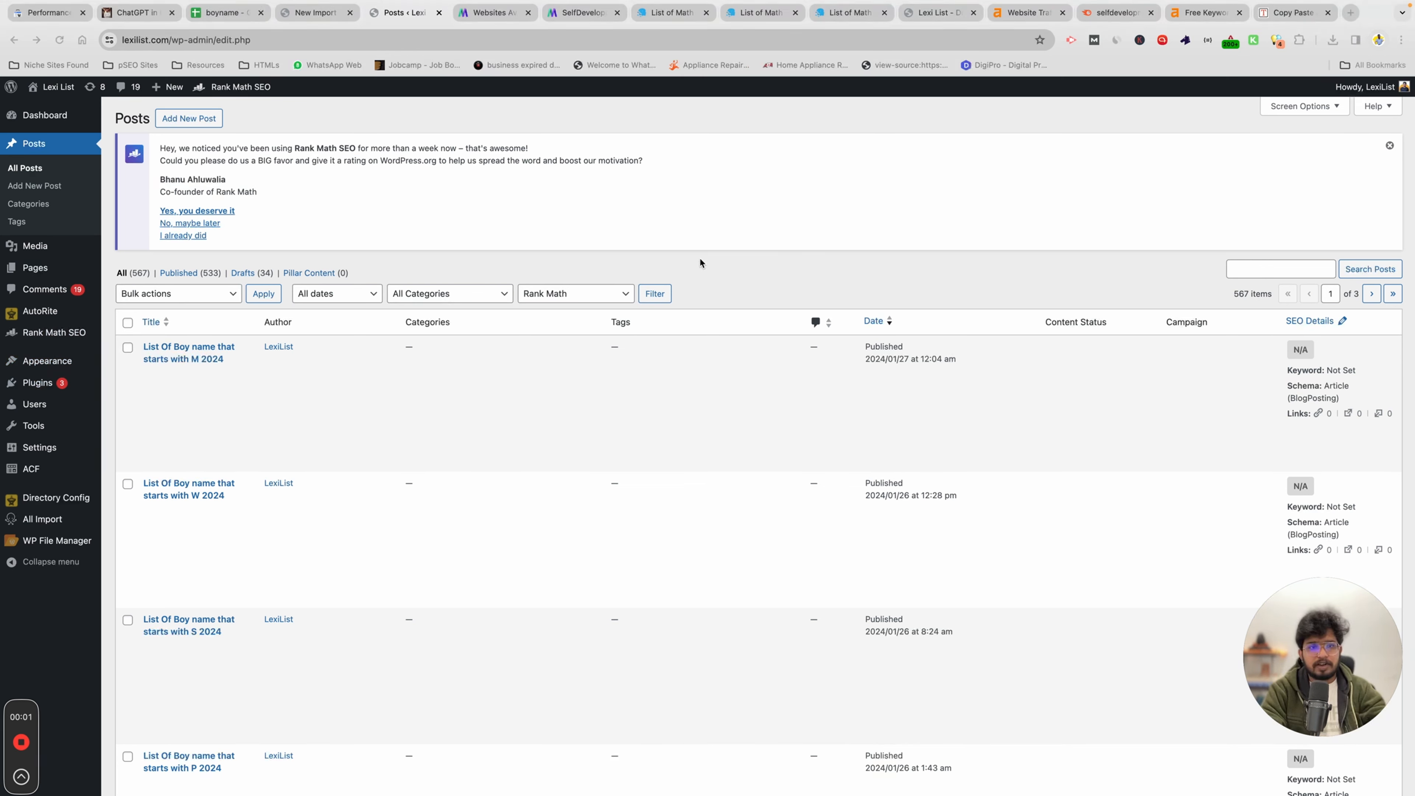
mouse_move(395, 401)
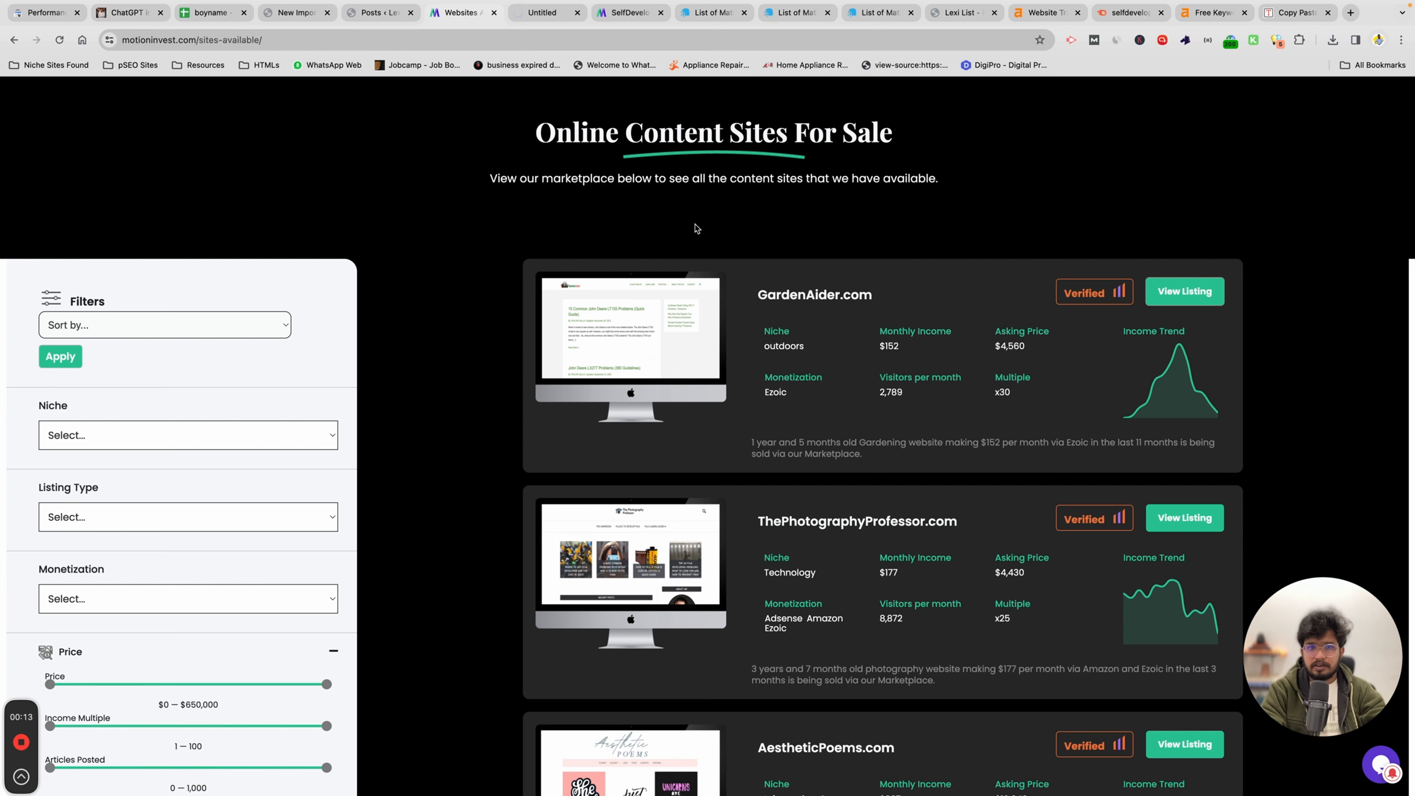
View the GardenAider.com listing on Motion Invest and go to the live GardenAider.com site
left_click(1183, 290)
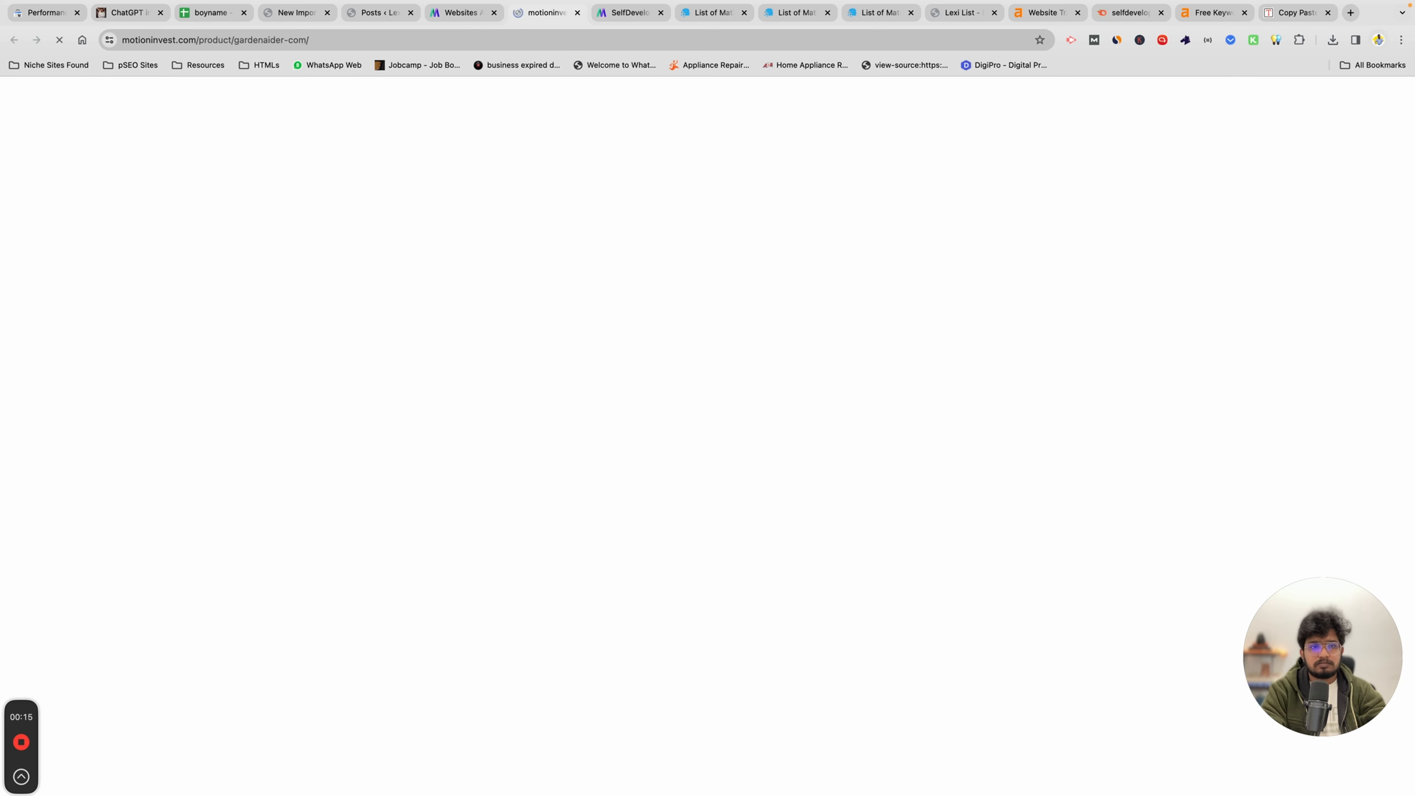
right_click(706, 197)
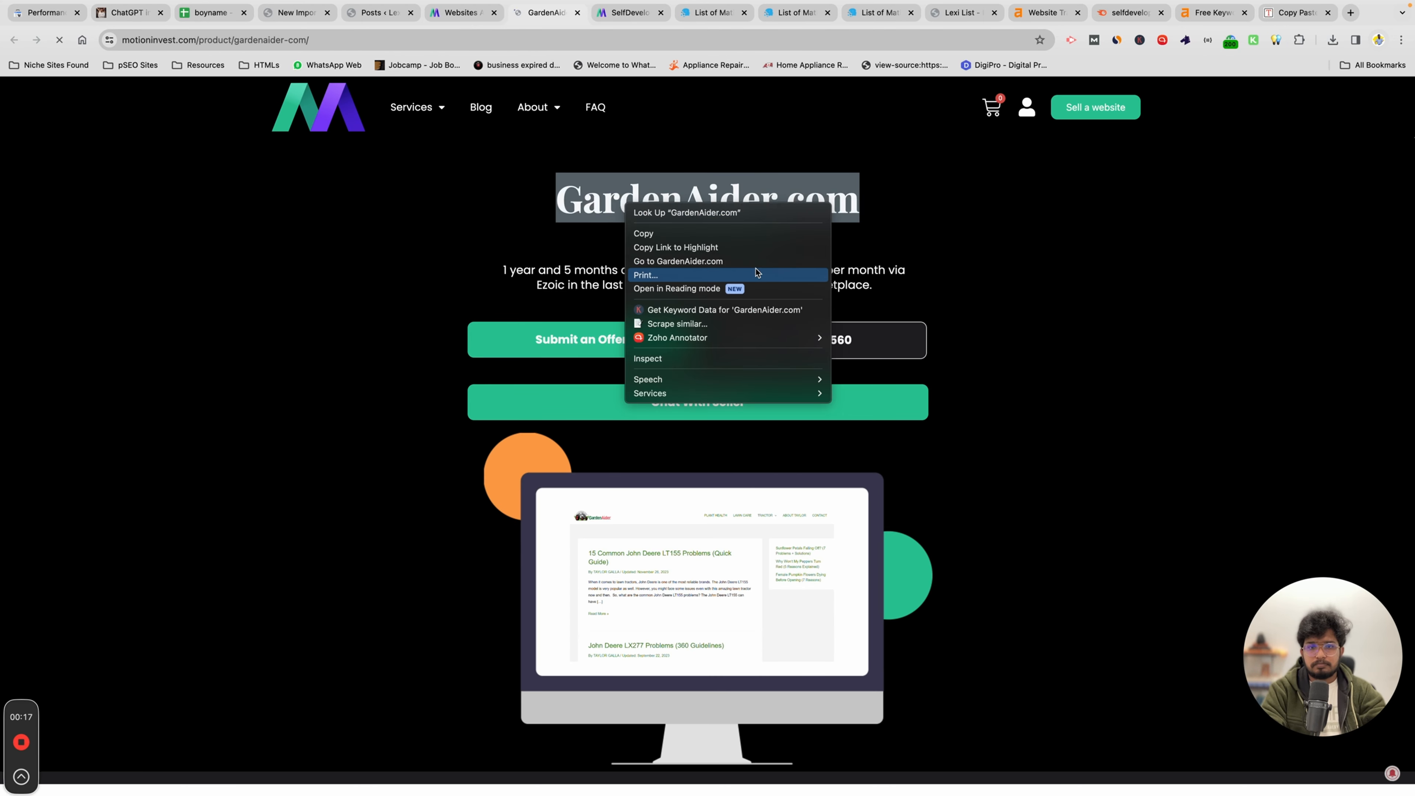
left_click(676, 261)
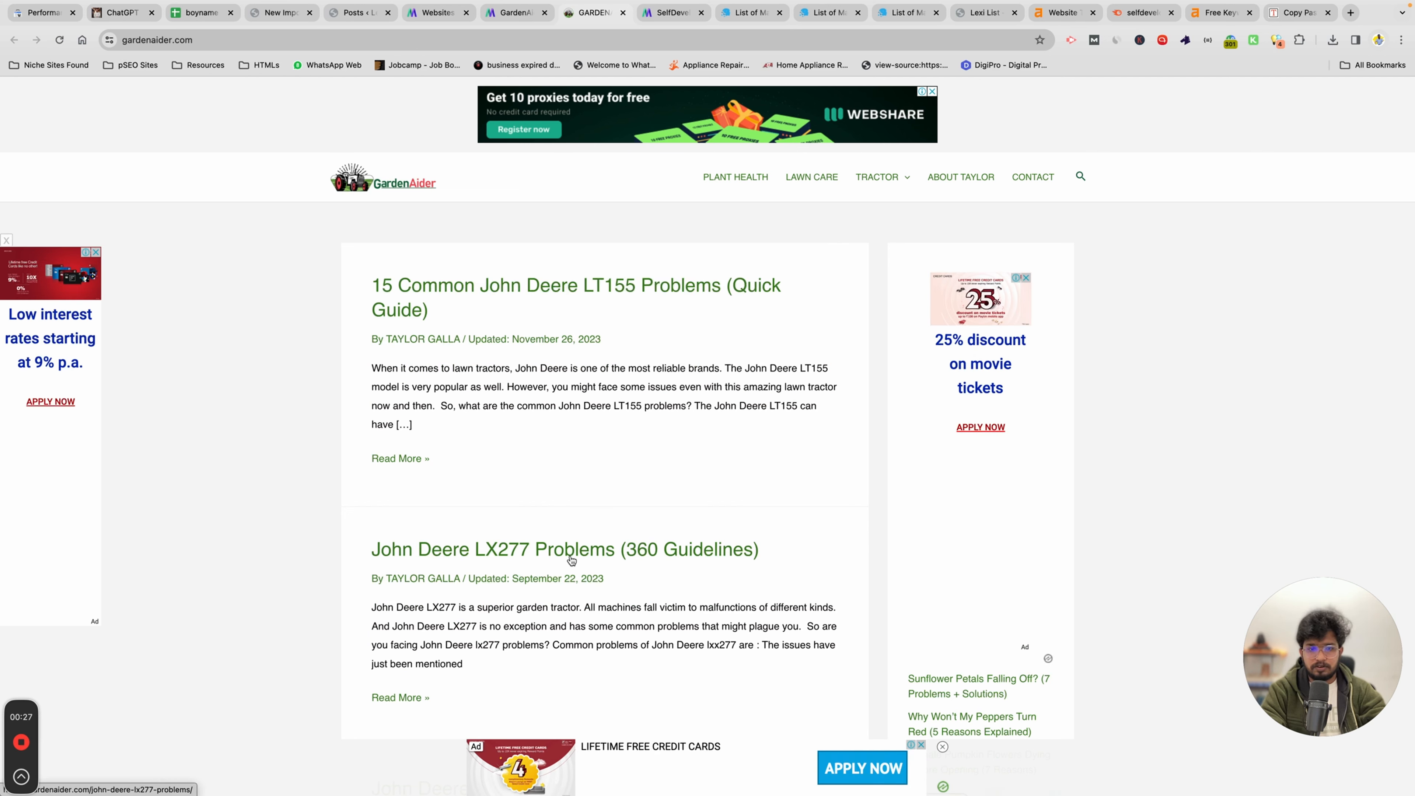
Browse GardenAider's tractor-problem articles, then switch back to the boyname spreadsheet
scroll("down", 3)
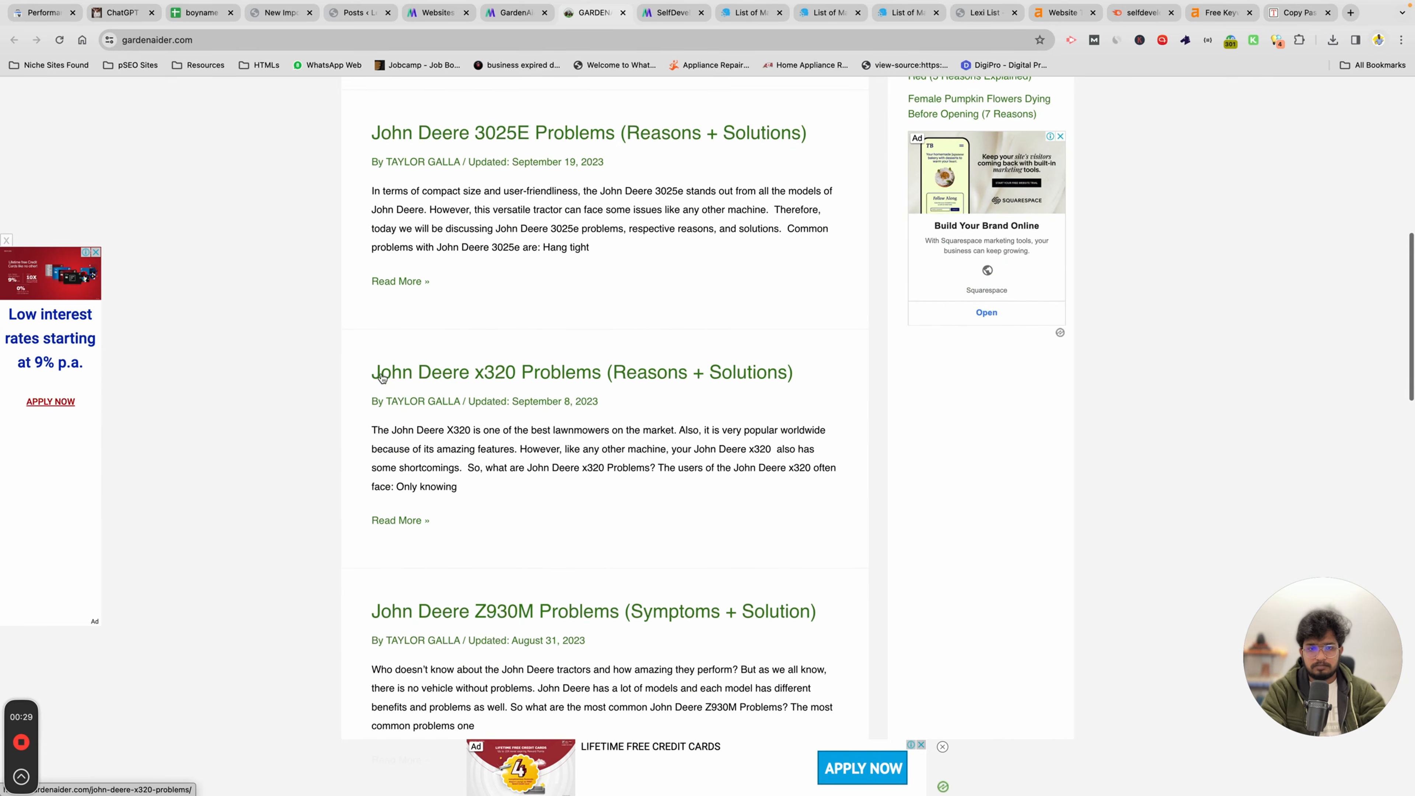
scroll("down", 3)
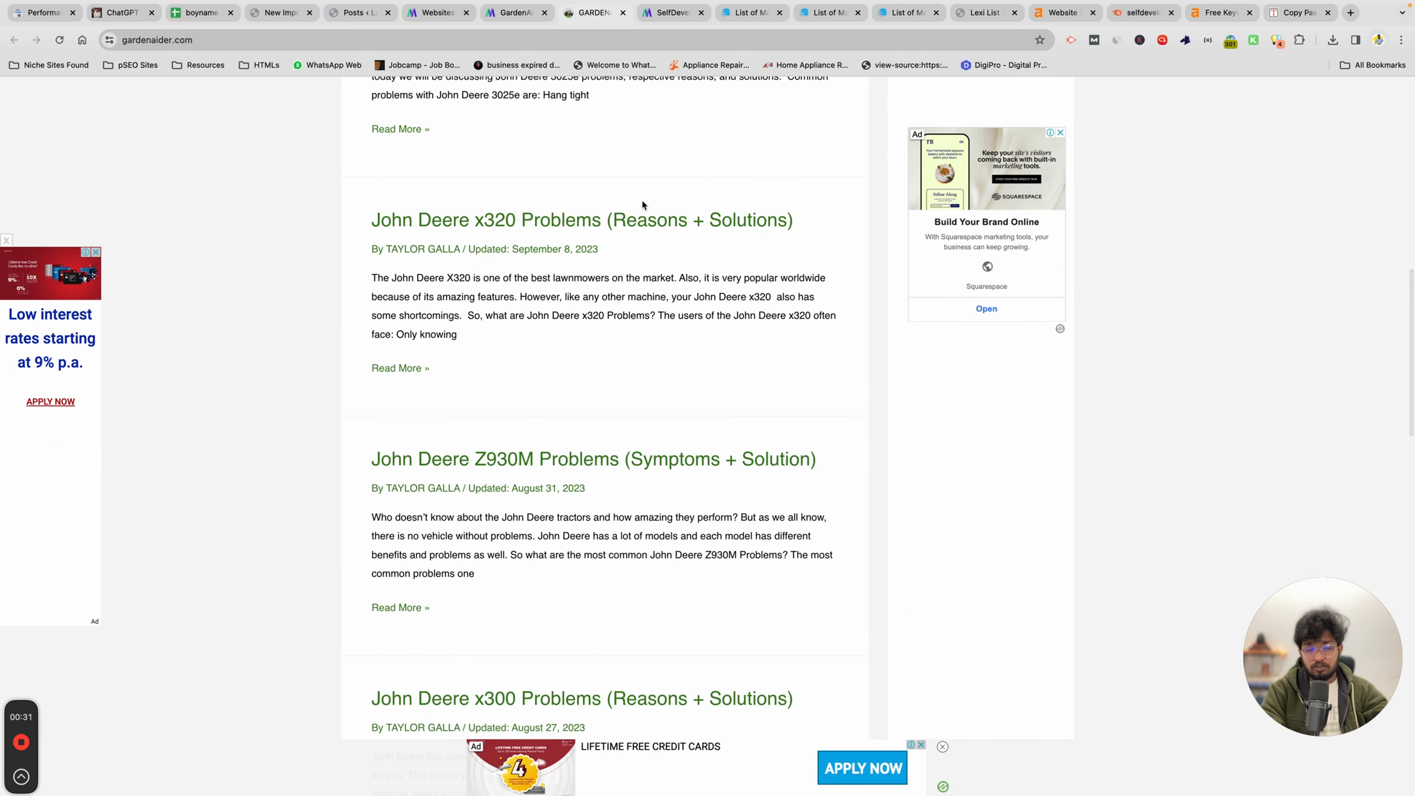
left_click(200, 12)
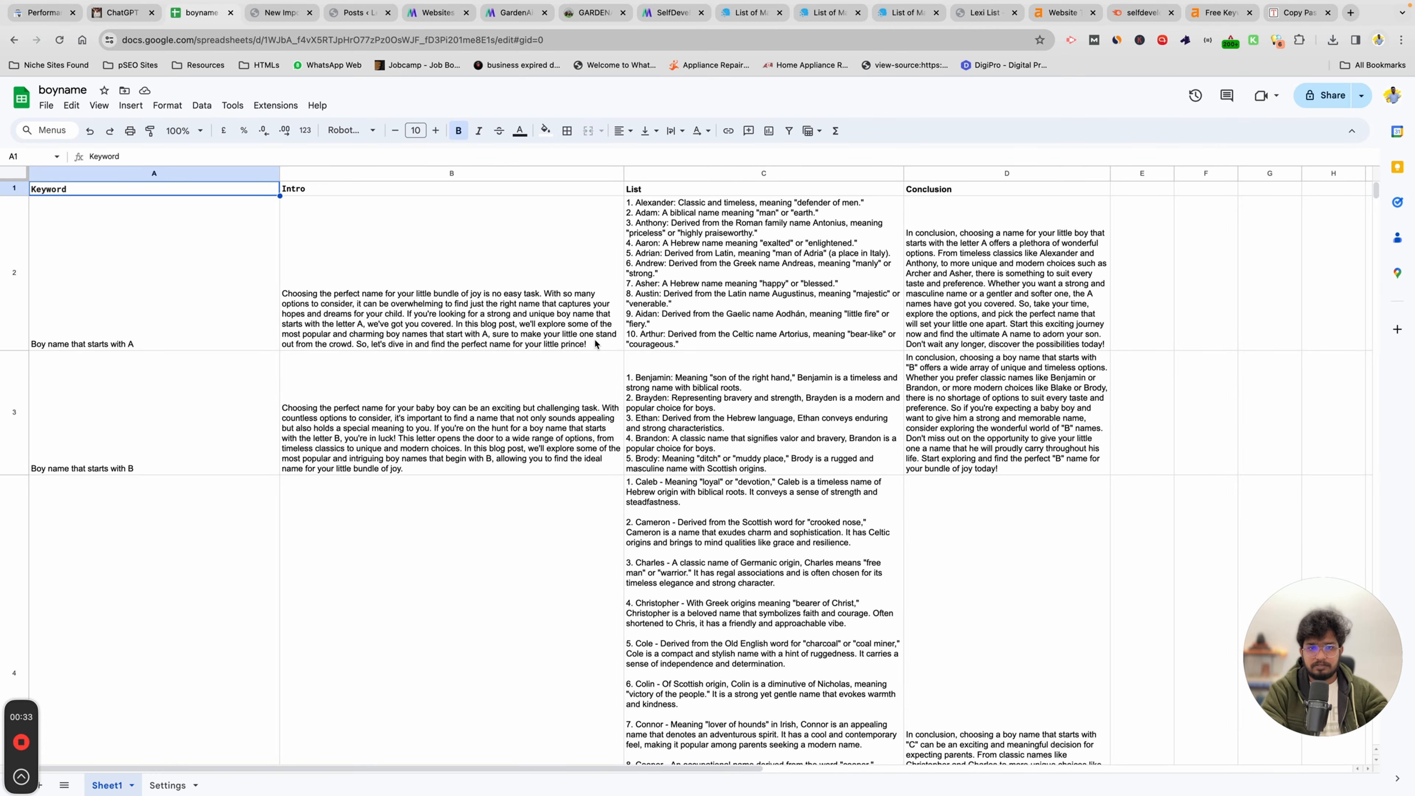
left_click(1140, 270)
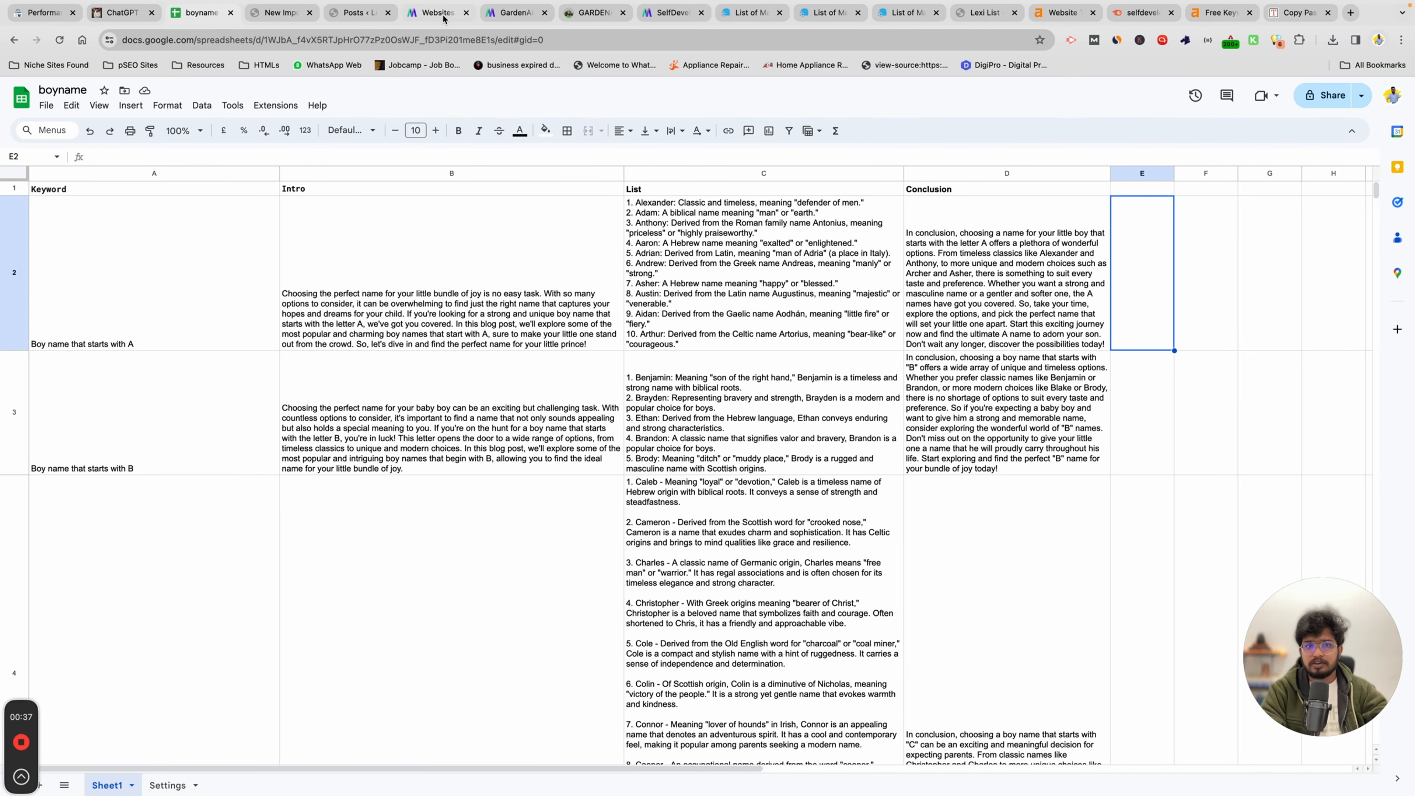
left_click(437, 12)
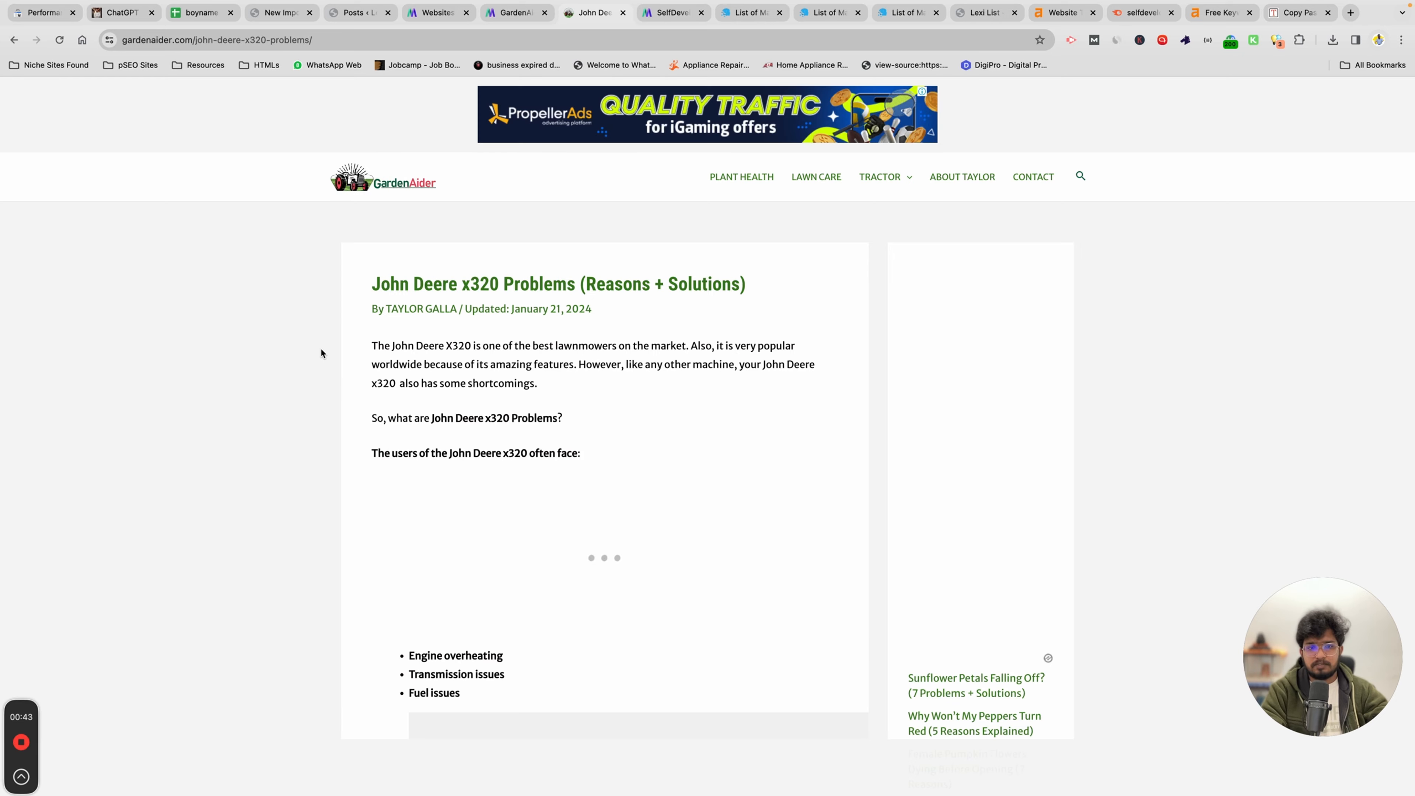
scroll("down", 3)
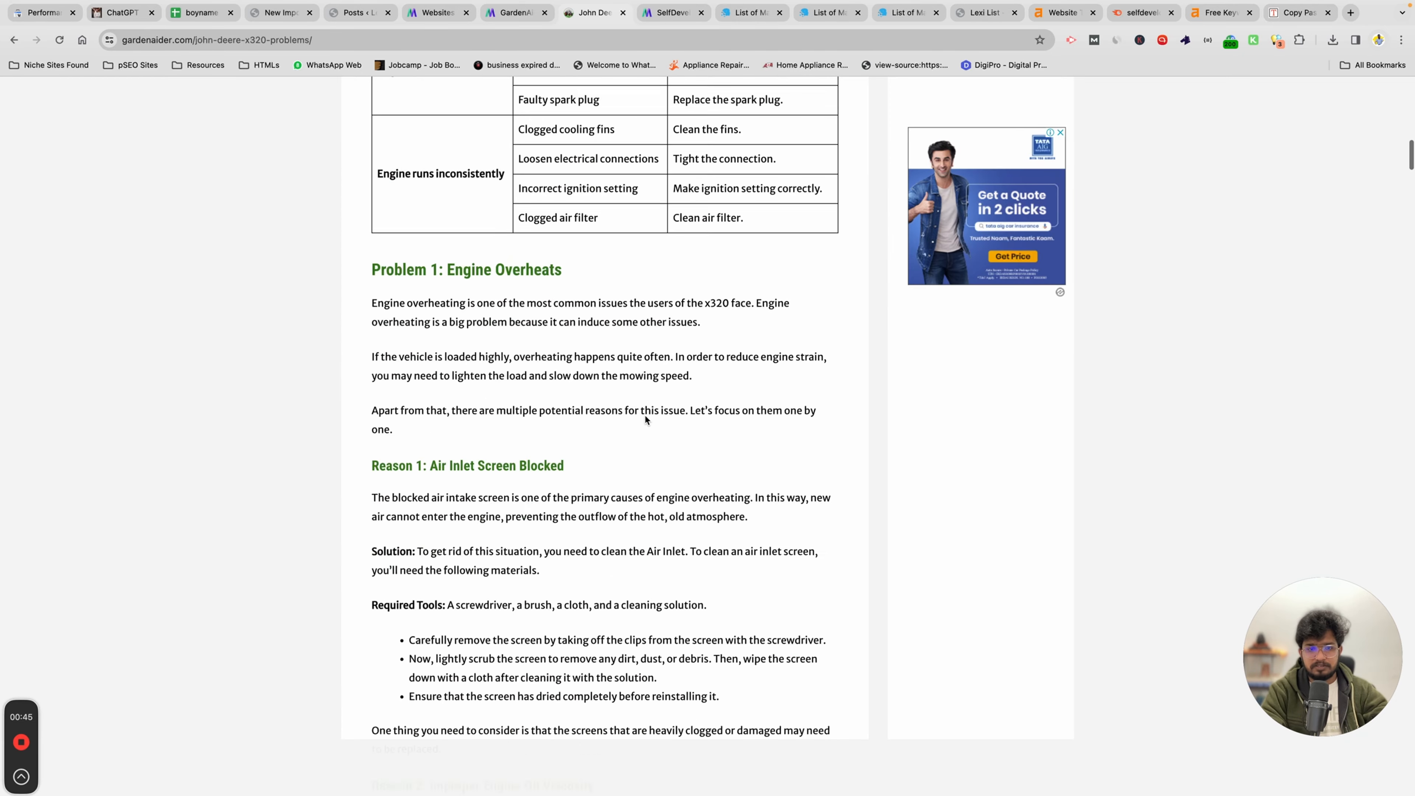
scroll("up", 3)
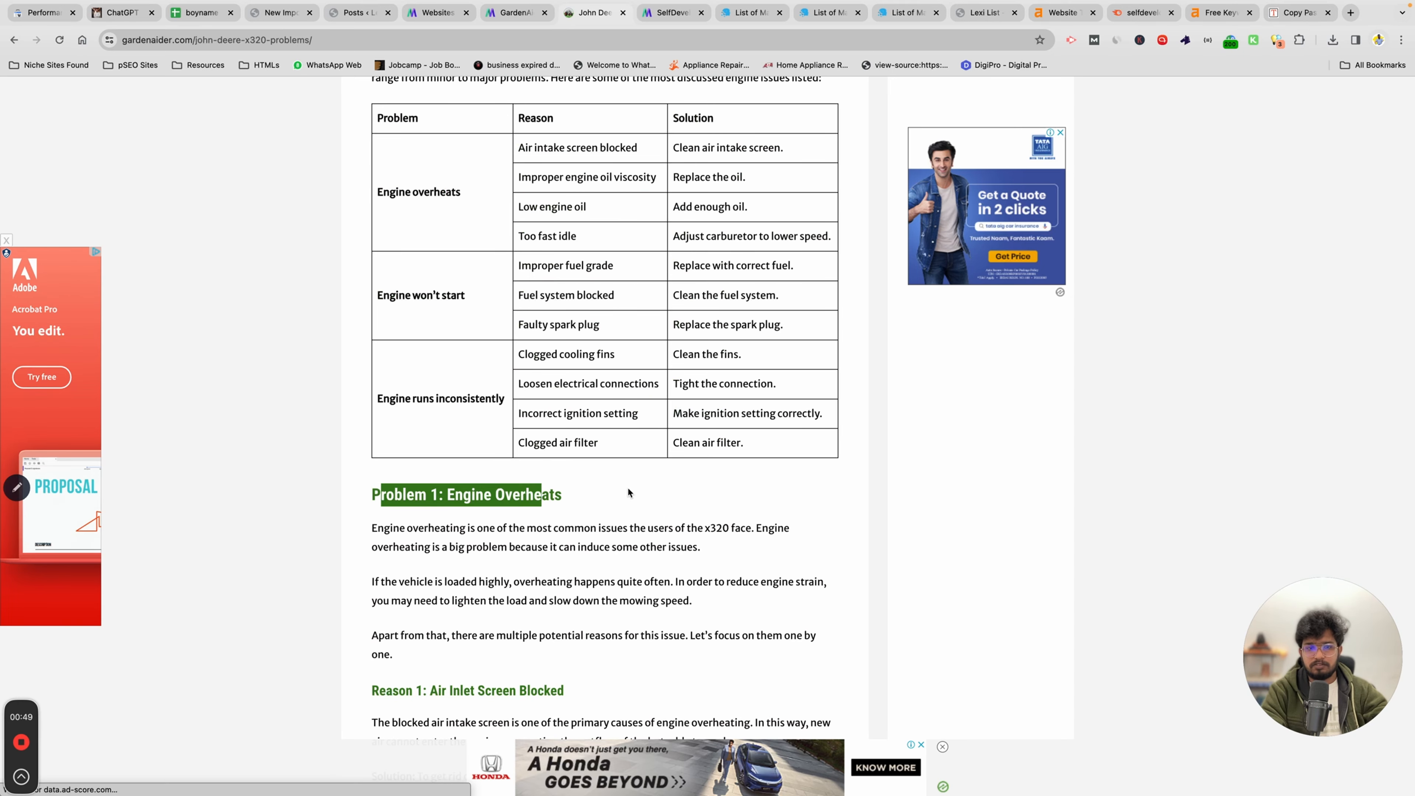
scroll("down", 3)
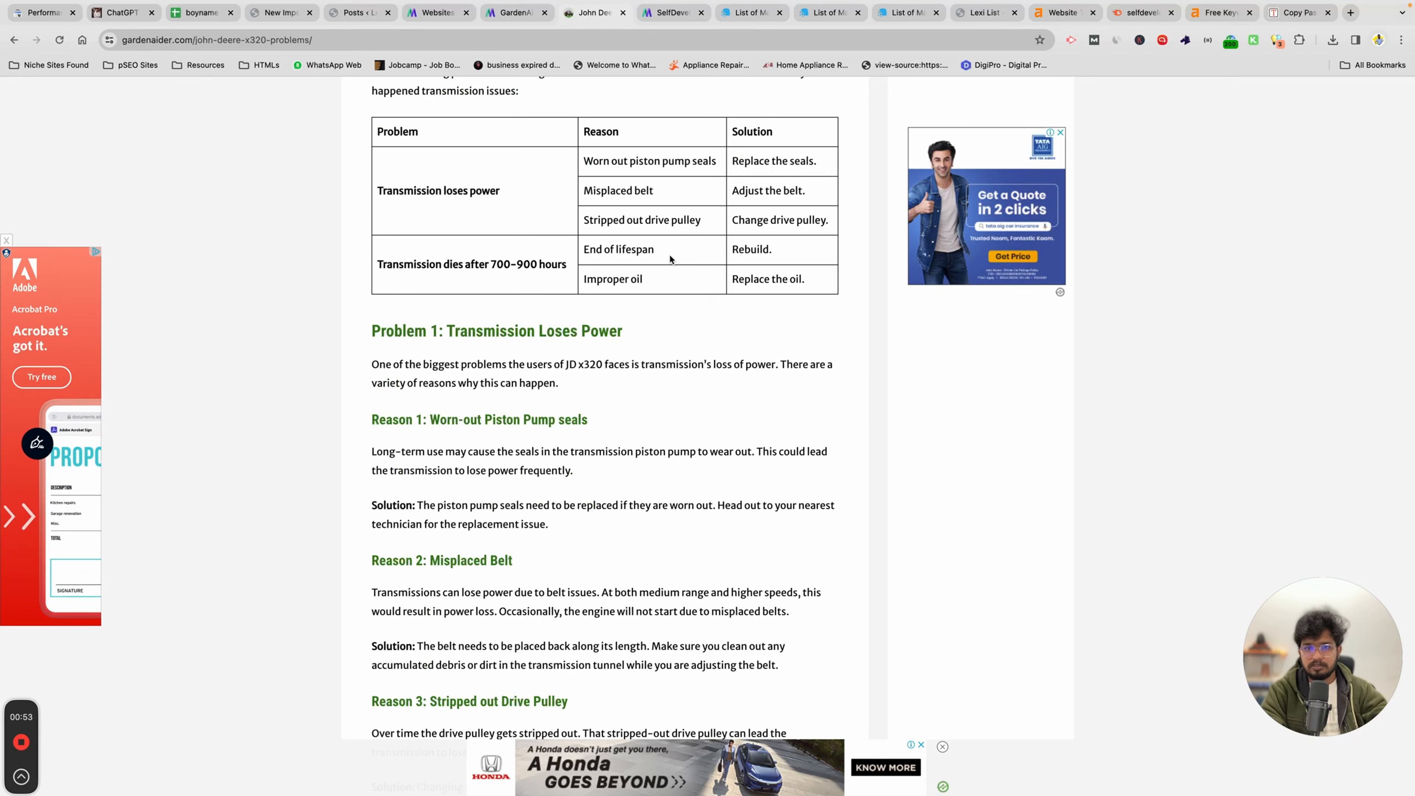
scroll("down", 3)
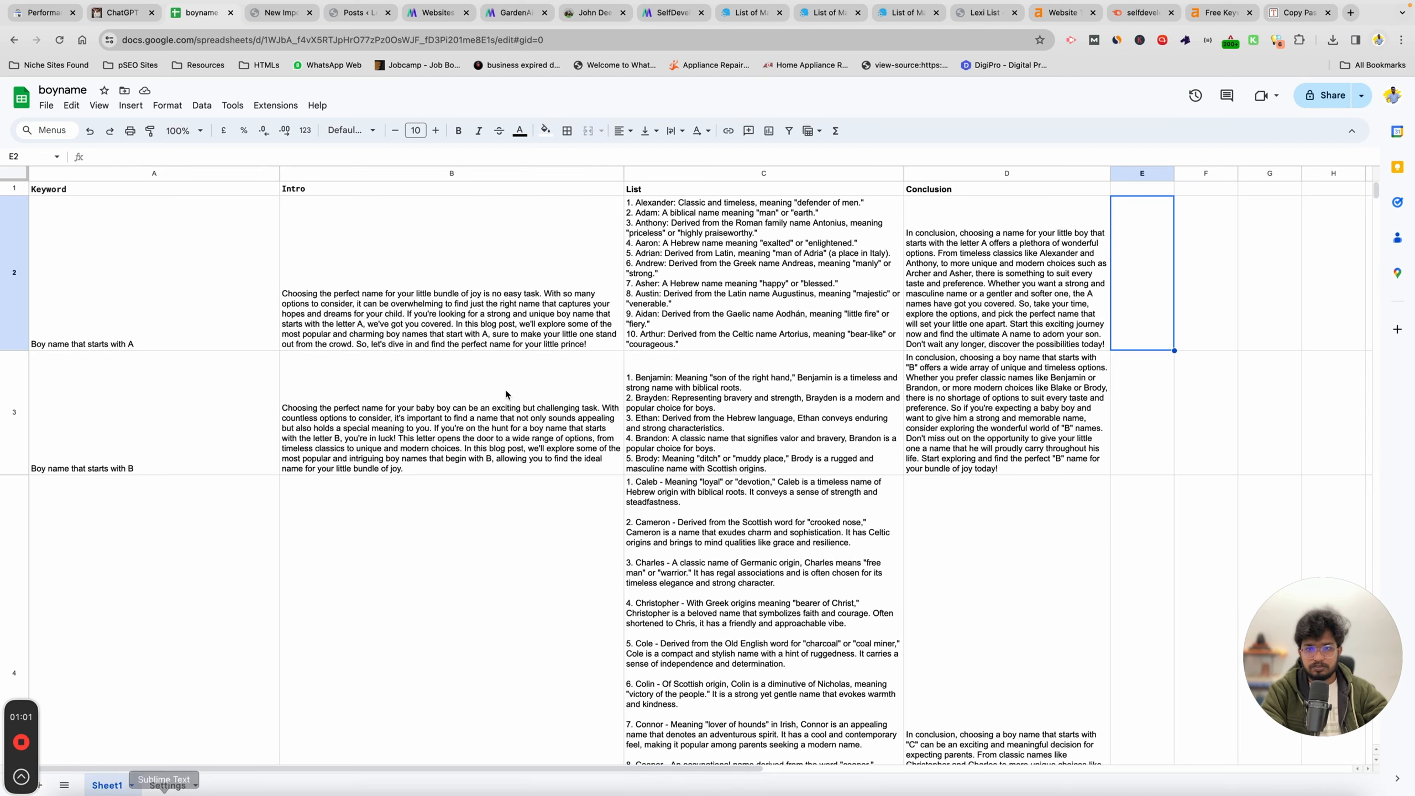
mouse_move(1269, 204)
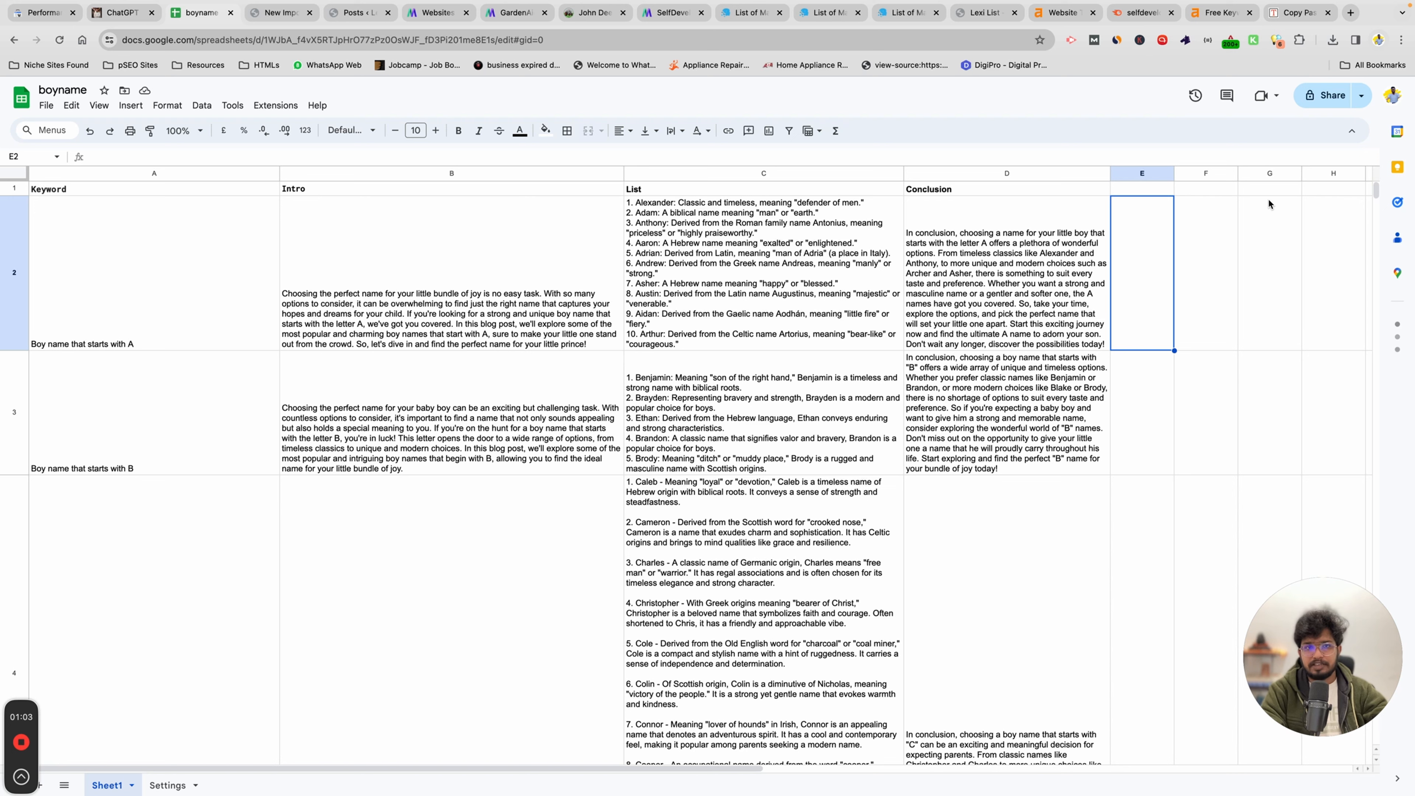
mouse_move(762, 165)
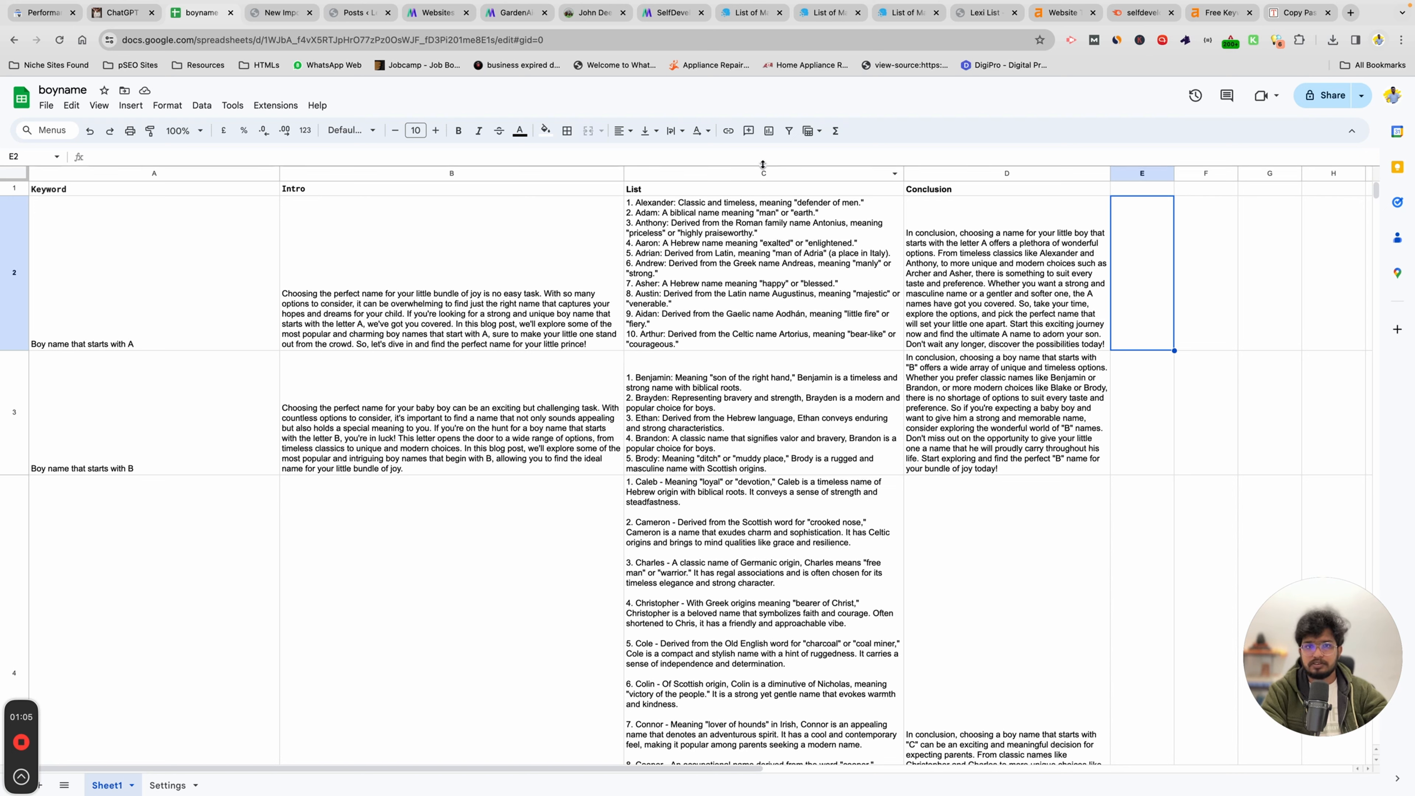